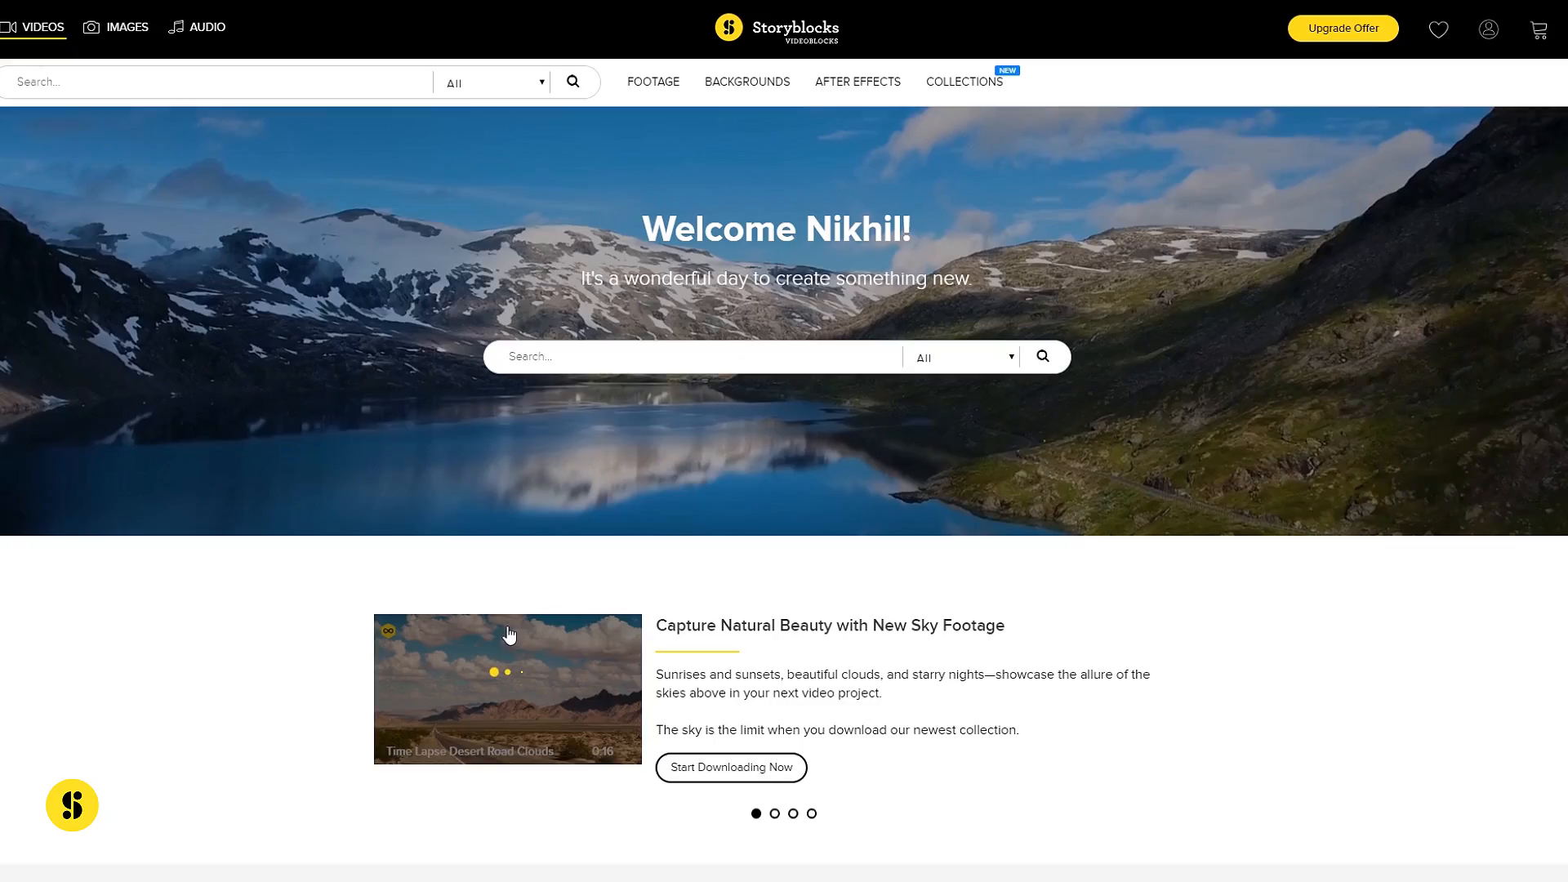
Step: Browse Storyblocks footage, abstract backgrounds and the After Effects templates results
{"action": "left_click", "coordinate": [744, 82]}
{"action": "type", "text": "statue"}
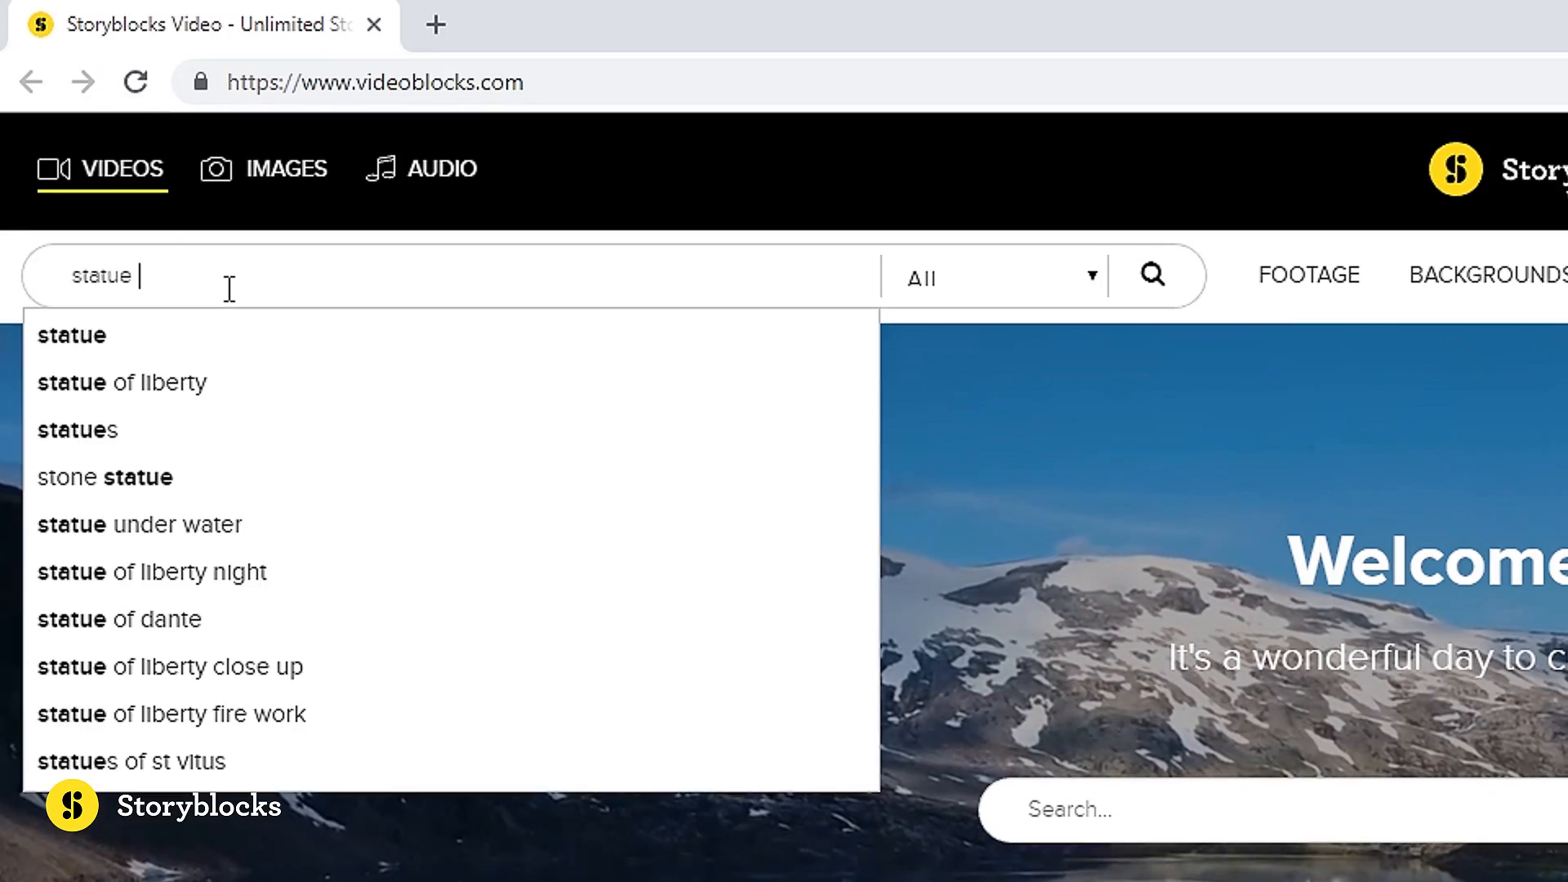
{"action": "left_click", "coordinate": [122, 382]}
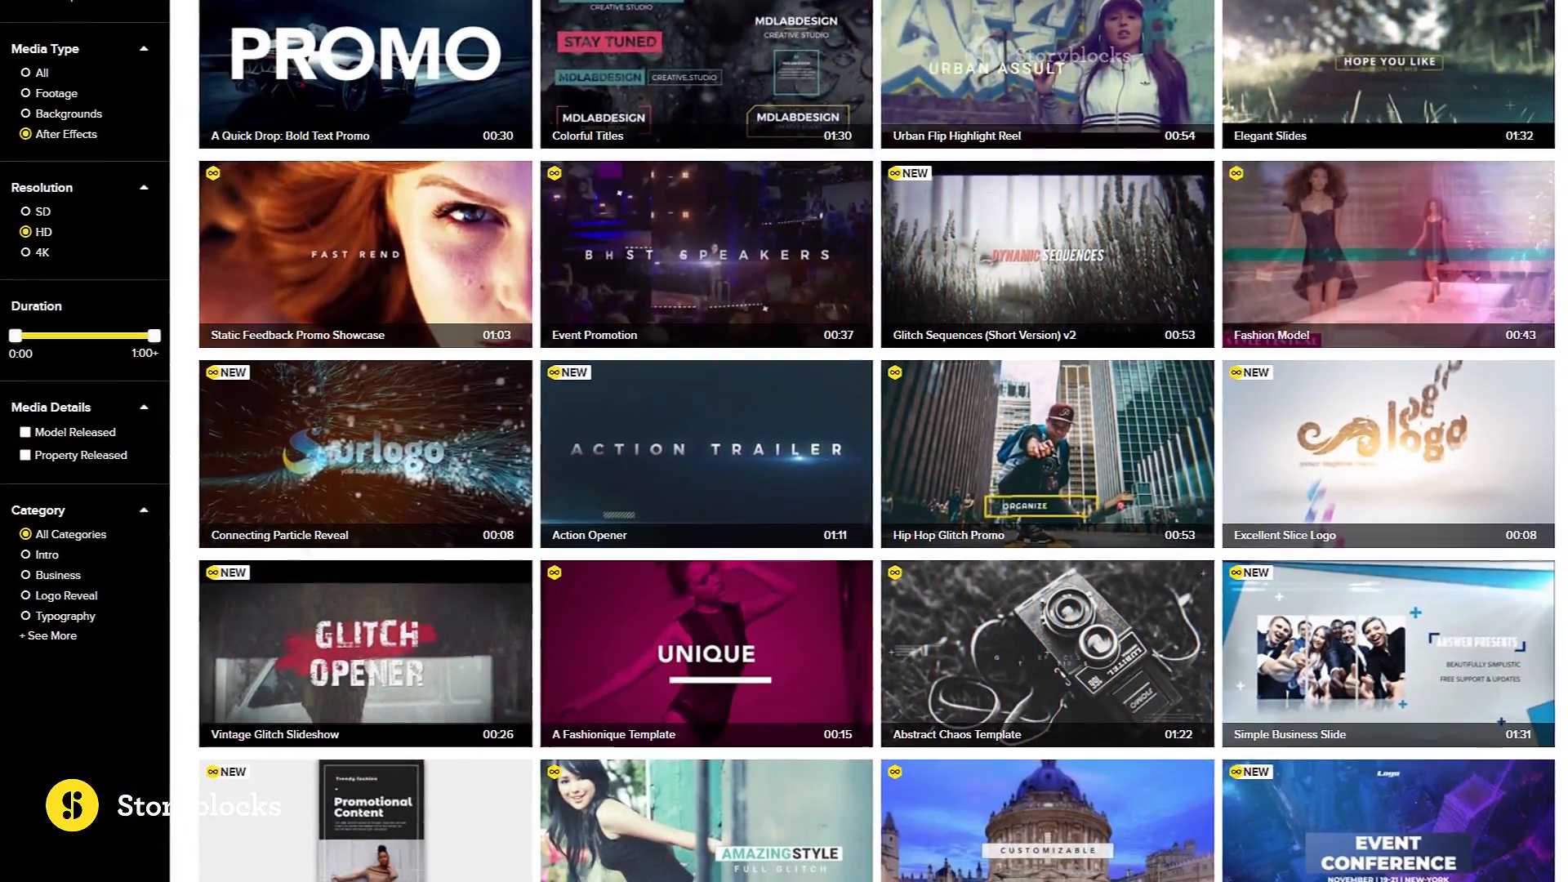
{"action": "scroll", "scroll_direction": "down", "scroll_amount": 3}
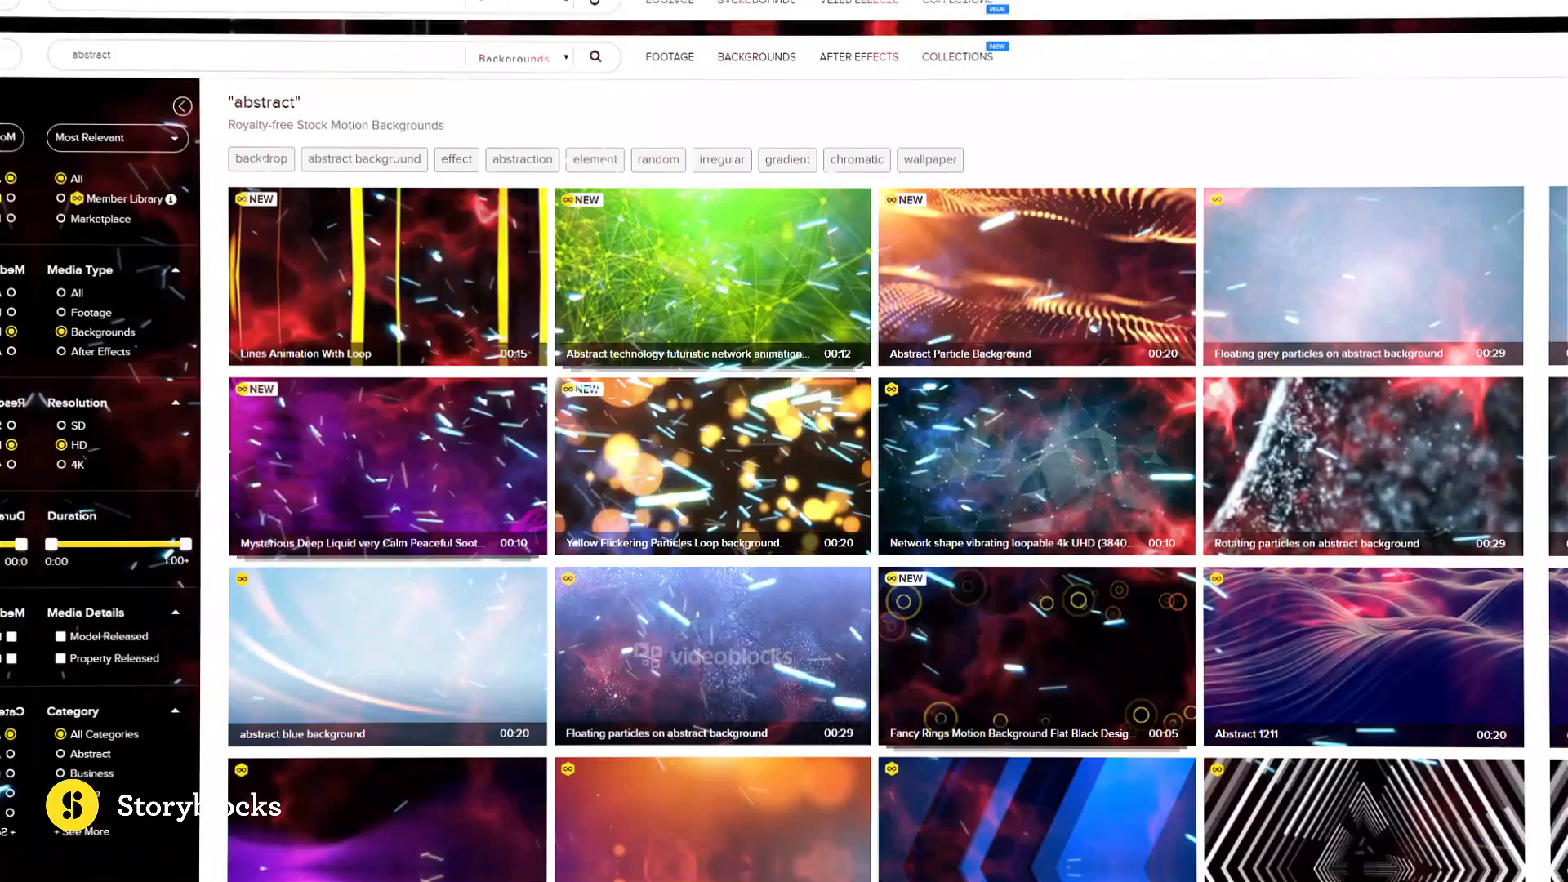
{"action": "scroll", "scroll_direction": "down", "scroll_amount": 3}
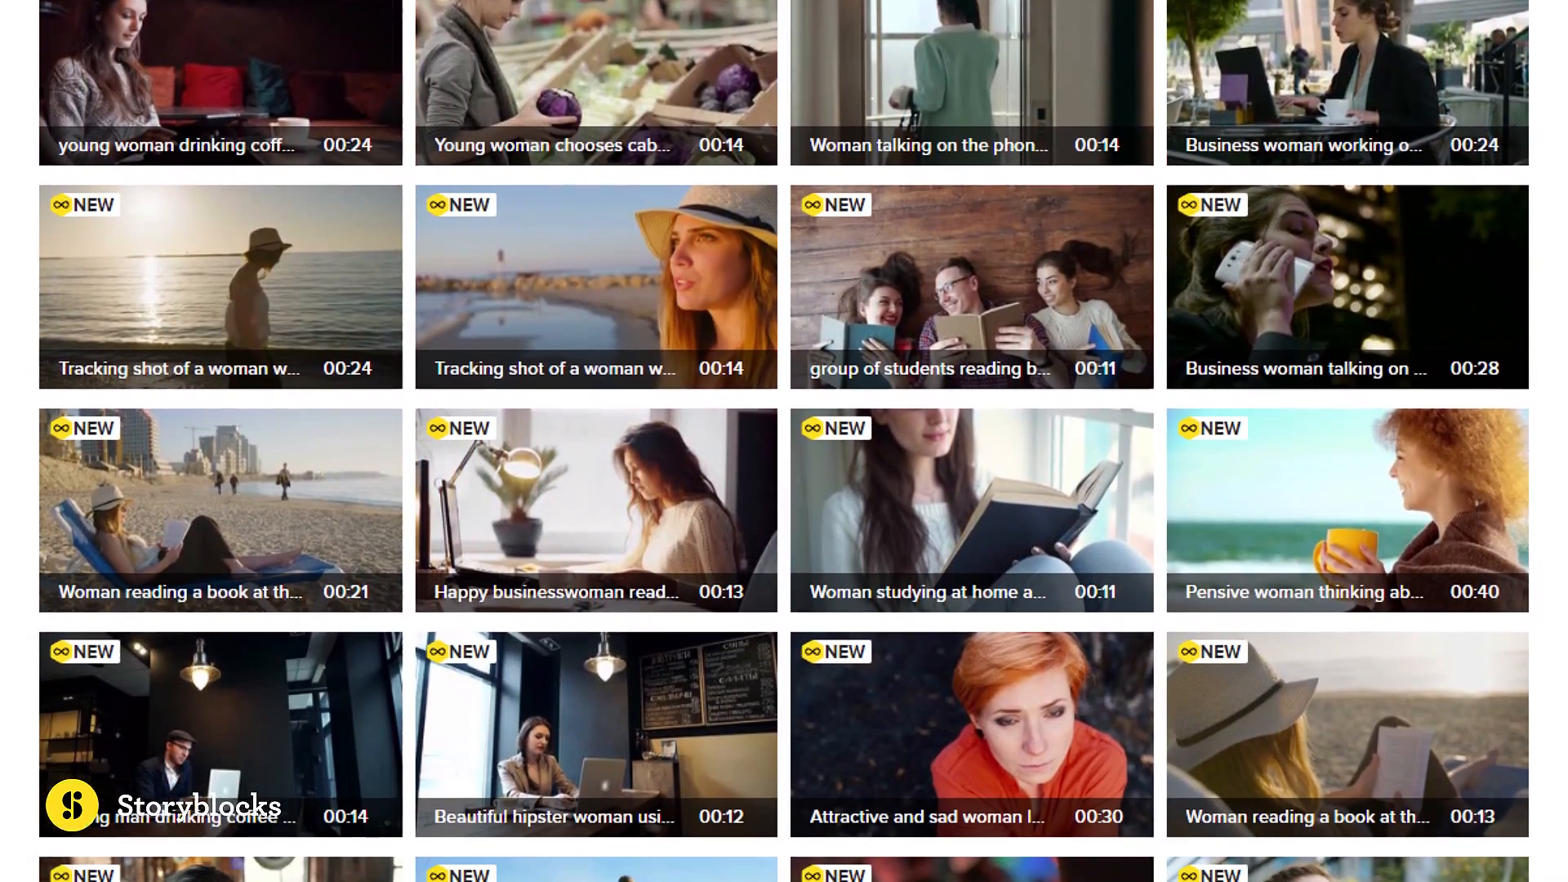
{"action": "scroll", "scroll_direction": "down", "scroll_amount": 3}
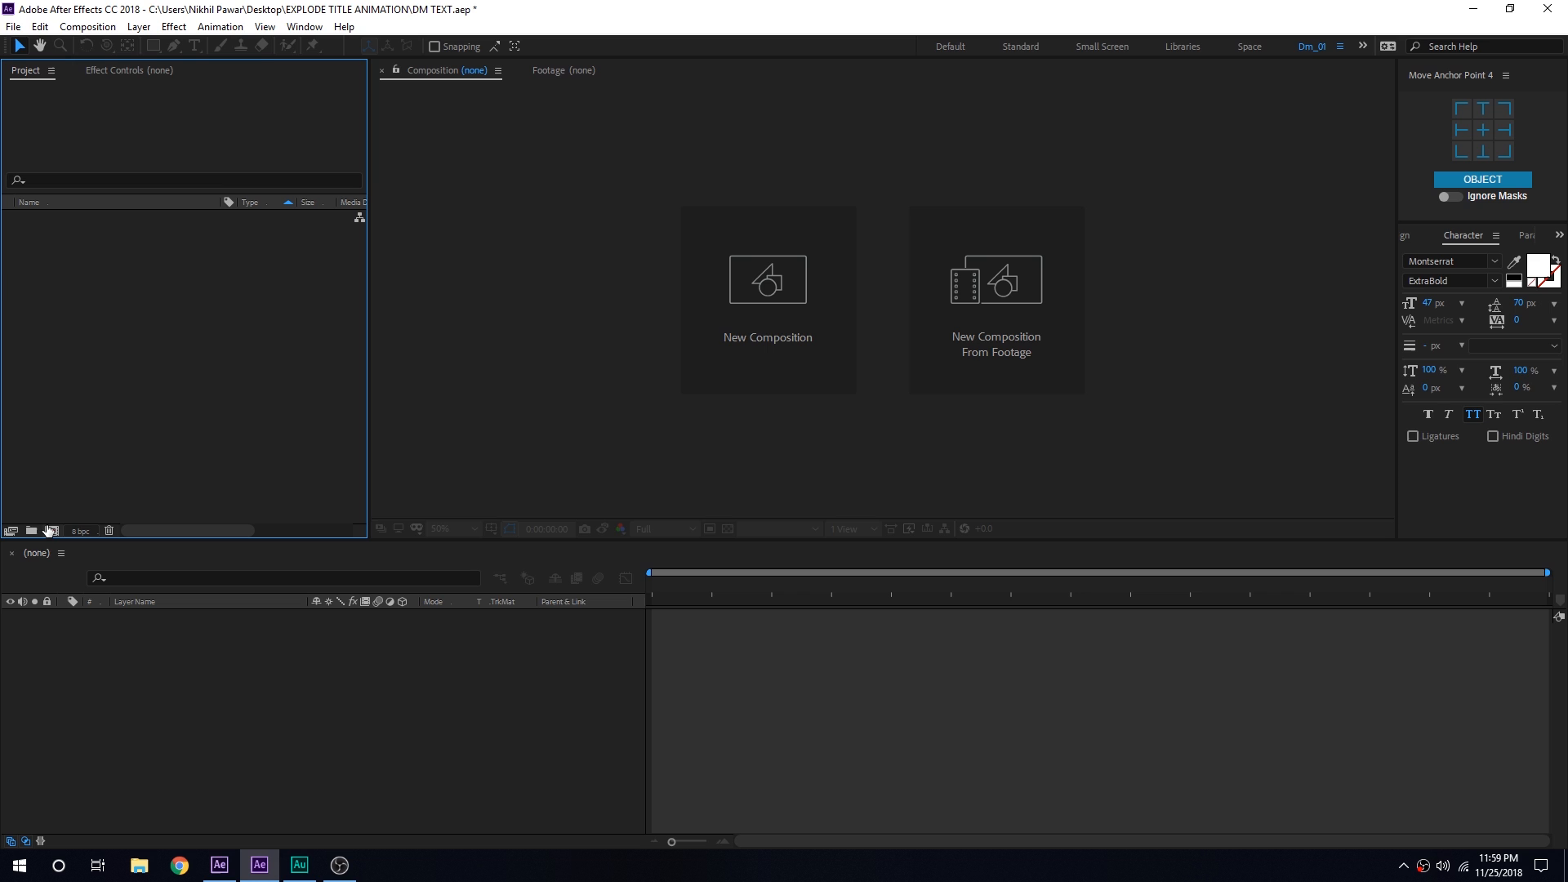
Step: Create a 1920×1080, 30 fps, ten-second composition named Main
{"action": "left_click", "coordinate": [768, 279]}
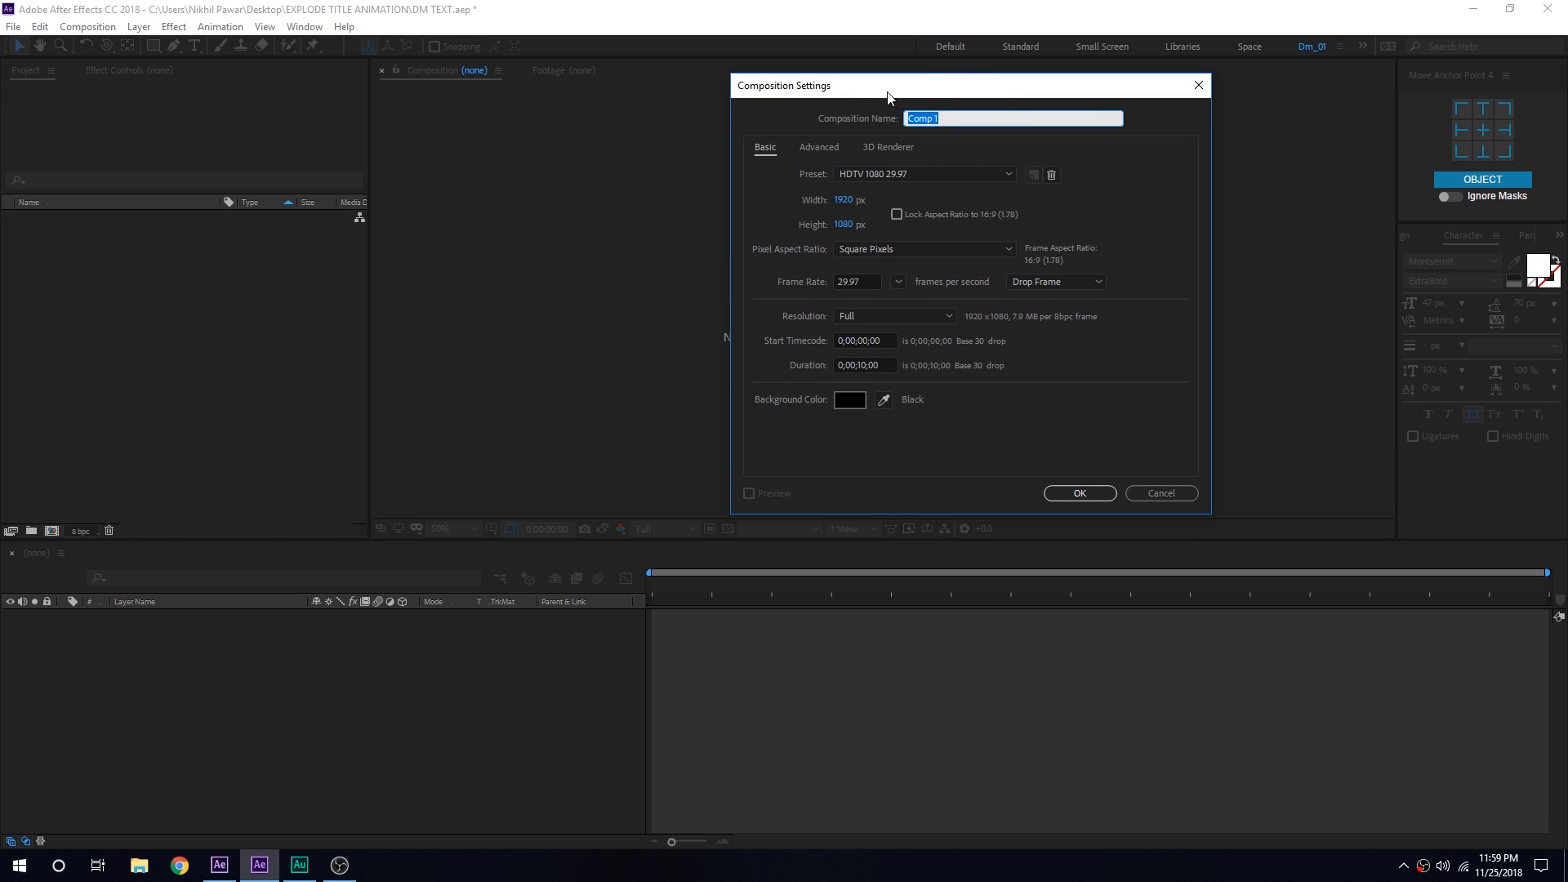
{"action": "left_click_drag", "start_coordinate": [885, 85], "coordinate": [661, 125]}
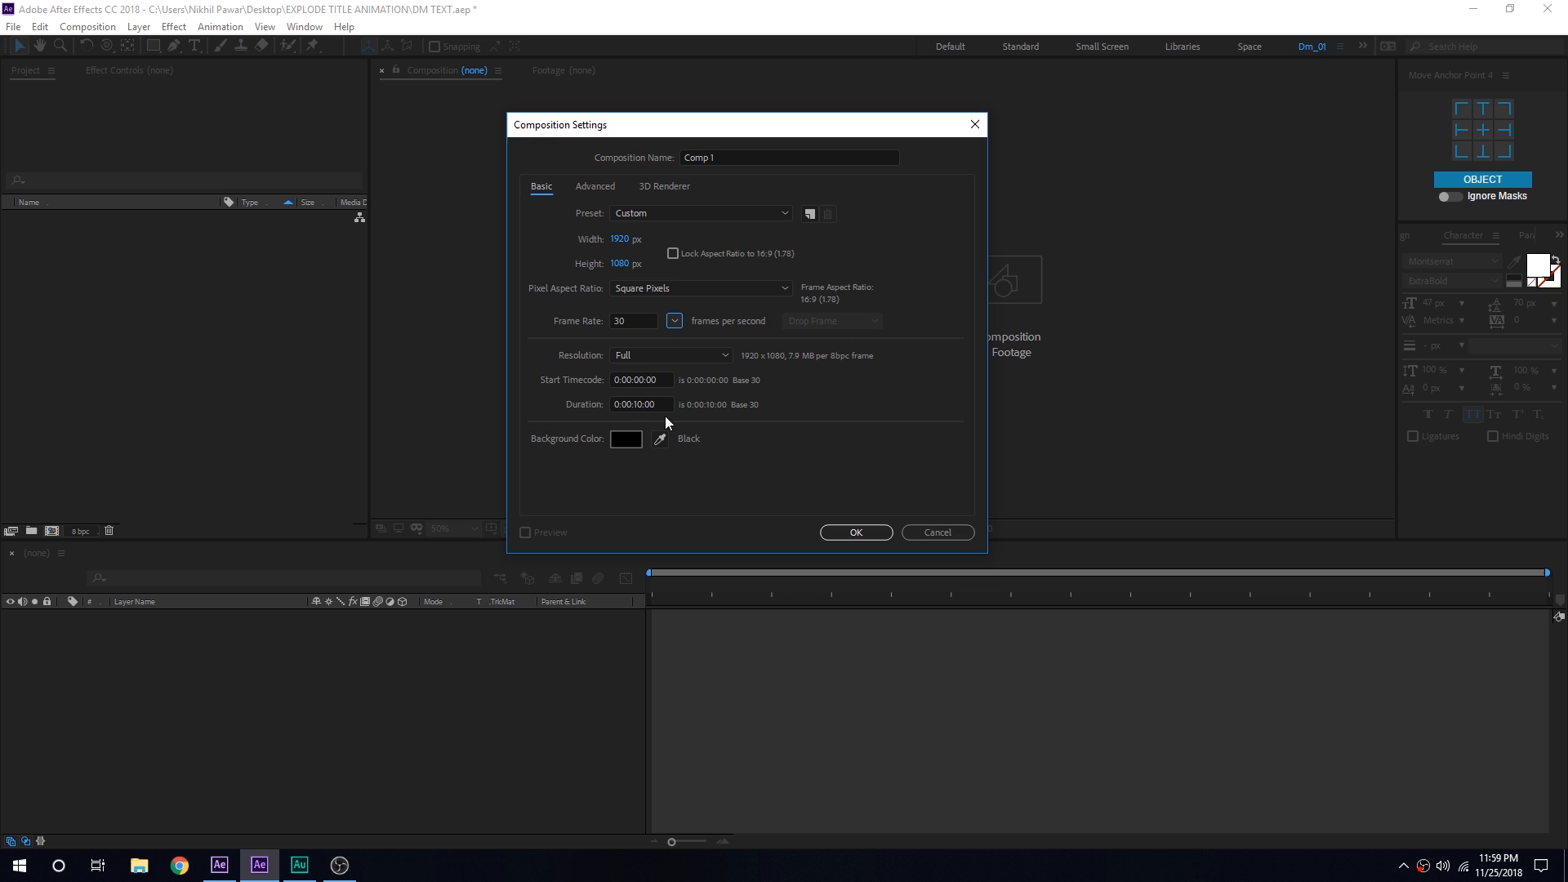
{"action": "triple_click", "coordinate": [788, 157]}
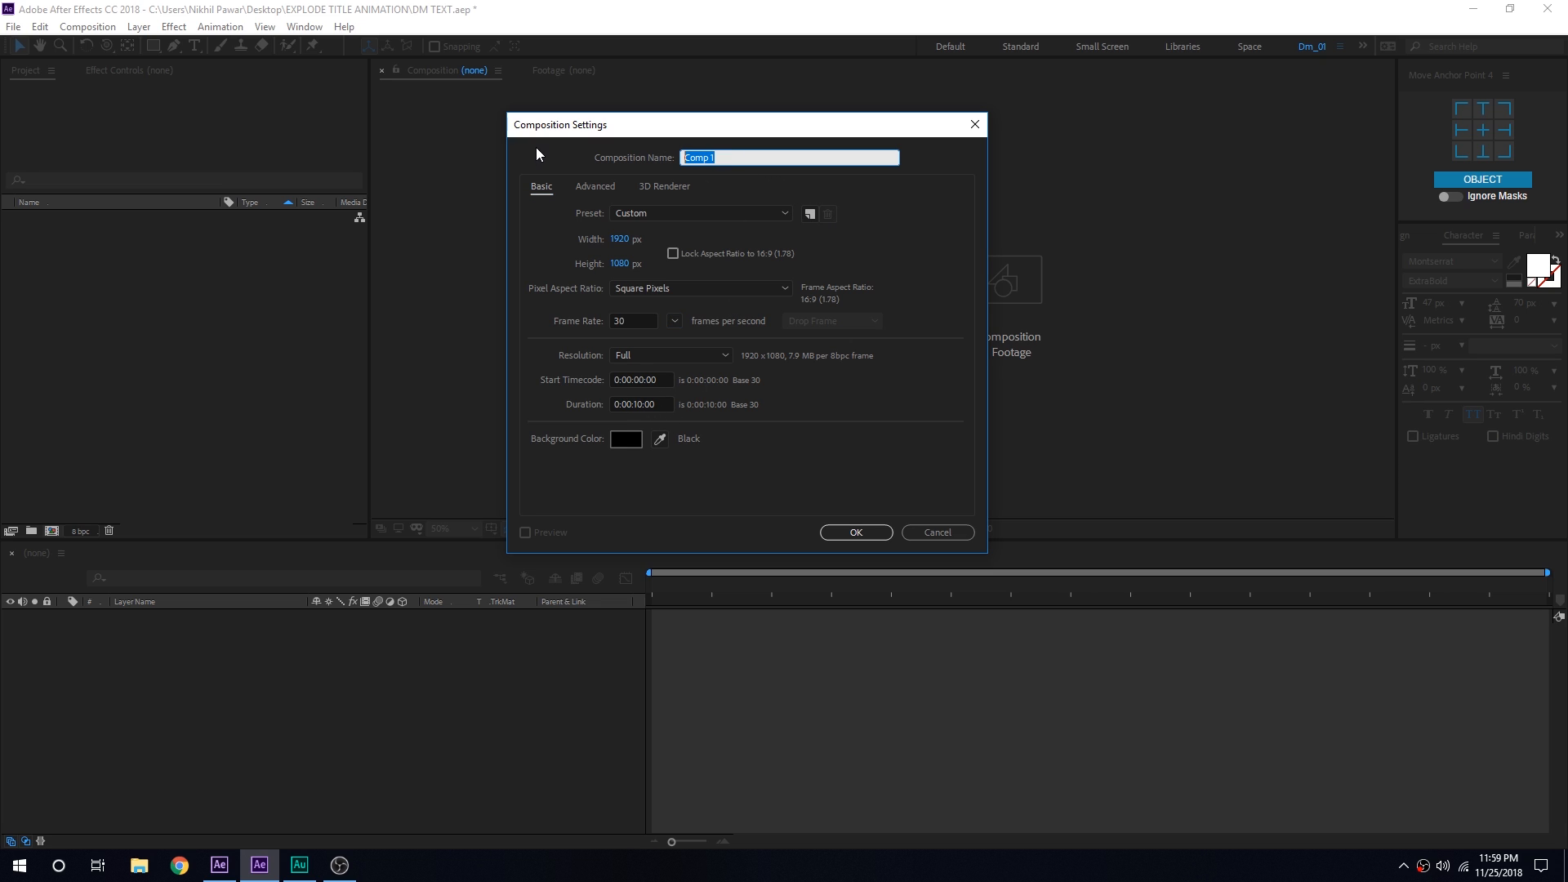
{"action": "type", "text": "Ma"}
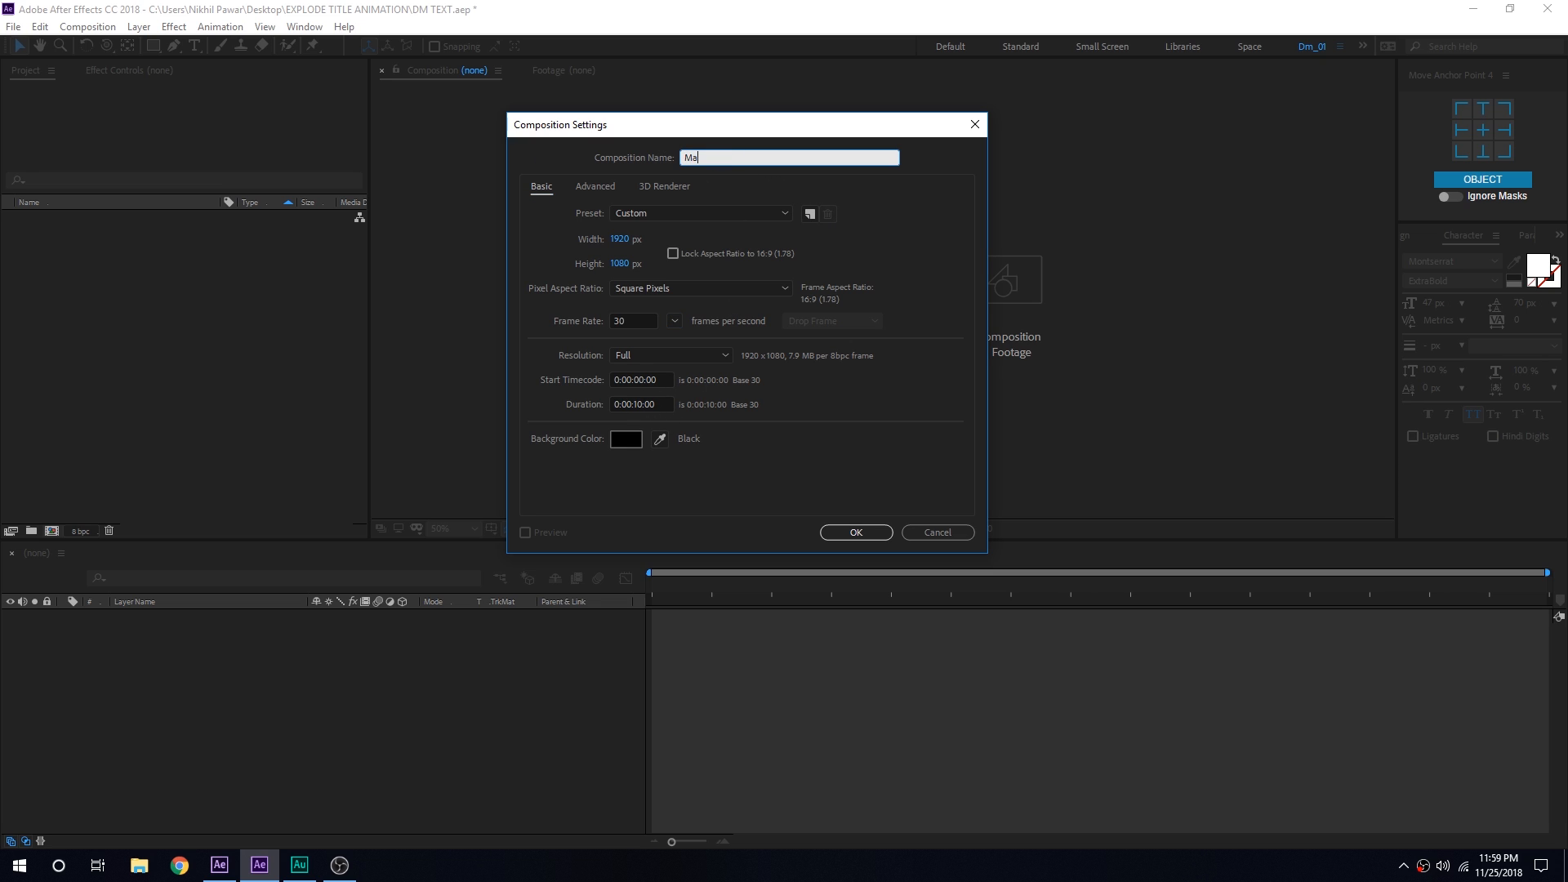
{"action": "type", "text": "in"}
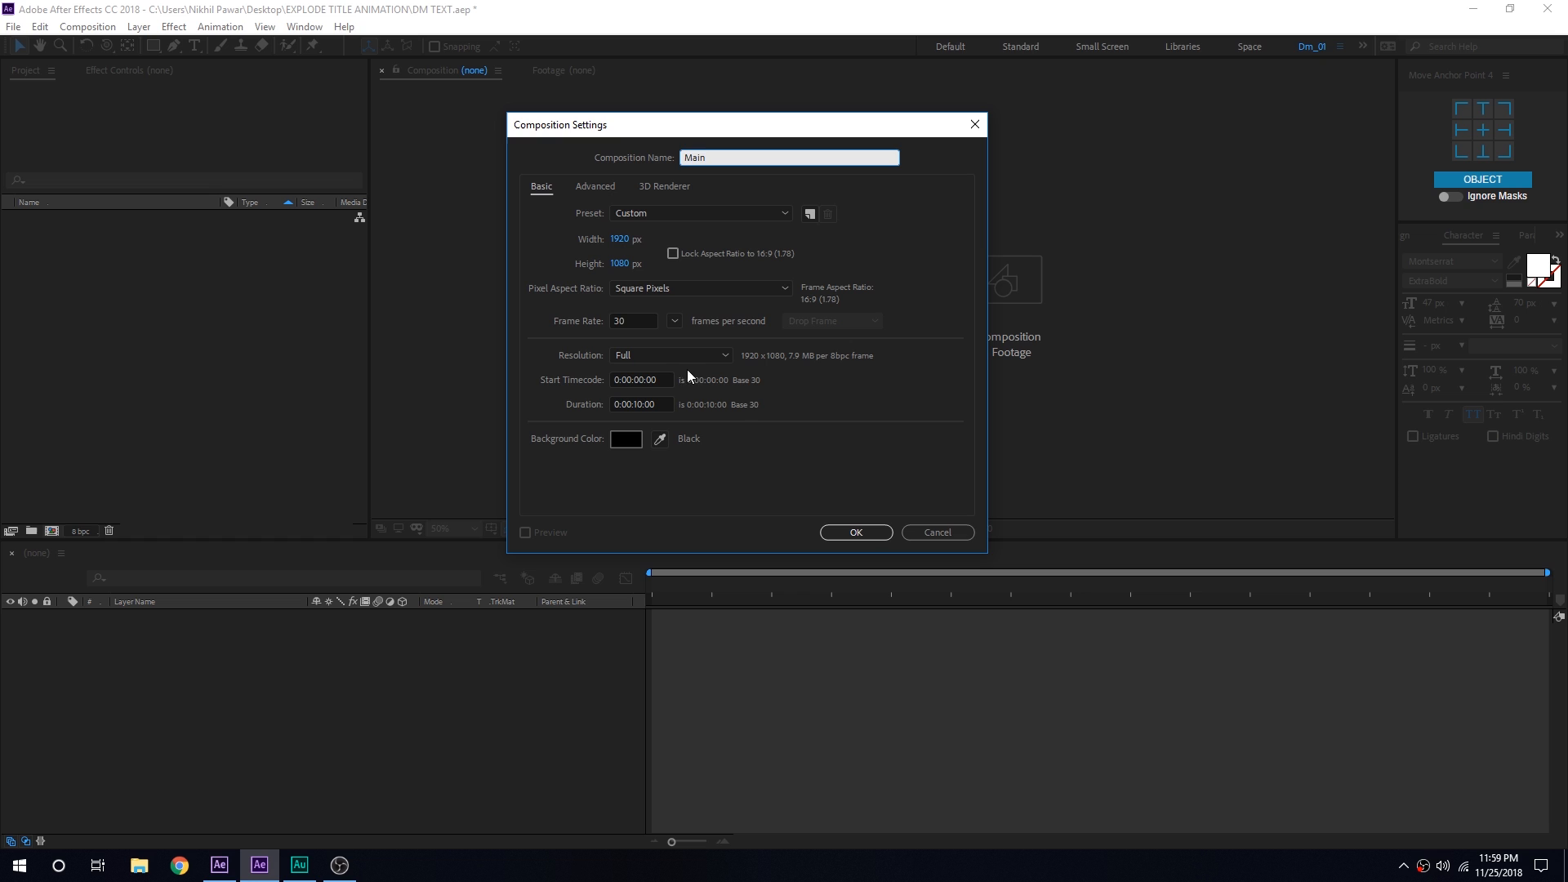
{"action": "left_click", "coordinate": [854, 532]}
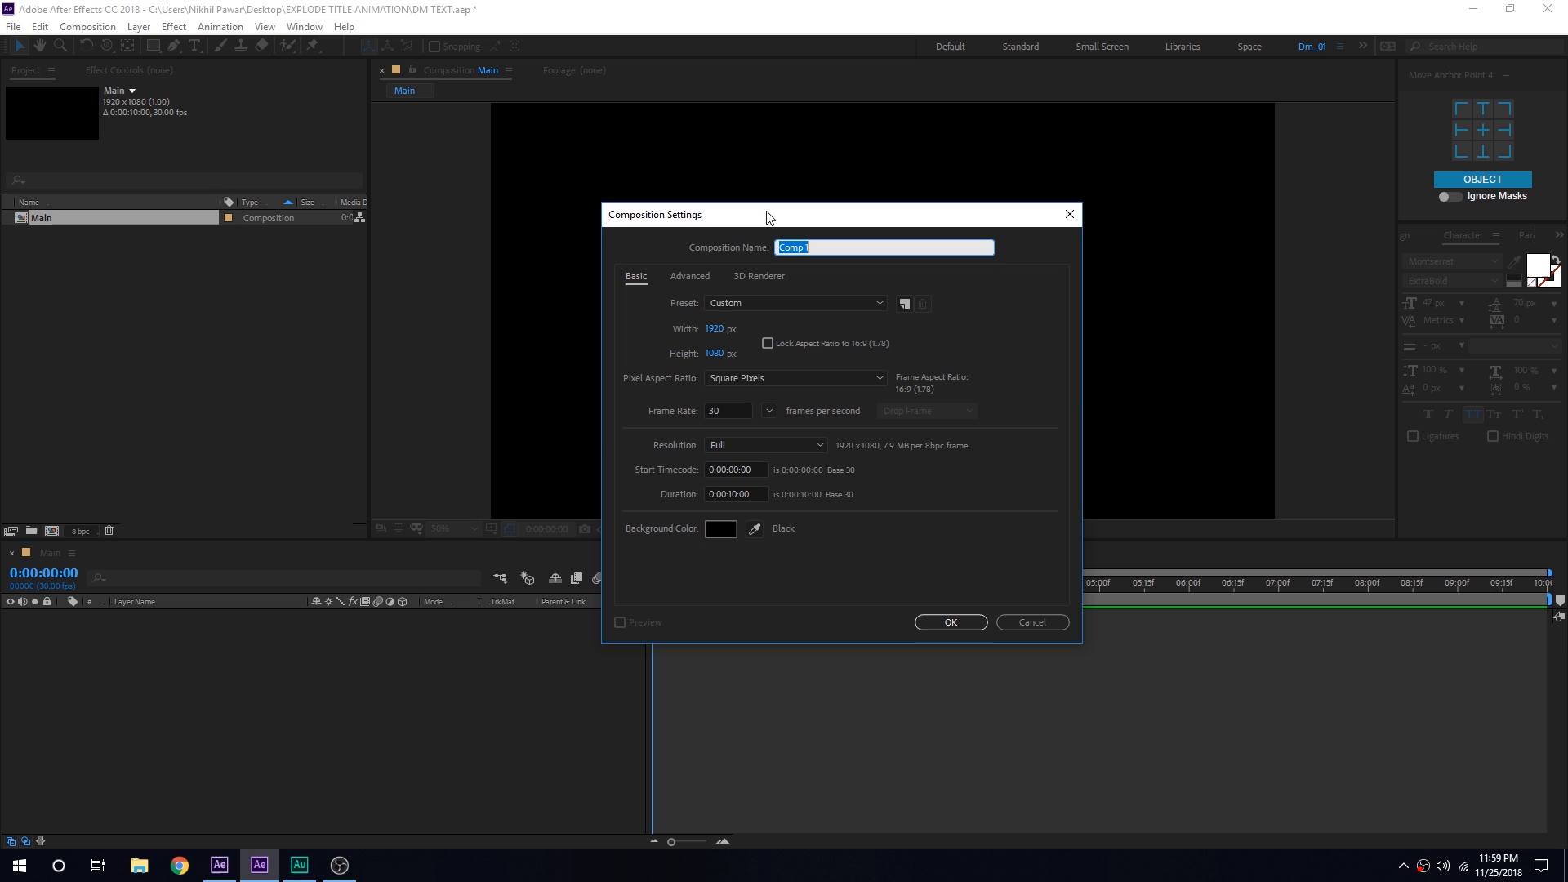
{"action": "mouse_move", "coordinate": [733, 255]}
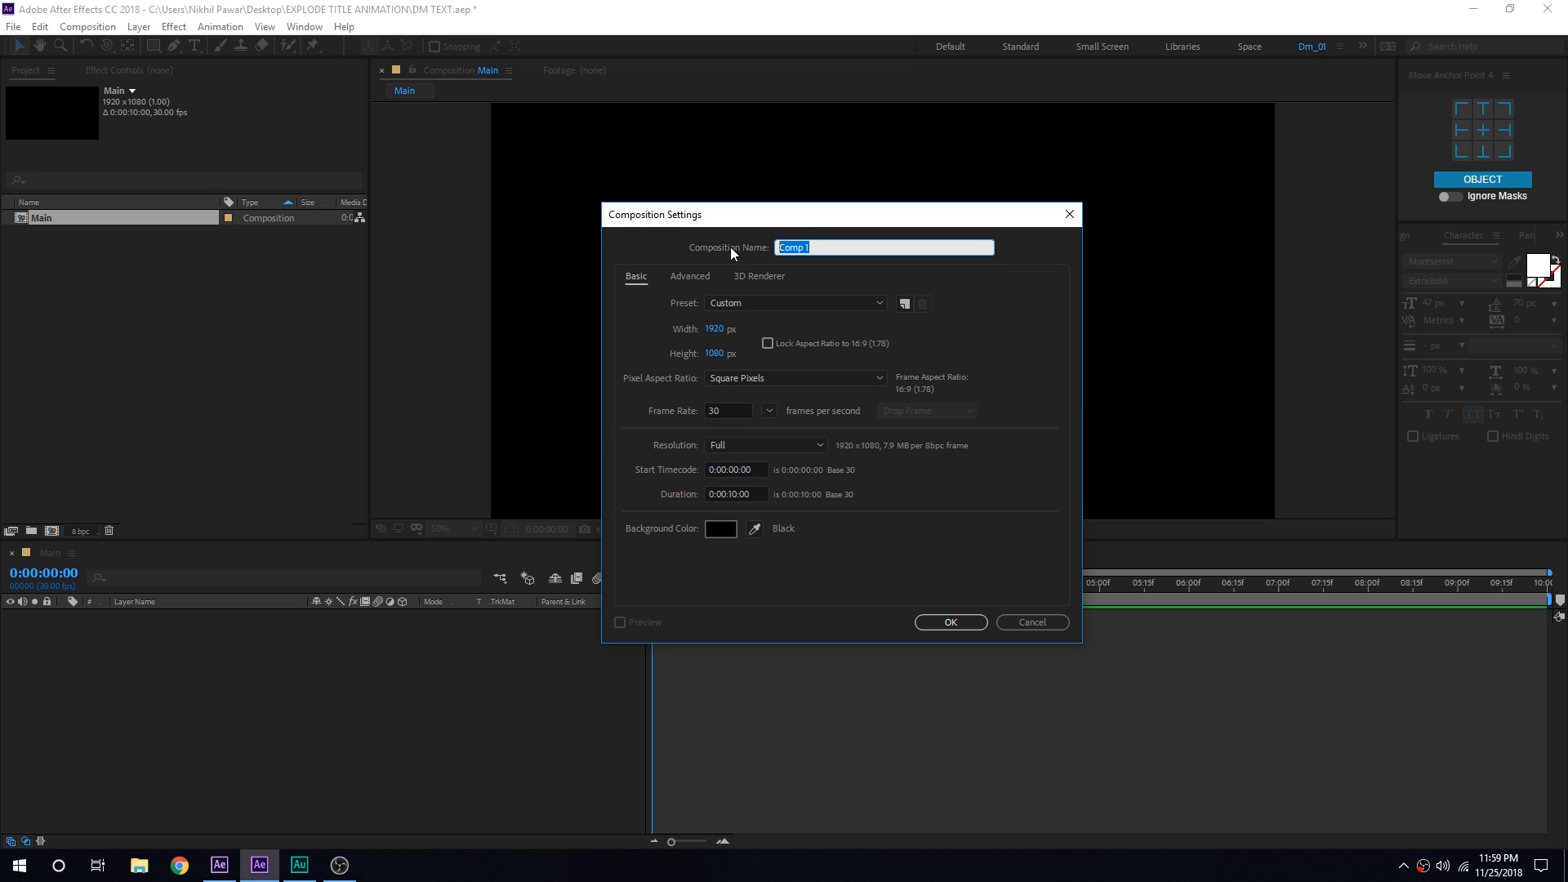
Step: Create a second matching composition named Text
{"action": "type", "text": "Text"}
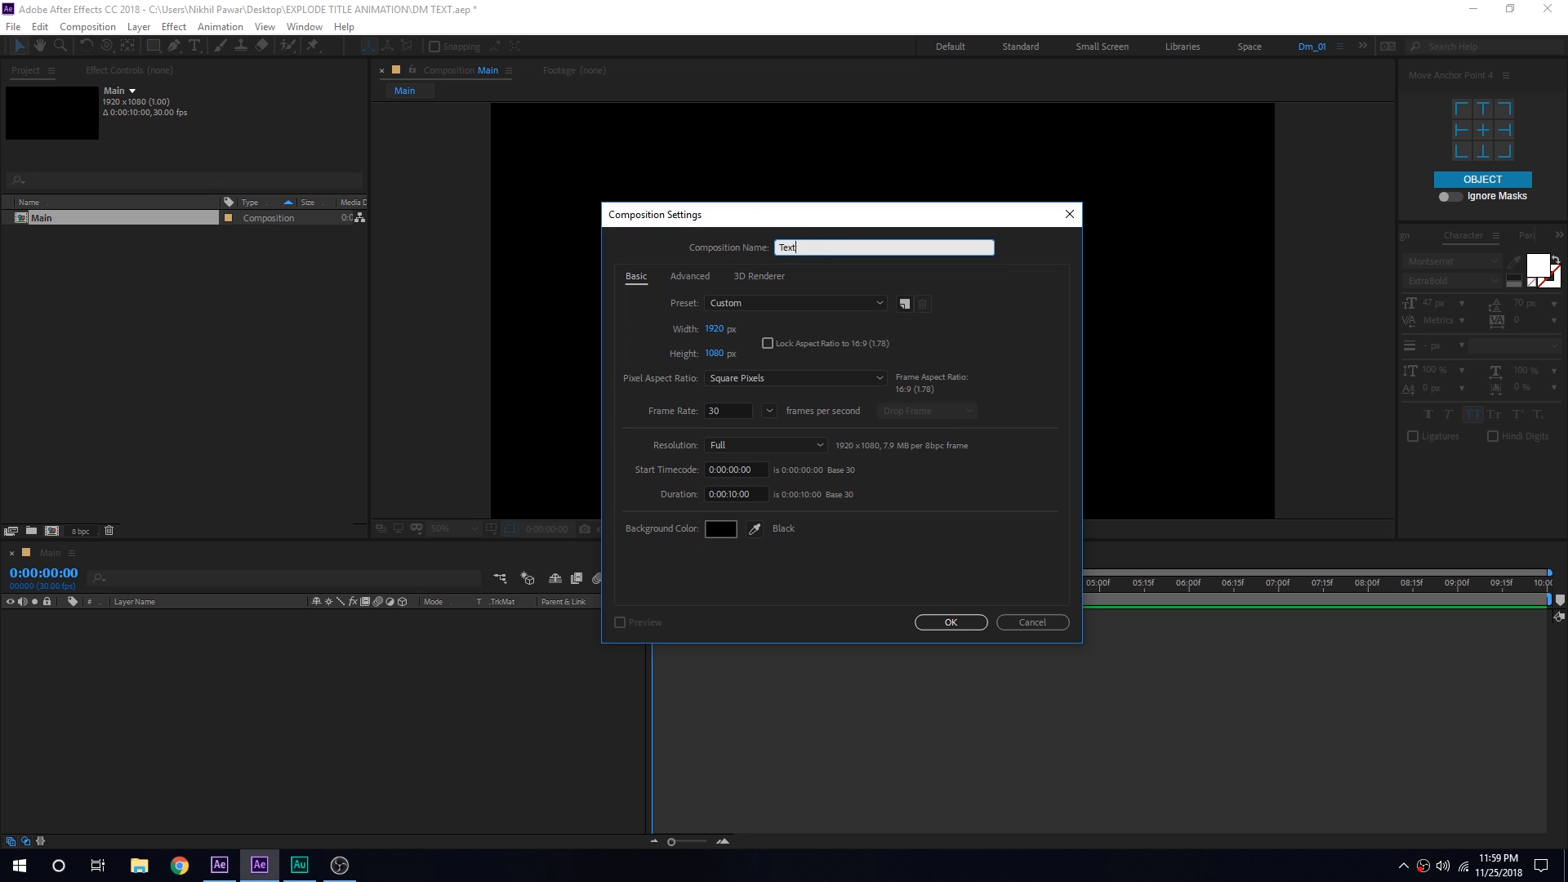
{"action": "left_click", "coordinate": [947, 622]}
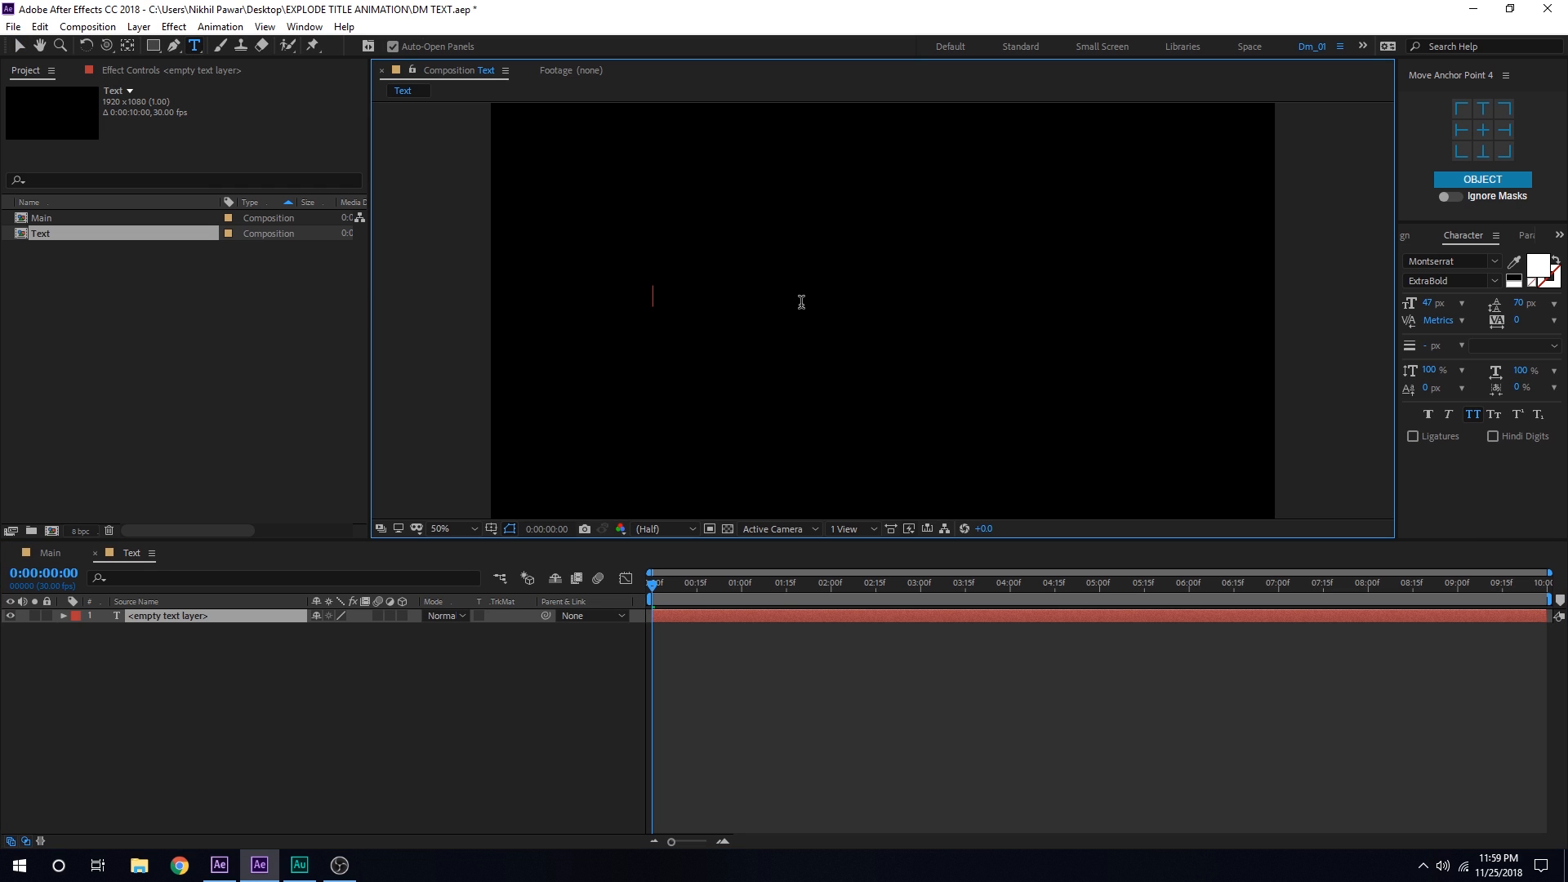
Step: Write the EXPLODE title in the Text composition and centre it in the frame
{"action": "type", "text": "EXP"}
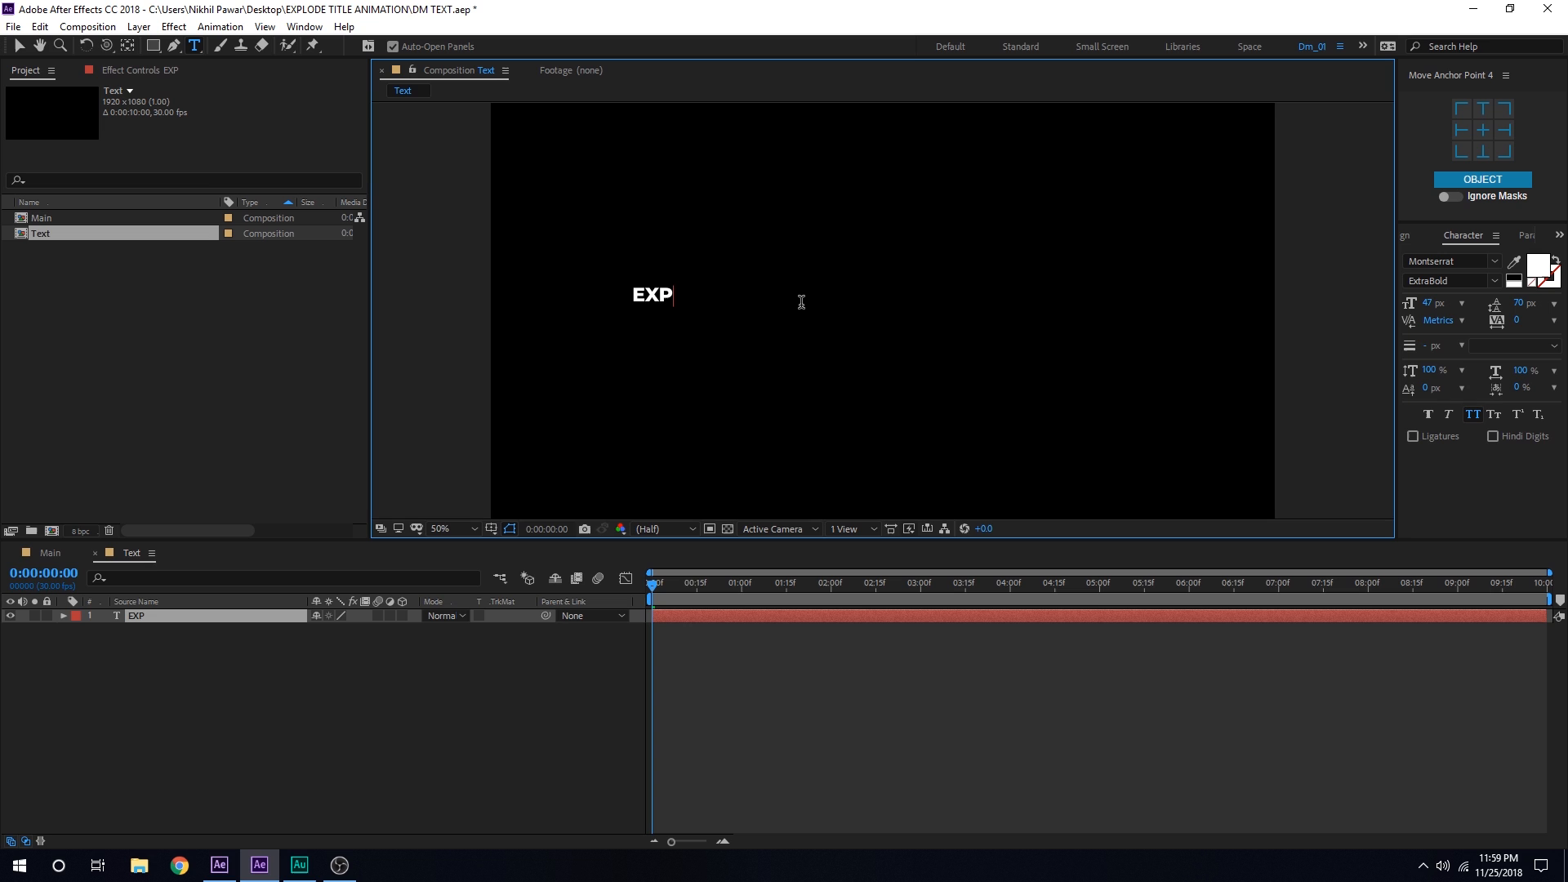
{"action": "type", "text": "LODE"}
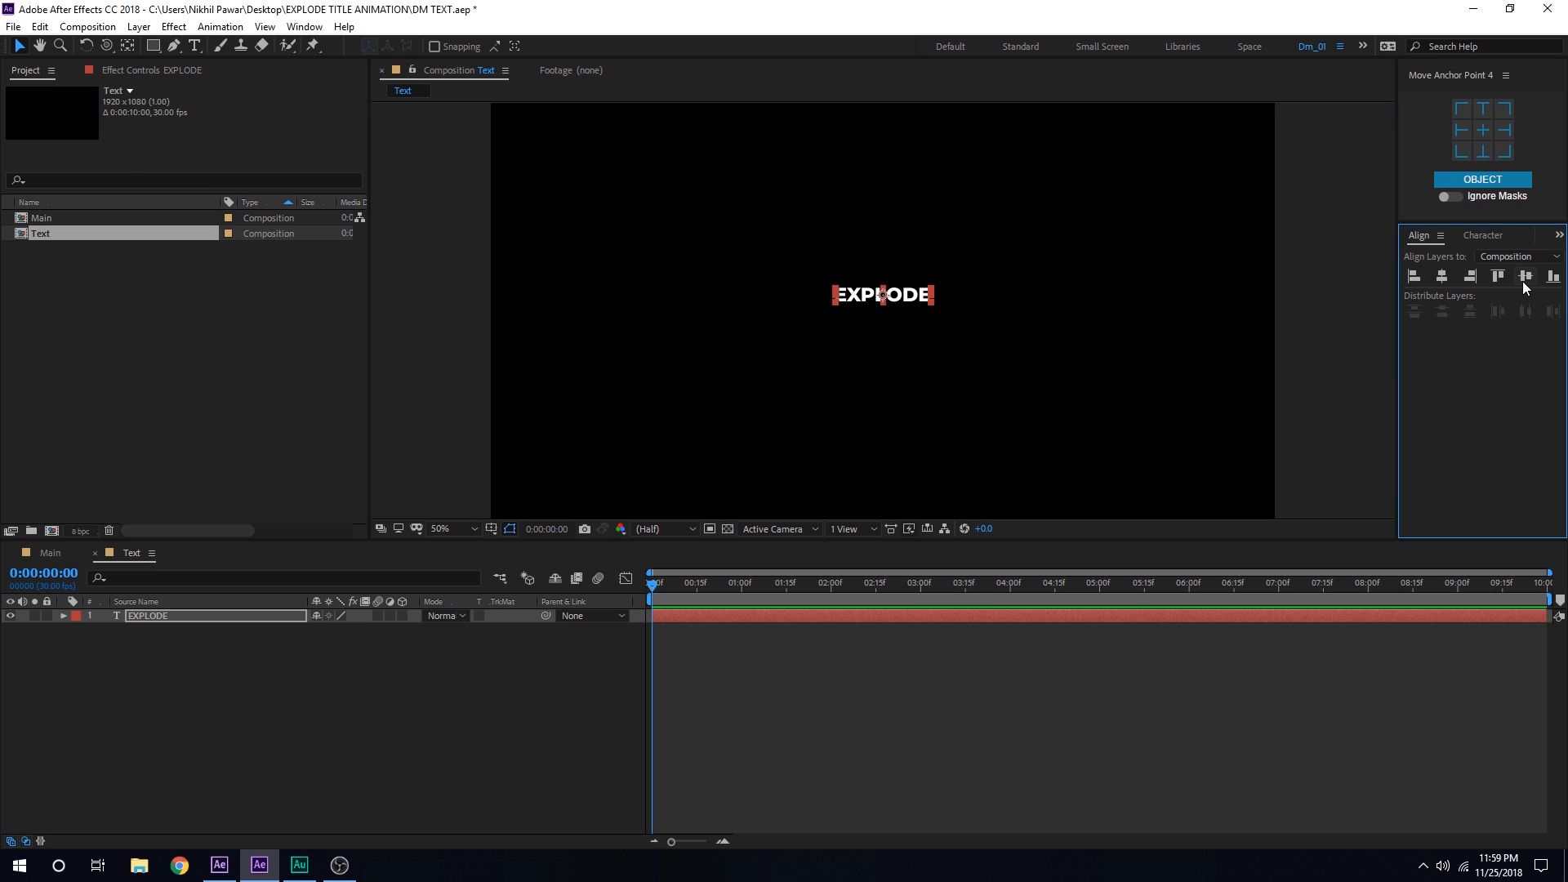
{"action": "left_click", "coordinate": [1483, 236]}
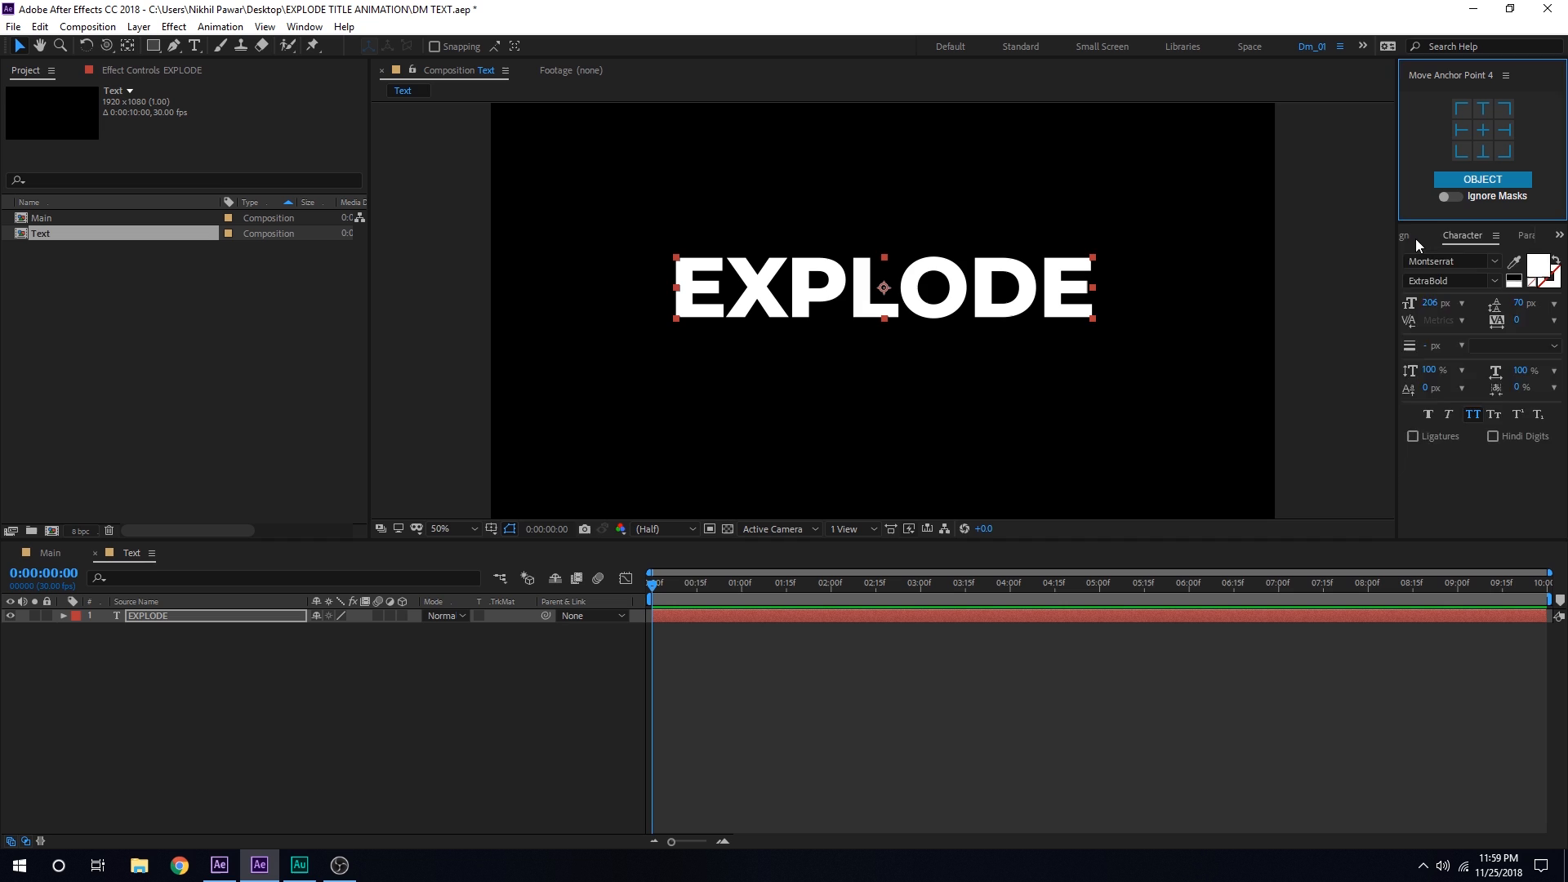
{"action": "left_click", "coordinate": [1418, 235]}
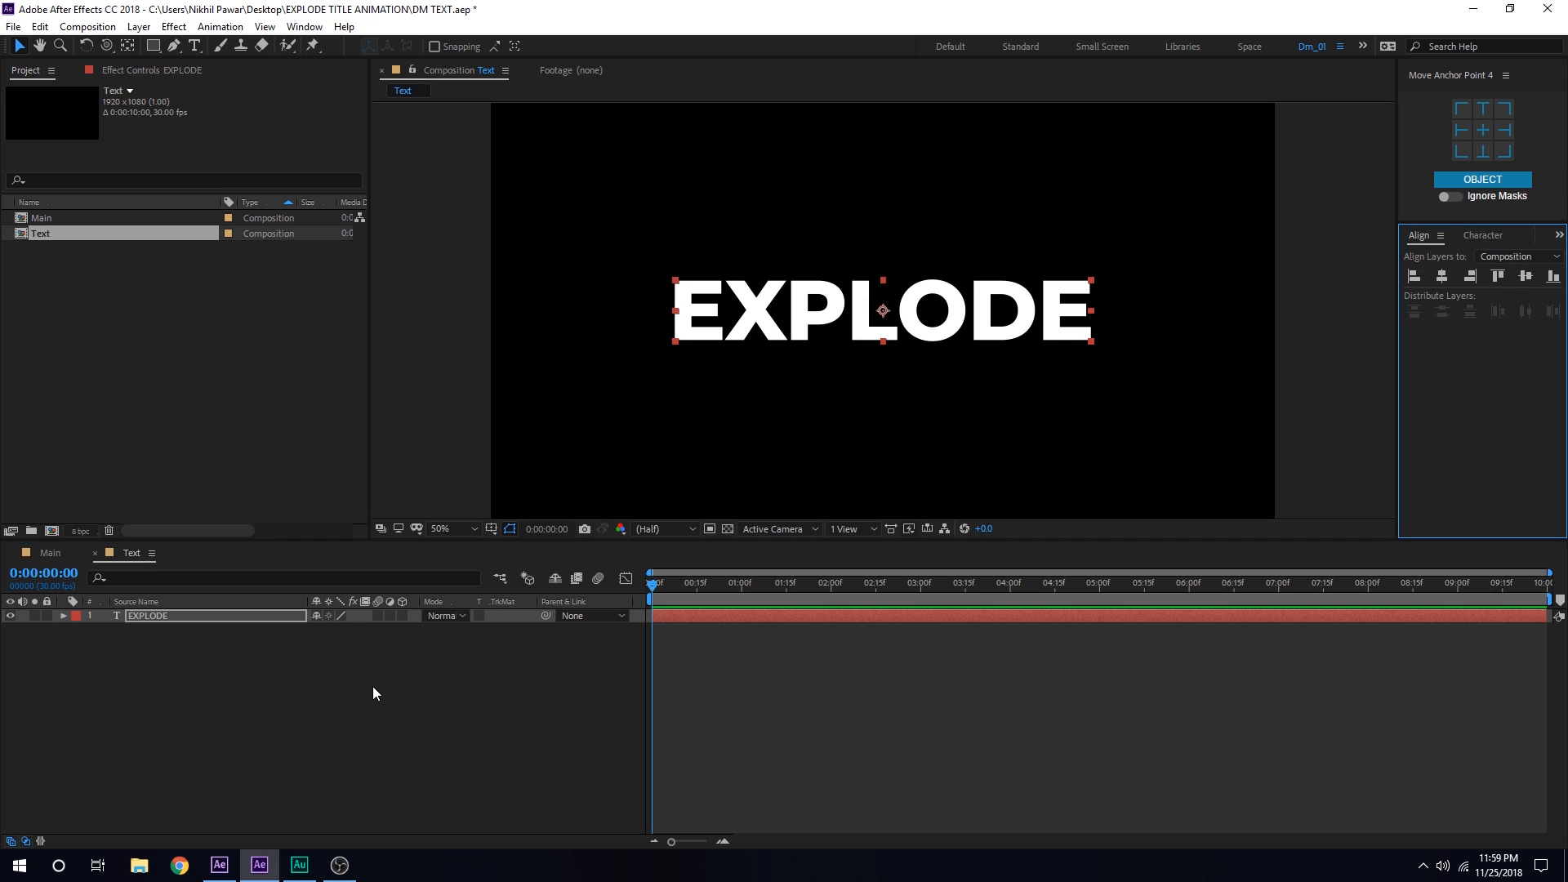
Step: Deselect the title layer and switch to the Main composition
{"action": "left_click", "coordinate": [229, 402]}
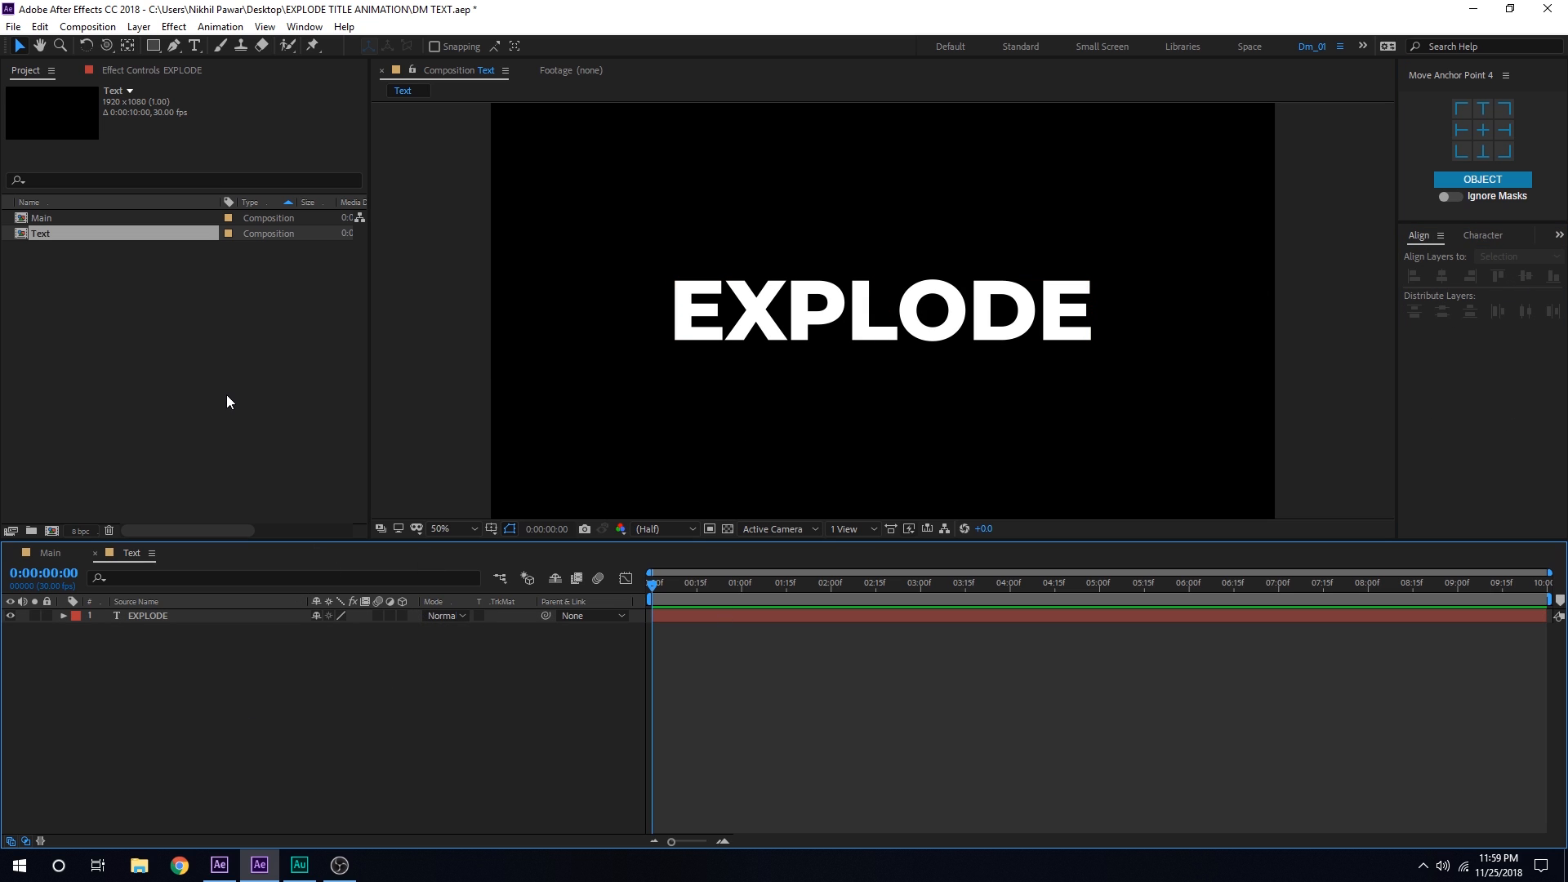
{"action": "left_click", "coordinate": [51, 553]}
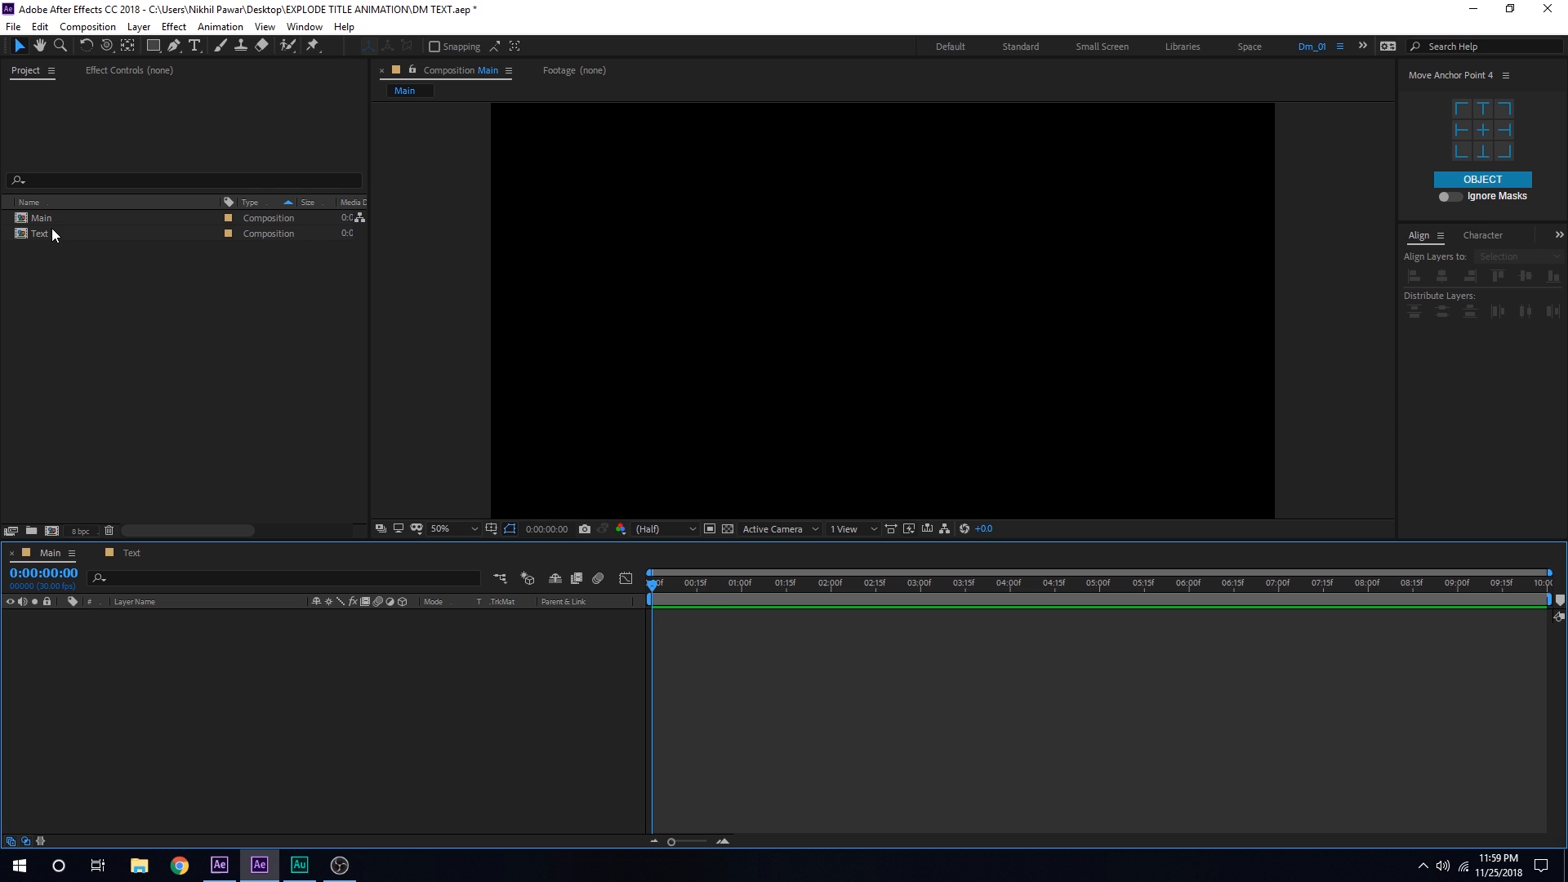
Step: Nest the Text composition in Main and apply Shatter with its View set to Rendered
{"action": "left_click", "coordinate": [41, 233]}
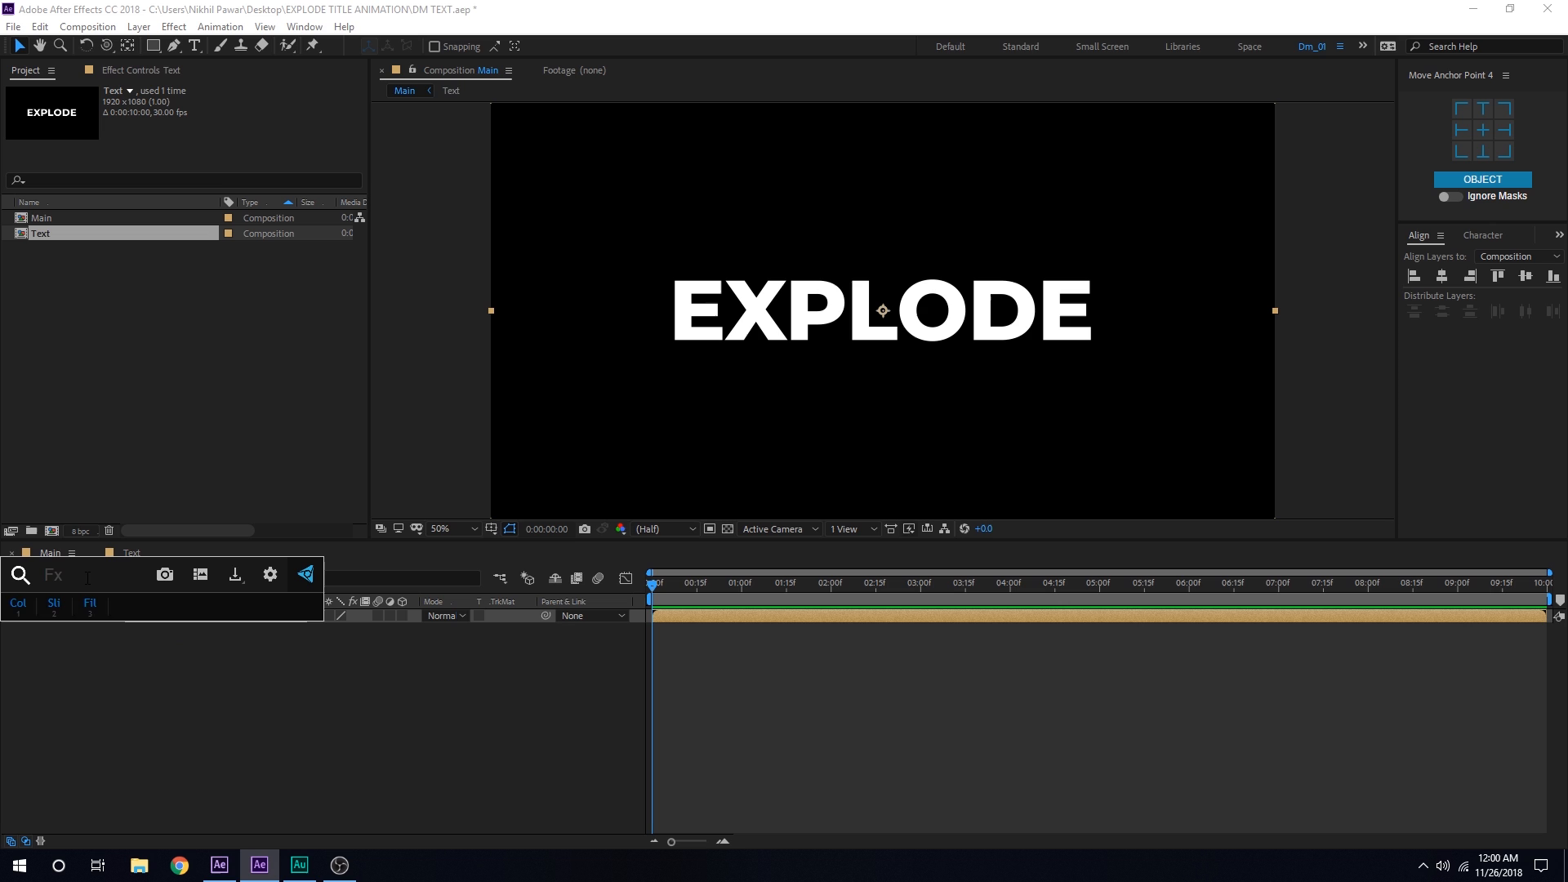
{"action": "type", "text": "sh"}
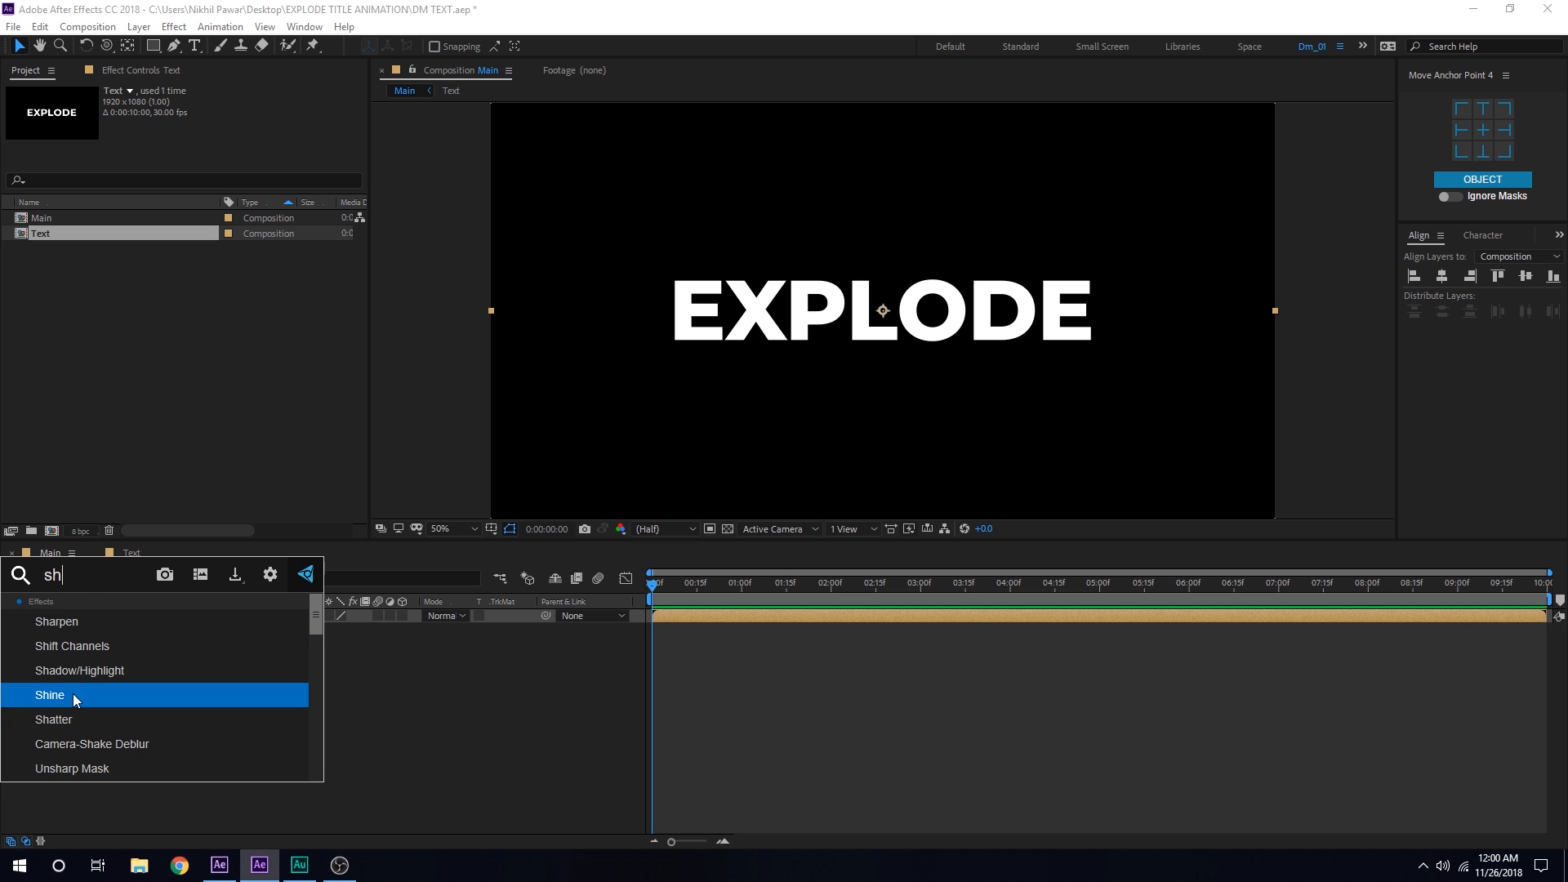
{"action": "double_click", "coordinate": [52, 718]}
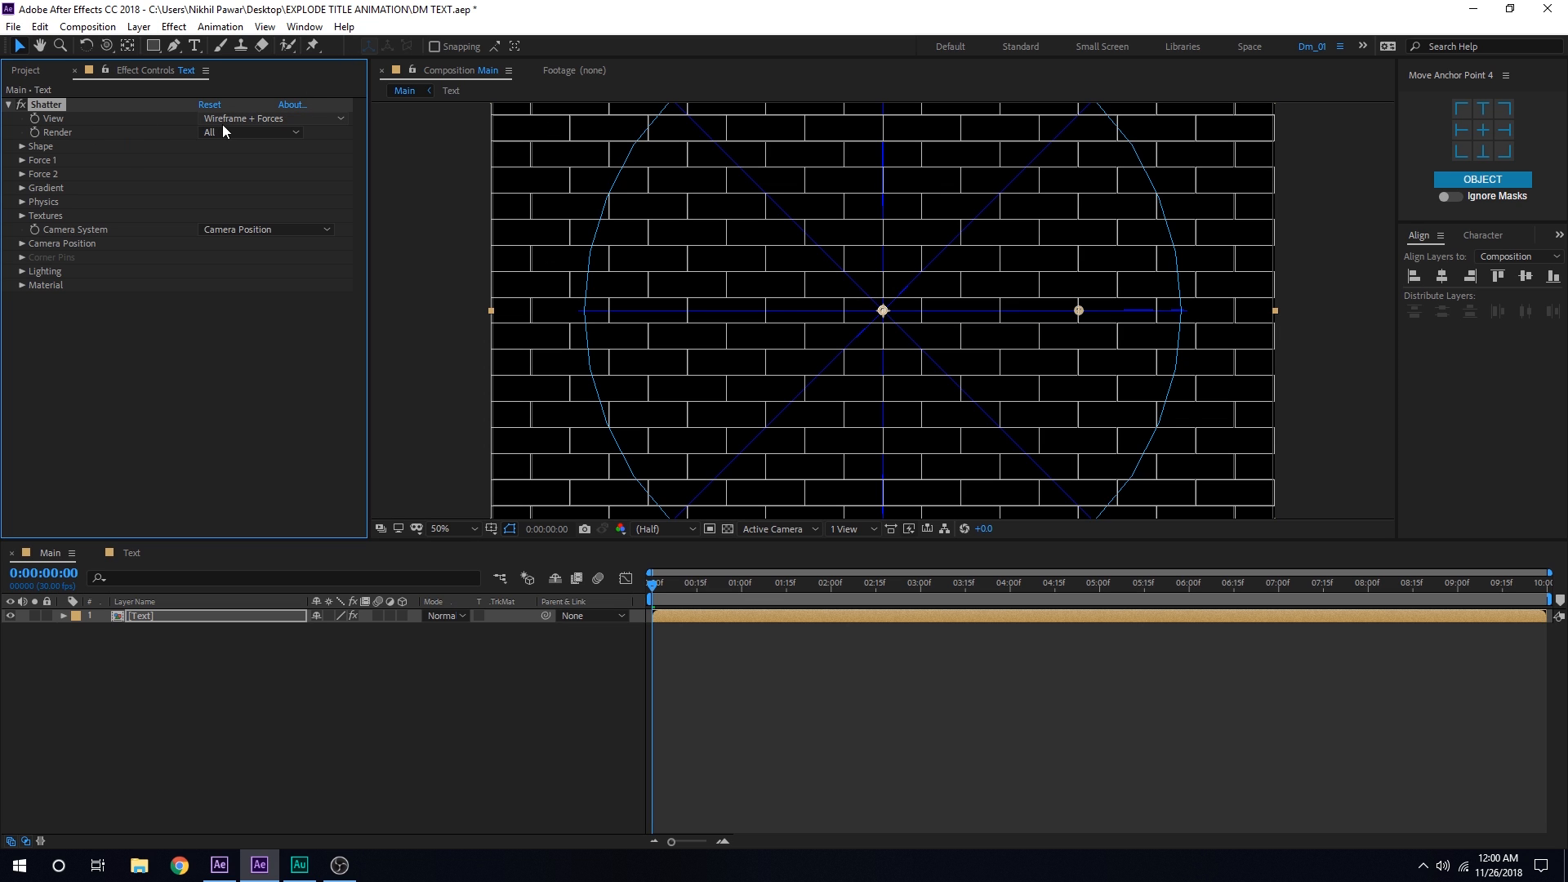
{"action": "left_click", "coordinate": [273, 117]}
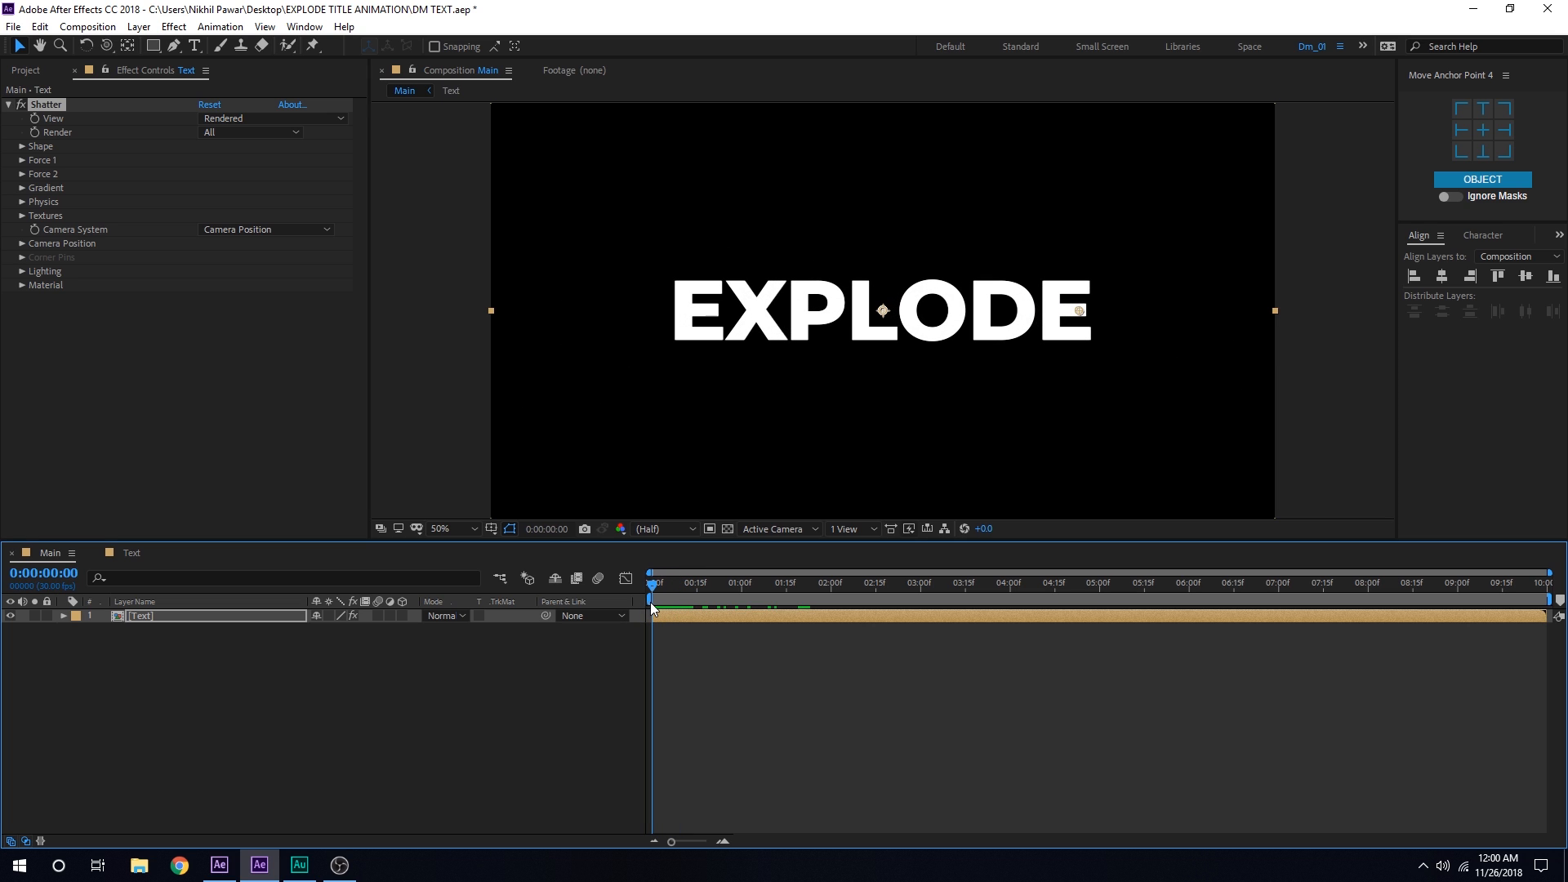
{"action": "mouse_move", "coordinate": [838, 434]}
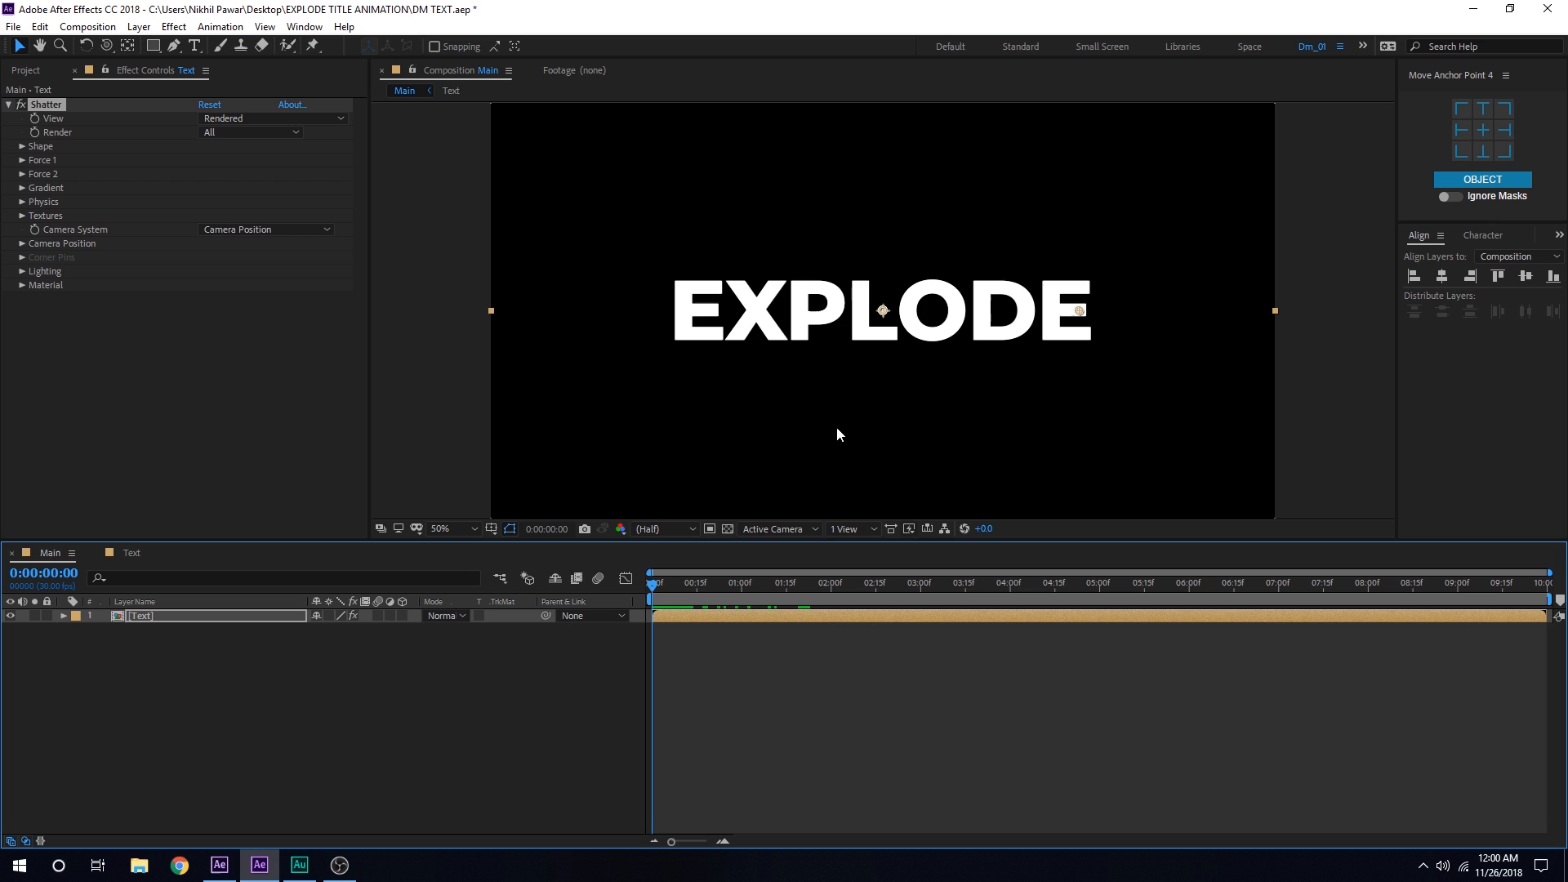
Step: Set the Shatter pattern to Glass with 12 repetitions and expand Force 1
{"action": "left_click", "coordinate": [40, 145]}
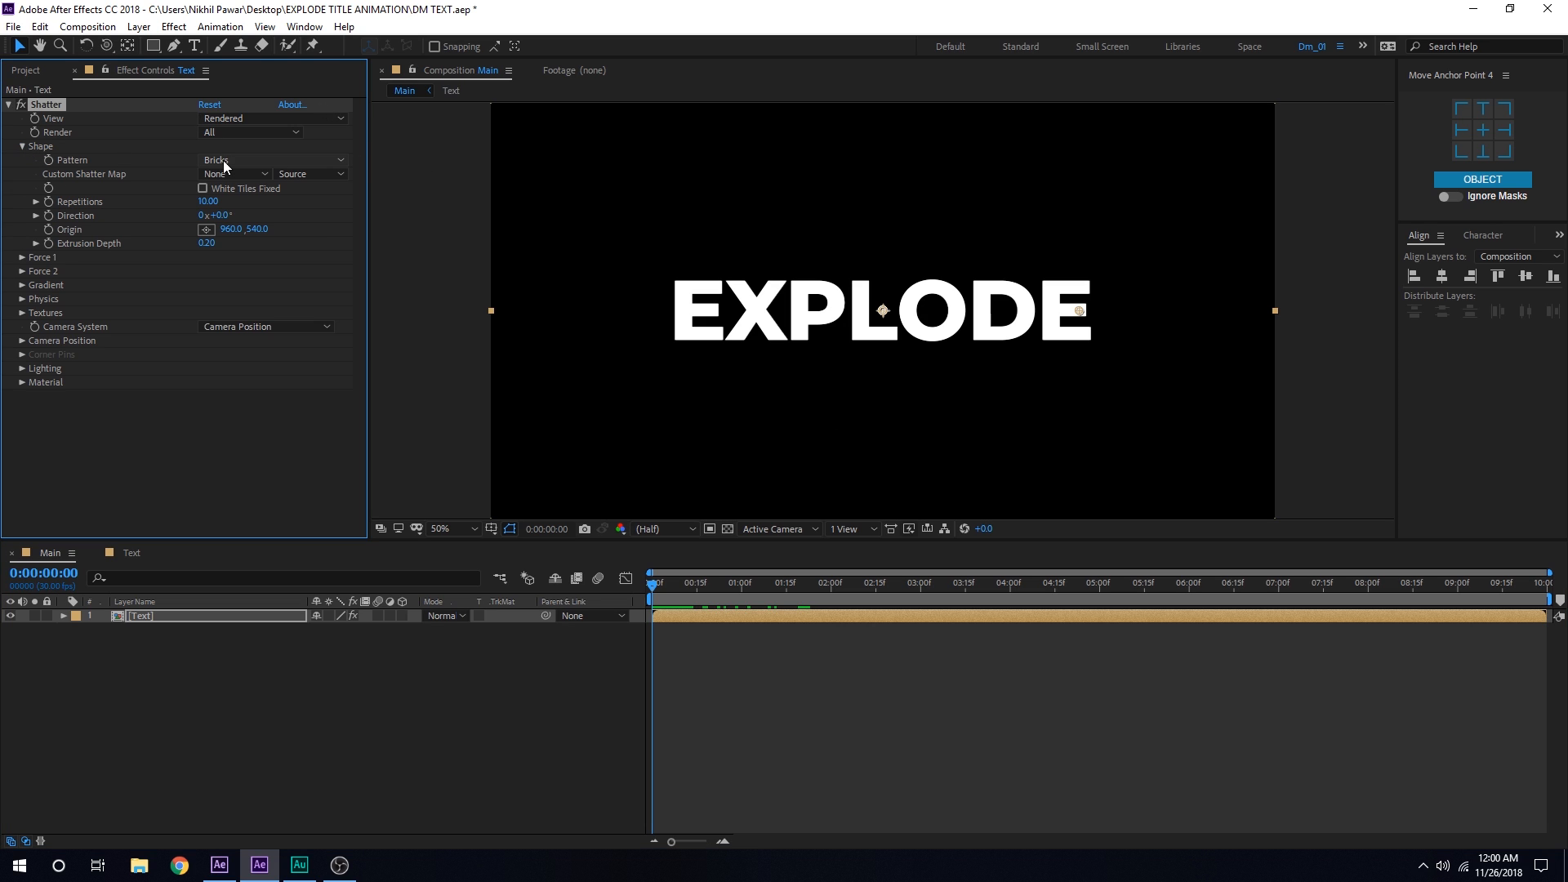
{"action": "left_click", "coordinate": [269, 160]}
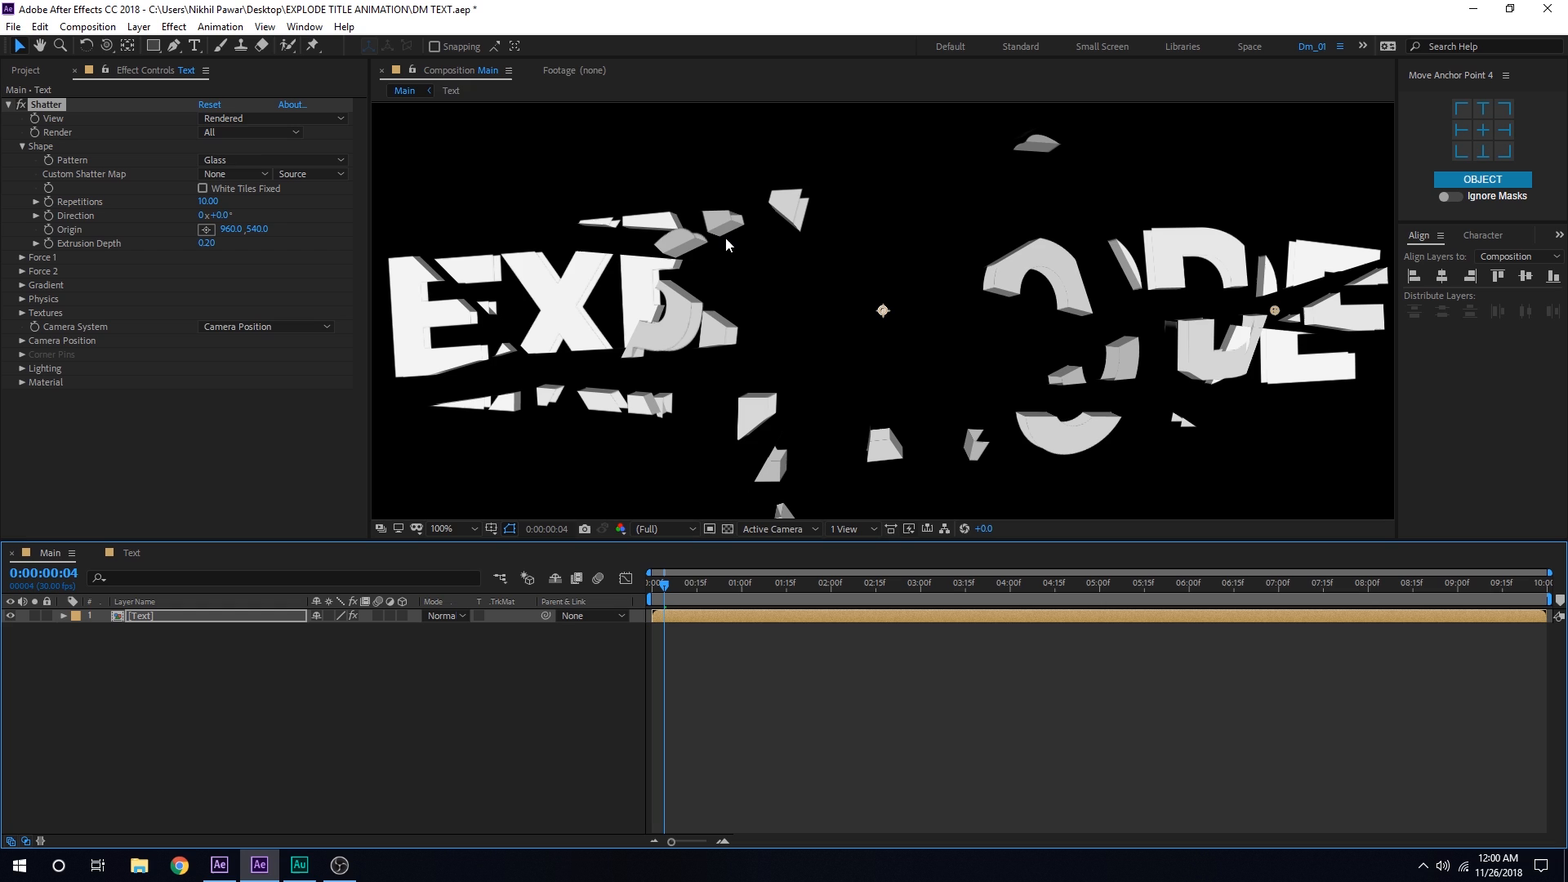
{"action": "mouse_move", "coordinate": [259, 257]}
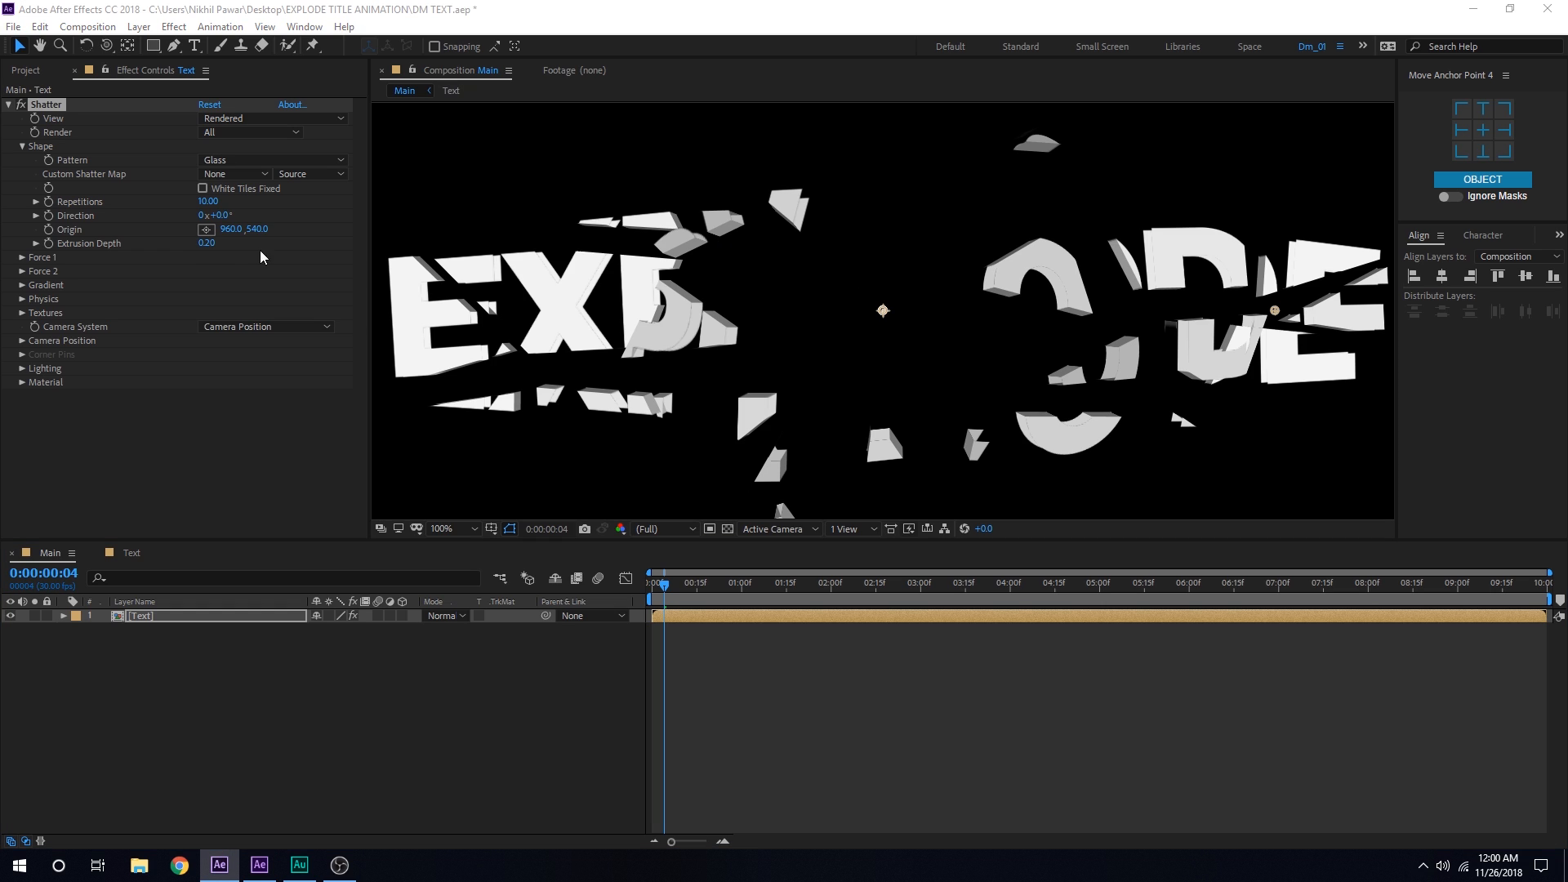
{"action": "mouse_move", "coordinate": [222, 256]}
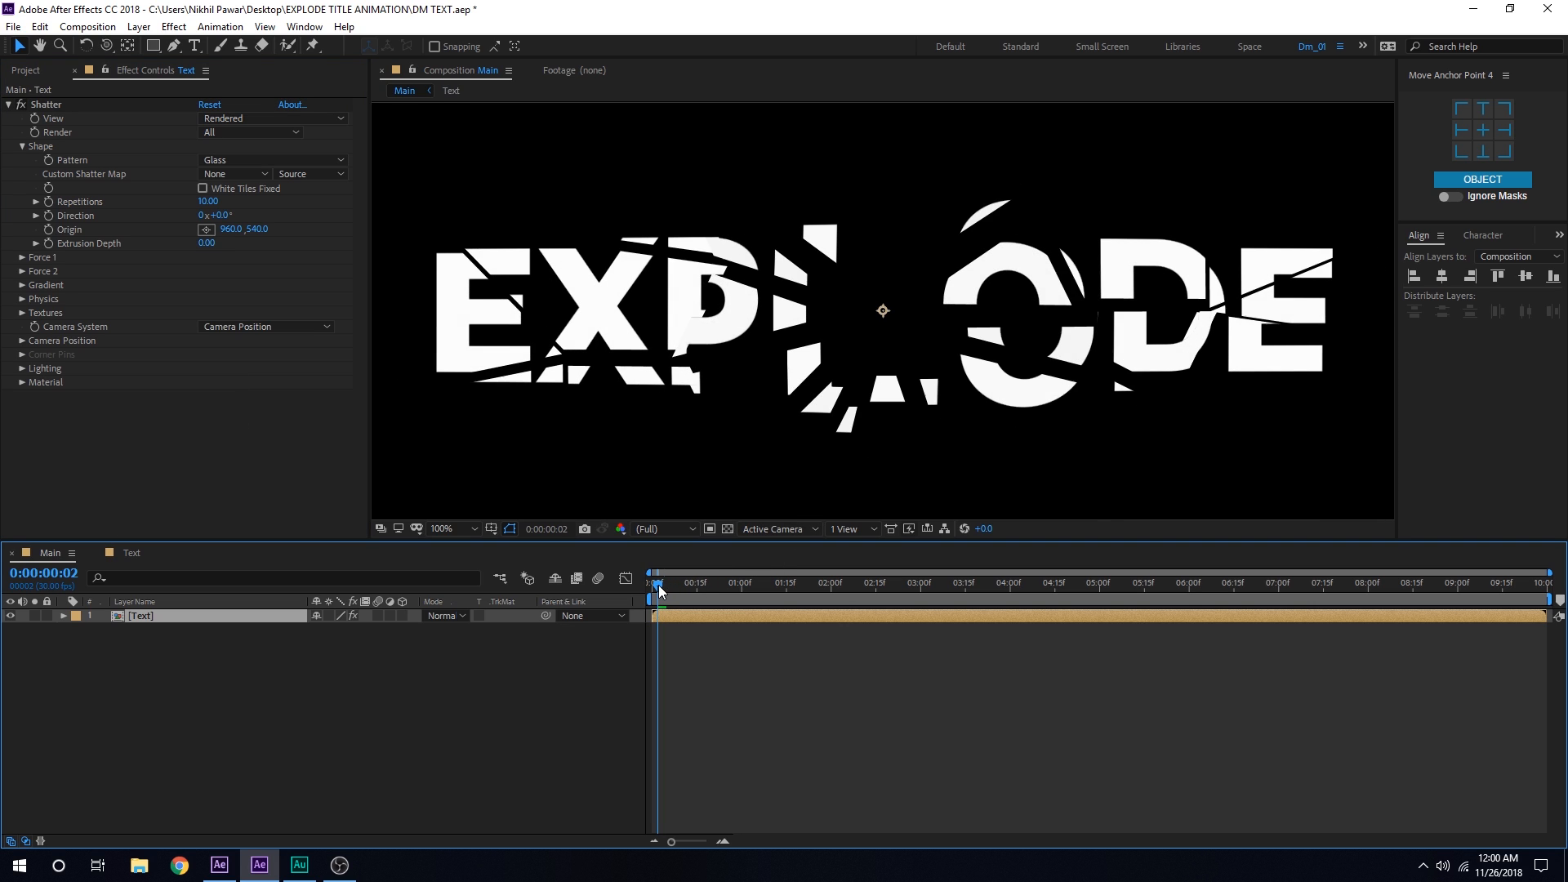
{"action": "left_click", "coordinate": [656, 583]}
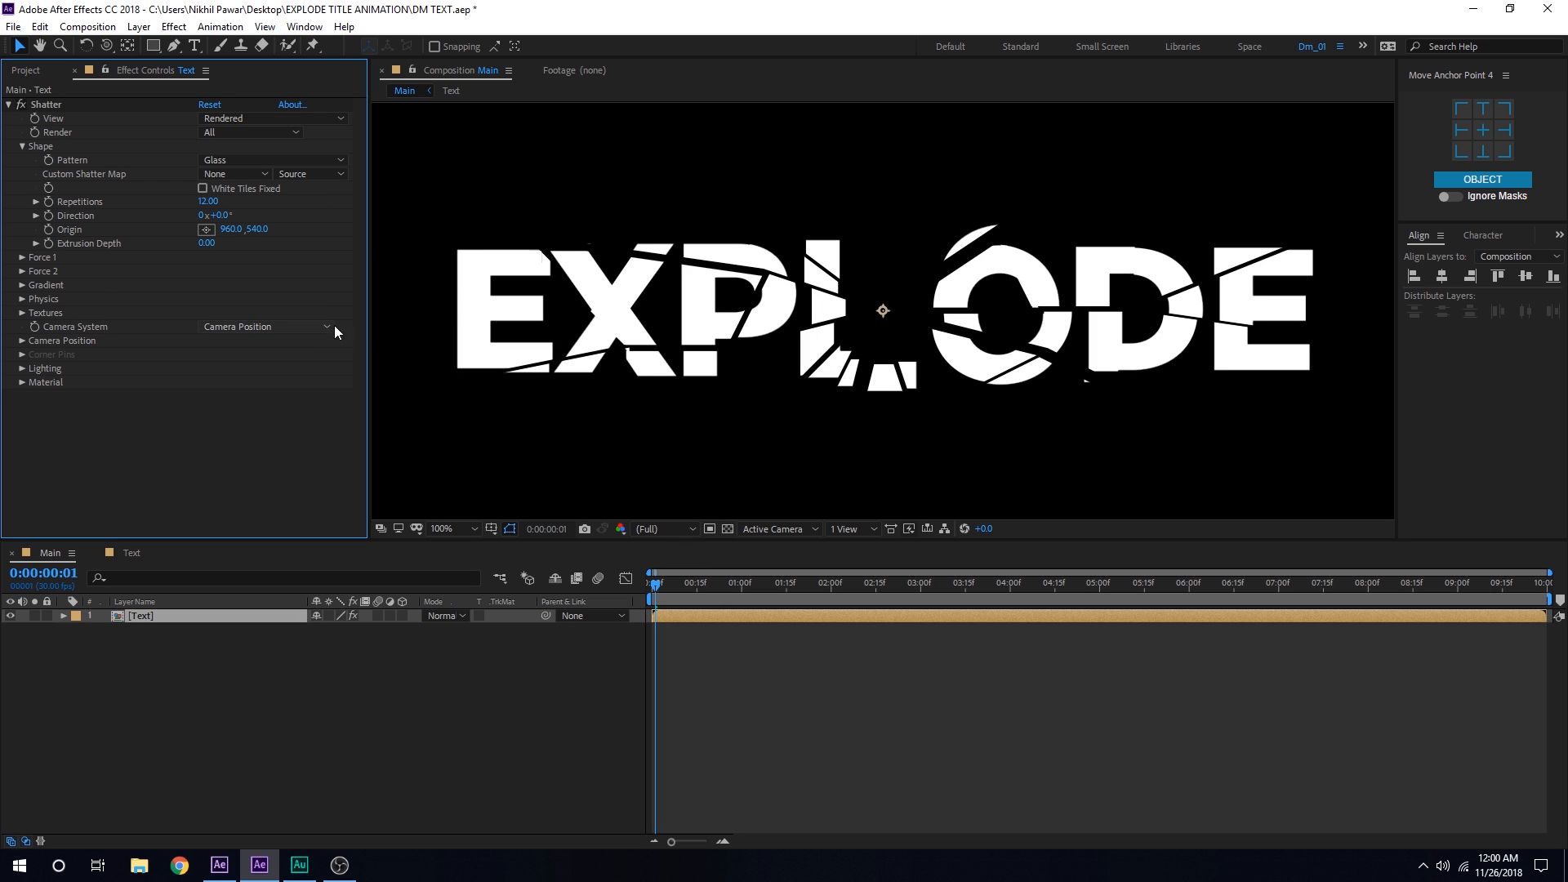
{"action": "left_click", "coordinate": [16, 256]}
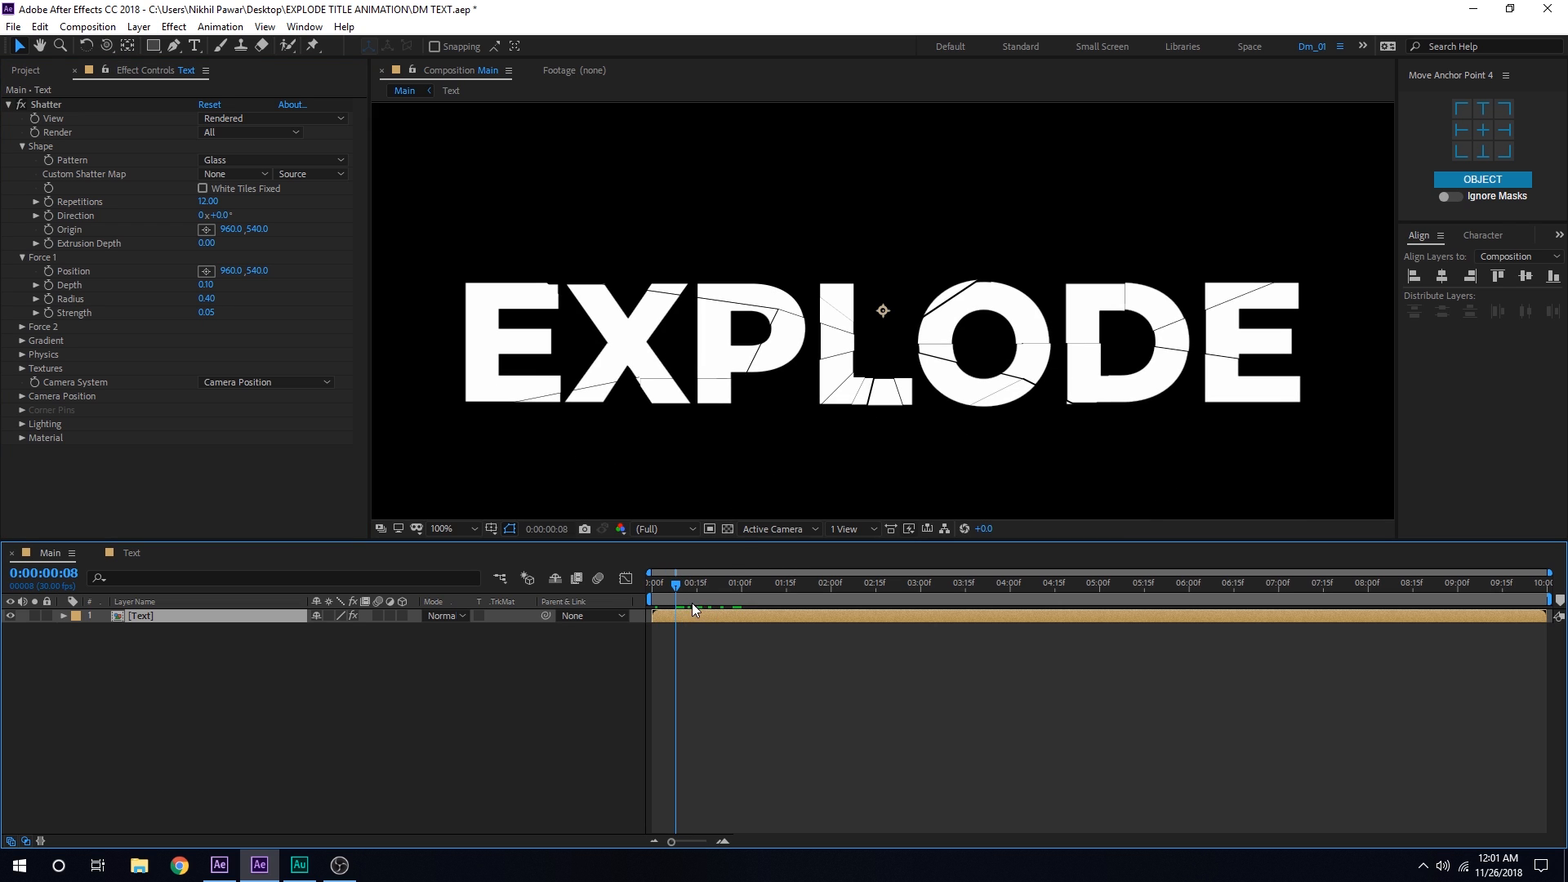
Step: Set Shatter gravity to 0 and scrub the timeline to preview the drifting shards
{"action": "left_click", "coordinate": [692, 583]}
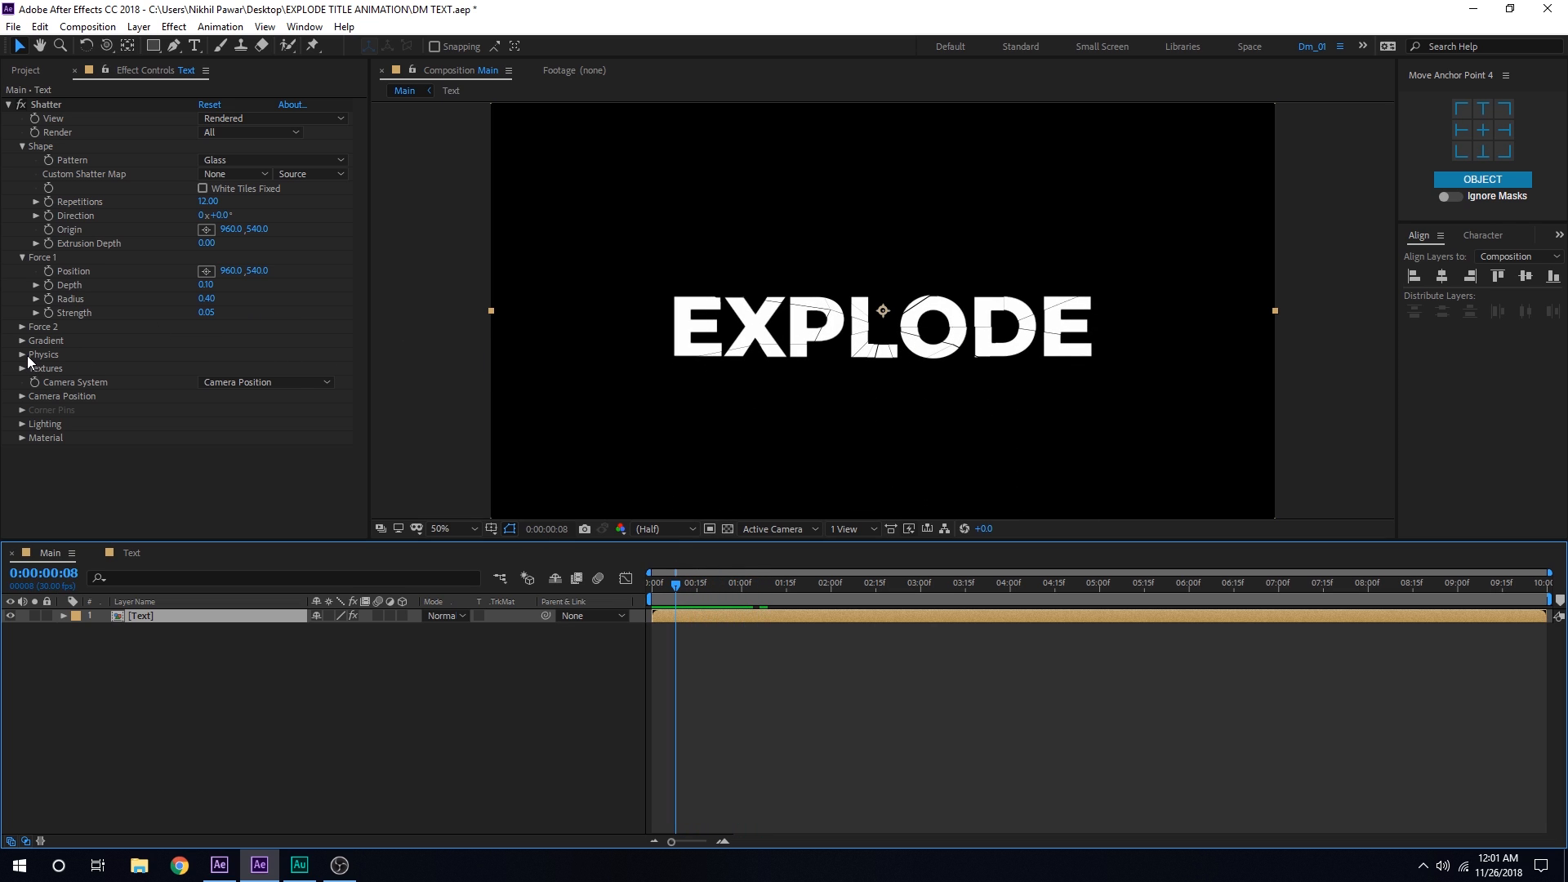
{"action": "left_click", "coordinate": [22, 354]}
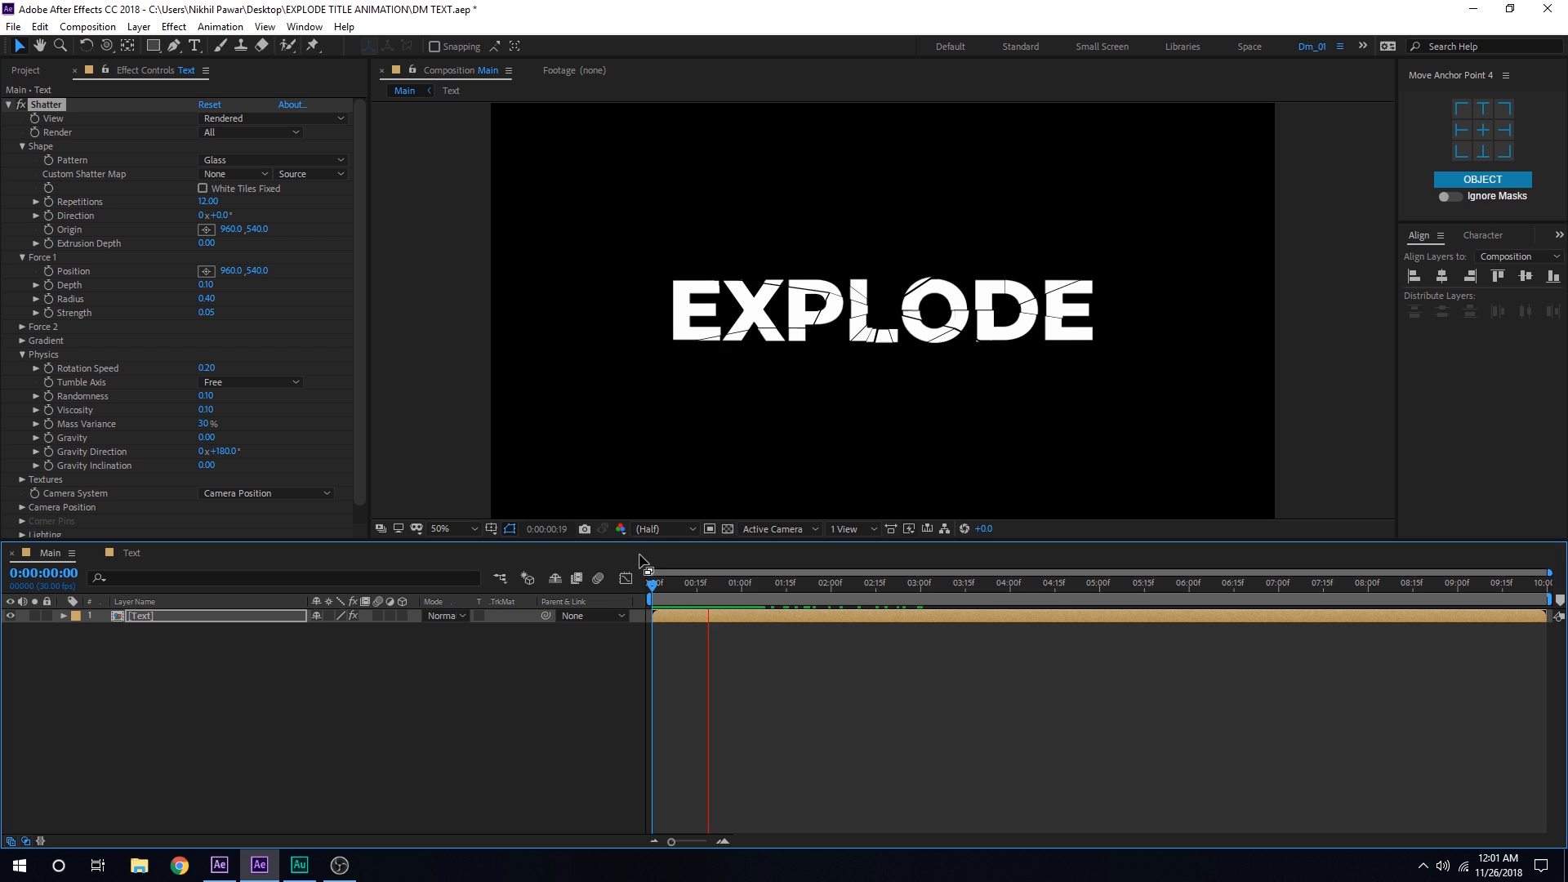
{"action": "left_click", "coordinate": [831, 581]}
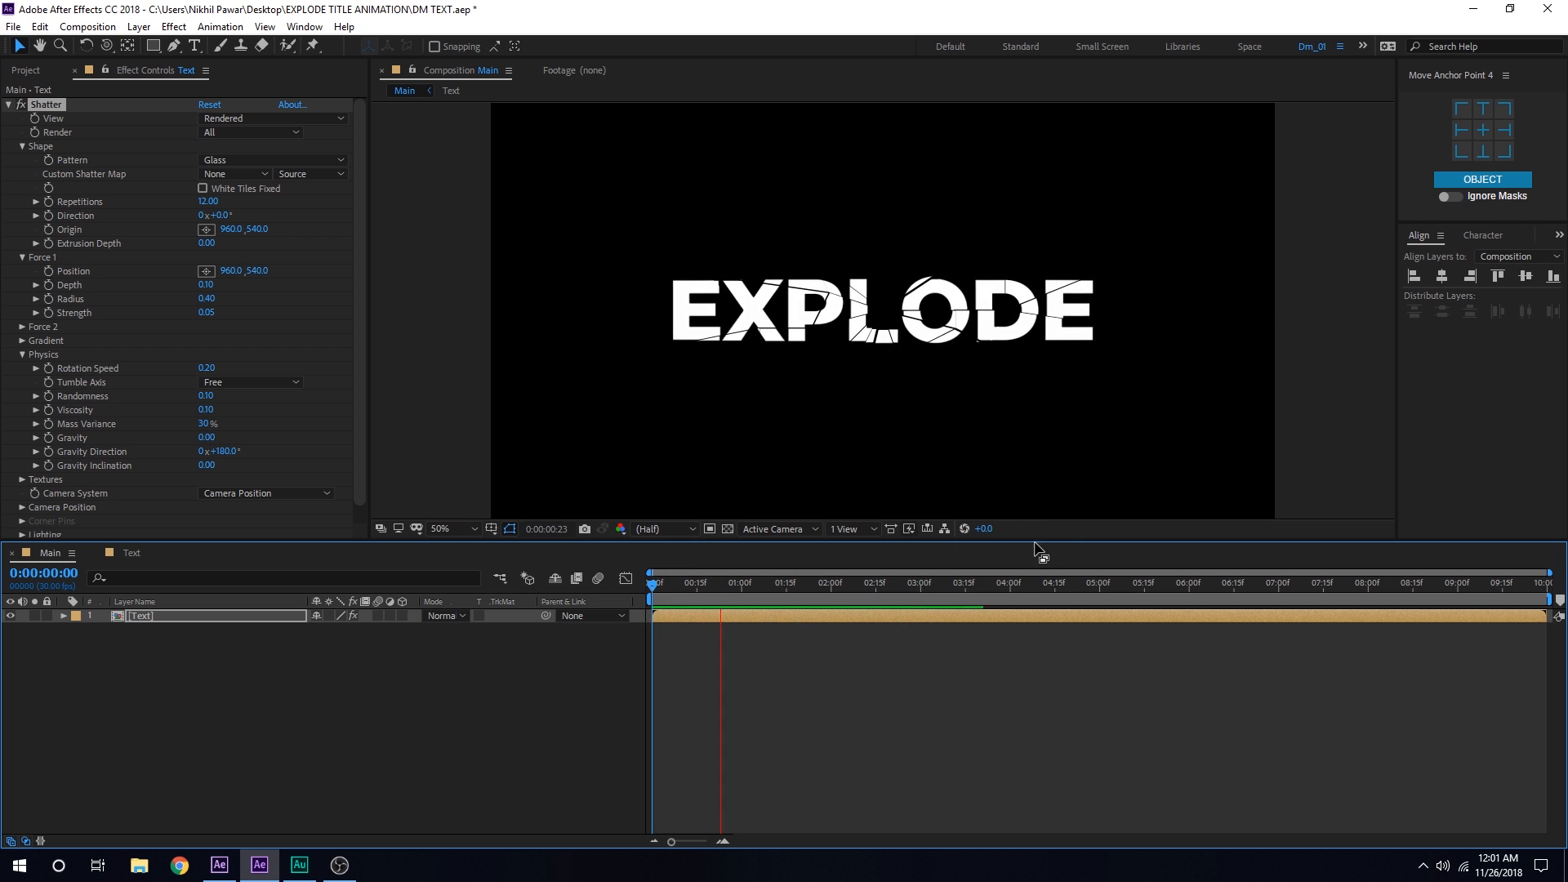
{"action": "left_click", "coordinate": [653, 581]}
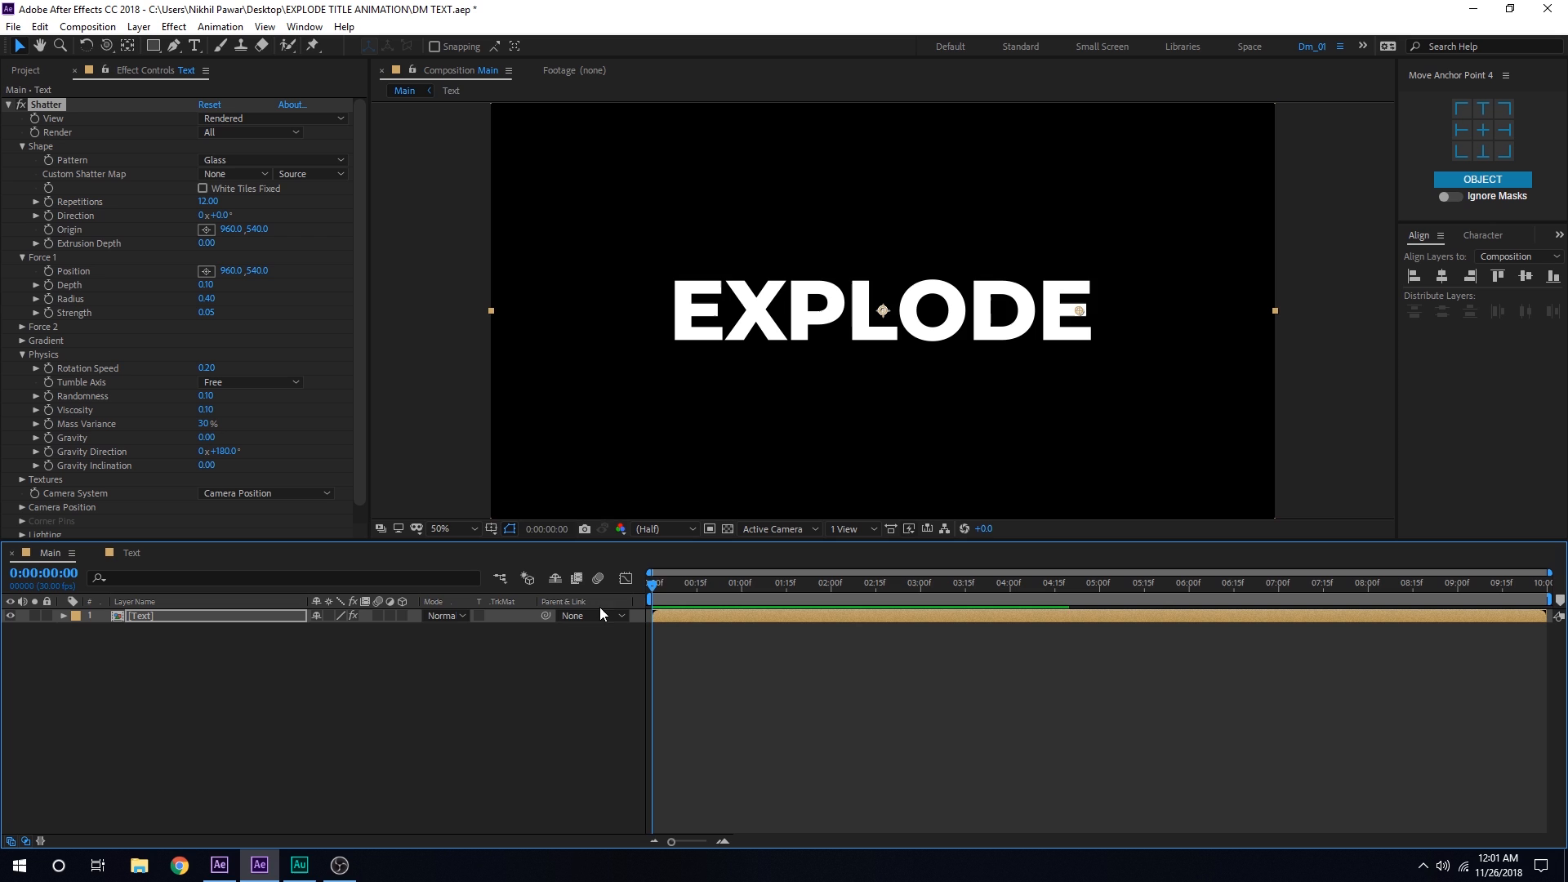
{"action": "left_click", "coordinate": [977, 581]}
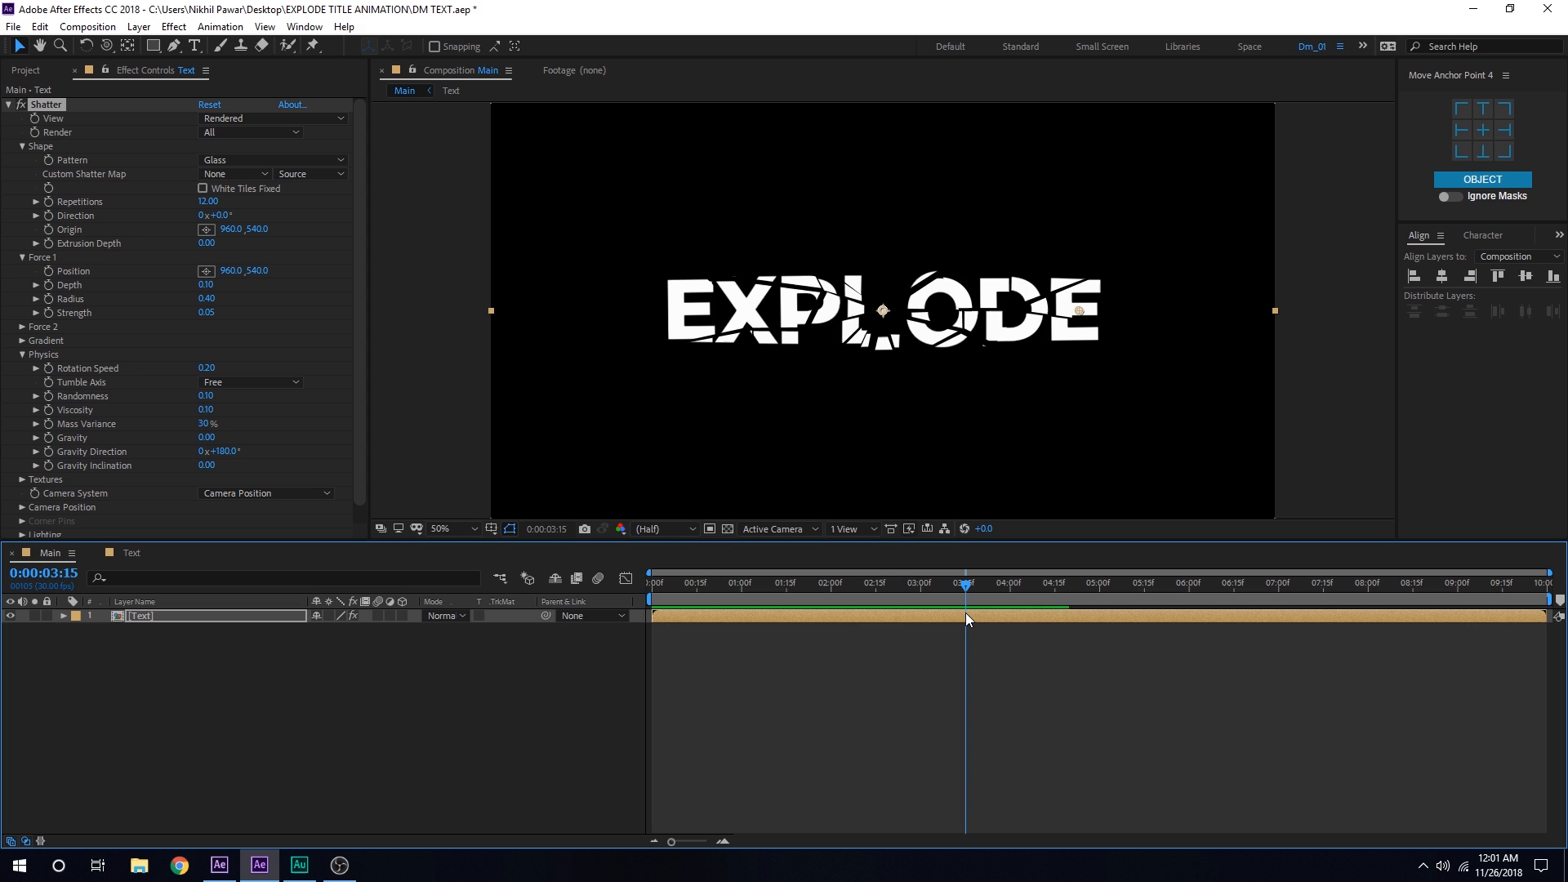
{"action": "mouse_move", "coordinate": [738, 479]}
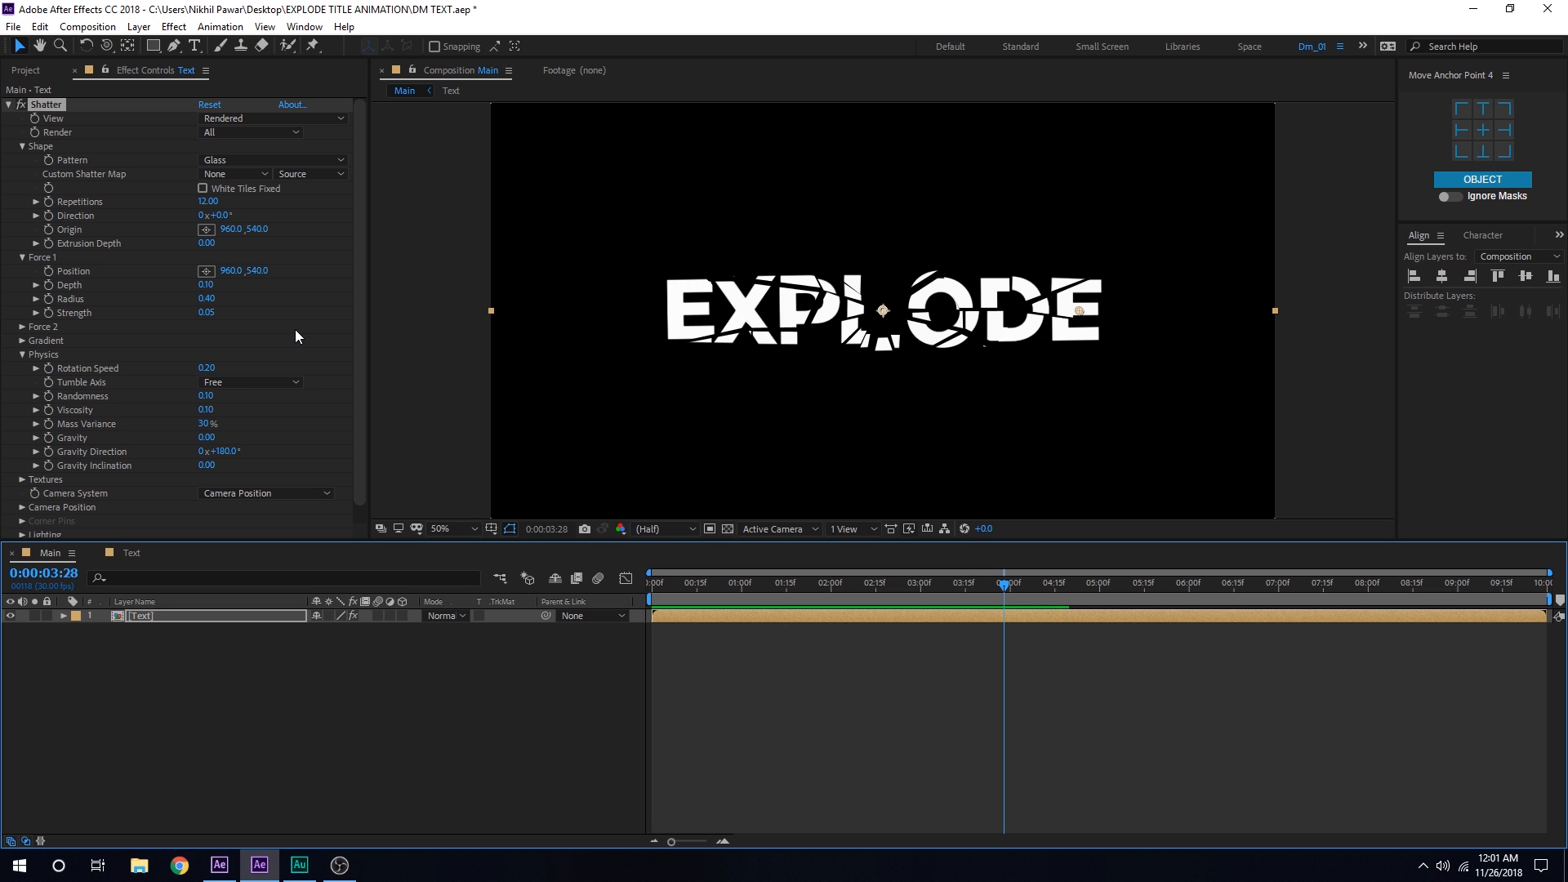
{"action": "mouse_move", "coordinate": [716, 604]}
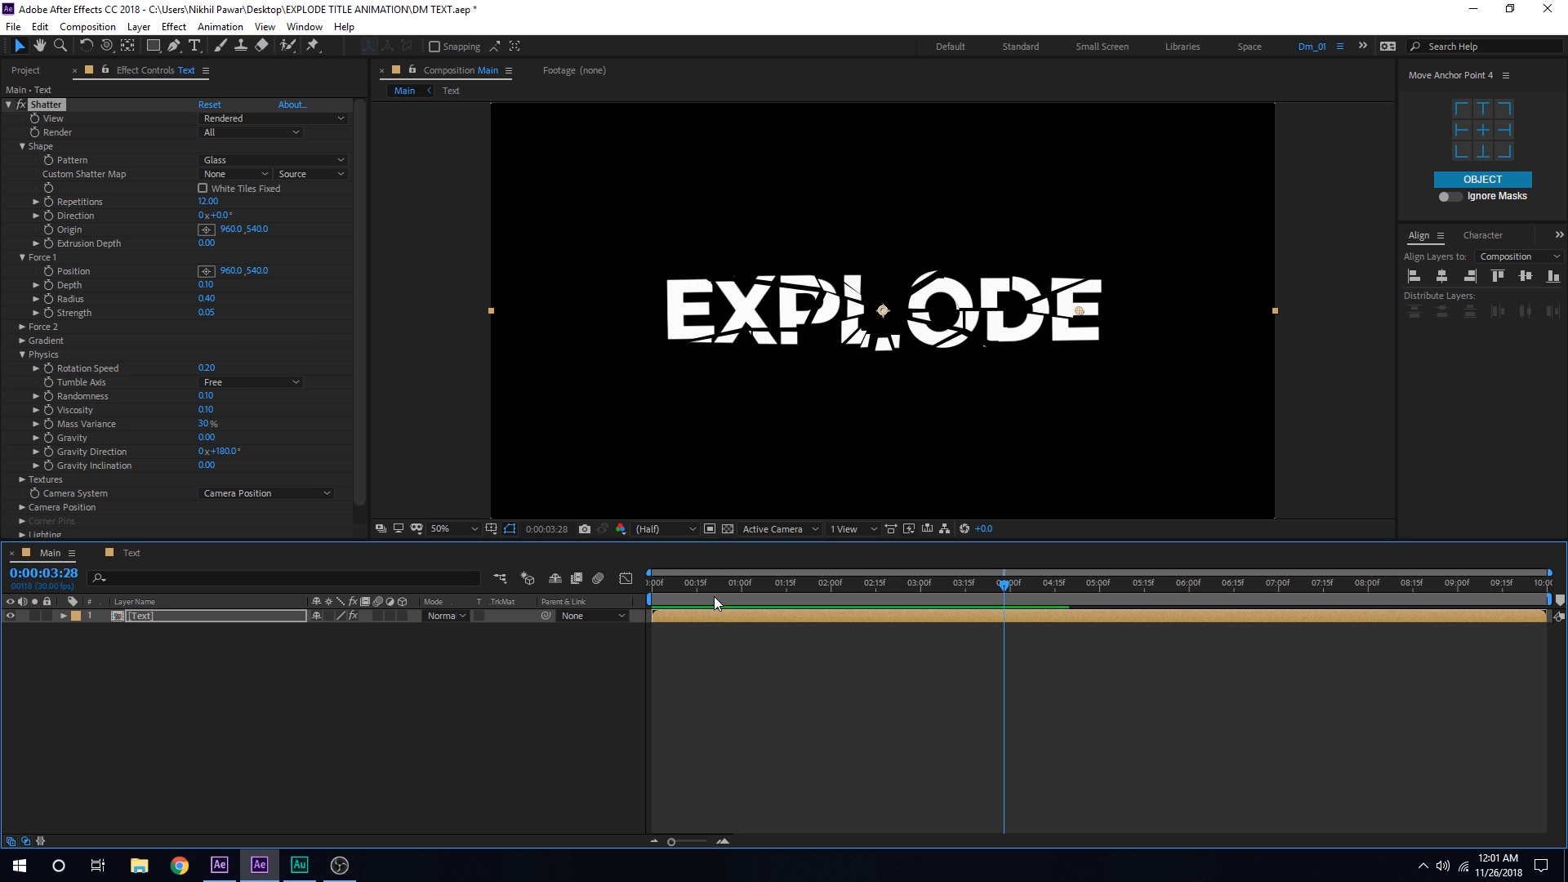
{"action": "left_click", "coordinate": [794, 583]}
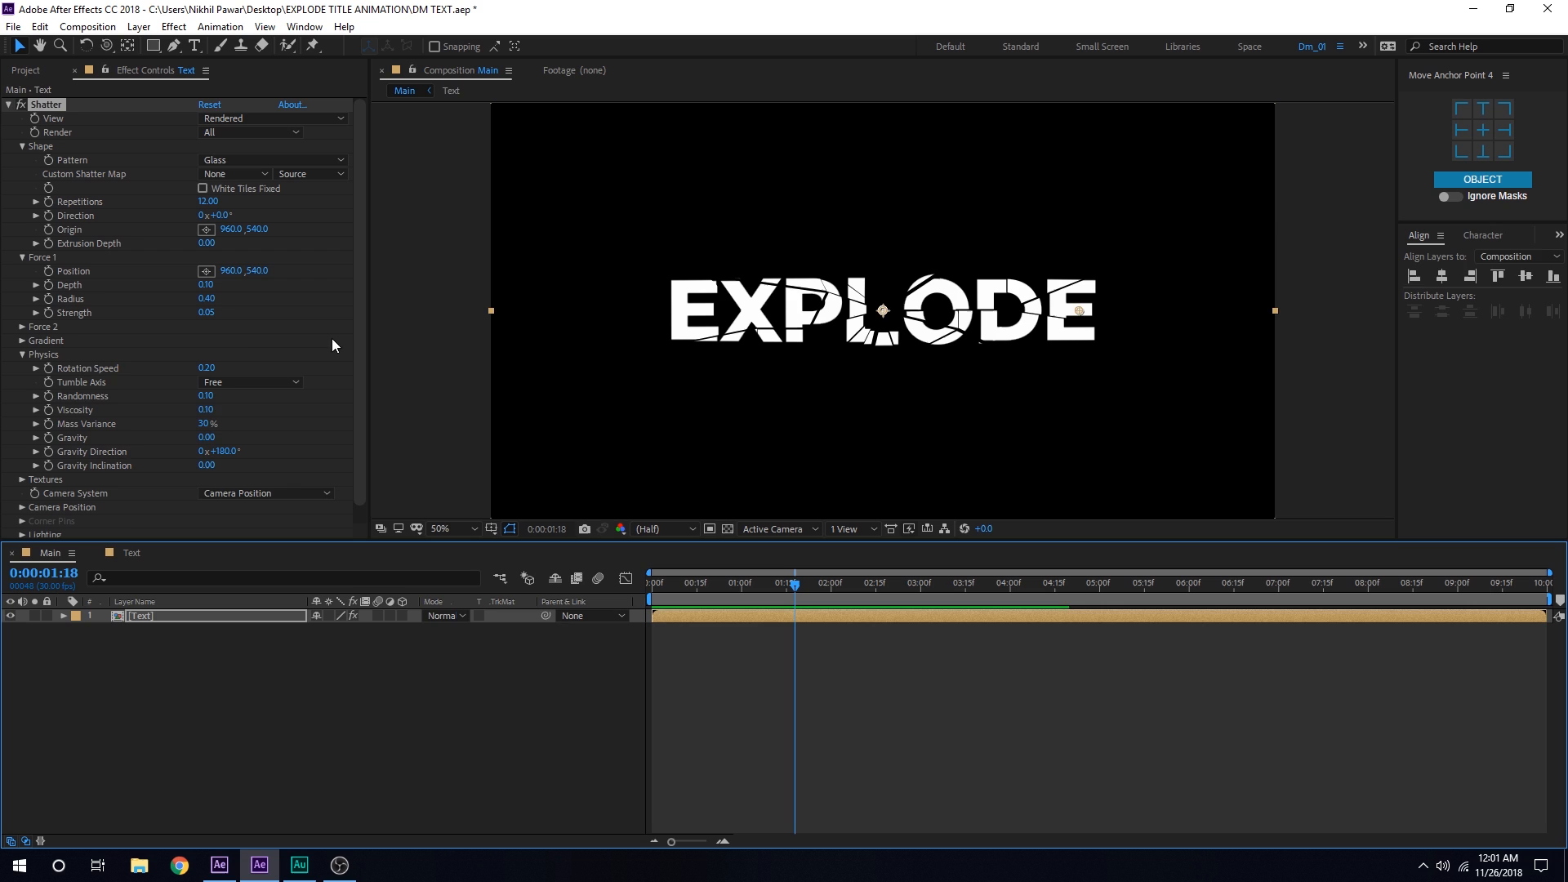
{"action": "left_click", "coordinate": [26, 71]}
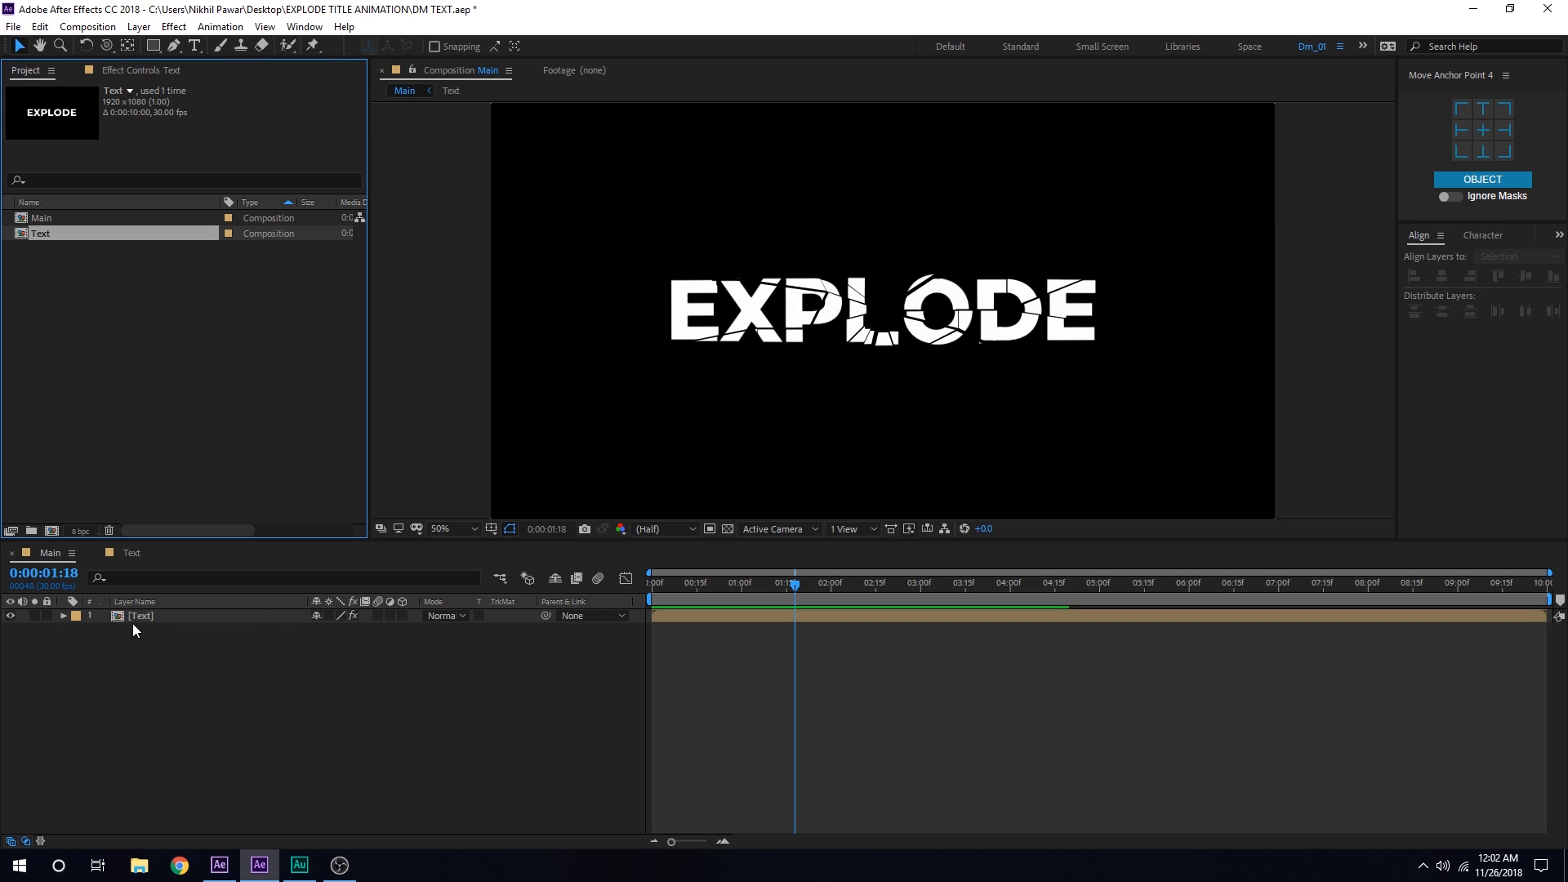
Step: Pre-compose the Text layer into a new composition named Med_P
{"action": "left_click", "coordinate": [141, 616]}
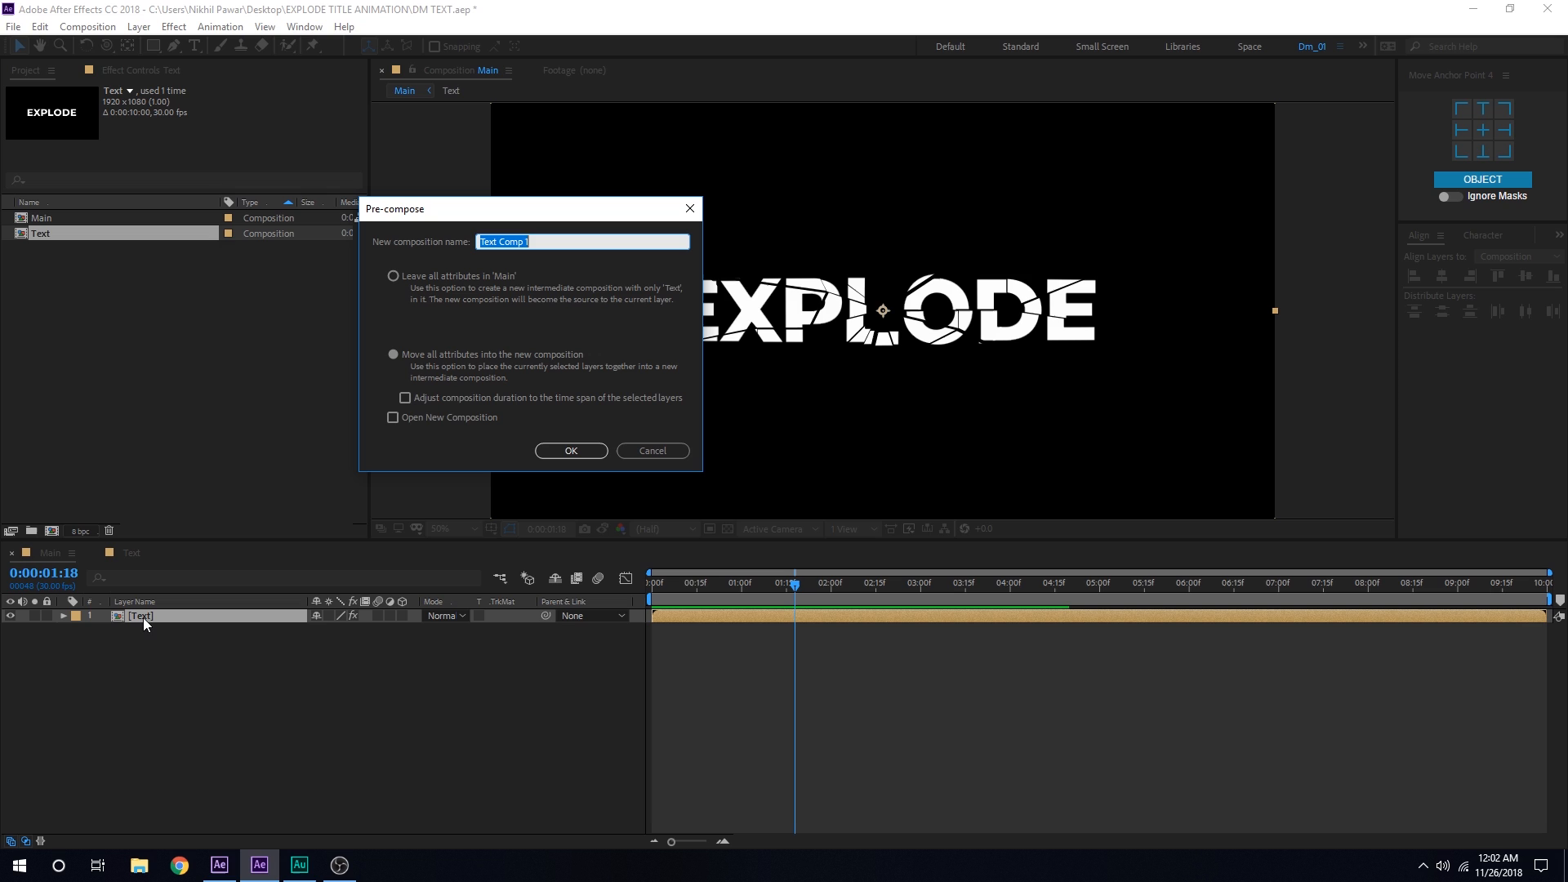
{"action": "type", "text": "Med_P"}
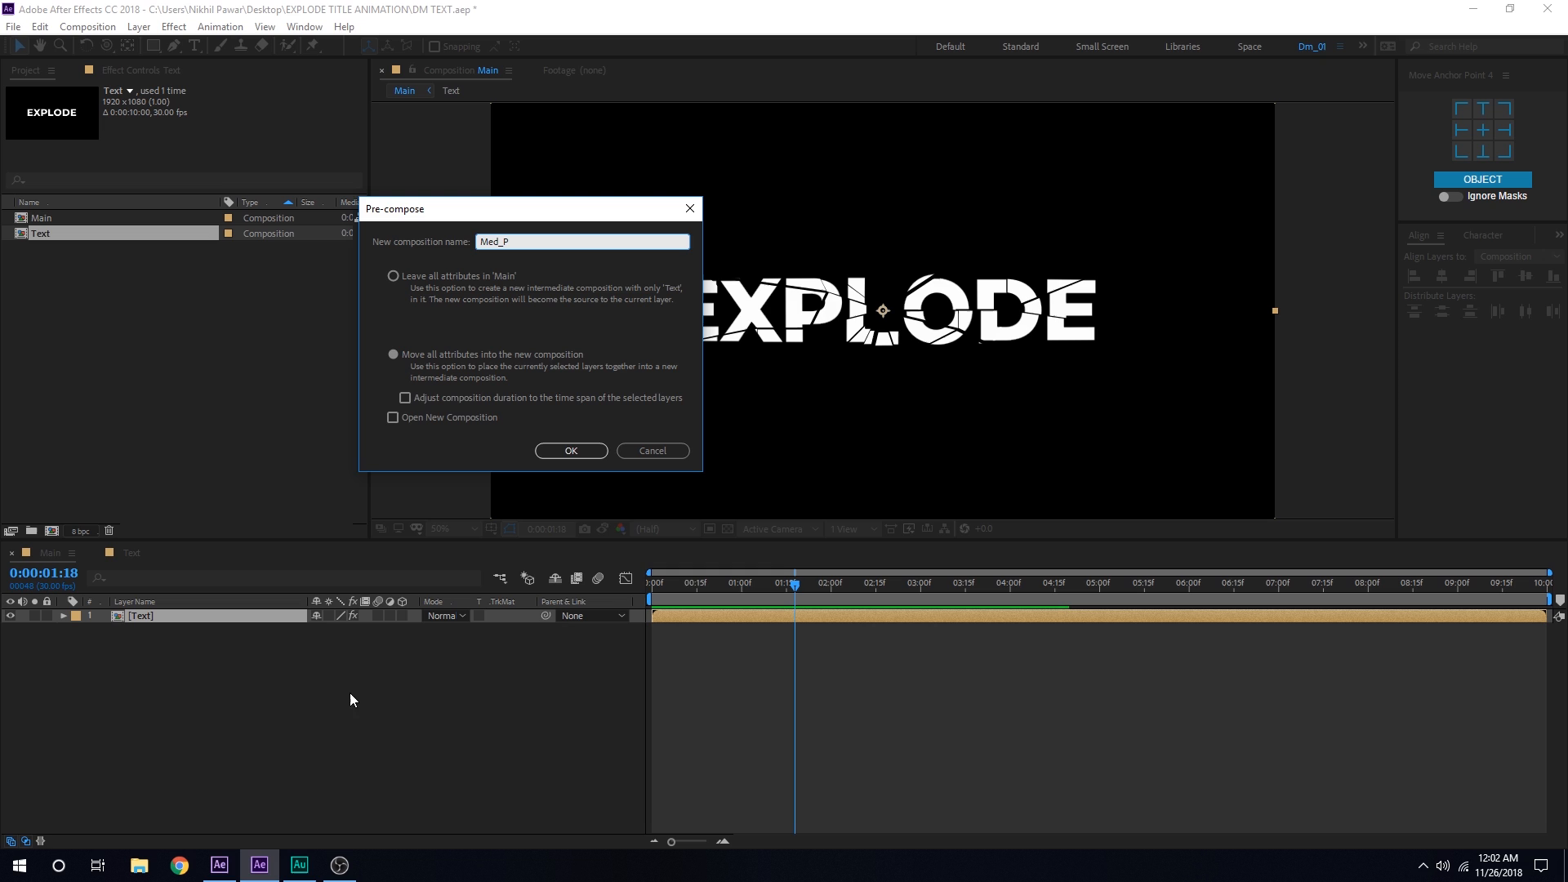
{"action": "left_click", "coordinate": [570, 451]}
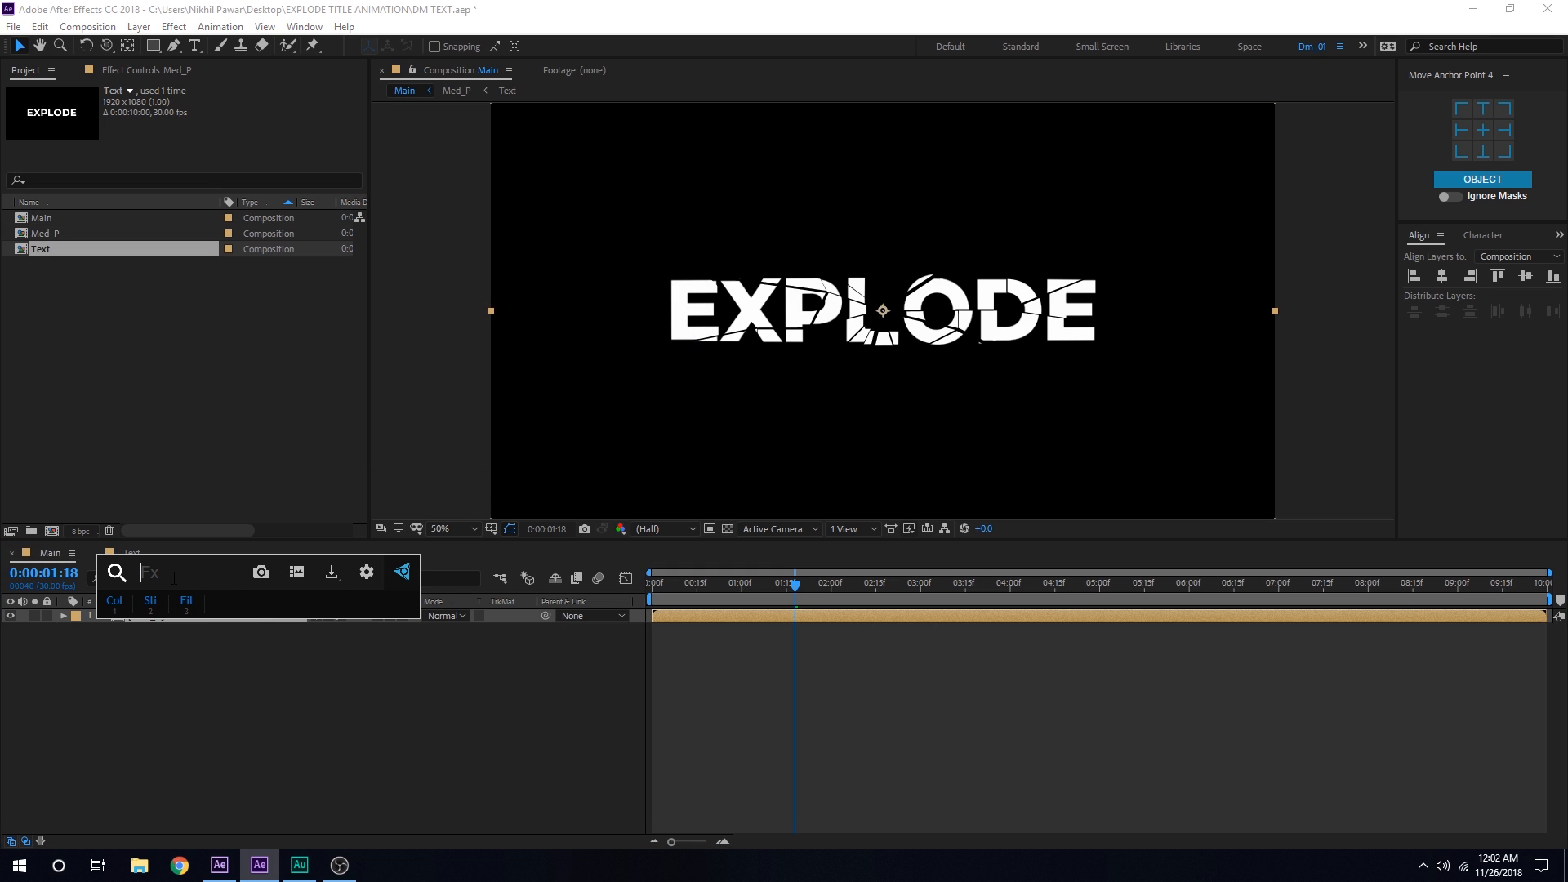
Step: Apply Shatter to Med_P with Rendered view, Glass pattern and zero gravity
{"action": "type", "text": "sh"}
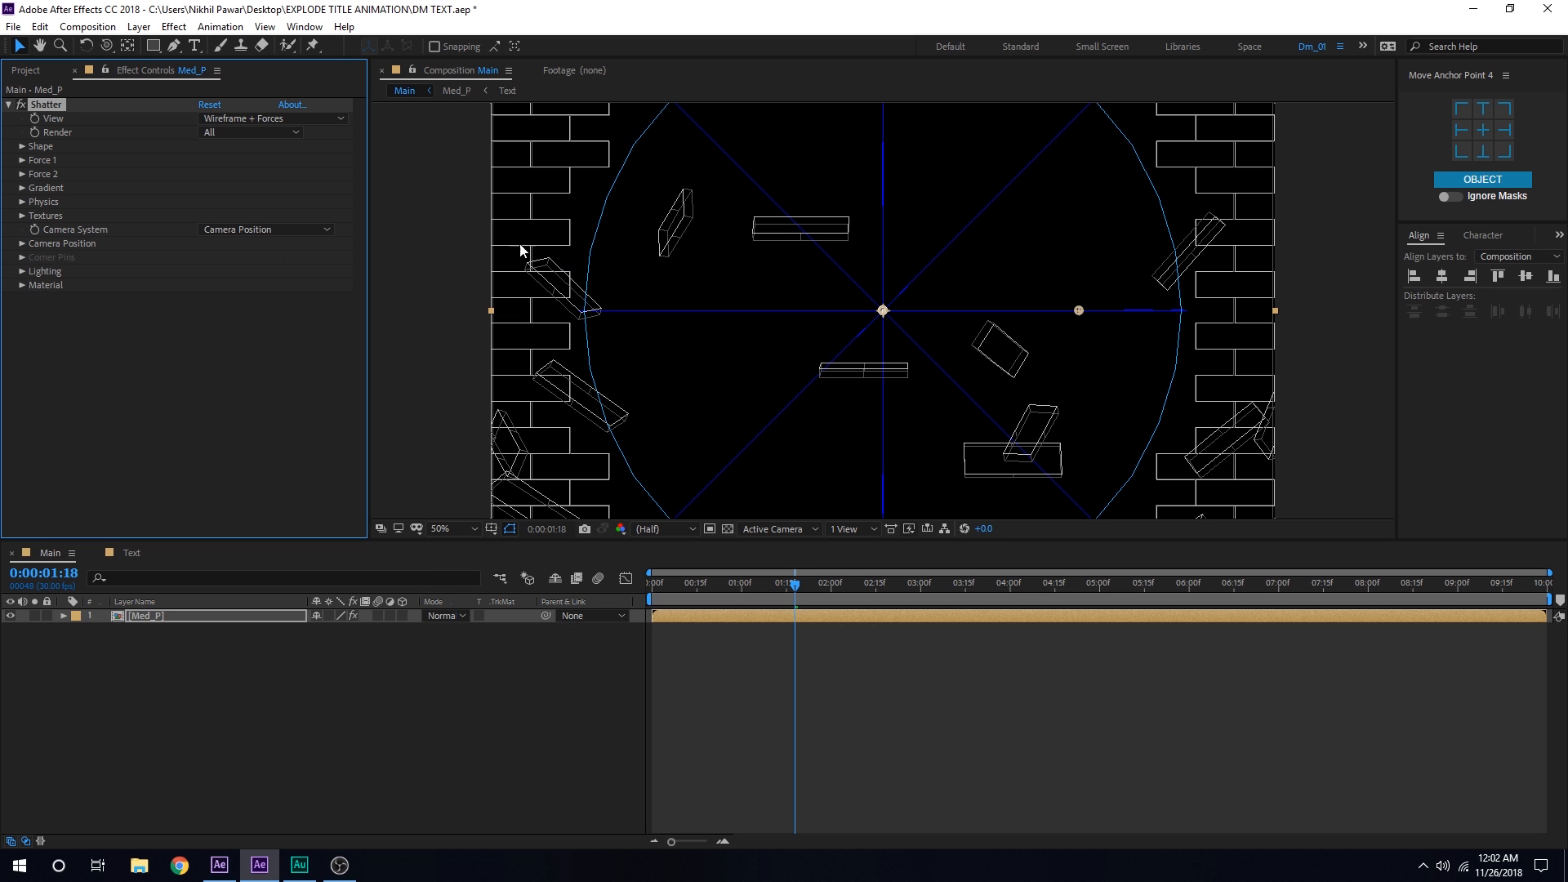
{"action": "left_click", "coordinate": [270, 118]}
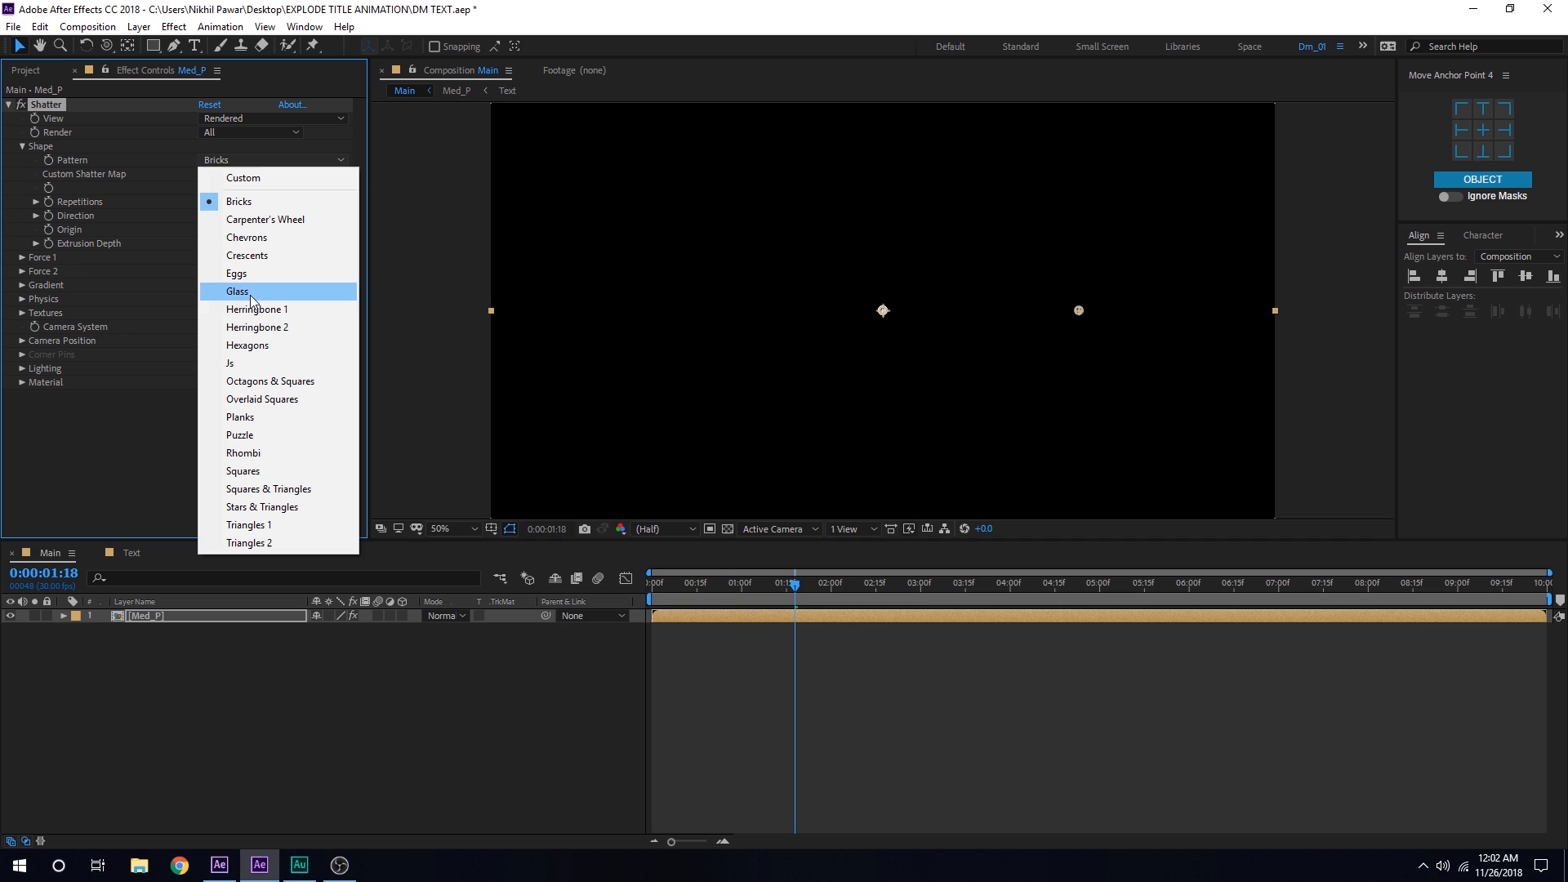
{"action": "left_click", "coordinate": [238, 290]}
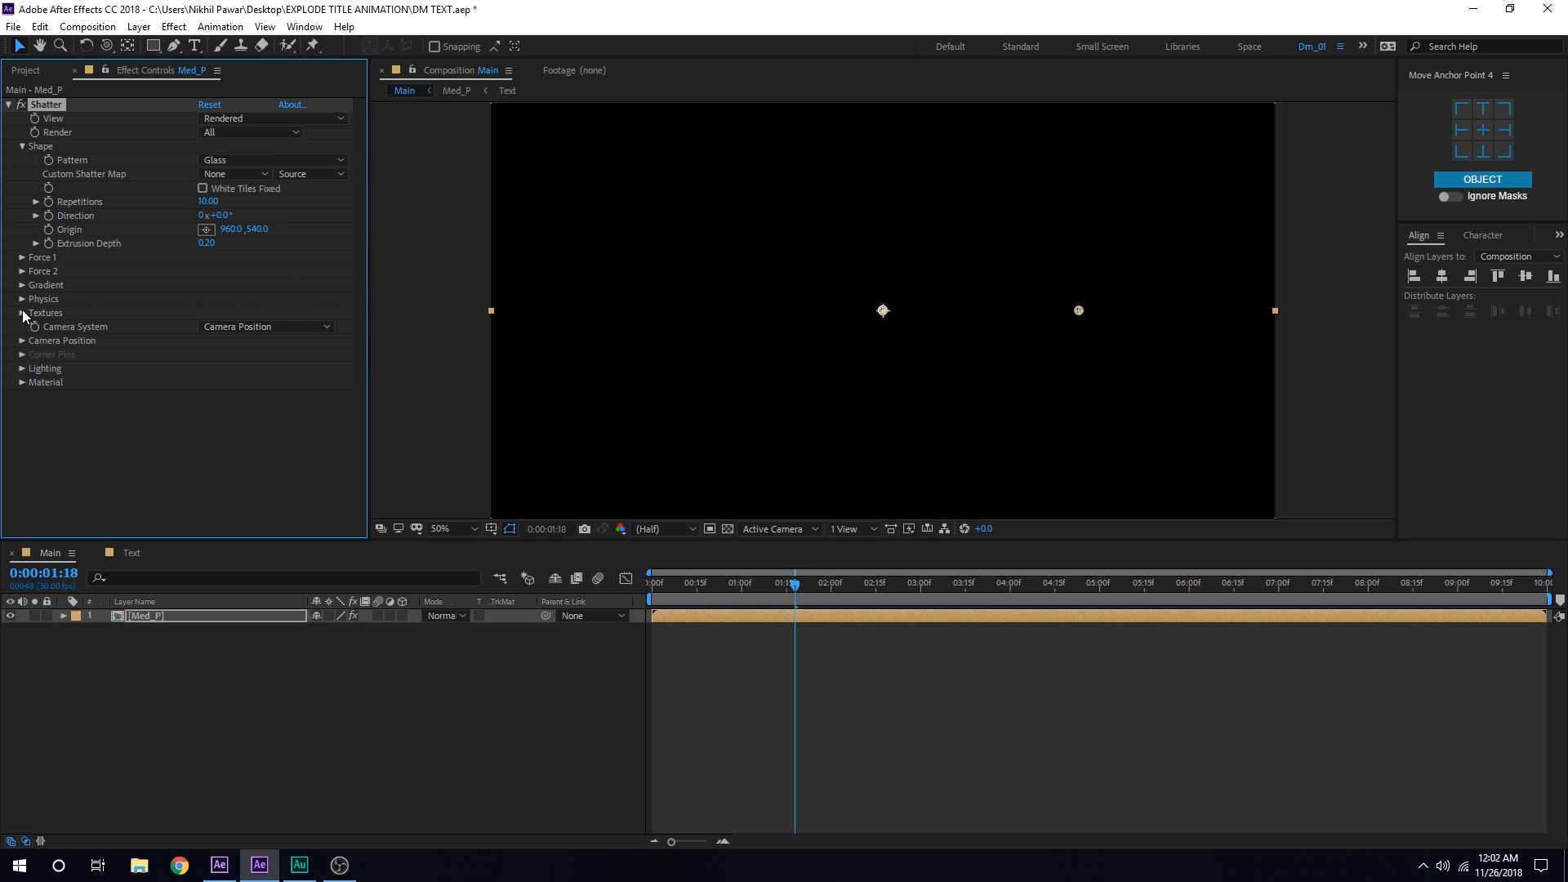
{"action": "left_click", "coordinate": [21, 297]}
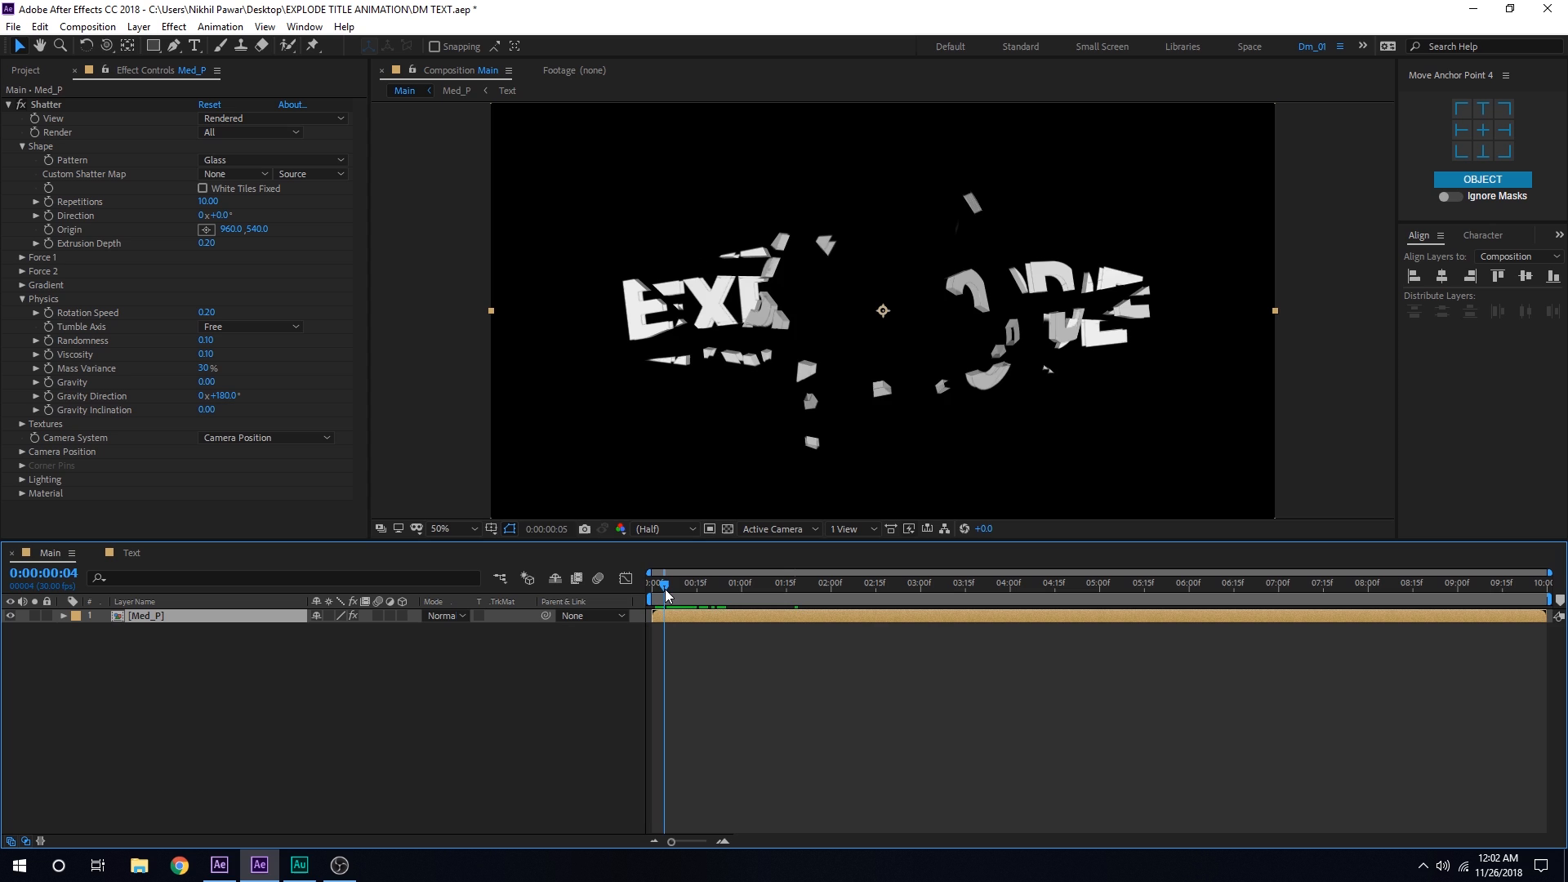
Step: Go to the start and set Force 1 strength to 0.5
{"action": "left_click", "coordinate": [658, 581]}
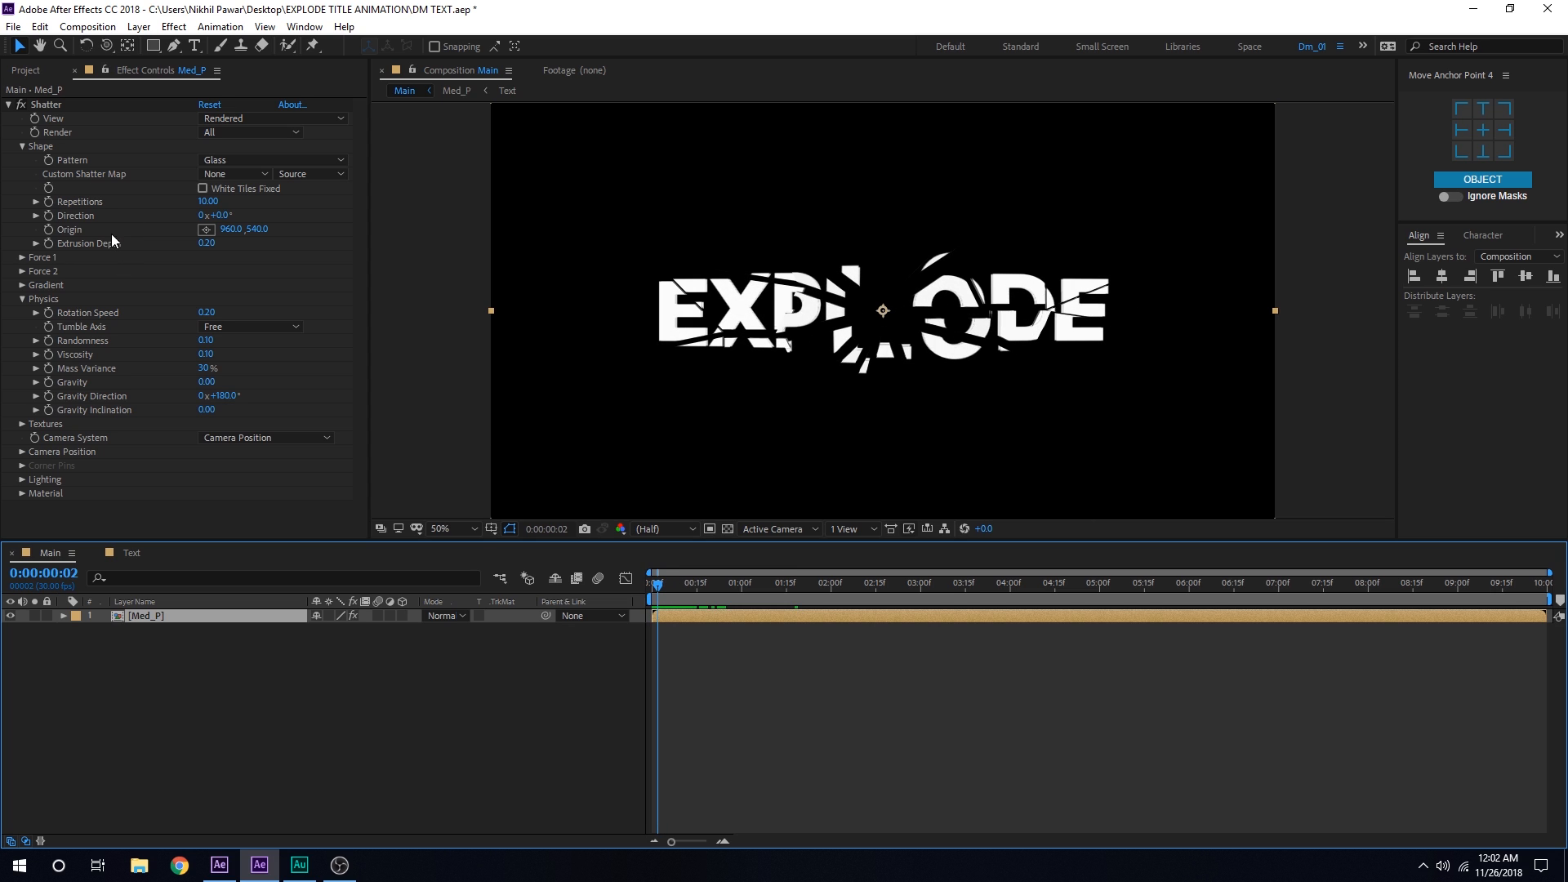
{"action": "left_click", "coordinate": [24, 256]}
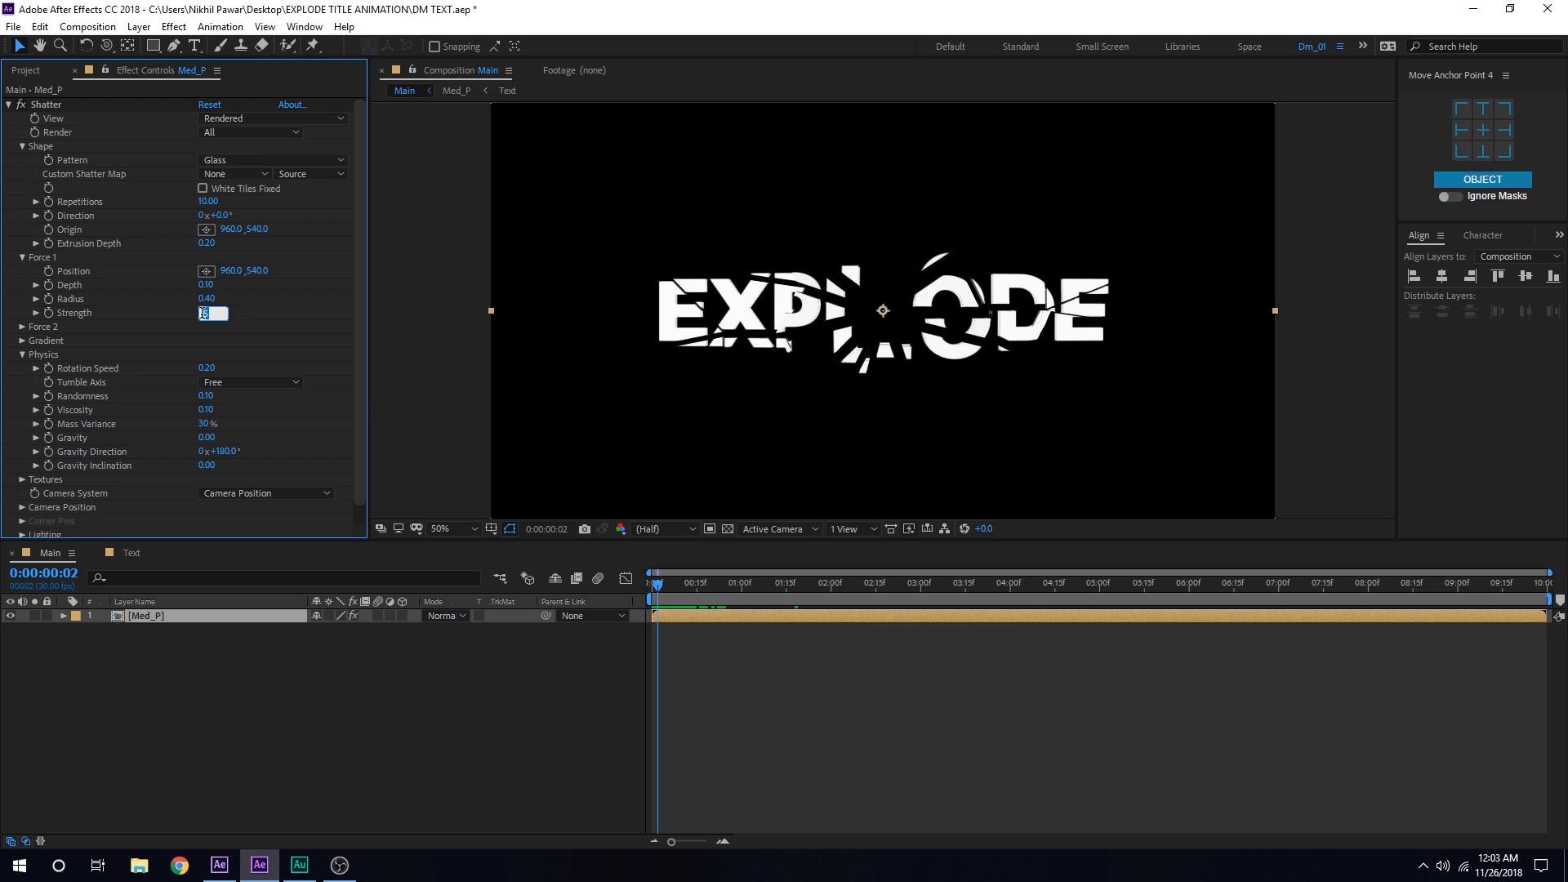
{"action": "type", "text": "50"}
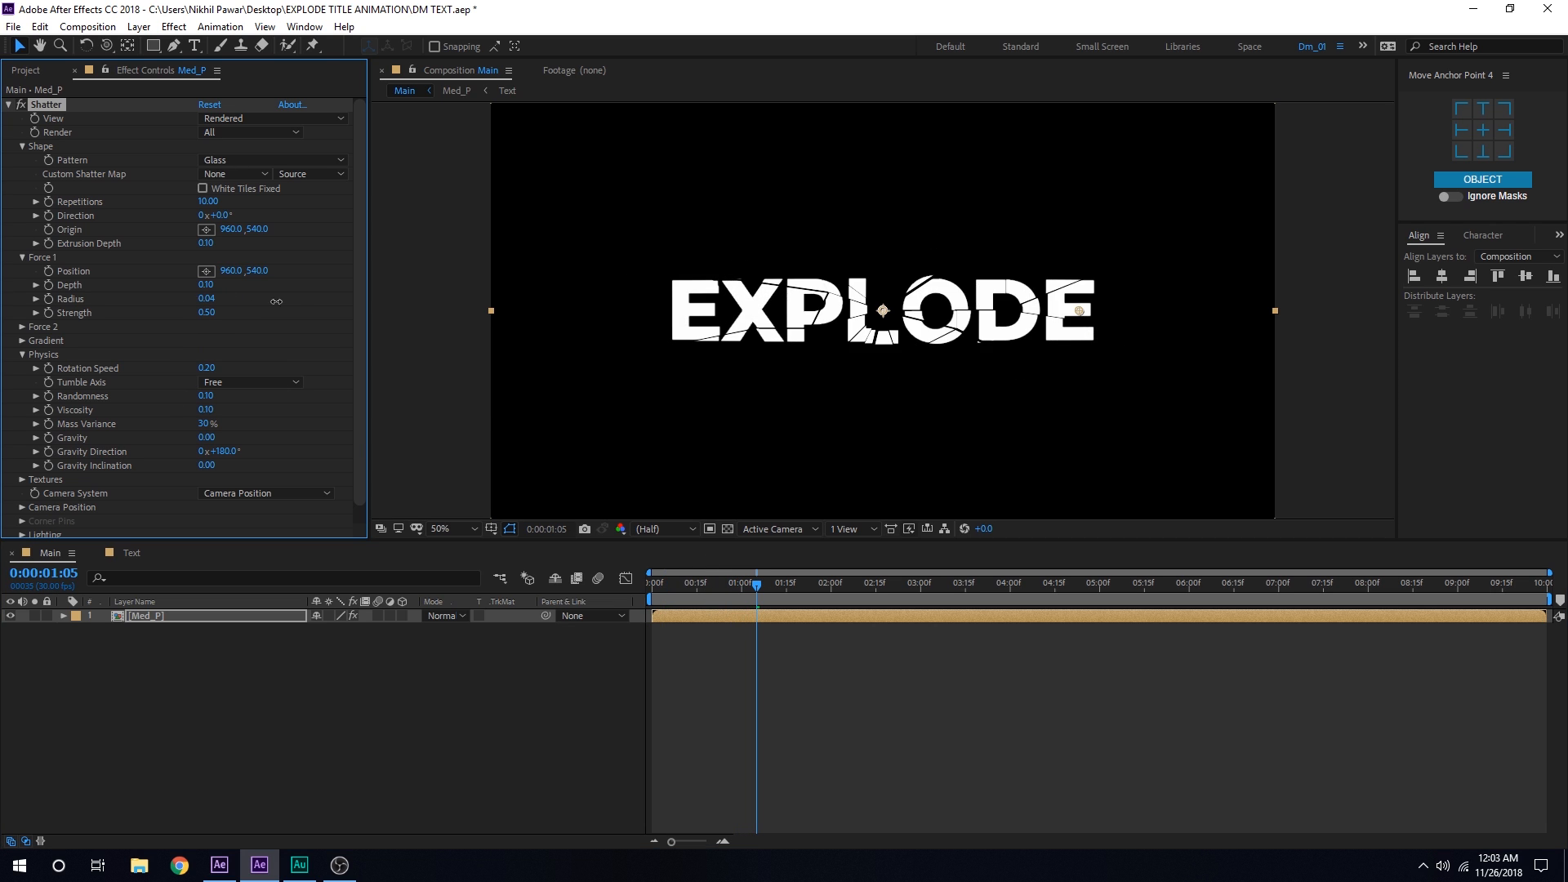
Step: Keyframe Force 1 radius from 0.10 at four seconds to 1.00 at eight seconds
{"action": "left_click", "coordinate": [912, 583]}
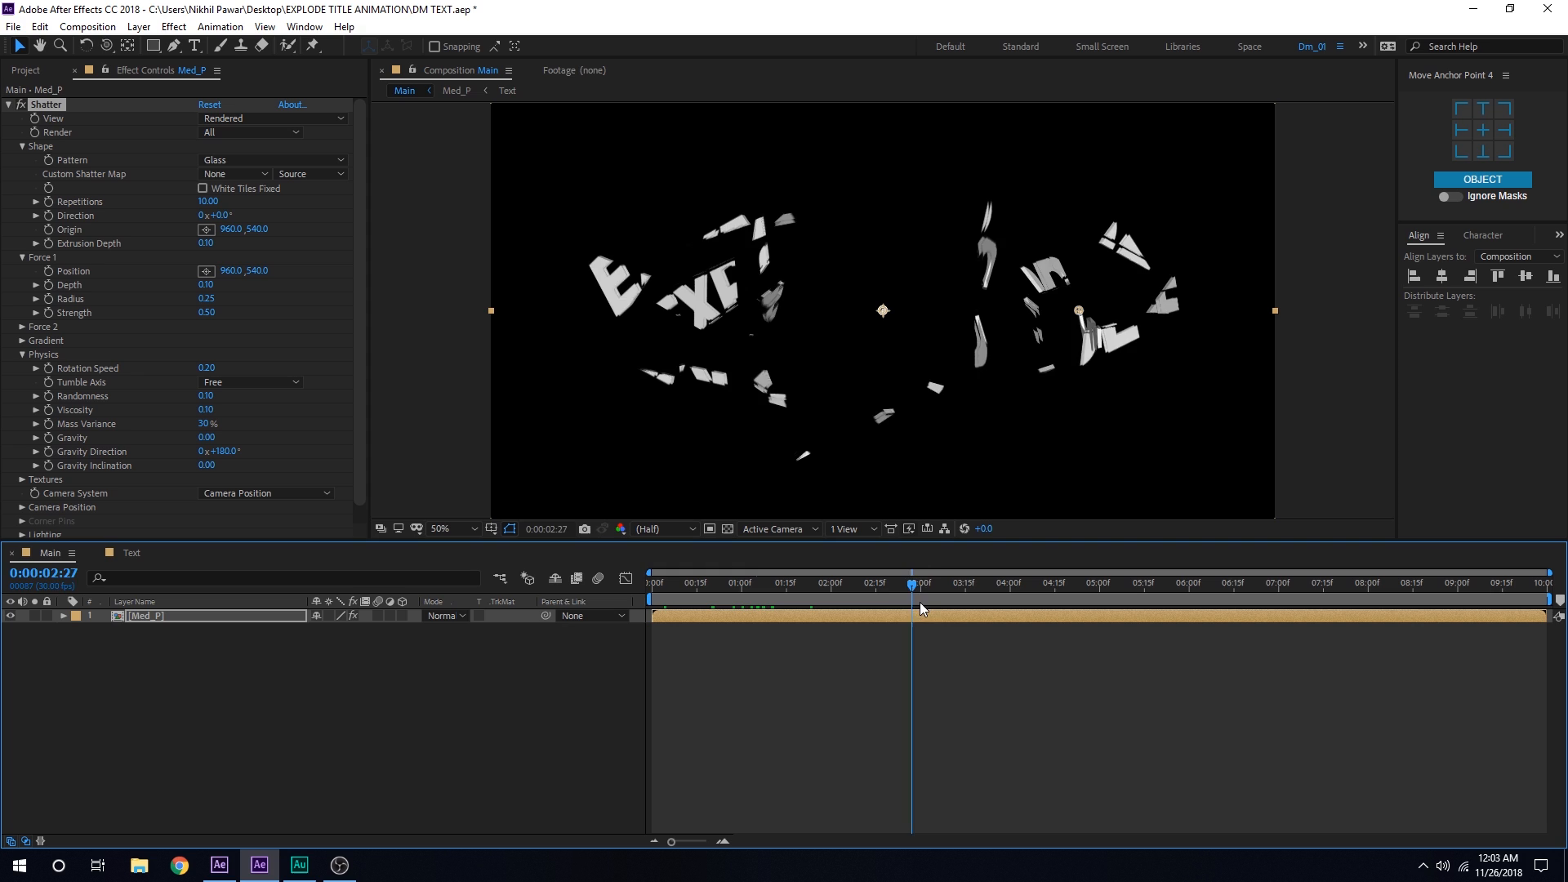
{"action": "left_click", "coordinate": [1009, 583]}
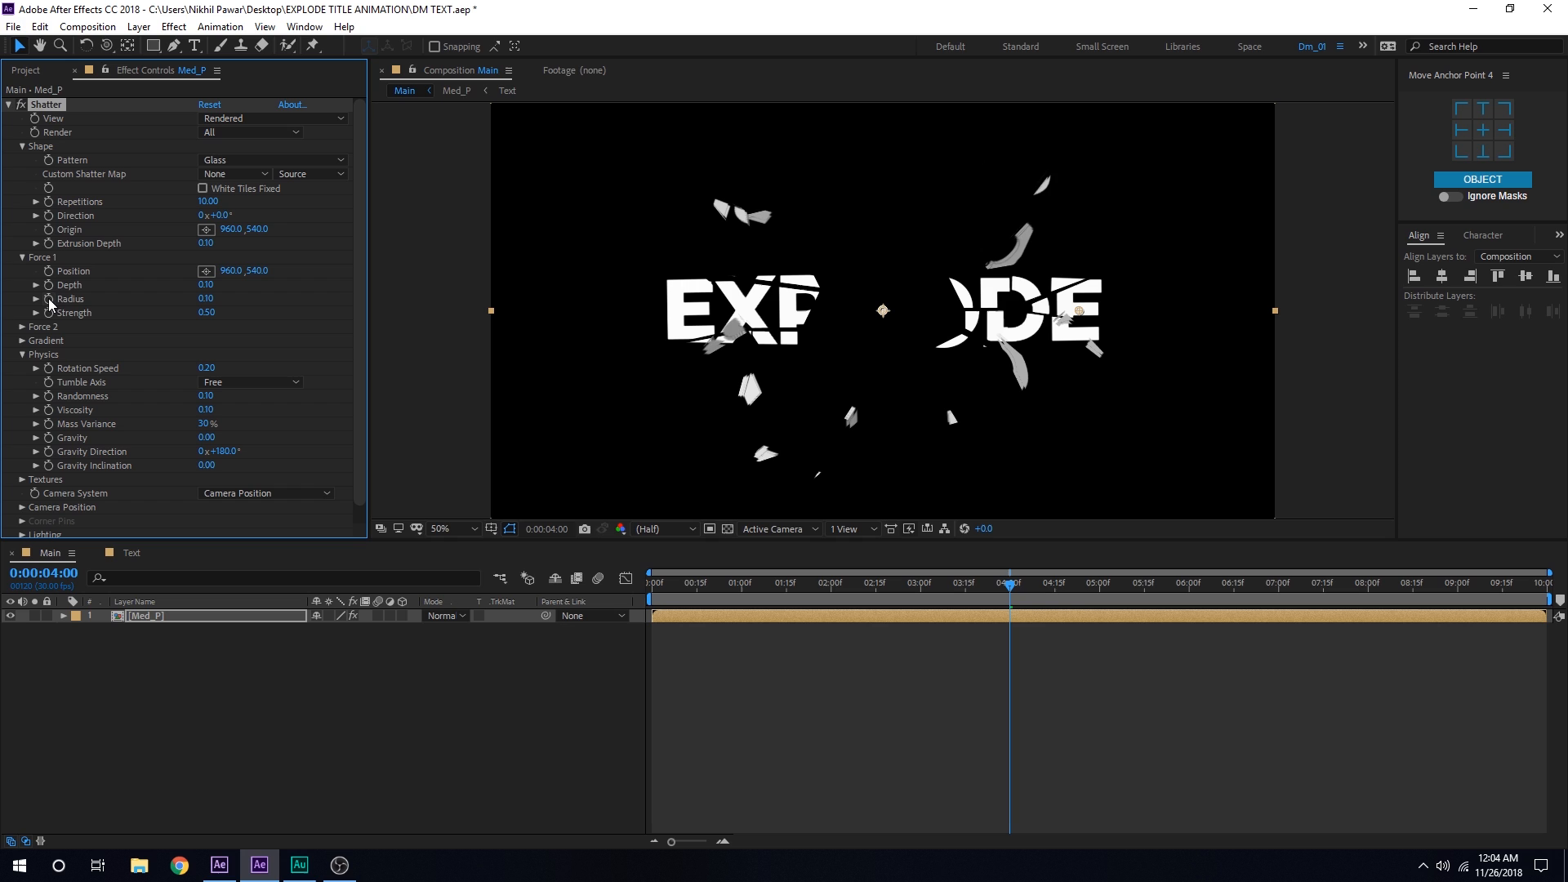
{"action": "left_click", "coordinate": [1367, 583]}
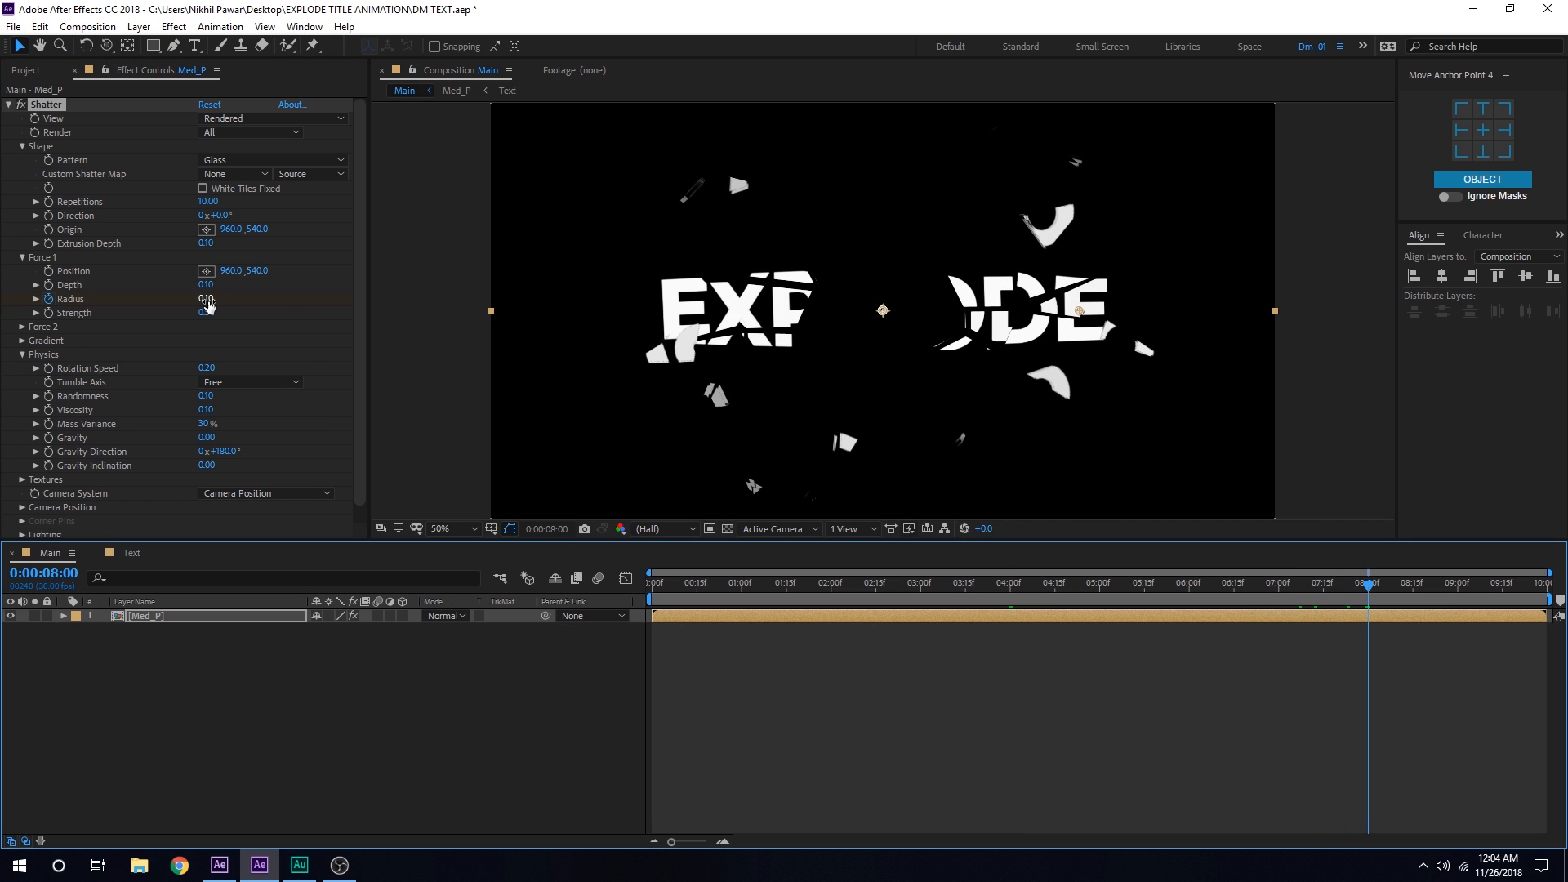
{"action": "double_click", "coordinate": [208, 299]}
{"action": "type", "text": "1"}
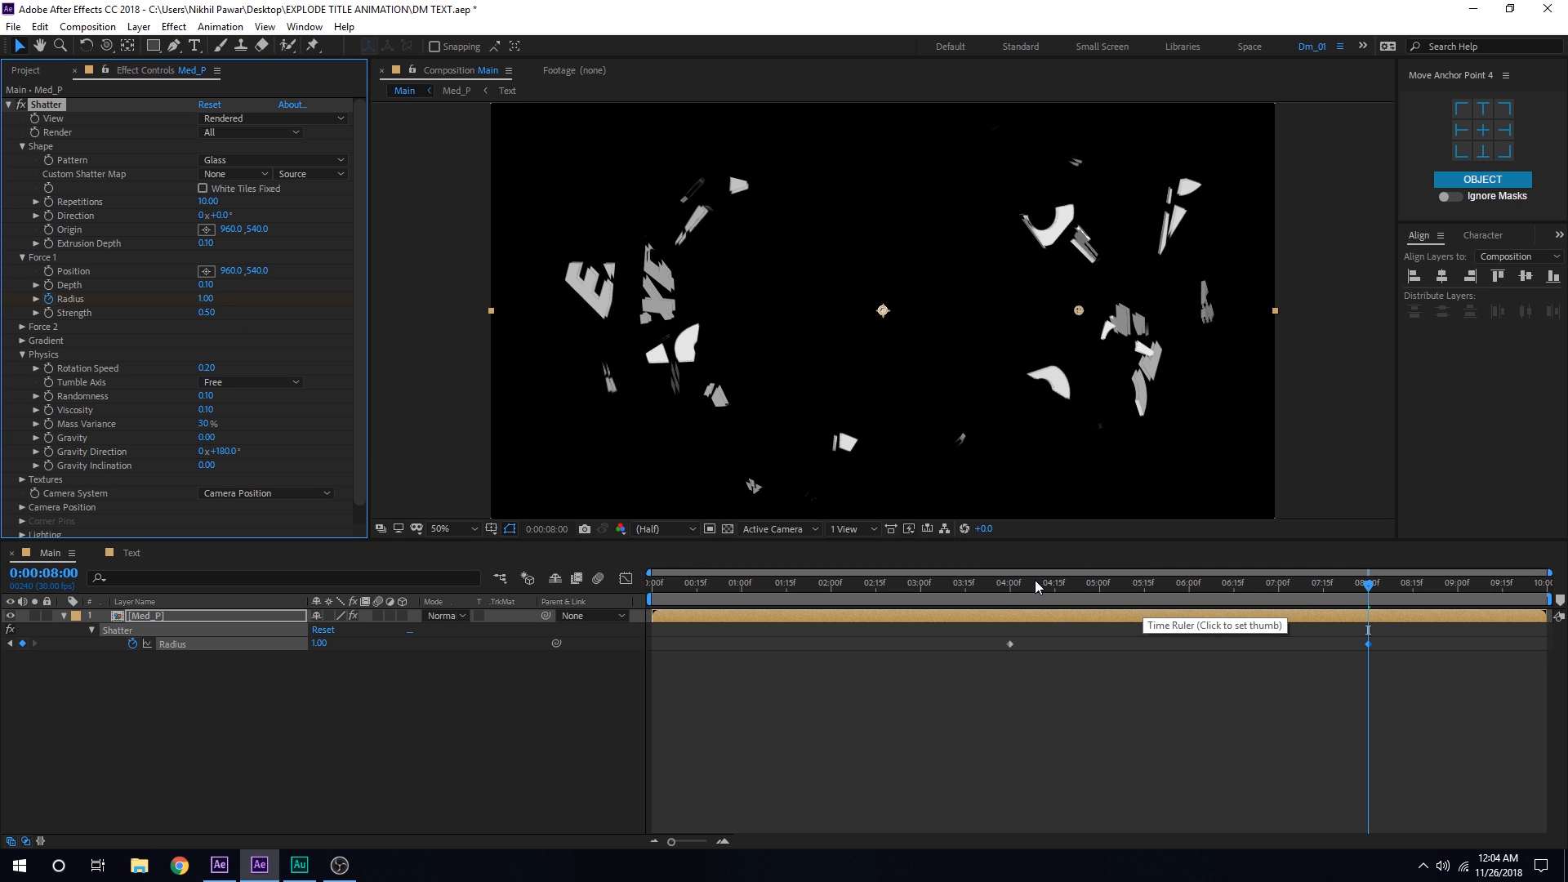
Step: Scrub the timeline to review the widening explosion at several times
{"action": "left_click", "coordinate": [1306, 581]}
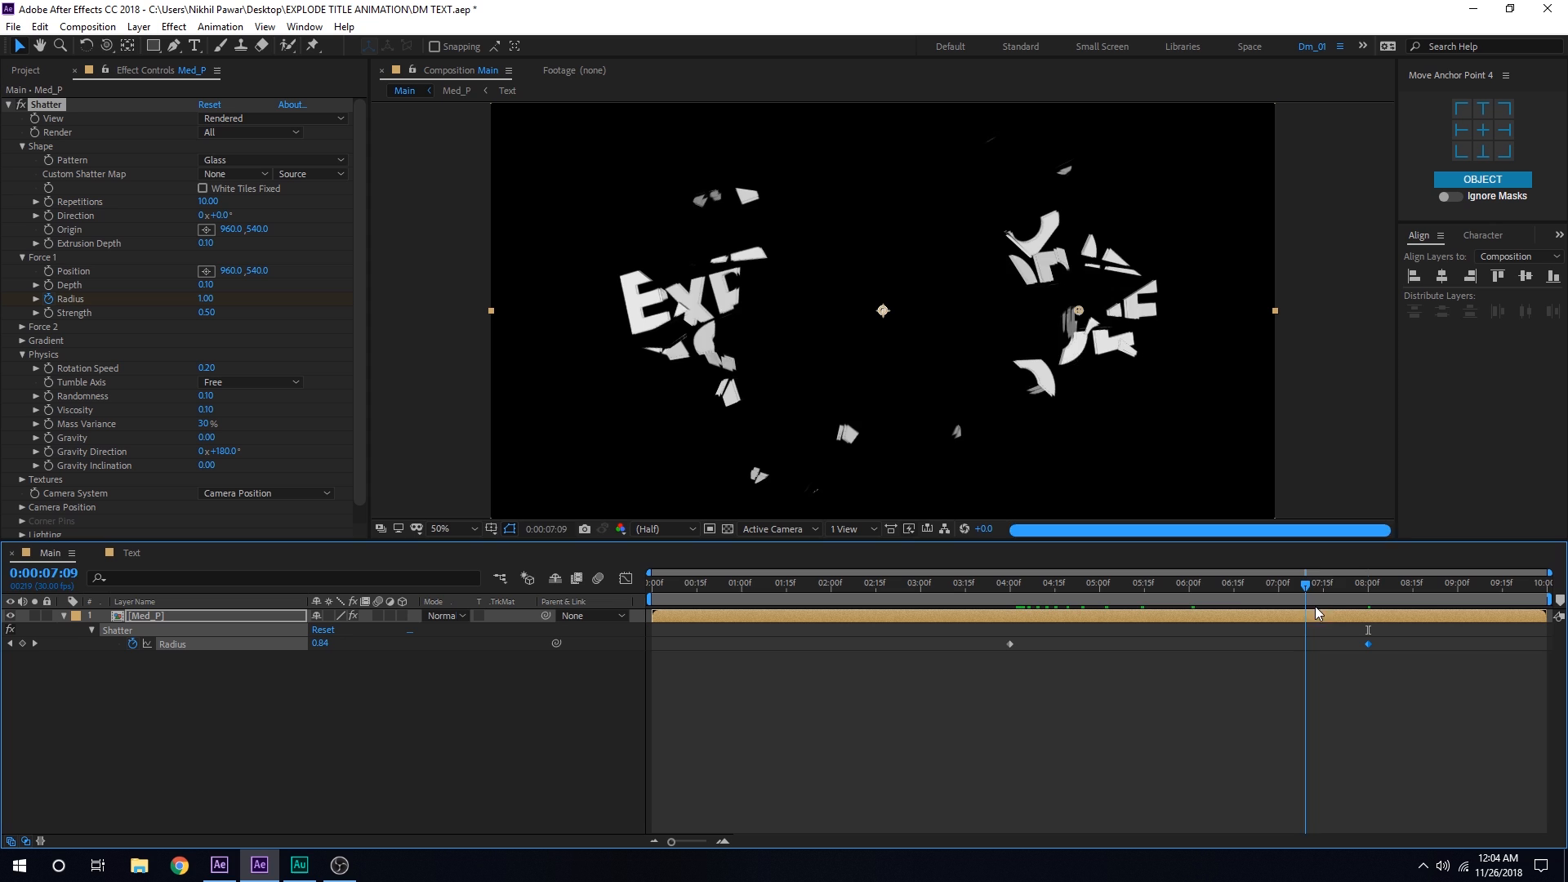
{"action": "left_click", "coordinate": [680, 581]}
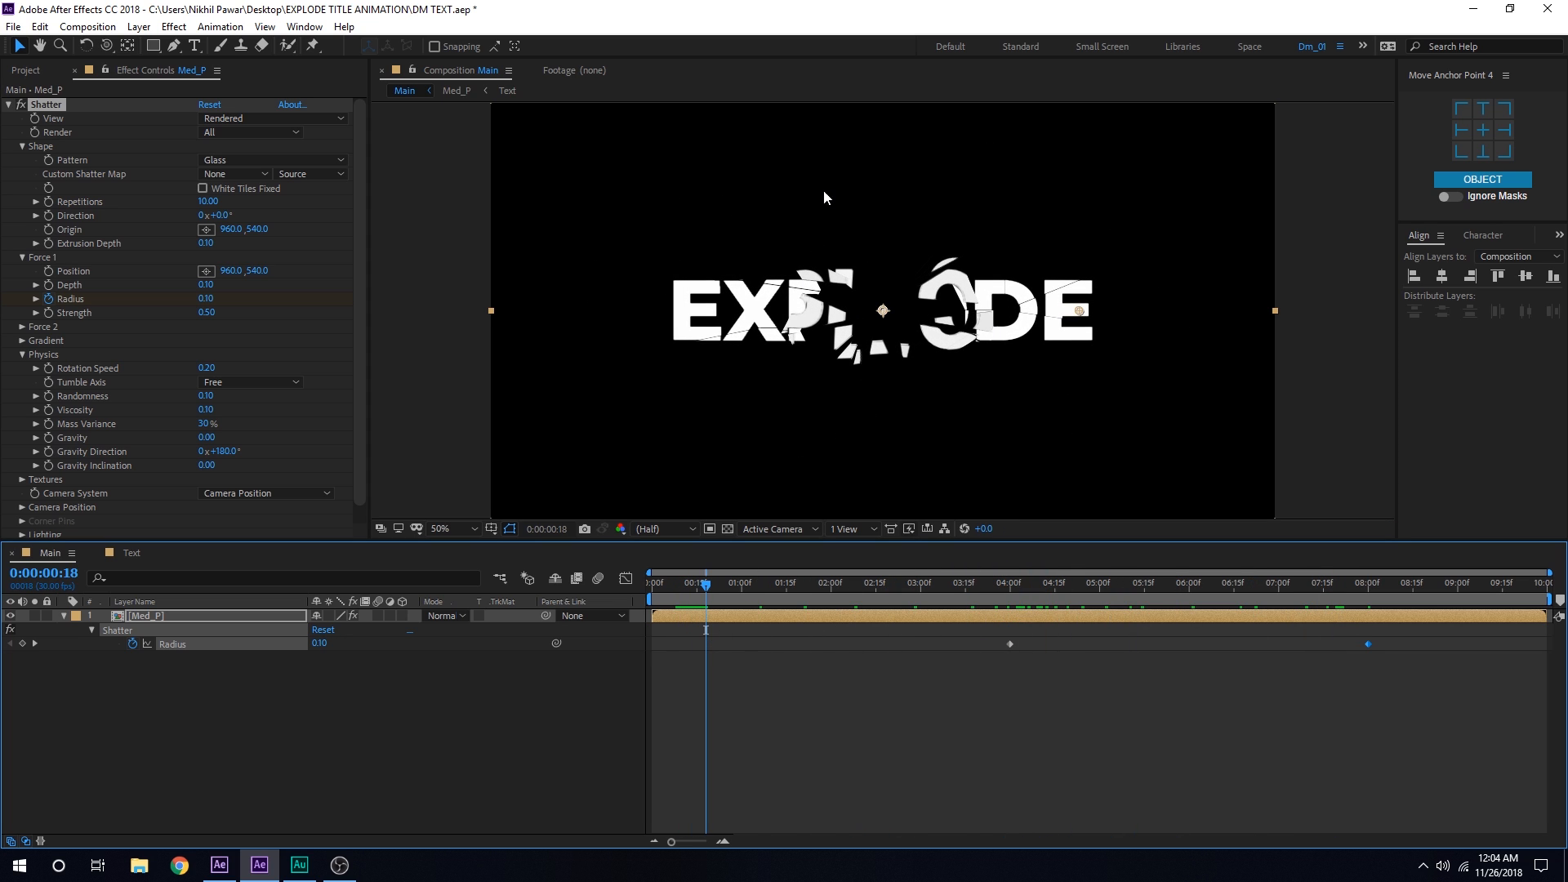
{"action": "left_click", "coordinate": [846, 583]}
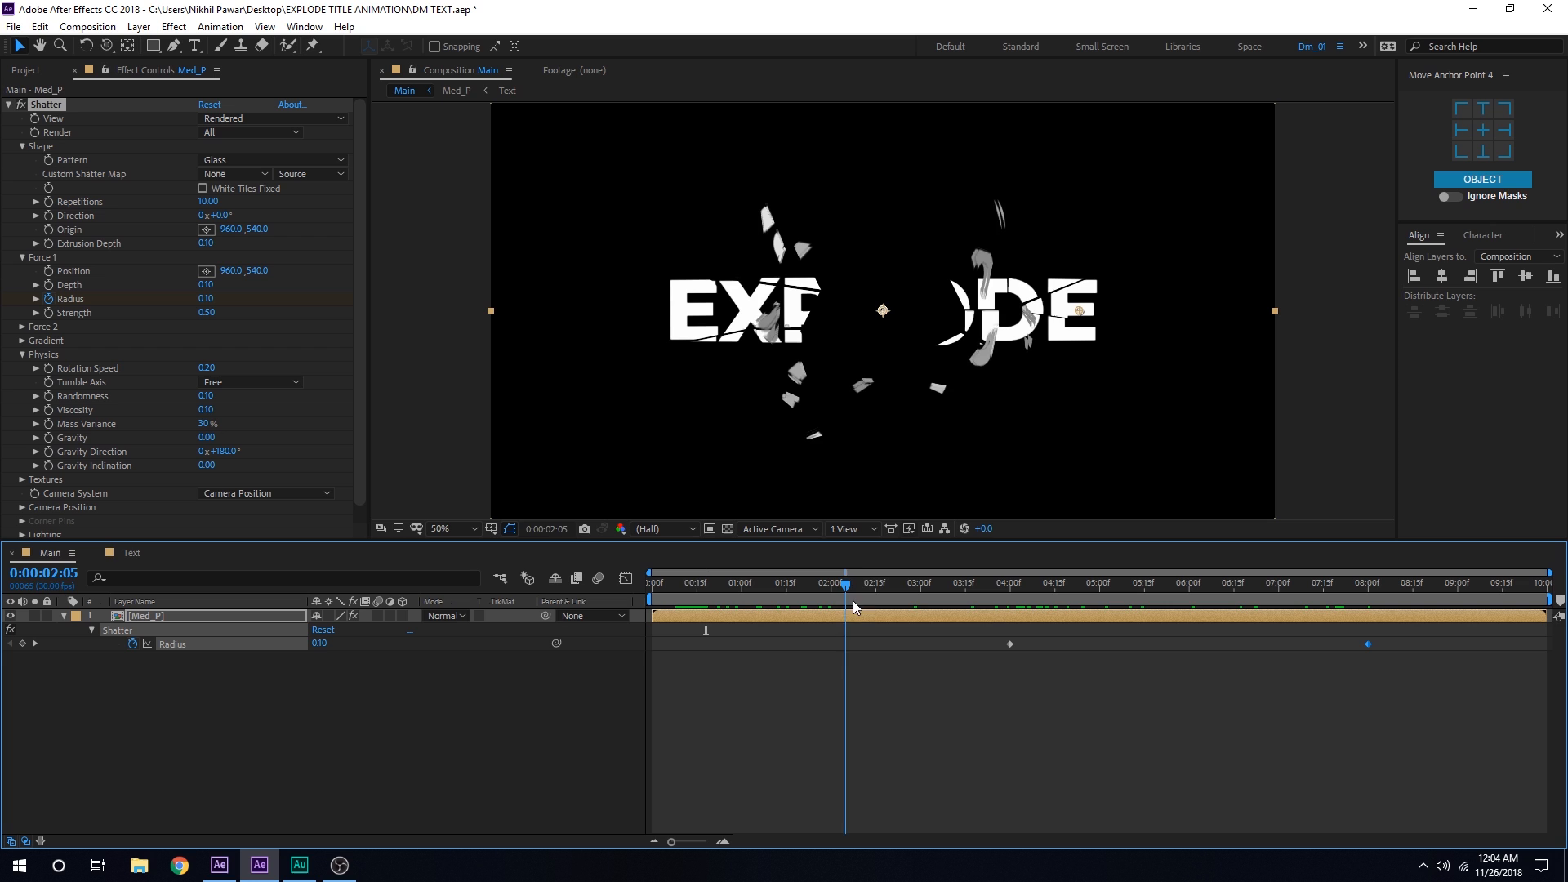
{"action": "left_click", "coordinate": [1222, 581]}
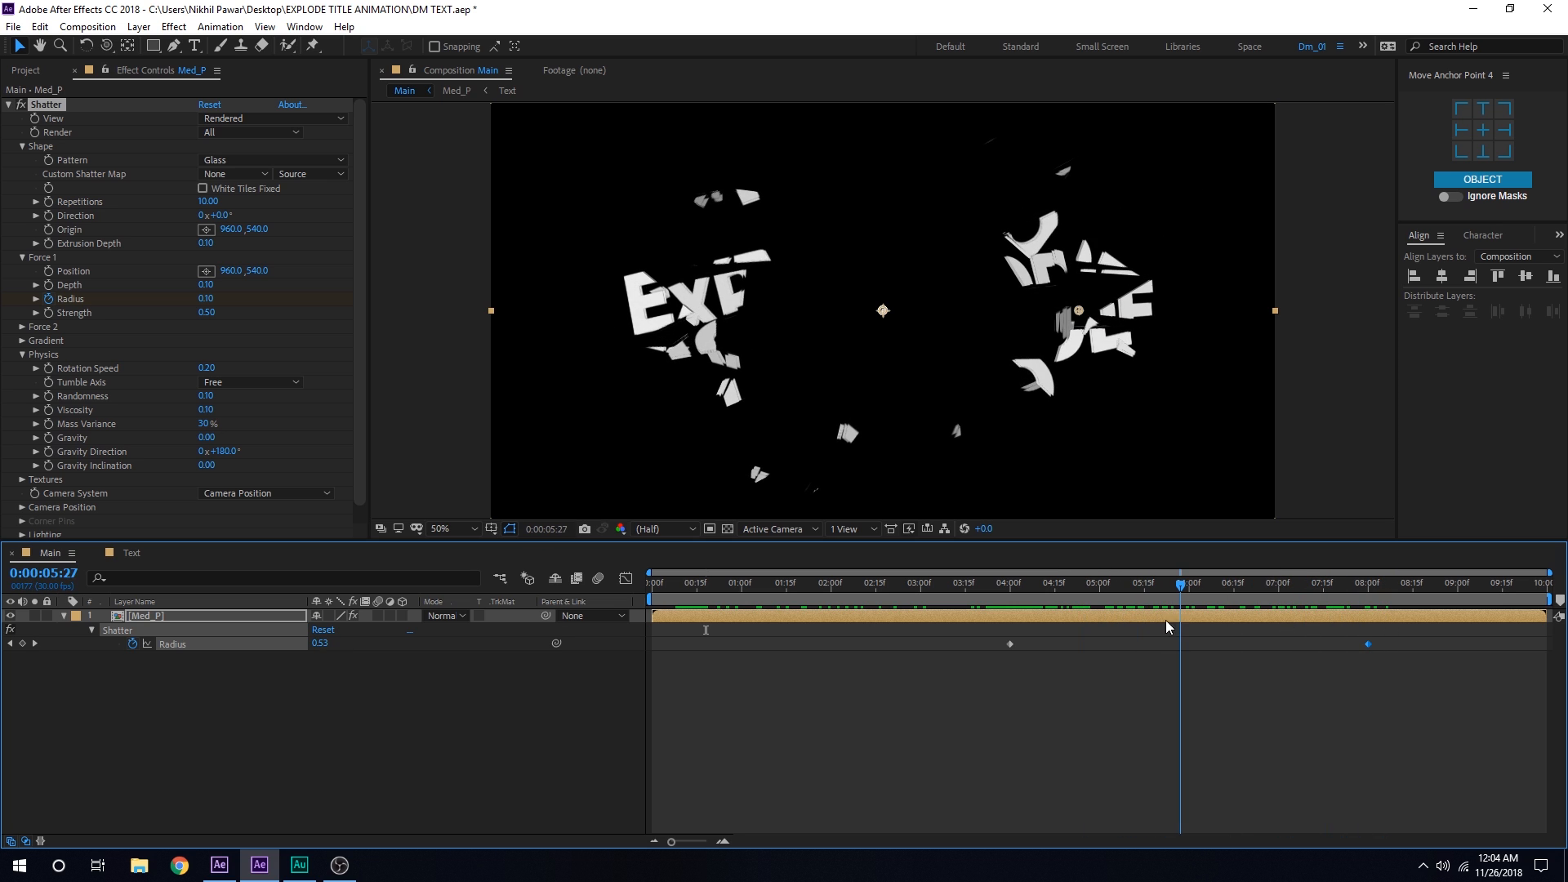
Step: Set Force 2 strength of Med_P's Shatter to 1.00
{"action": "left_click", "coordinate": [845, 581]}
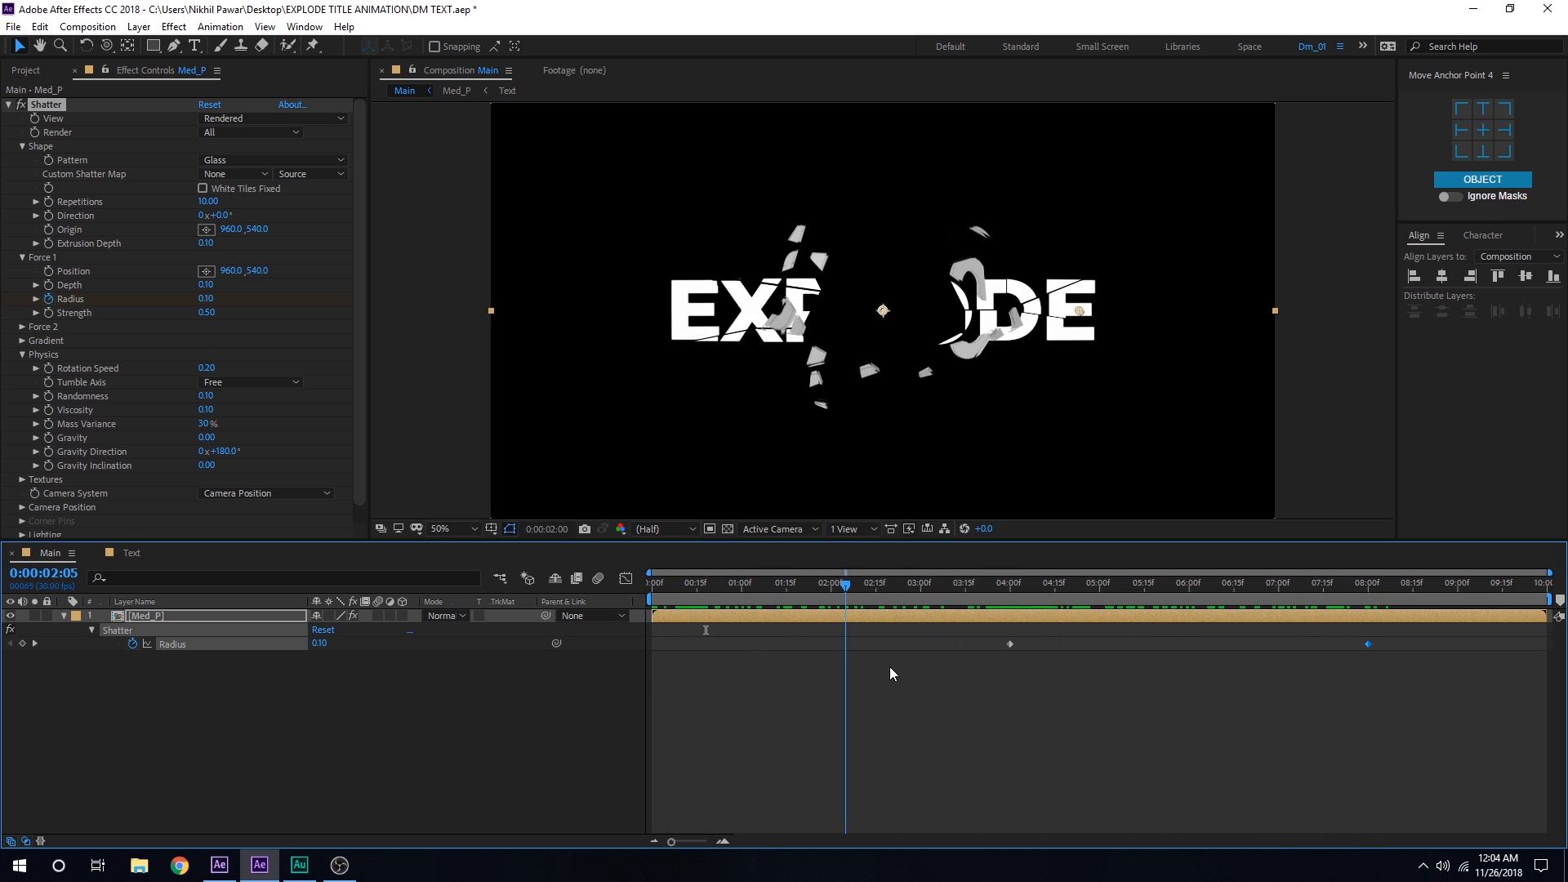
{"action": "left_click", "coordinate": [940, 581]}
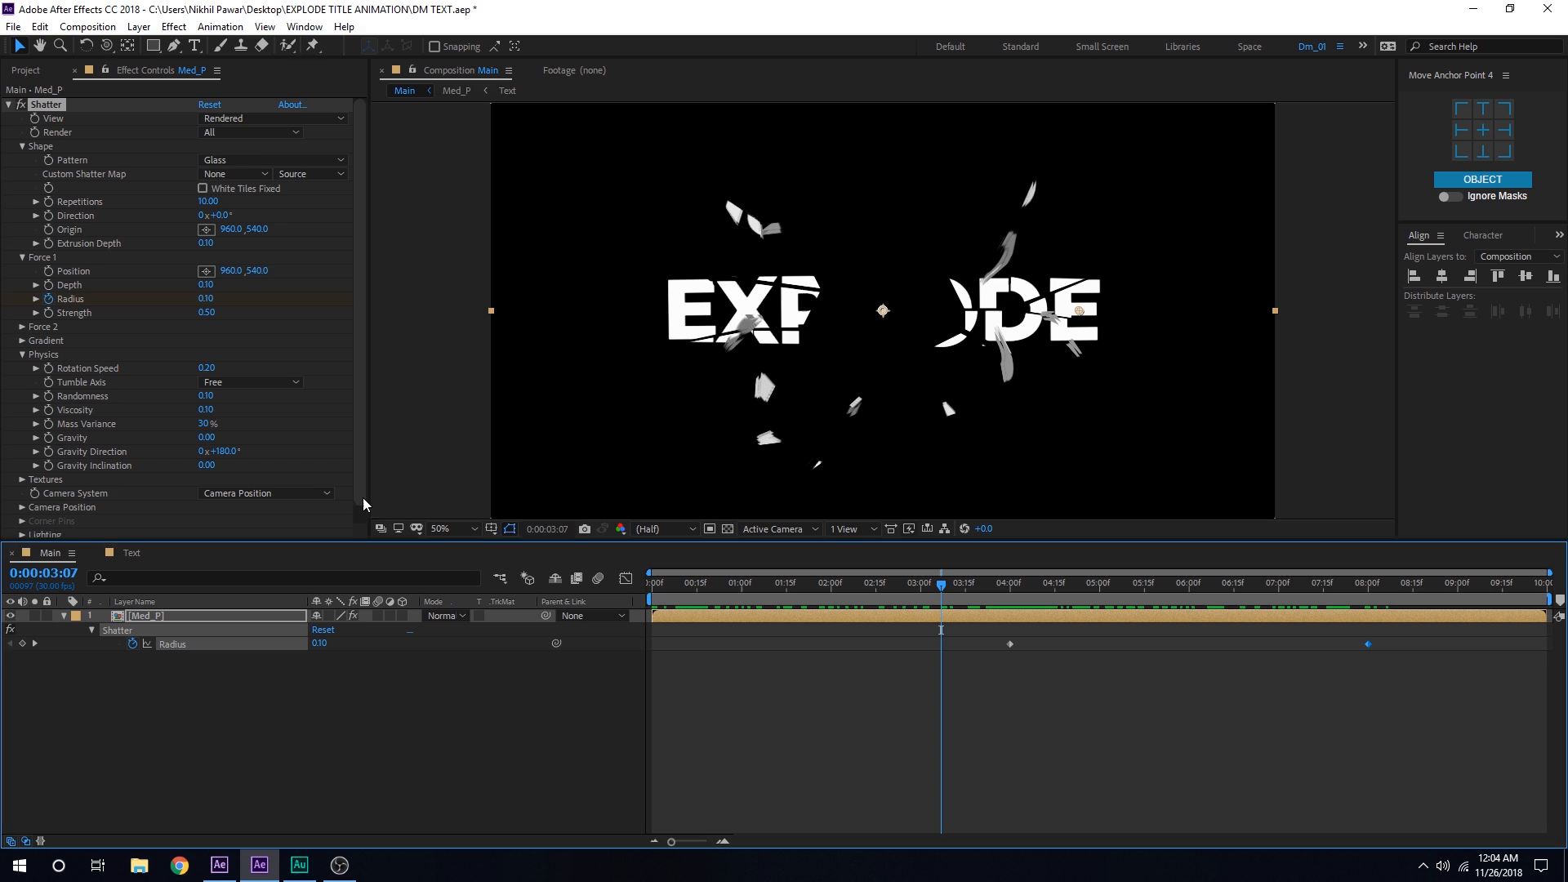
{"action": "left_click", "coordinate": [21, 326]}
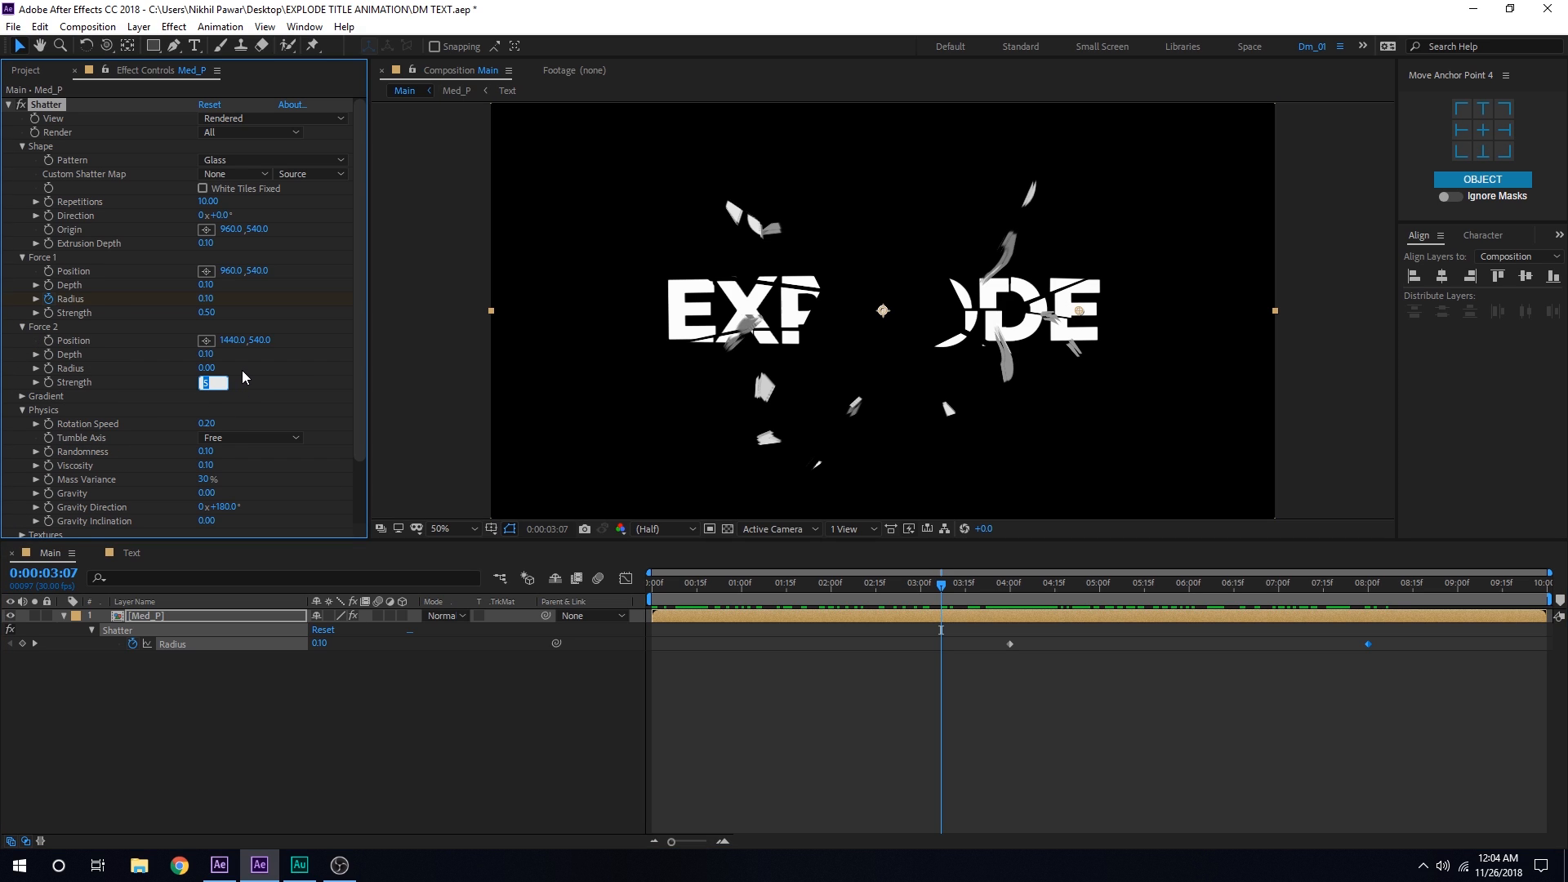
{"action": "mouse_move", "coordinate": [230, 368]}
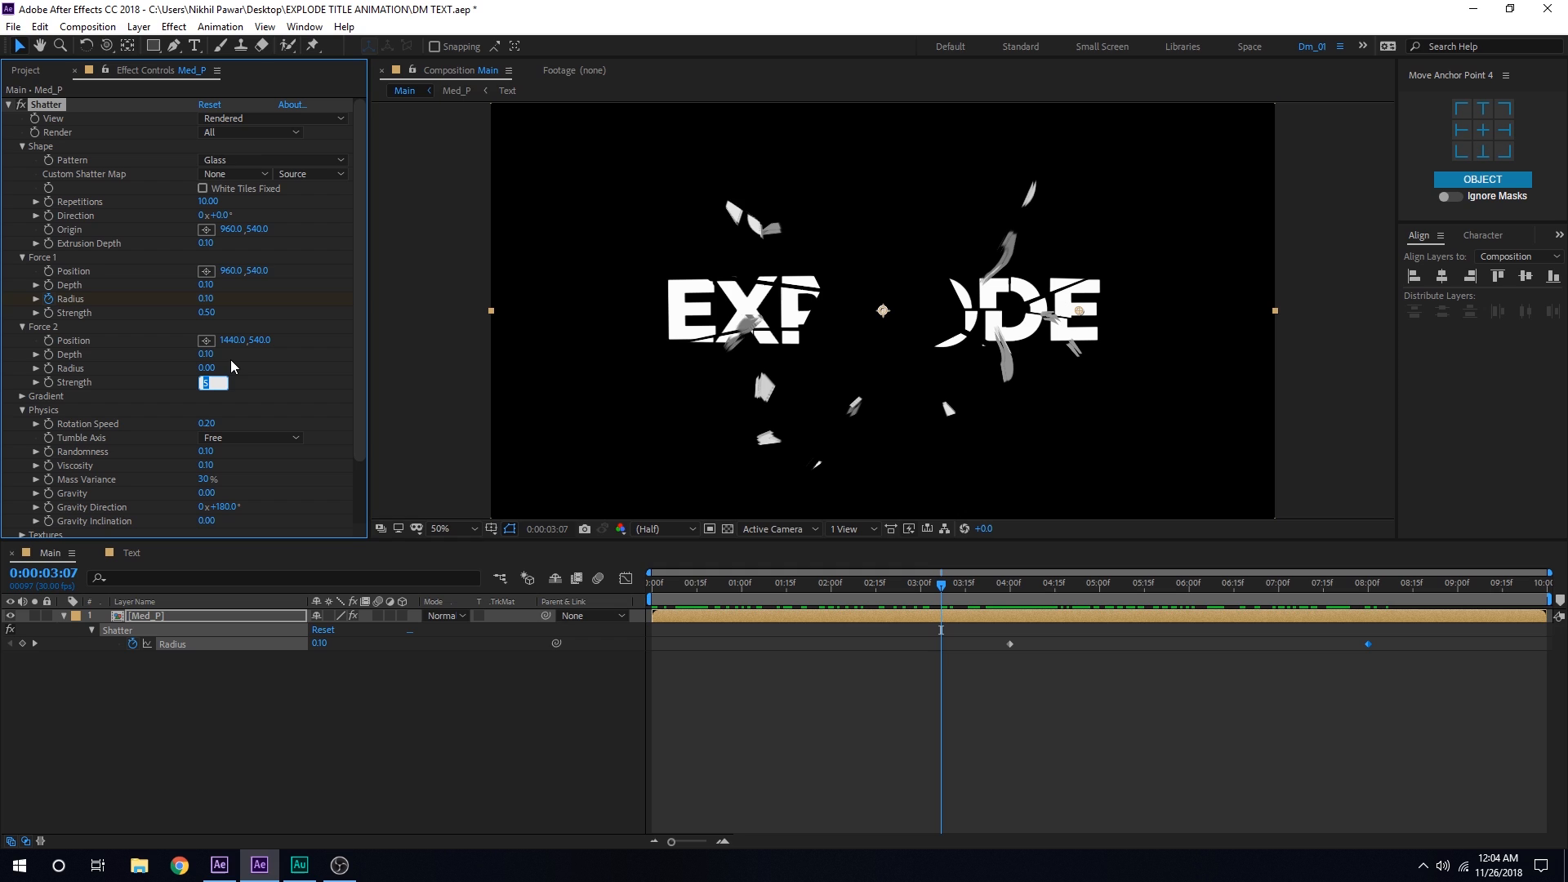
{"action": "type", "text": "1.00"}
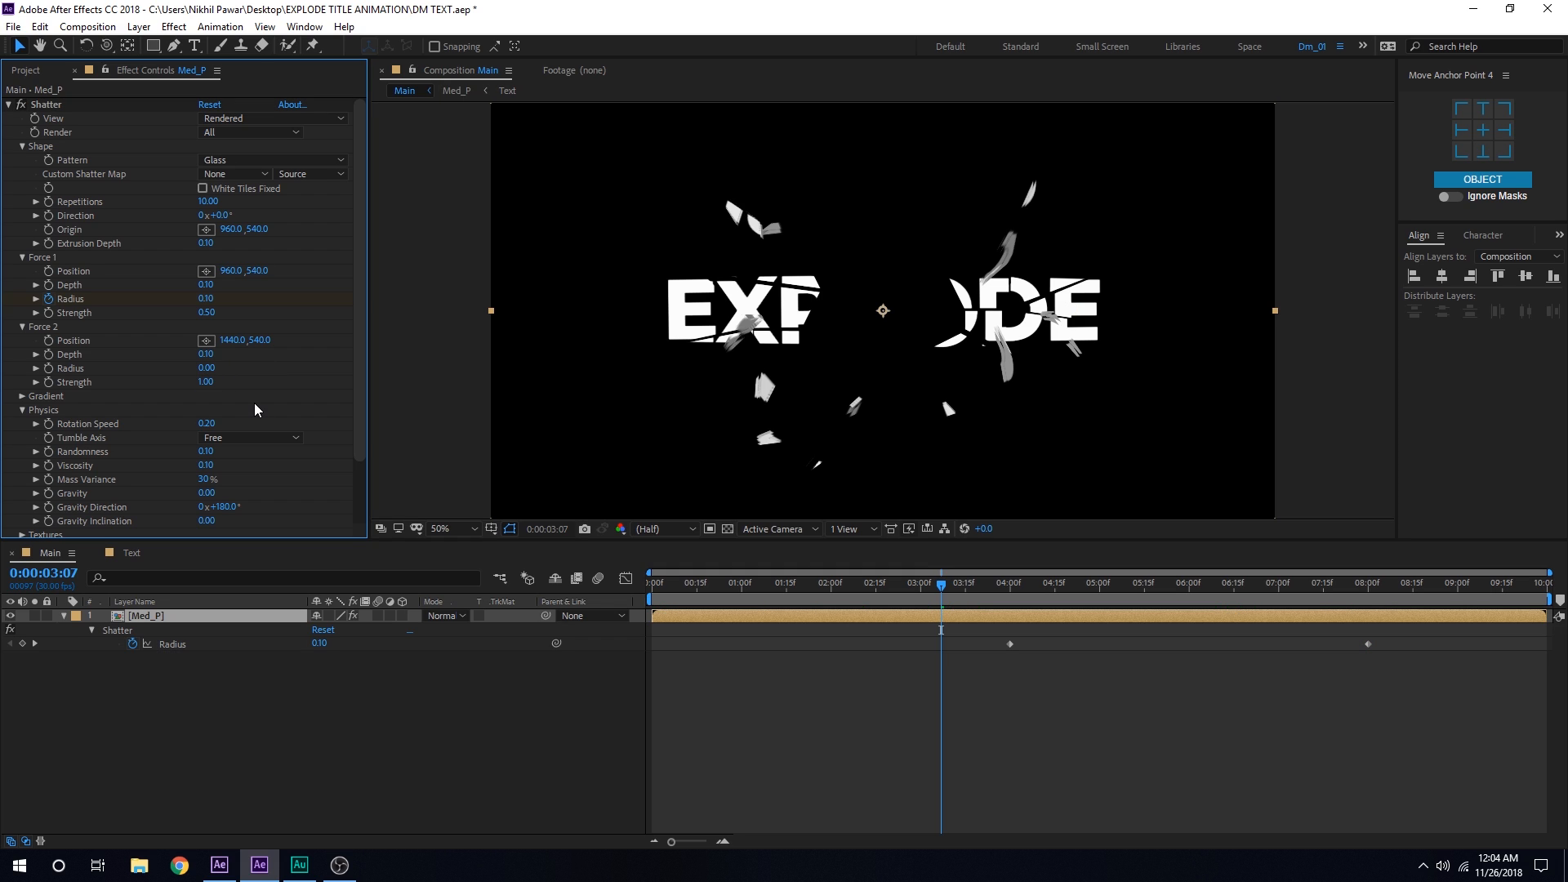
{"action": "mouse_move", "coordinate": [171, 410]}
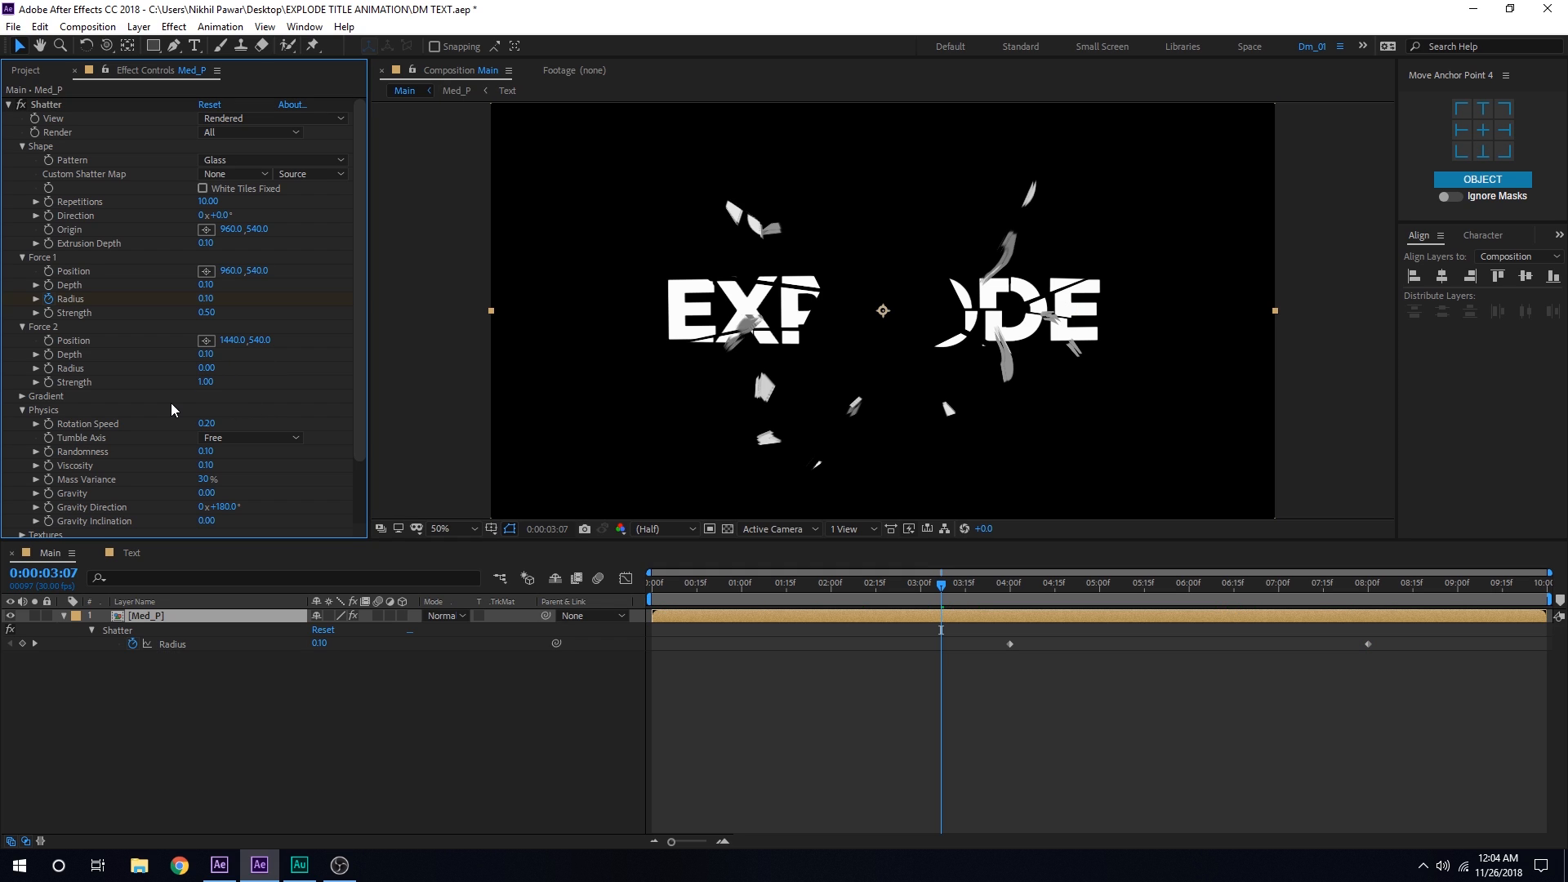
{"action": "scroll", "scroll_direction": "down", "scroll_amount": 3}
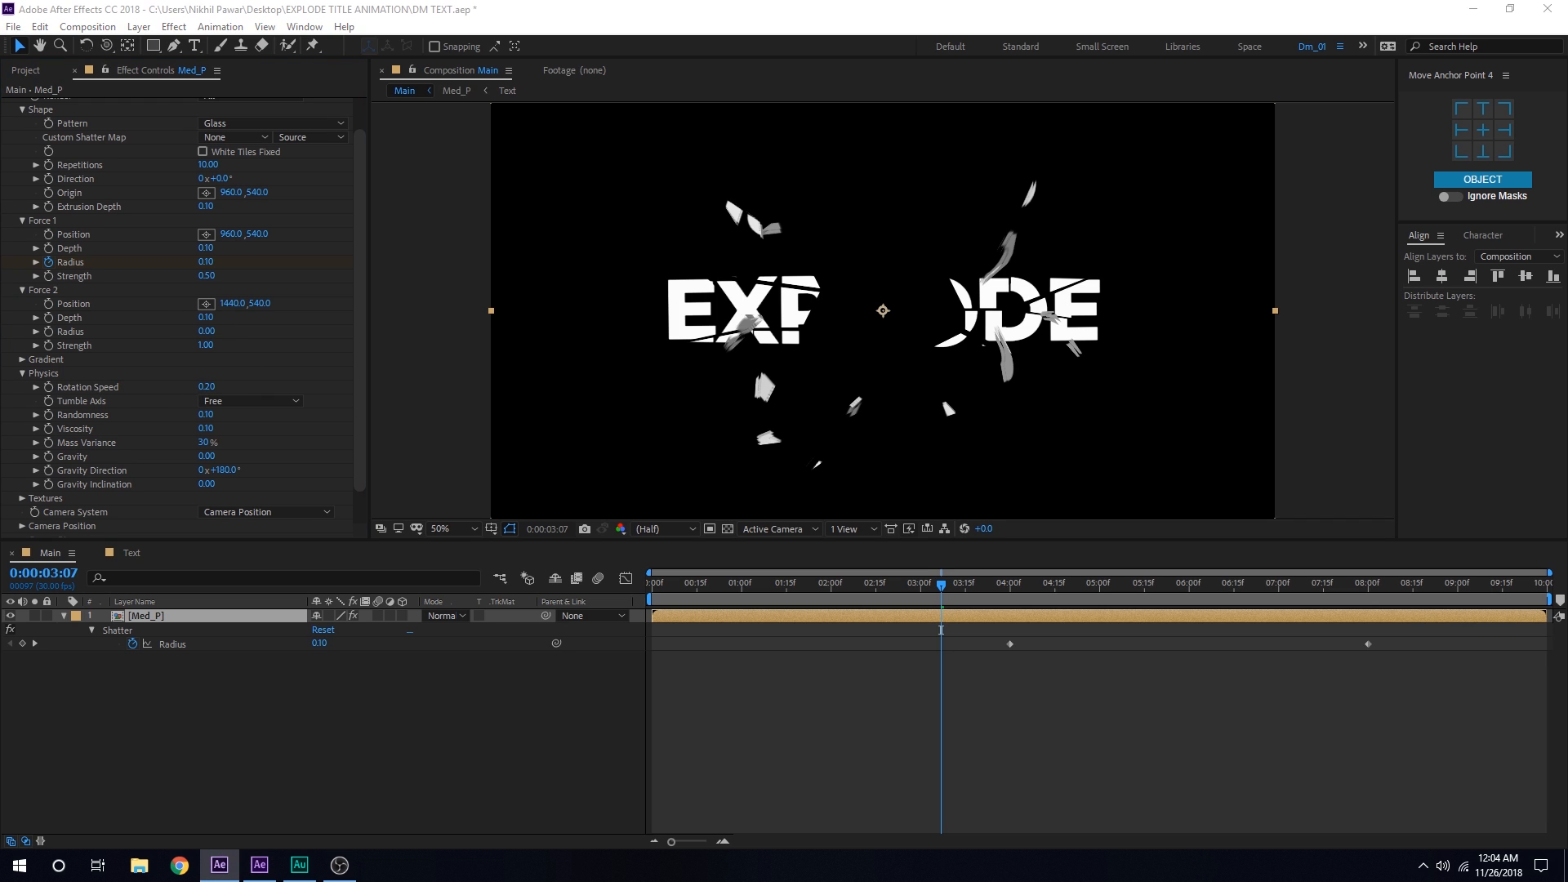
Step: Duplicate Med_P with Ctrl+D and rename the copy Sm_P
{"action": "left_click", "coordinate": [877, 583]}
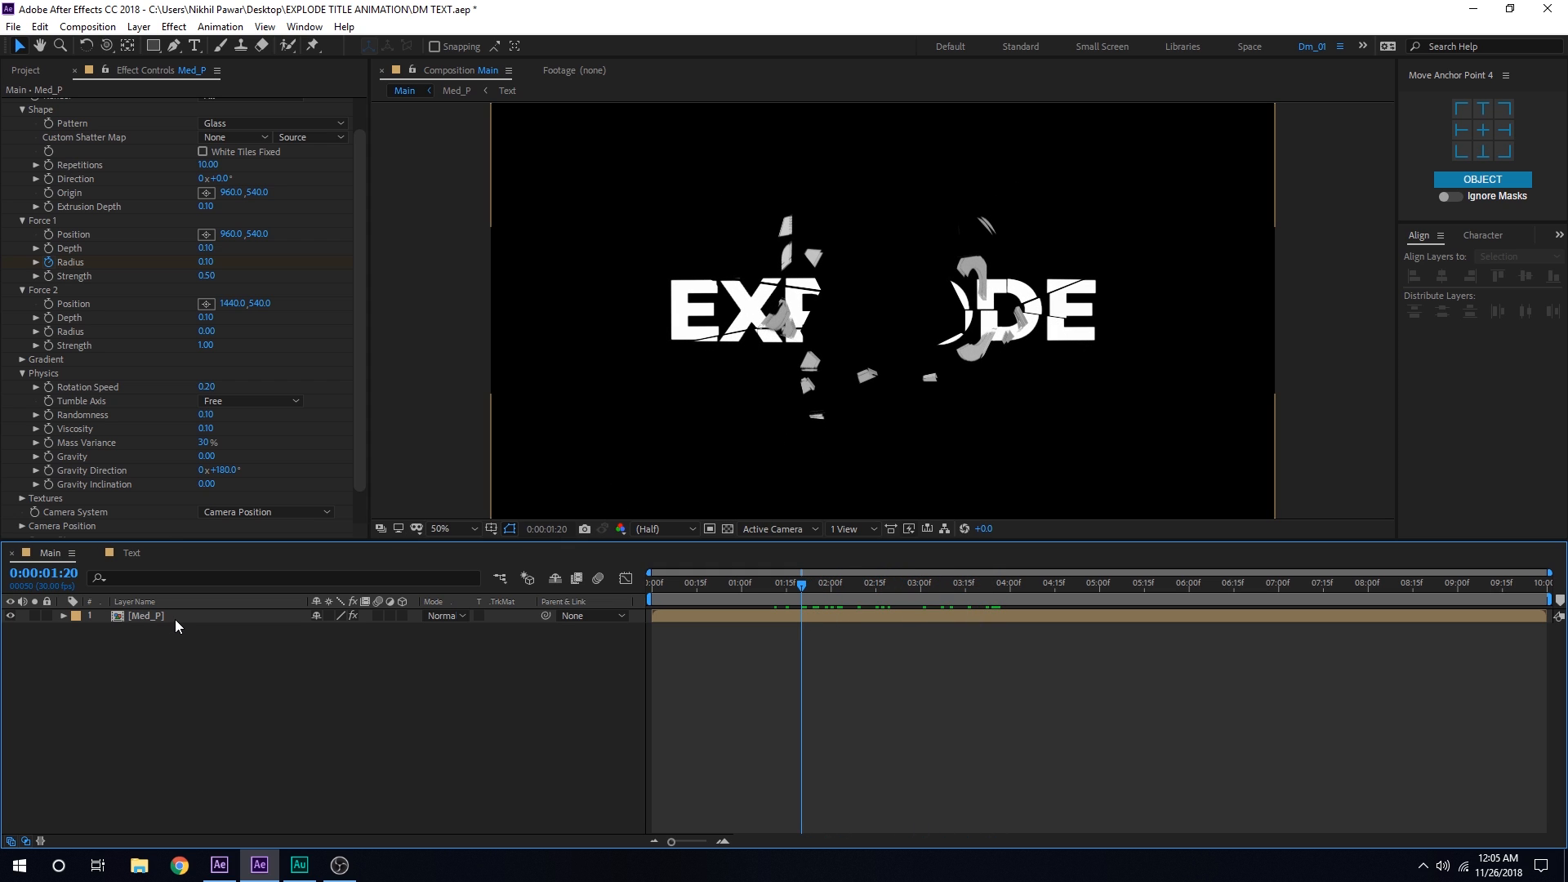
{"action": "left_click", "coordinate": [145, 616]}
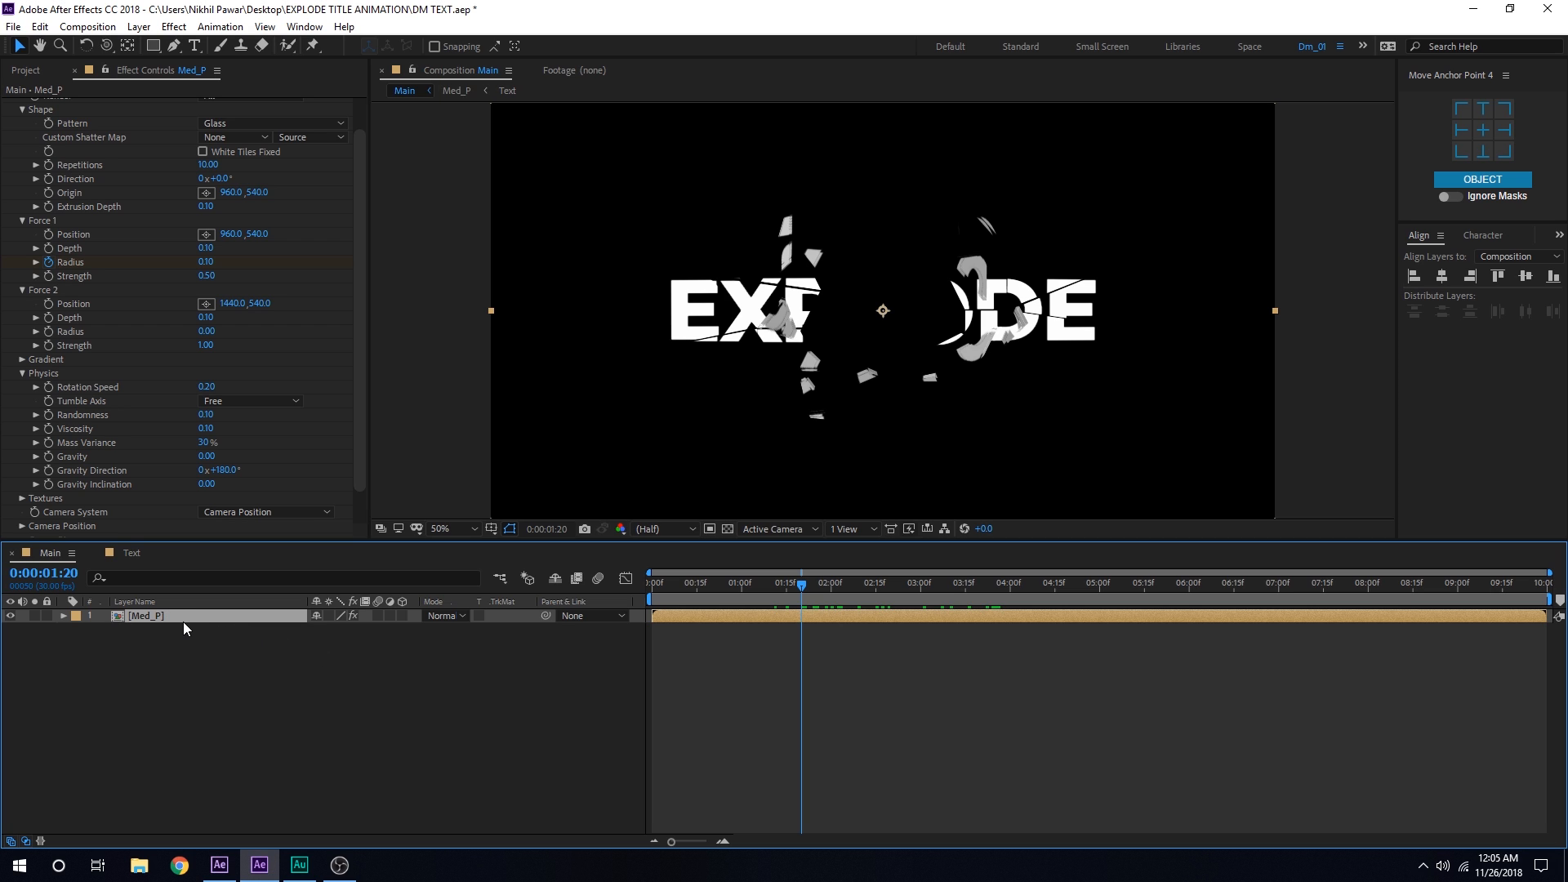
{"action": "key", "text": "ctrl+d"}
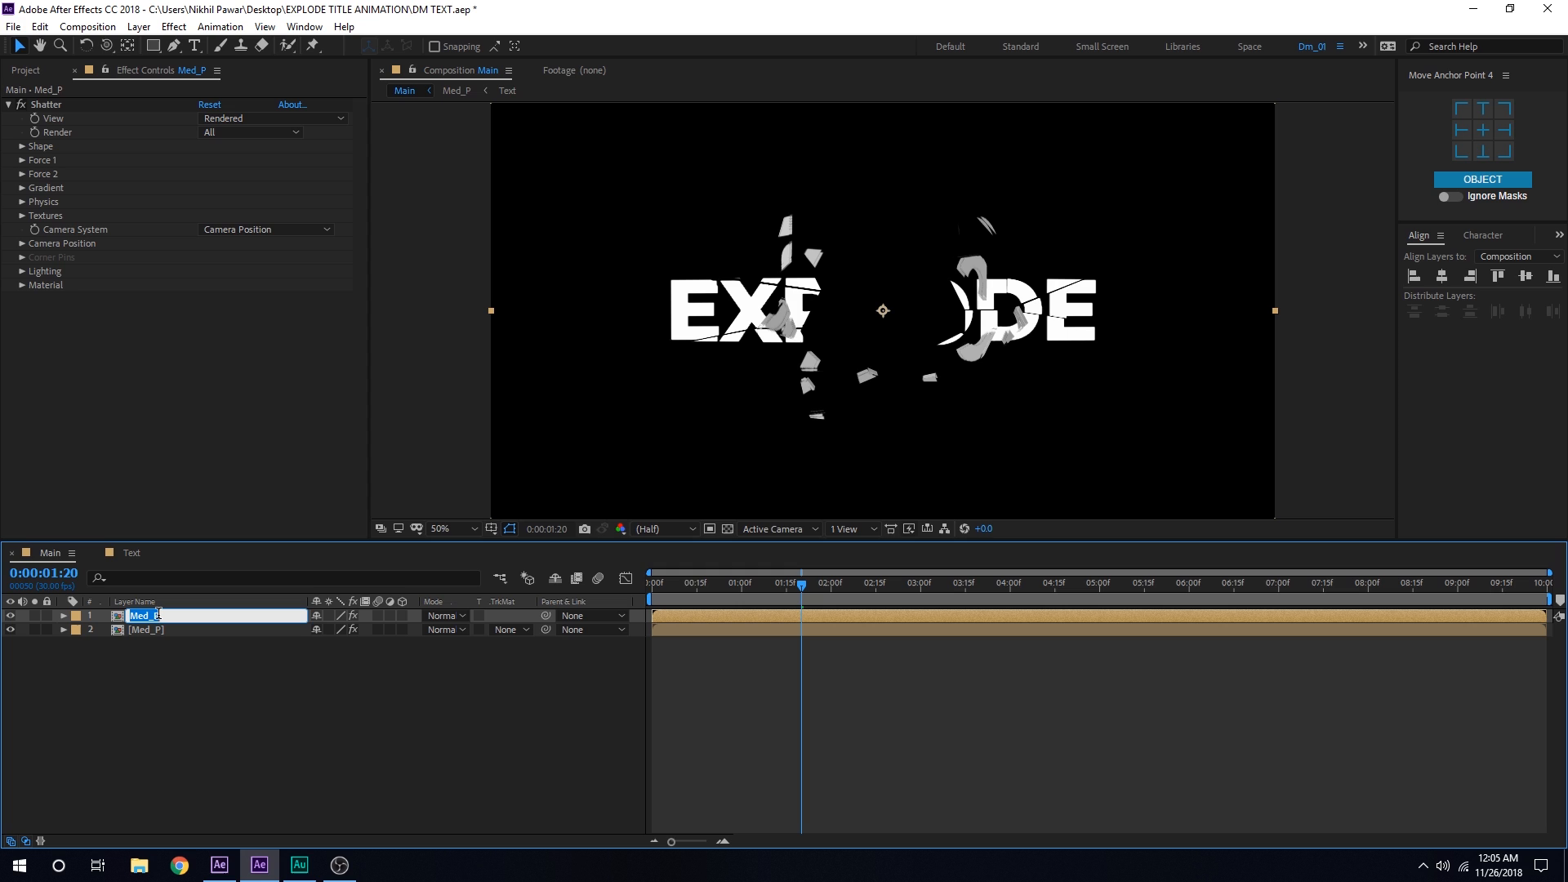
{"action": "type", "text": "S"}
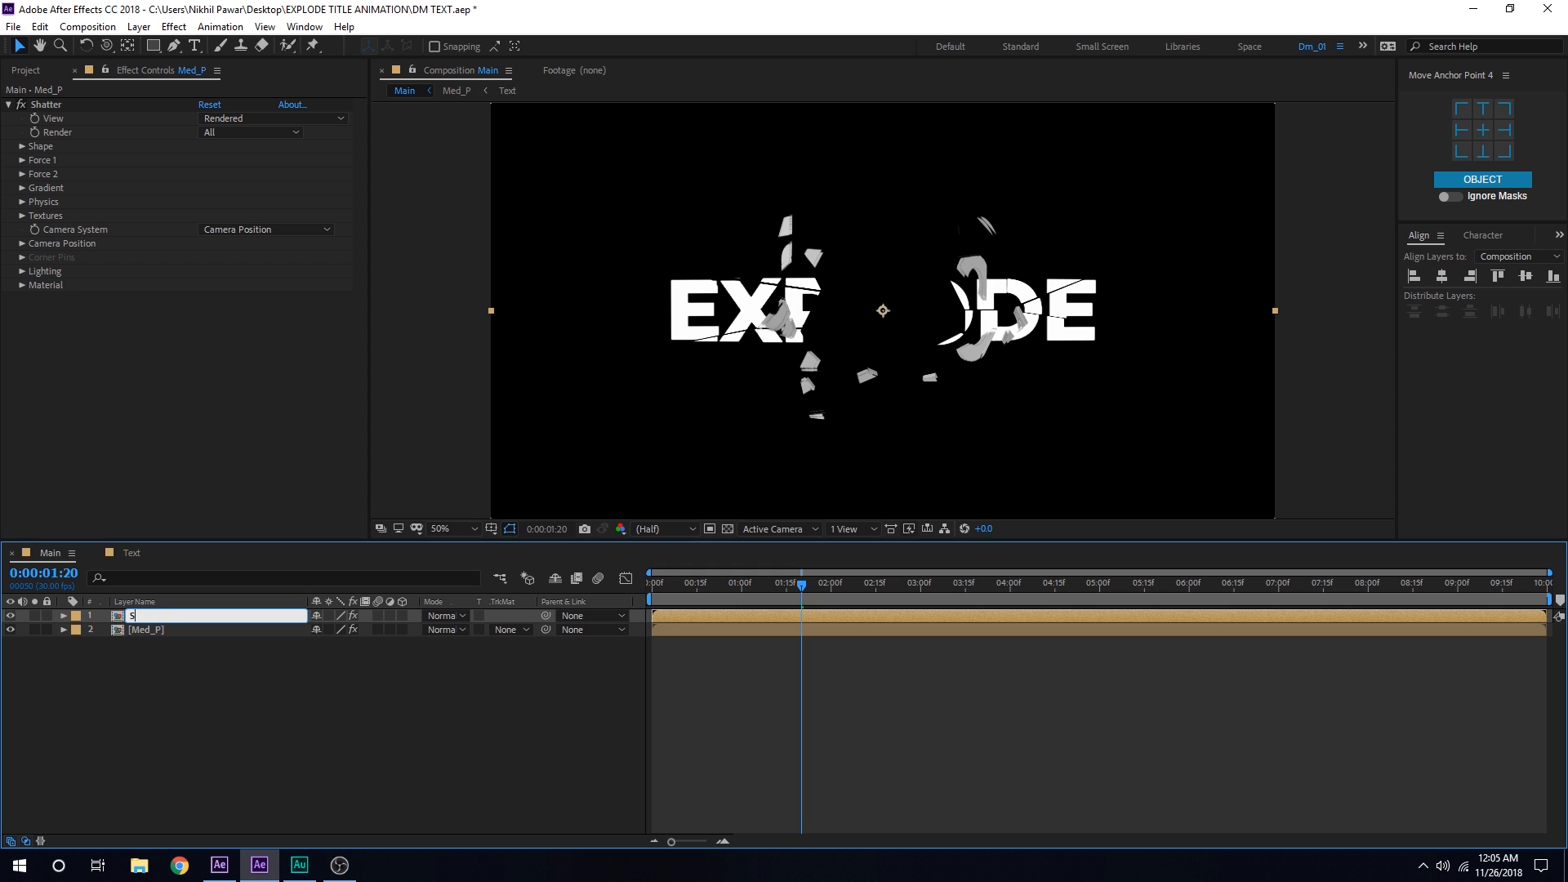
{"action": "key", "text": "Return"}
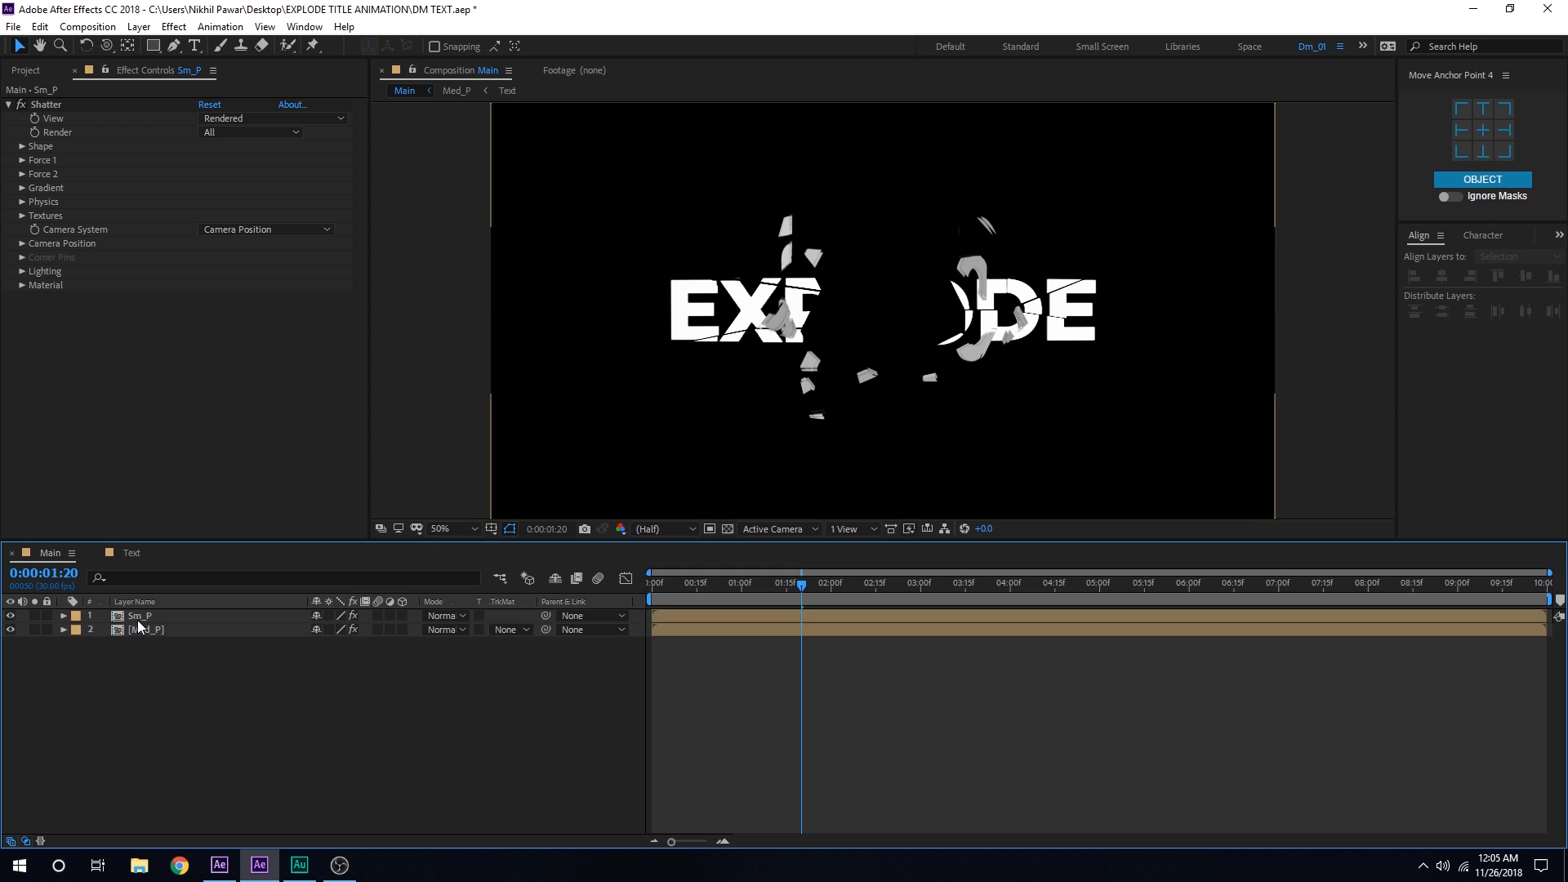
{"action": "left_click", "coordinate": [140, 615]}
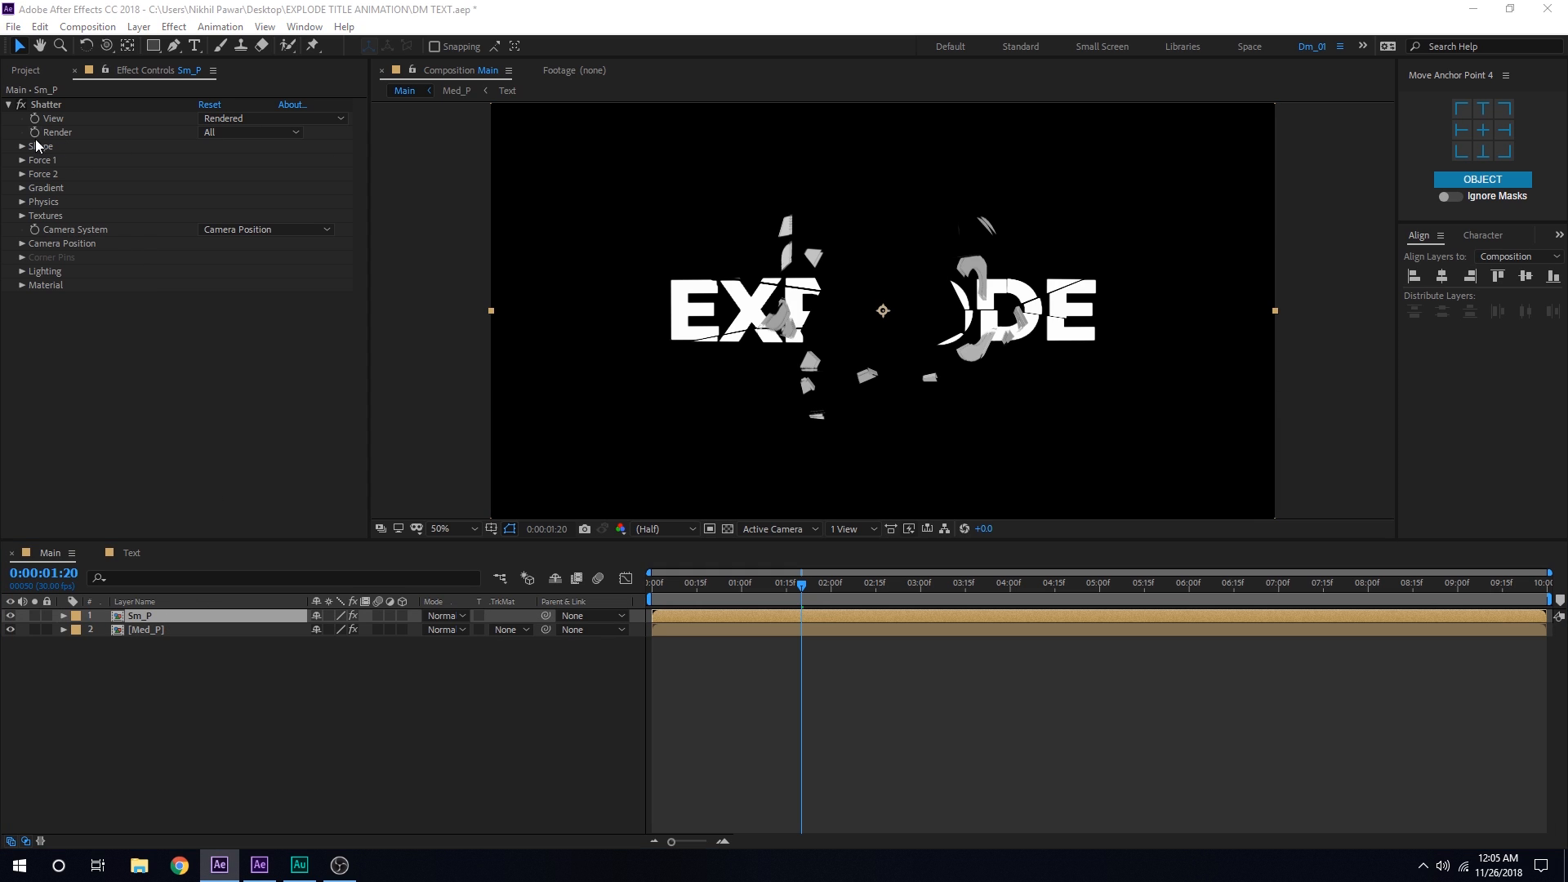
Step: Set Sm_P's Shatter shape to 200 repetitions and 0.02 extrusion depth, then edit Force 2 strength
{"action": "left_click", "coordinate": [21, 145]}
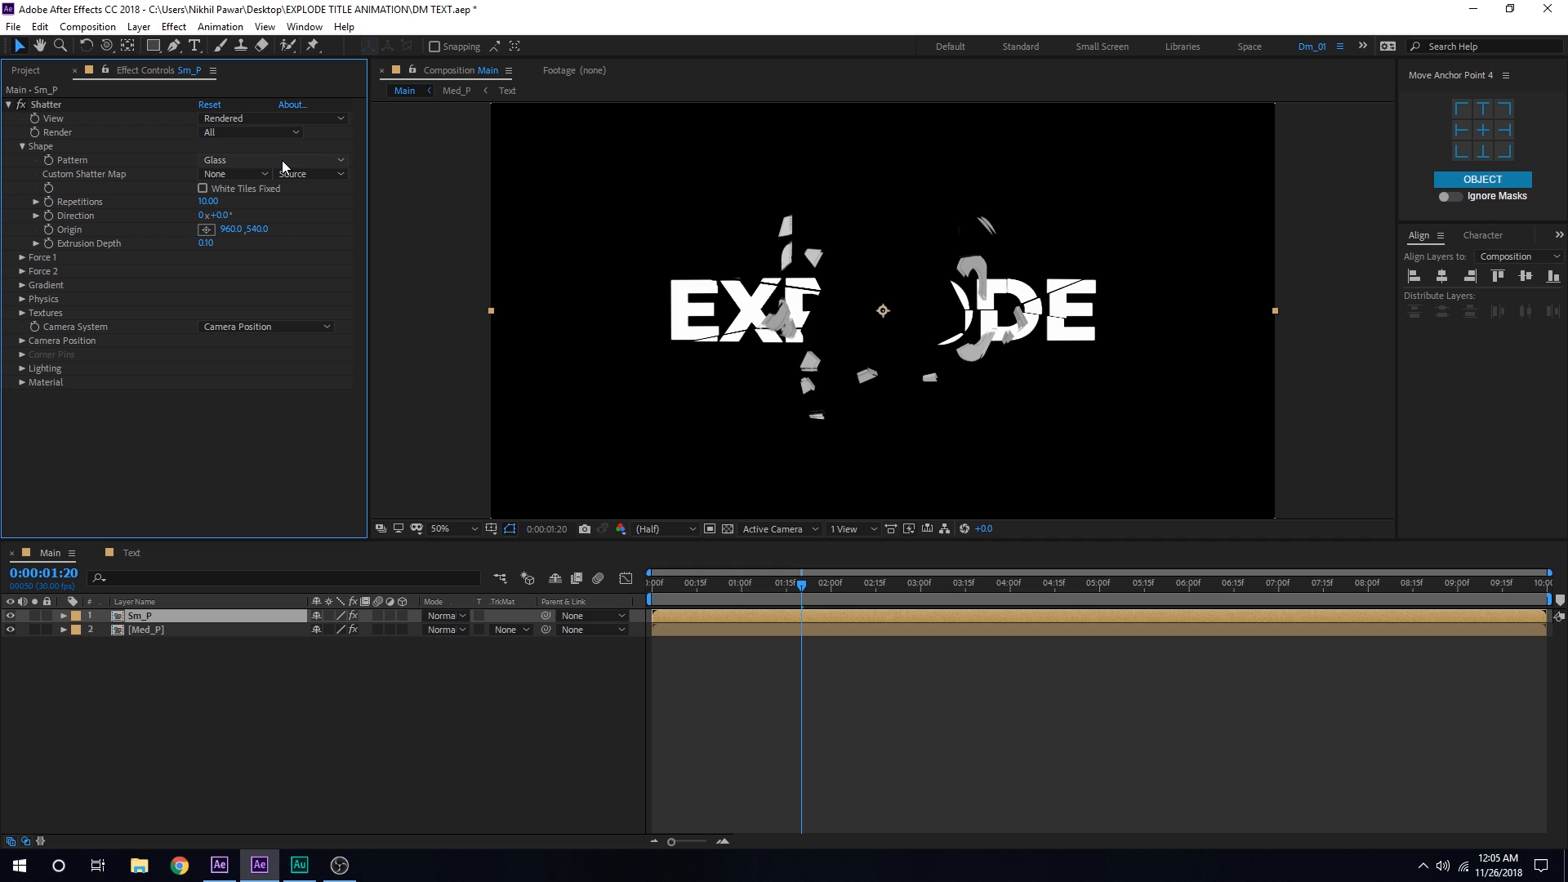
{"action": "mouse_move", "coordinate": [217, 213]}
{"action": "type", "text": "200"}
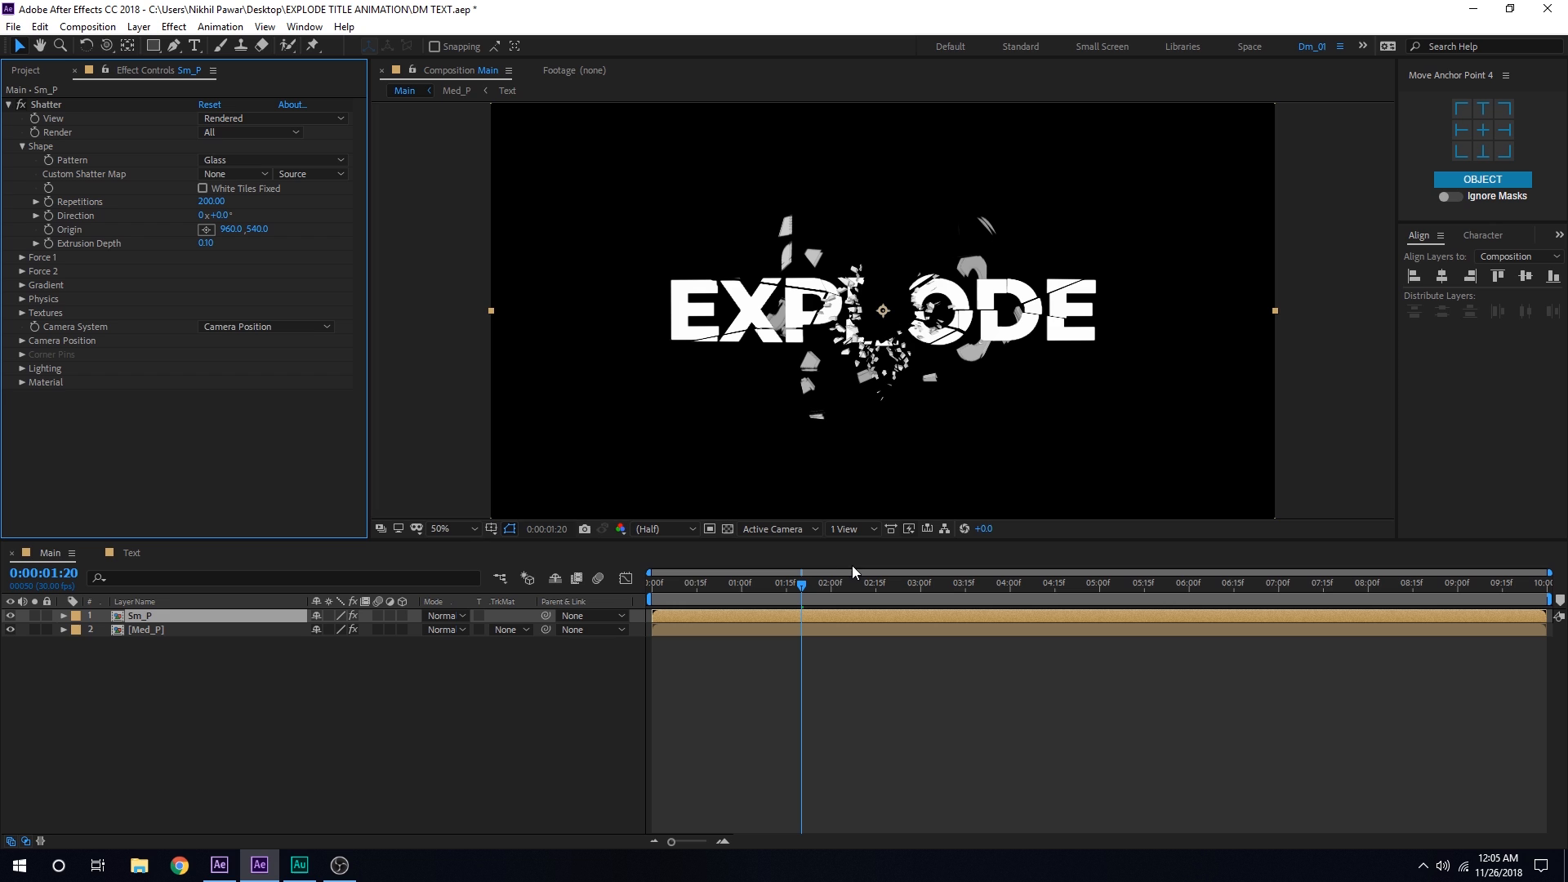
{"action": "left_click", "coordinate": [763, 582]}
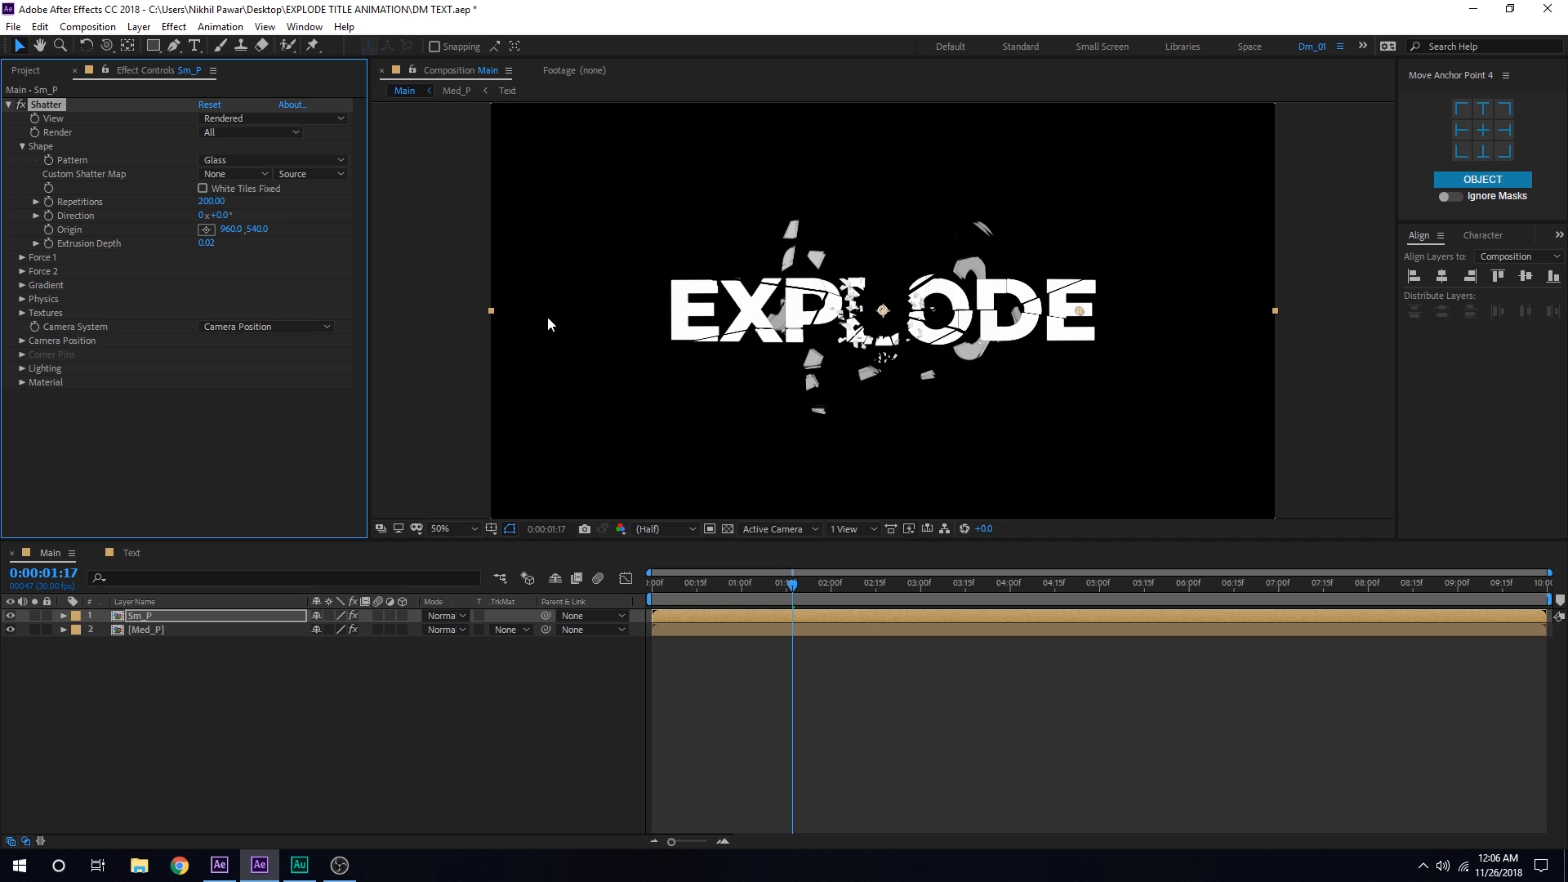
{"action": "left_click", "coordinate": [762, 581]}
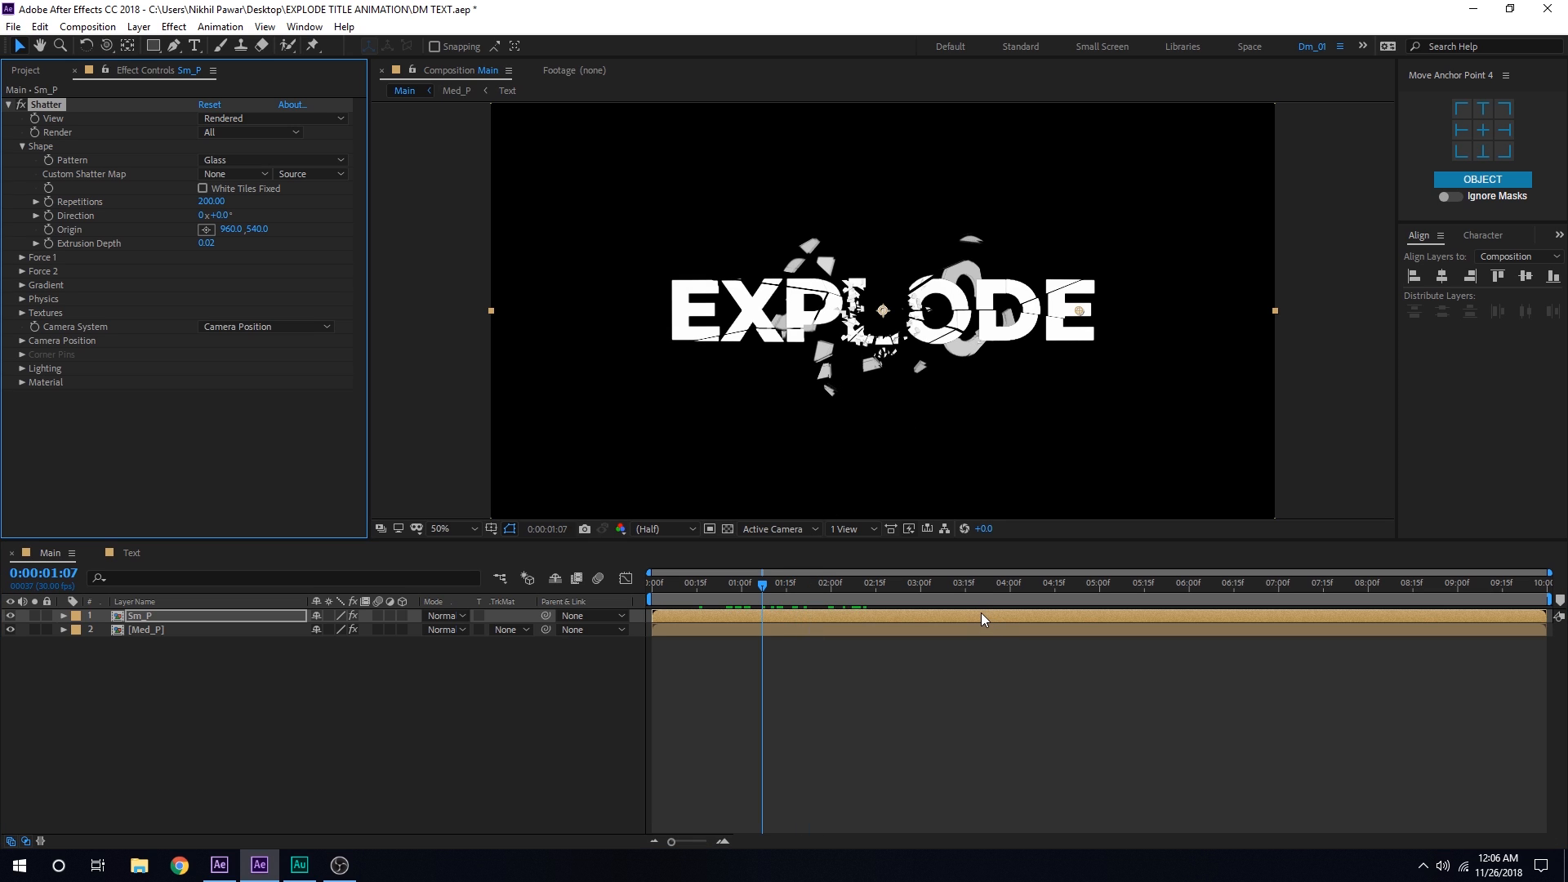
{"action": "left_click", "coordinate": [22, 271]}
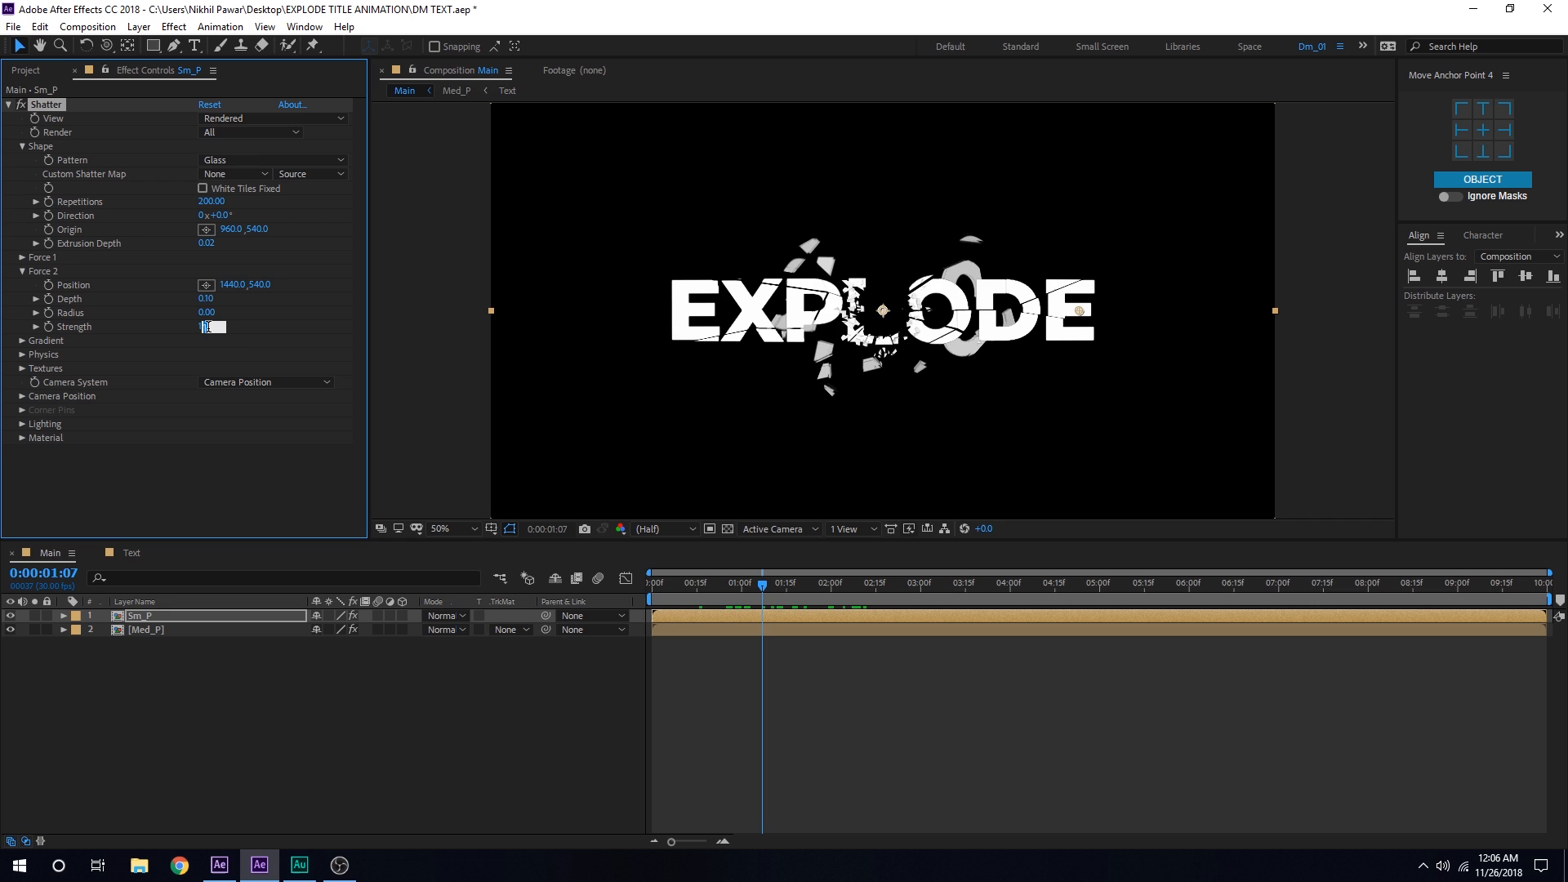
{"action": "type", "text": "9"}
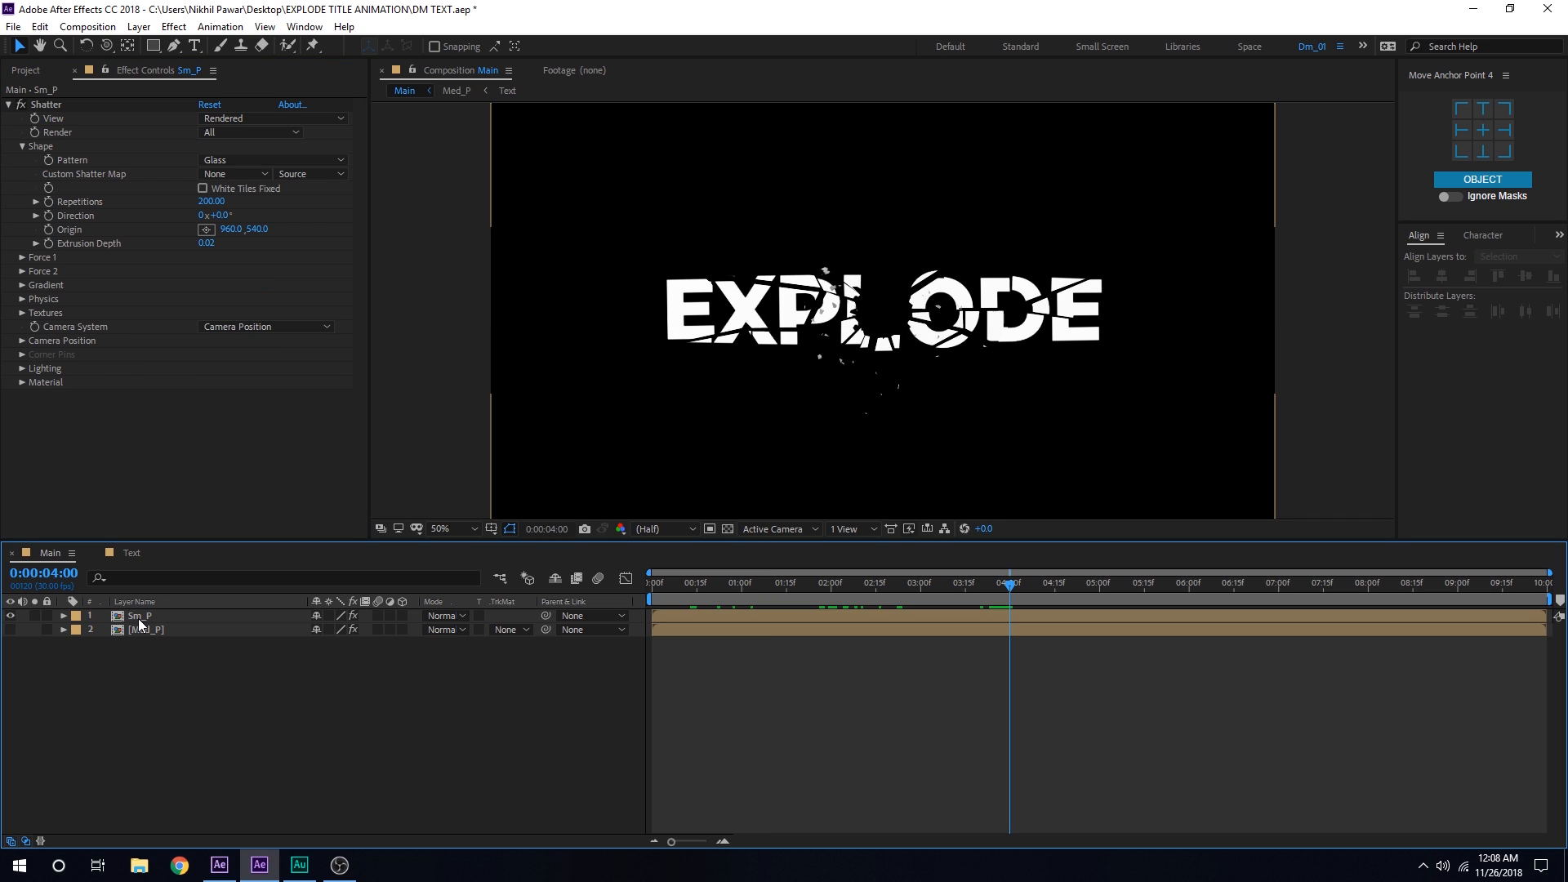
Step: Set Sm_P's Force 1 radius to 0.15 at four seconds and scrub to preview the shards
{"action": "left_click", "coordinate": [20, 256]}
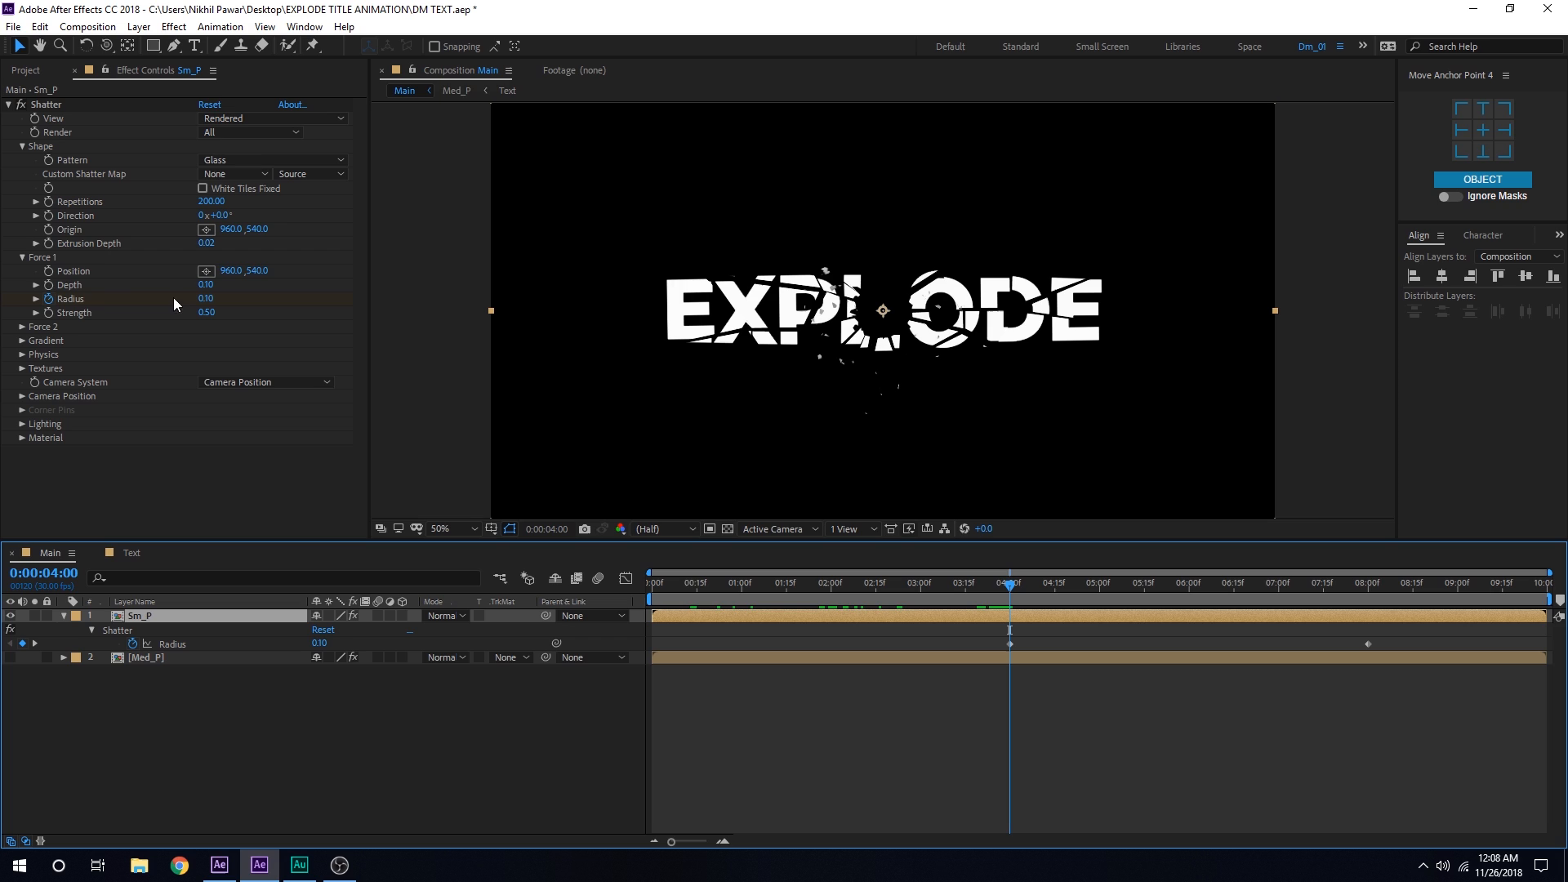
{"action": "mouse_move", "coordinate": [50, 265]}
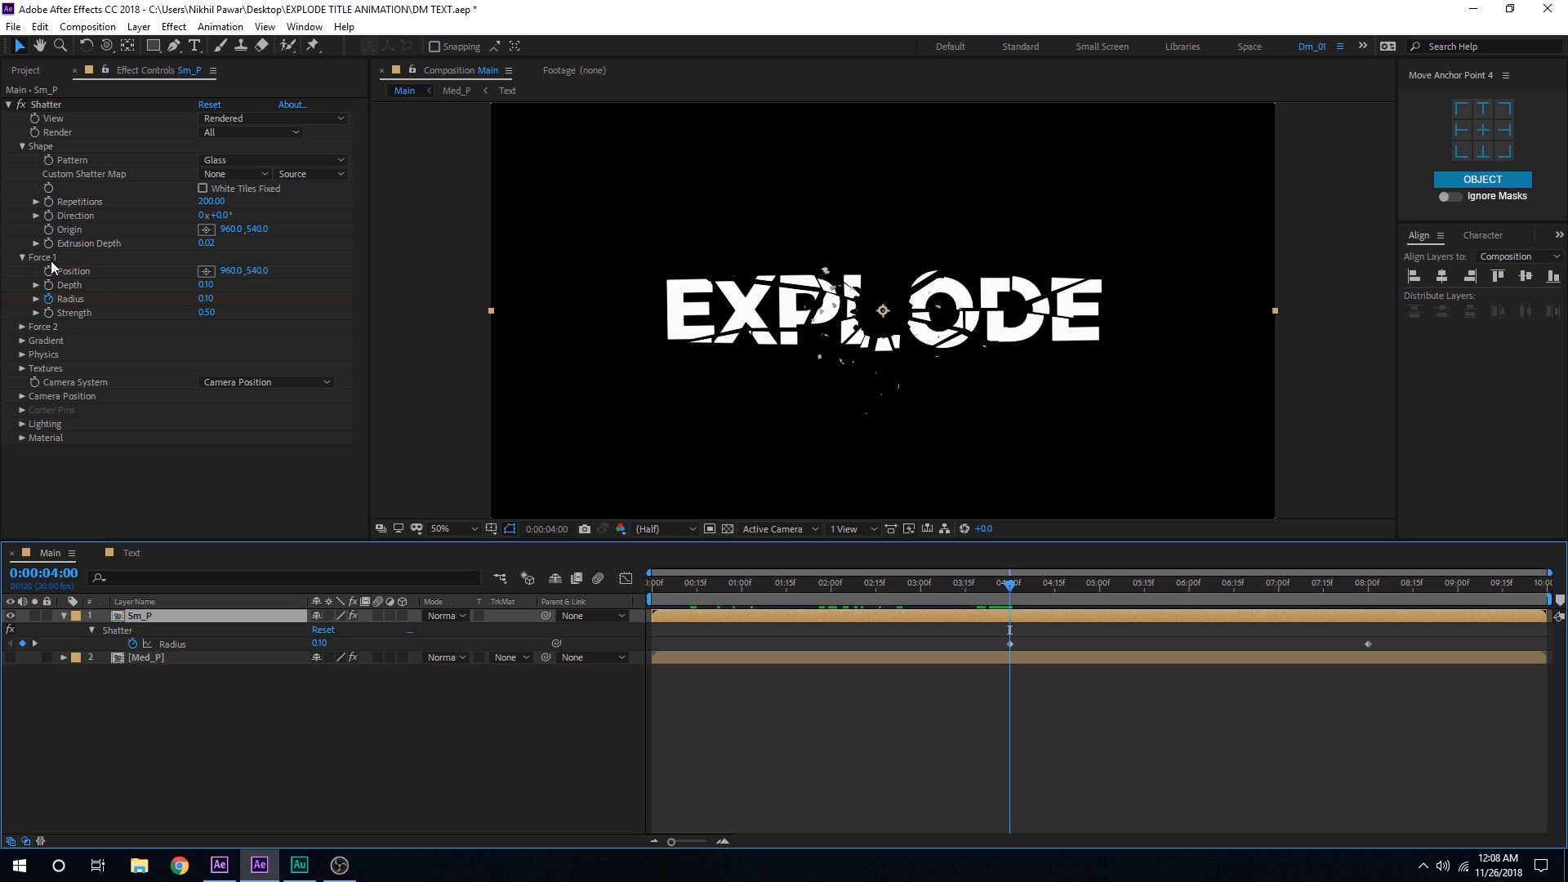
{"action": "double_click", "coordinate": [206, 297]}
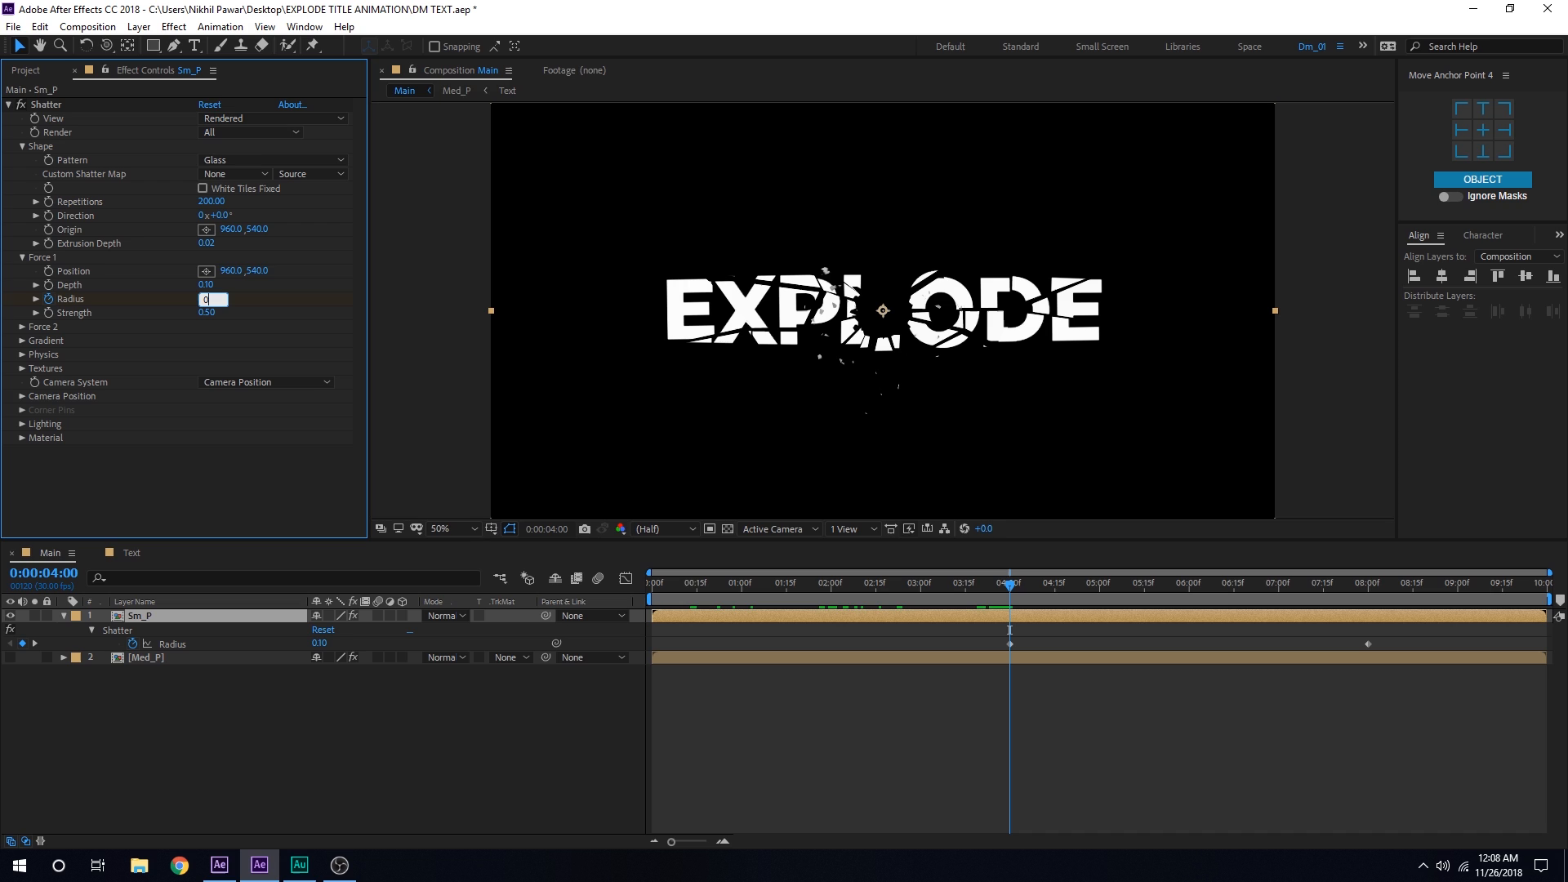
{"action": "type", "text": "0.15"}
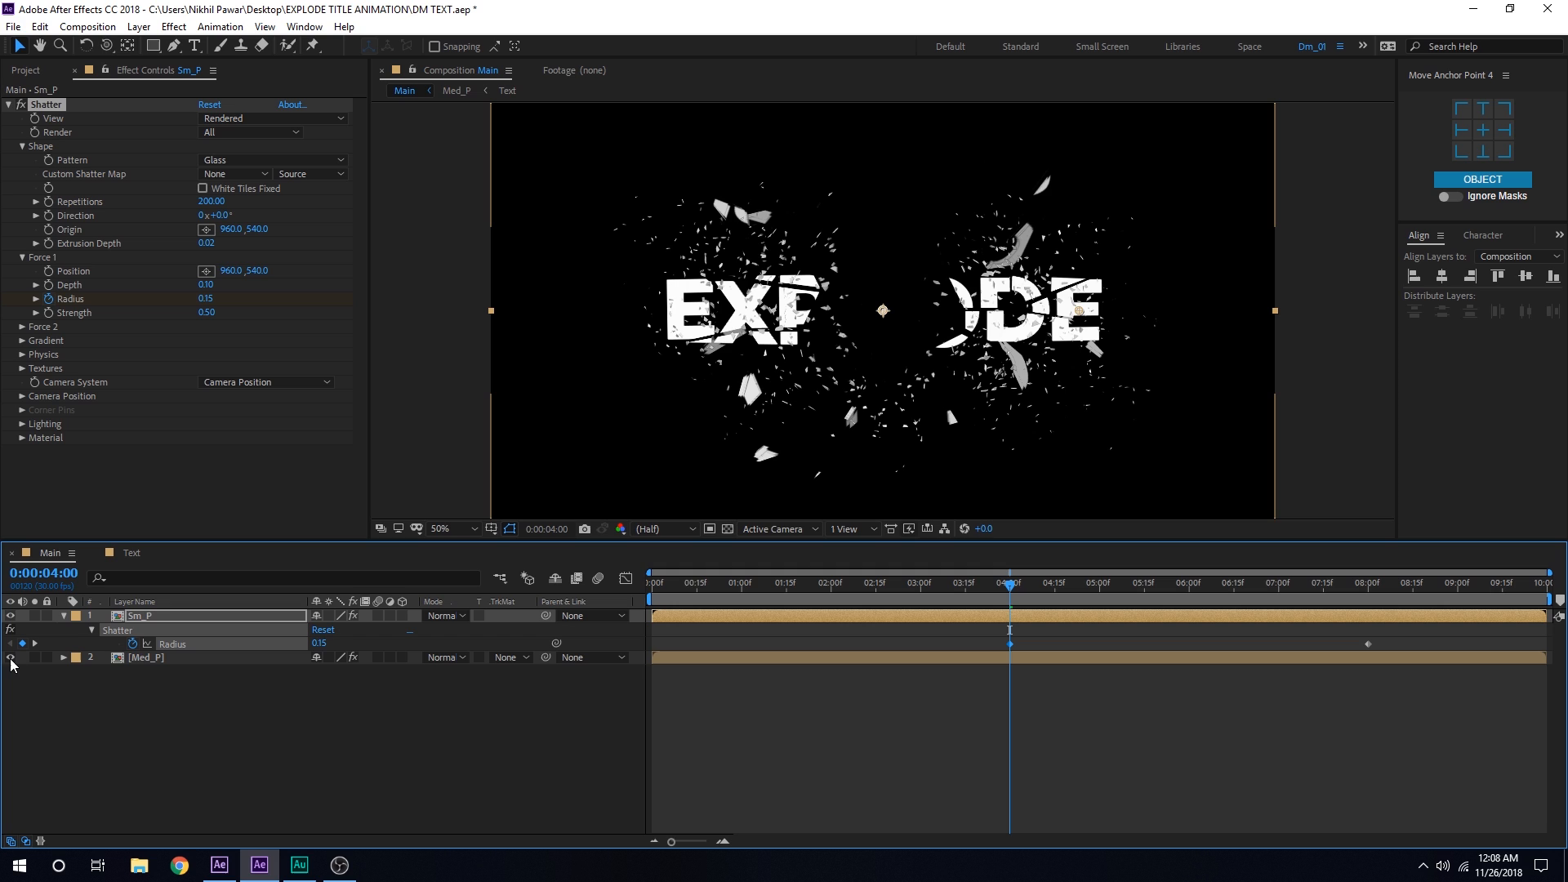
{"action": "mouse_move", "coordinate": [1013, 591]}
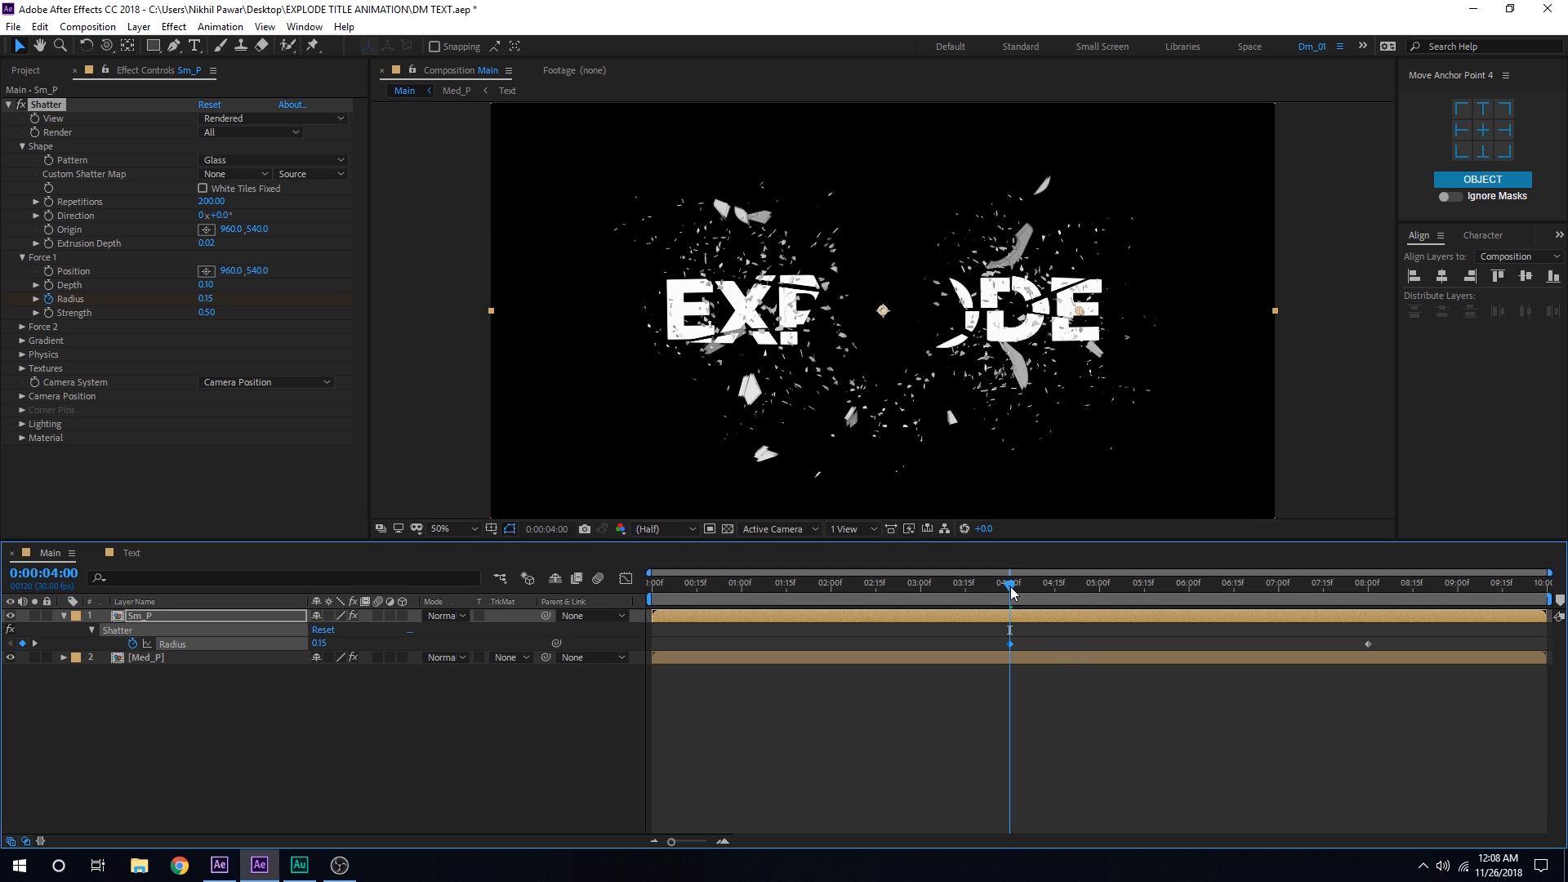
{"action": "left_click", "coordinate": [1165, 582]}
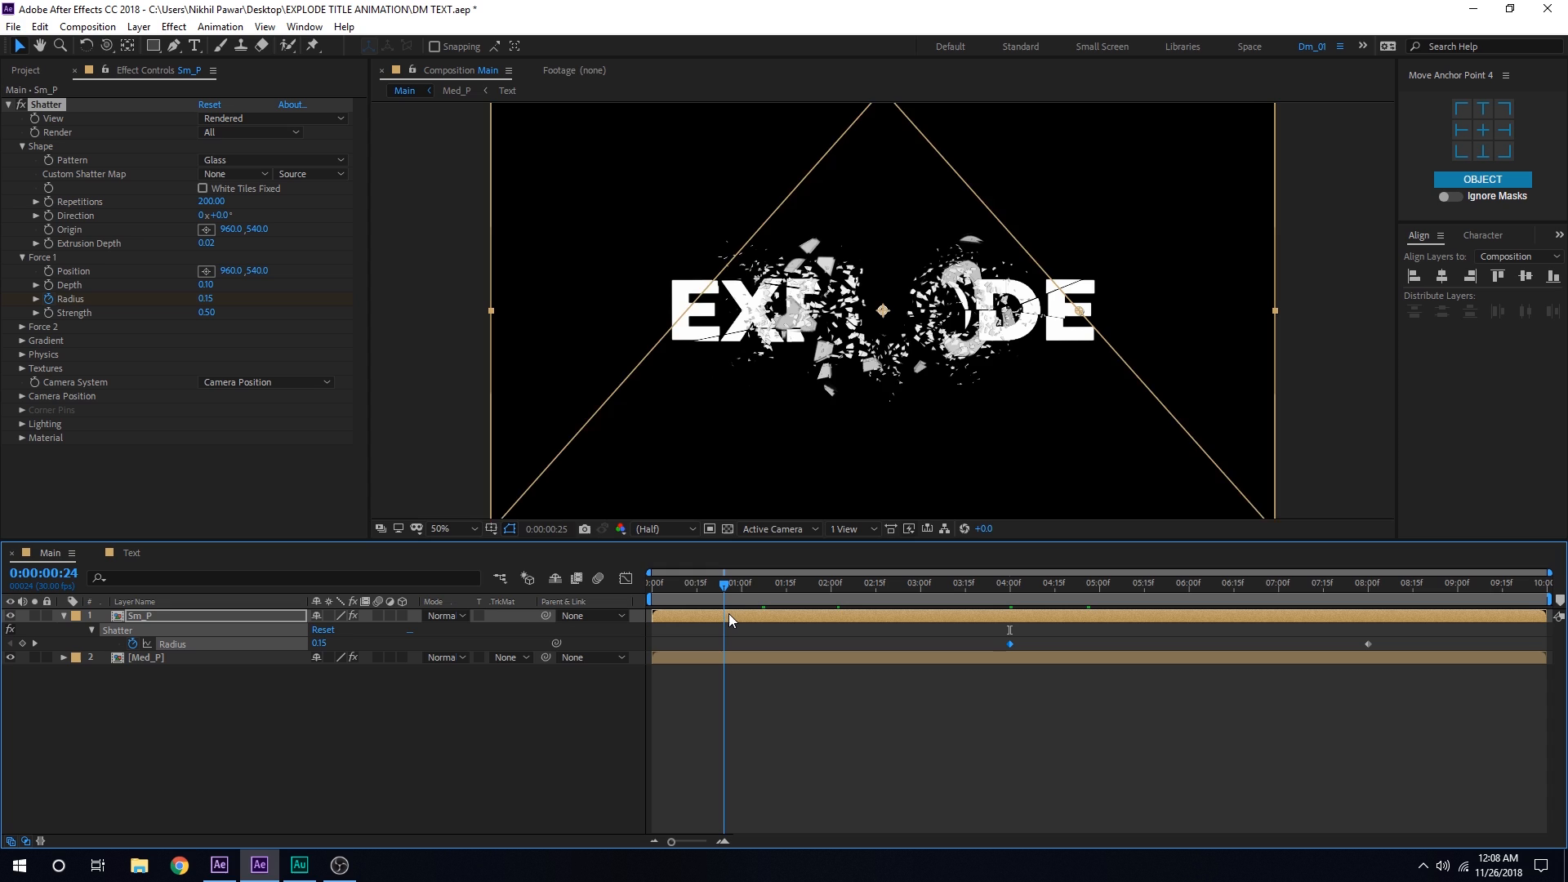
{"action": "left_click", "coordinate": [828, 581]}
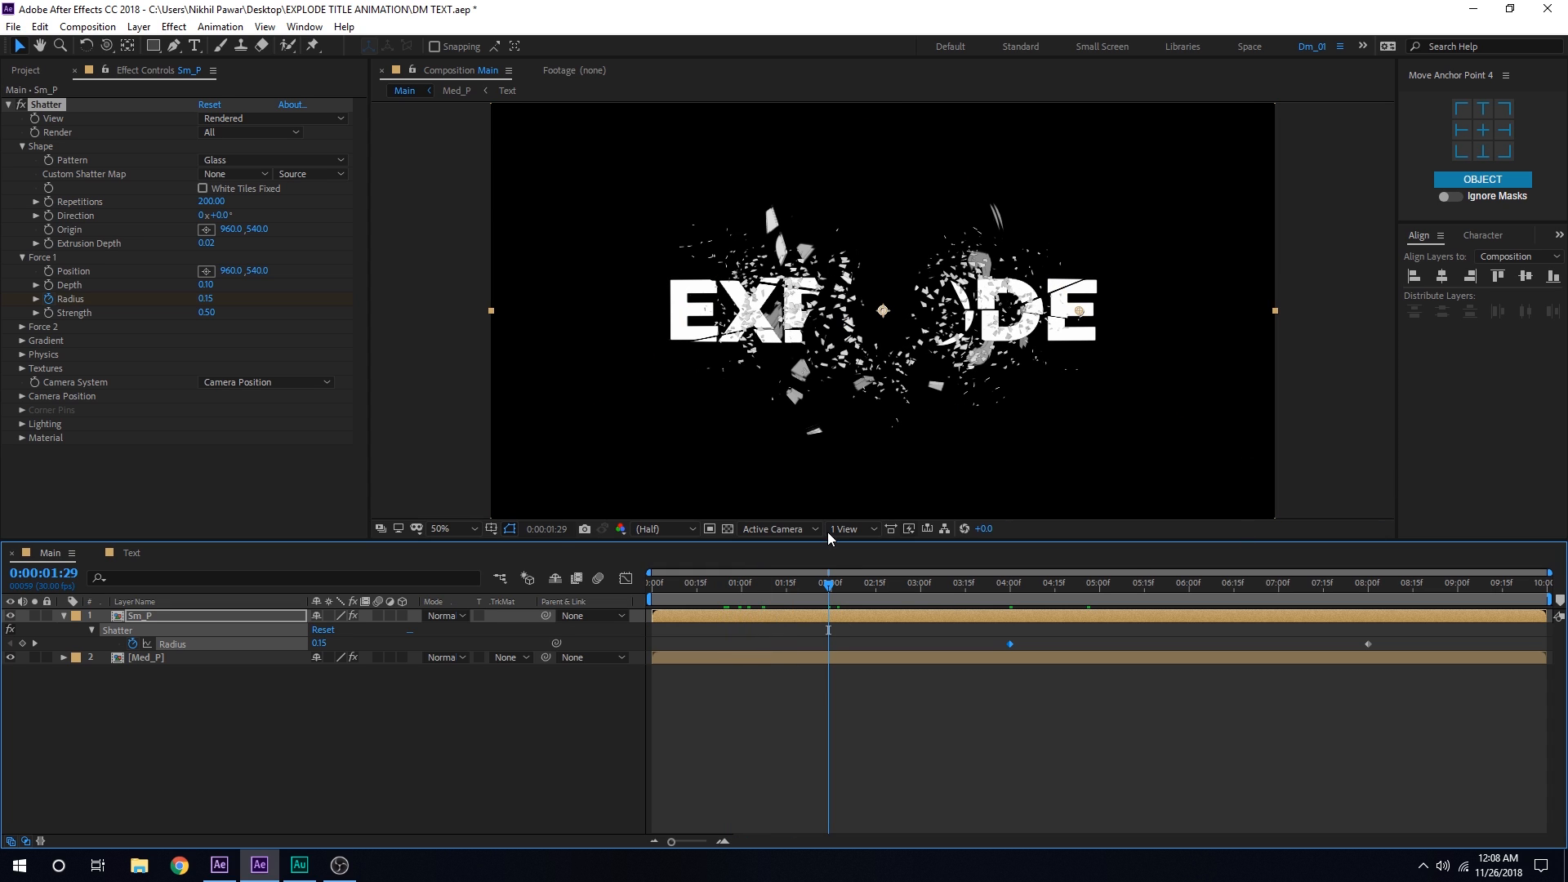
{"action": "left_click", "coordinate": [21, 256]}
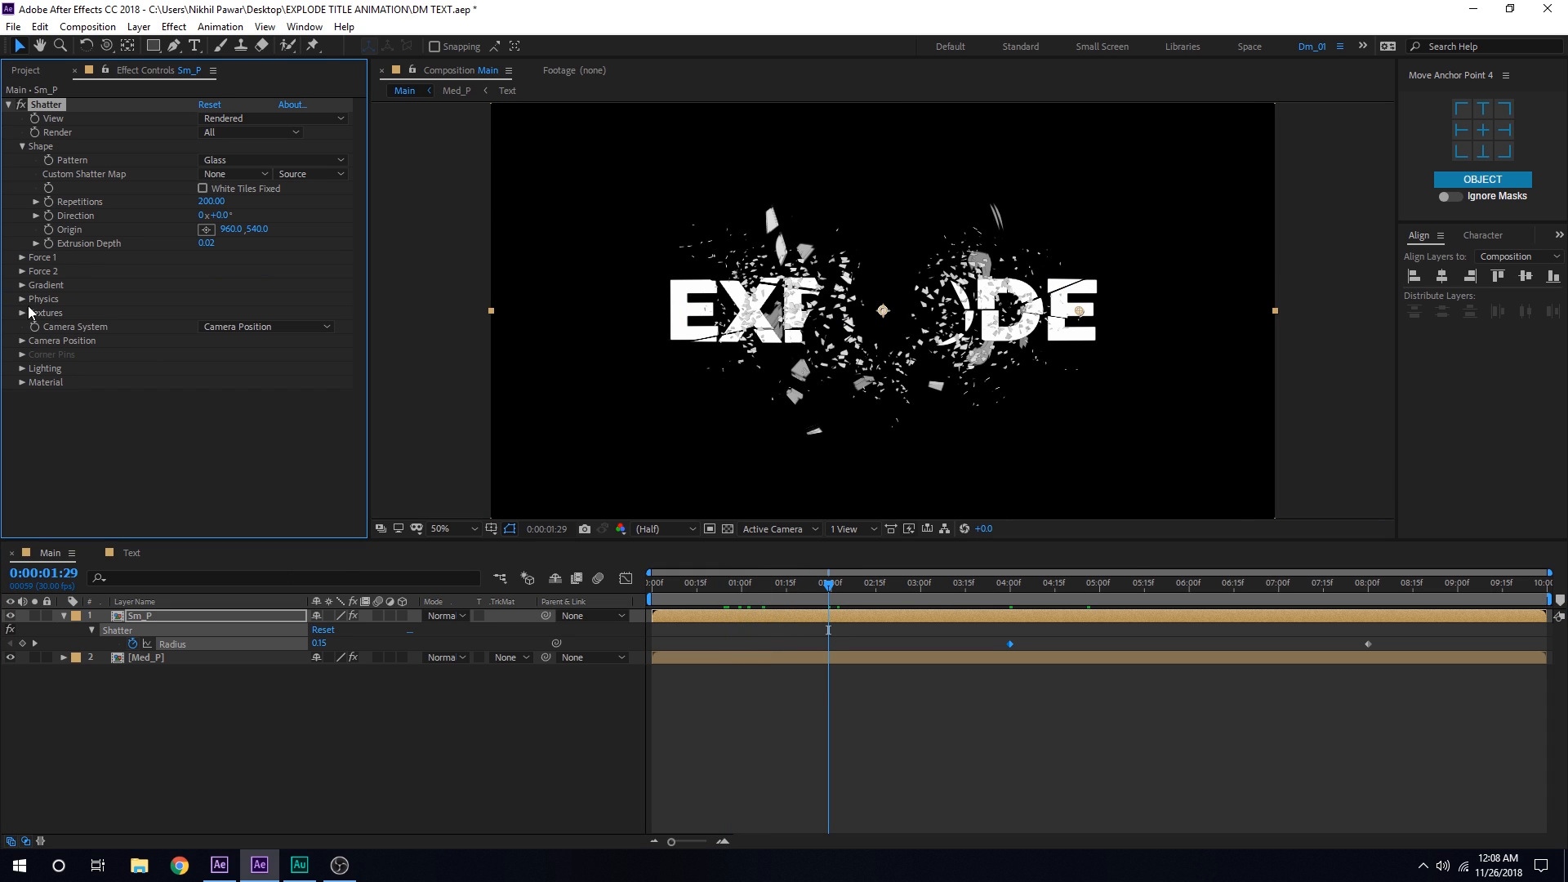
{"action": "left_click", "coordinate": [21, 271]}
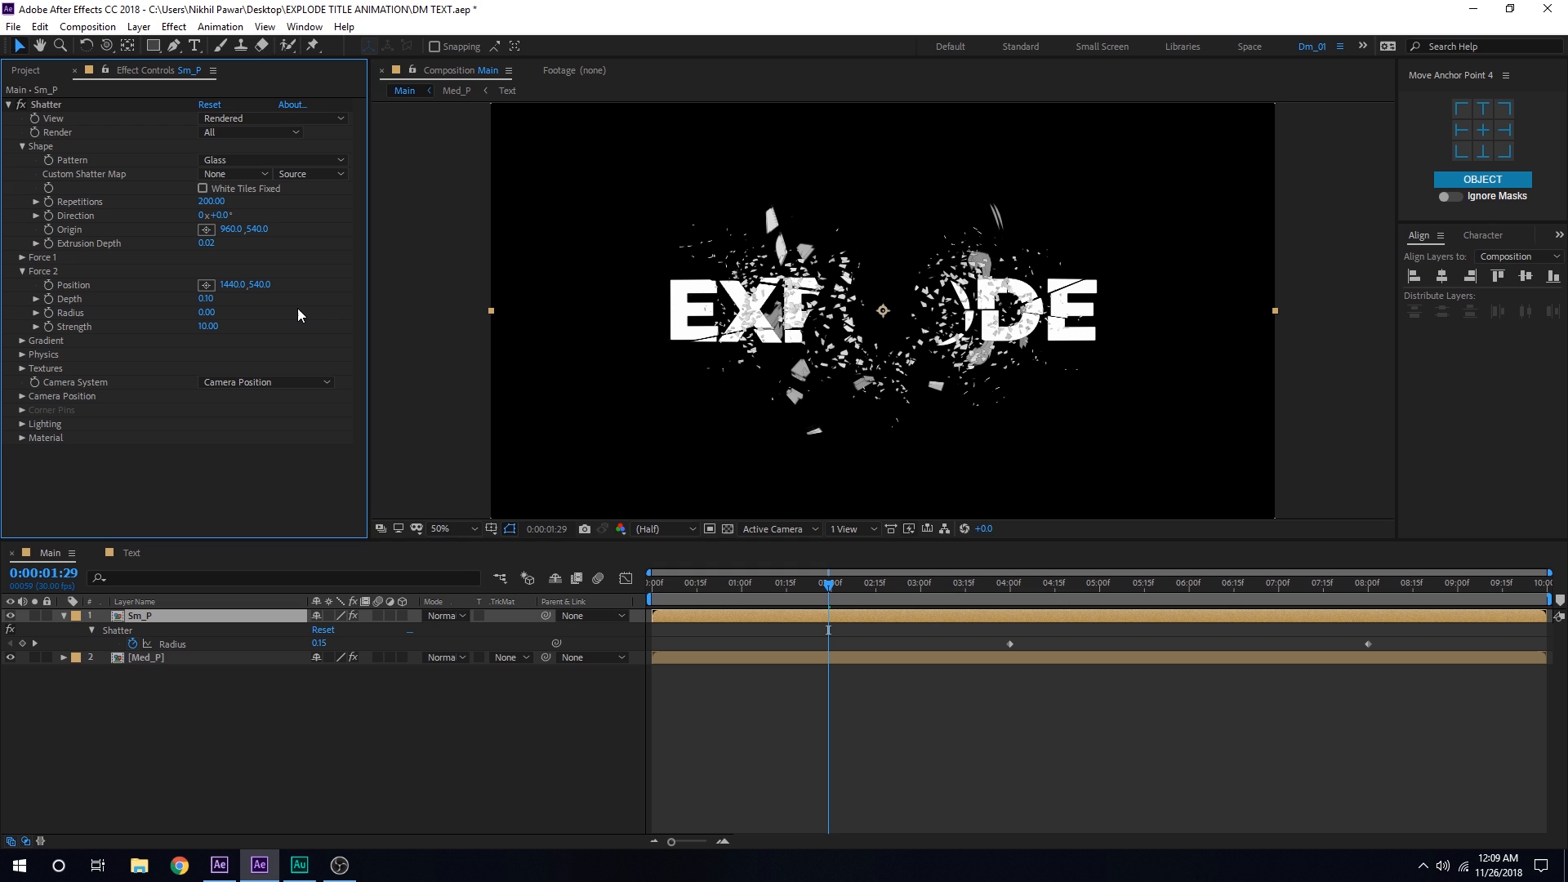
Step: Preview the explosion near 4:23 and collapse the Sm_P layer's properties
{"action": "left_click", "coordinate": [794, 583]}
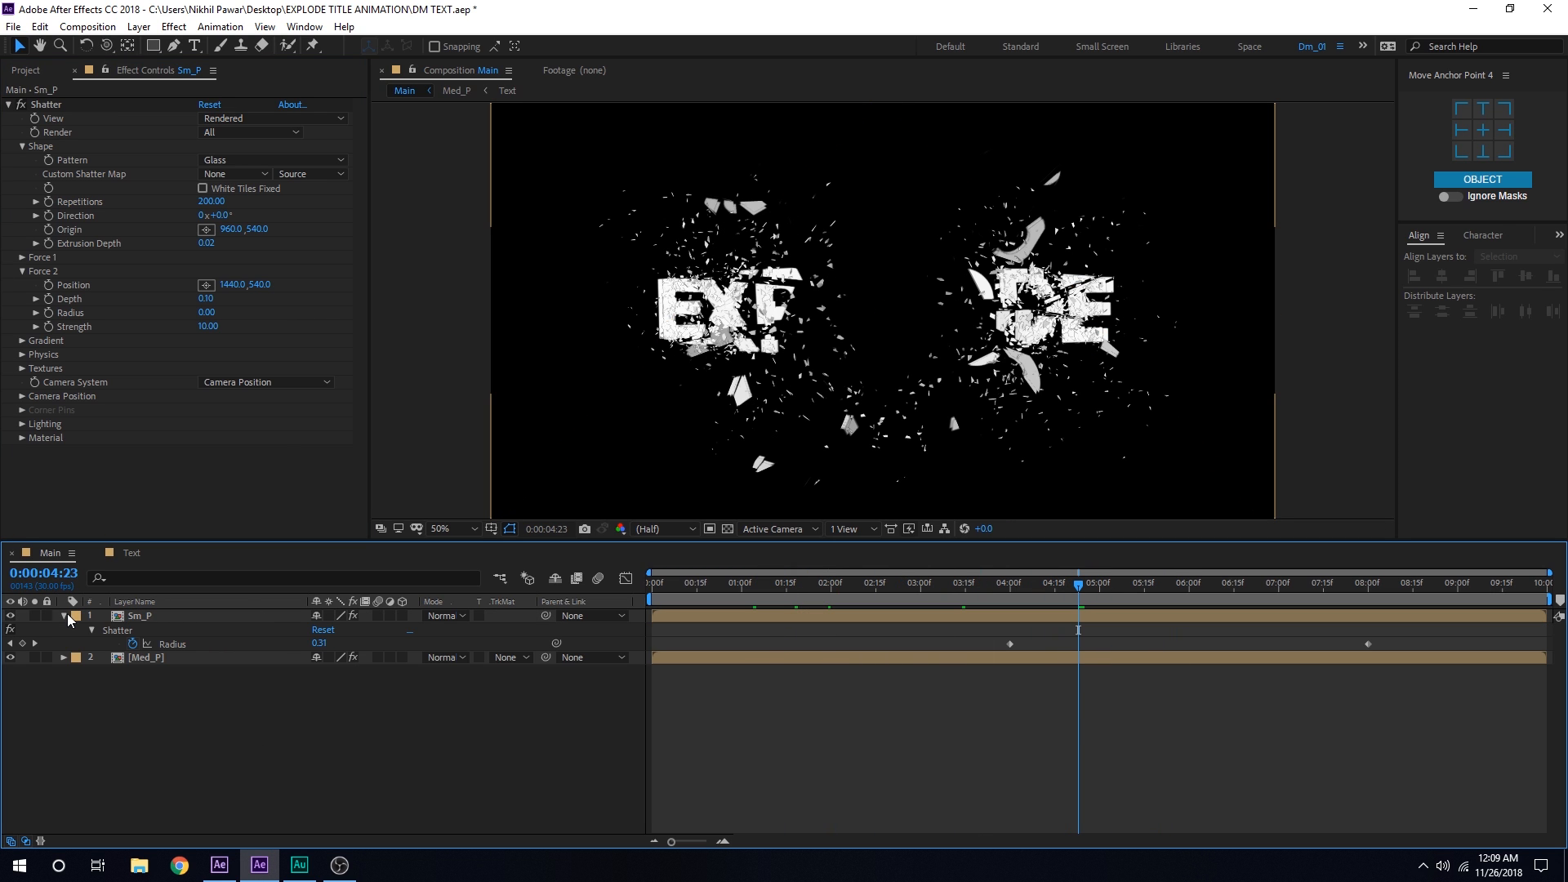
{"action": "left_click", "coordinate": [70, 616]}
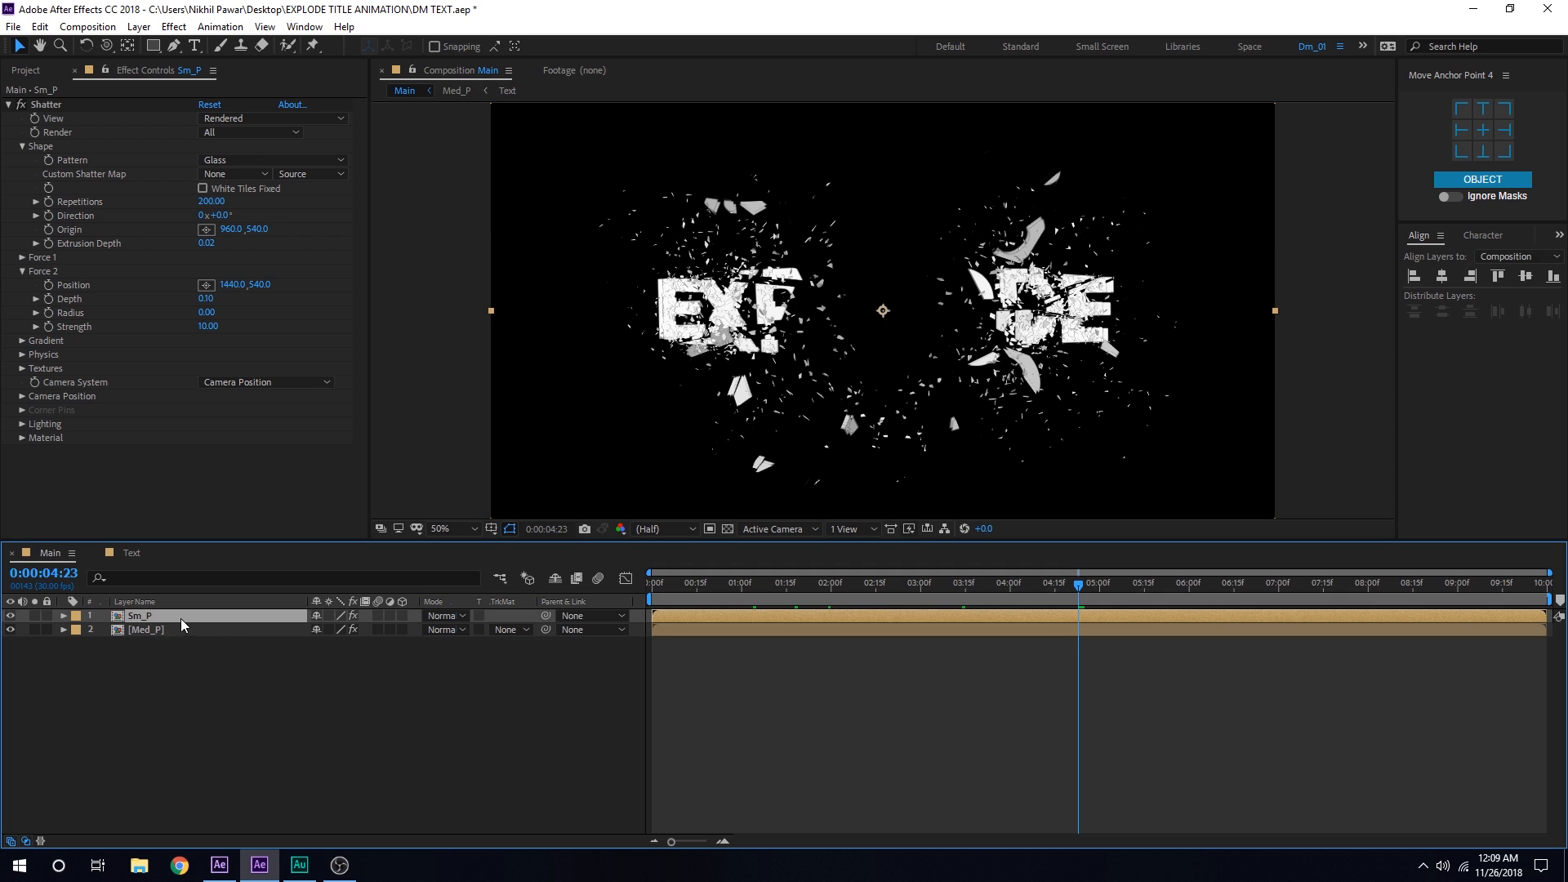
{"action": "mouse_move", "coordinate": [207, 592]}
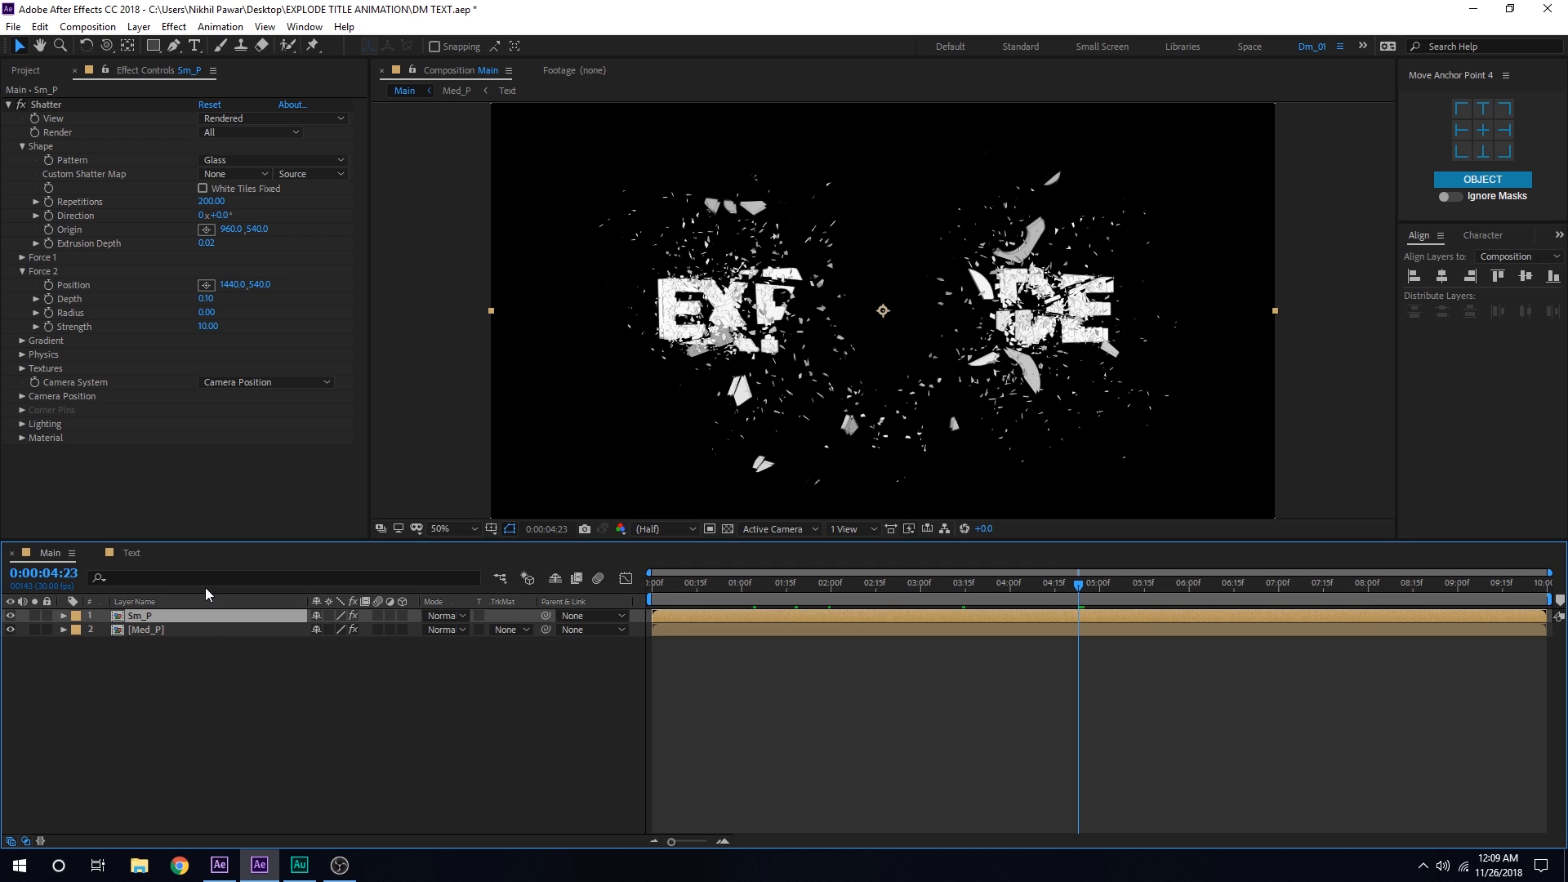
Step: Duplicate Sm_P into Sm_P 2 with Force 1 radius 0.15 and Physics mass variance 60%
{"action": "key", "text": "ctrl+d"}
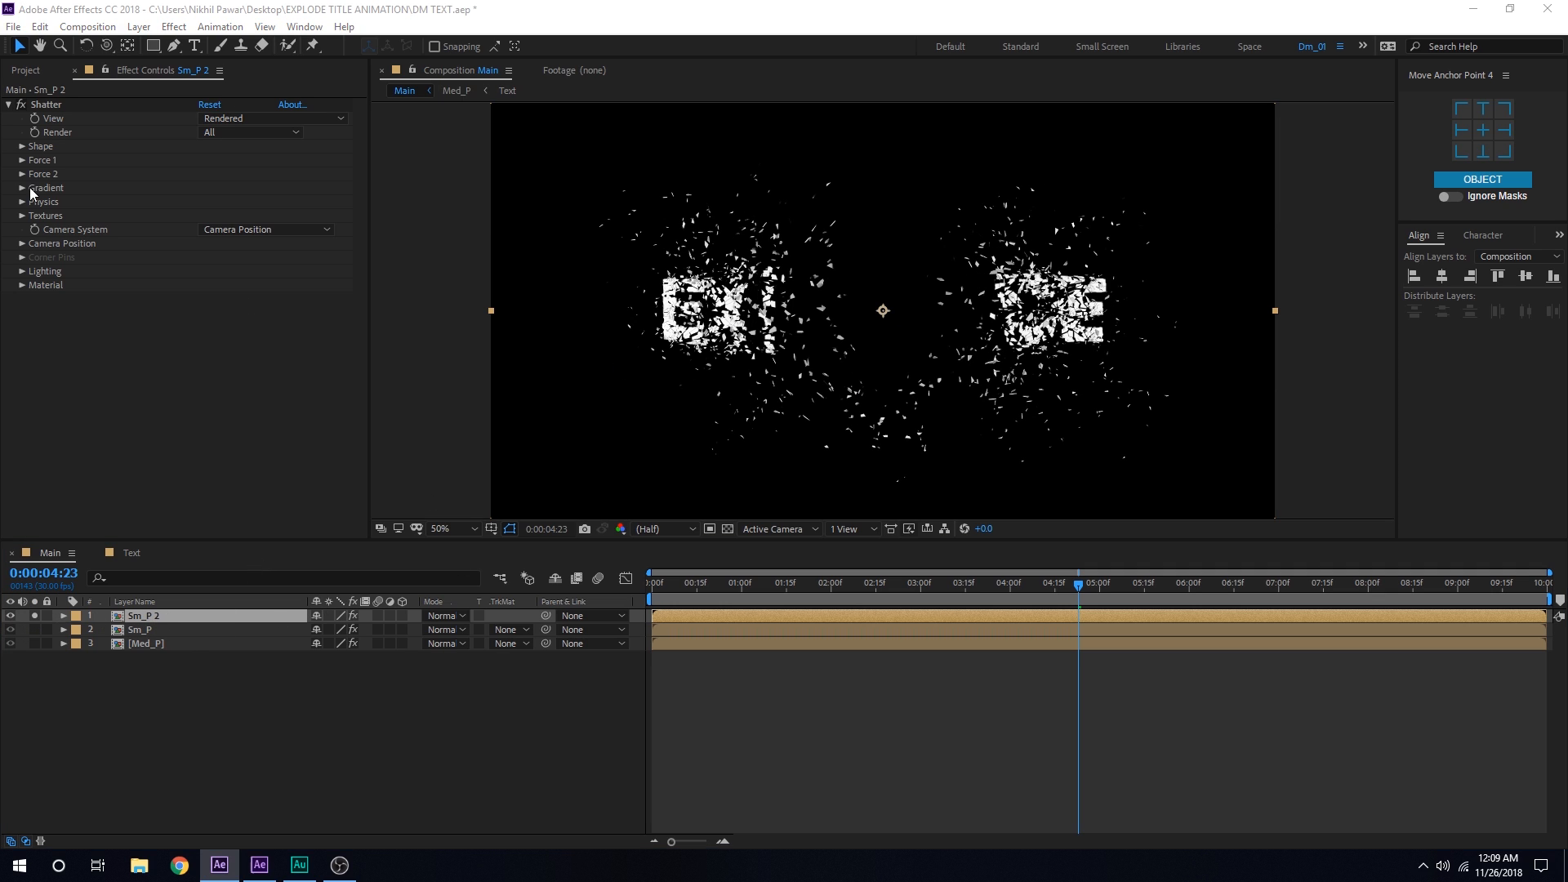
{"action": "left_click", "coordinate": [21, 158]}
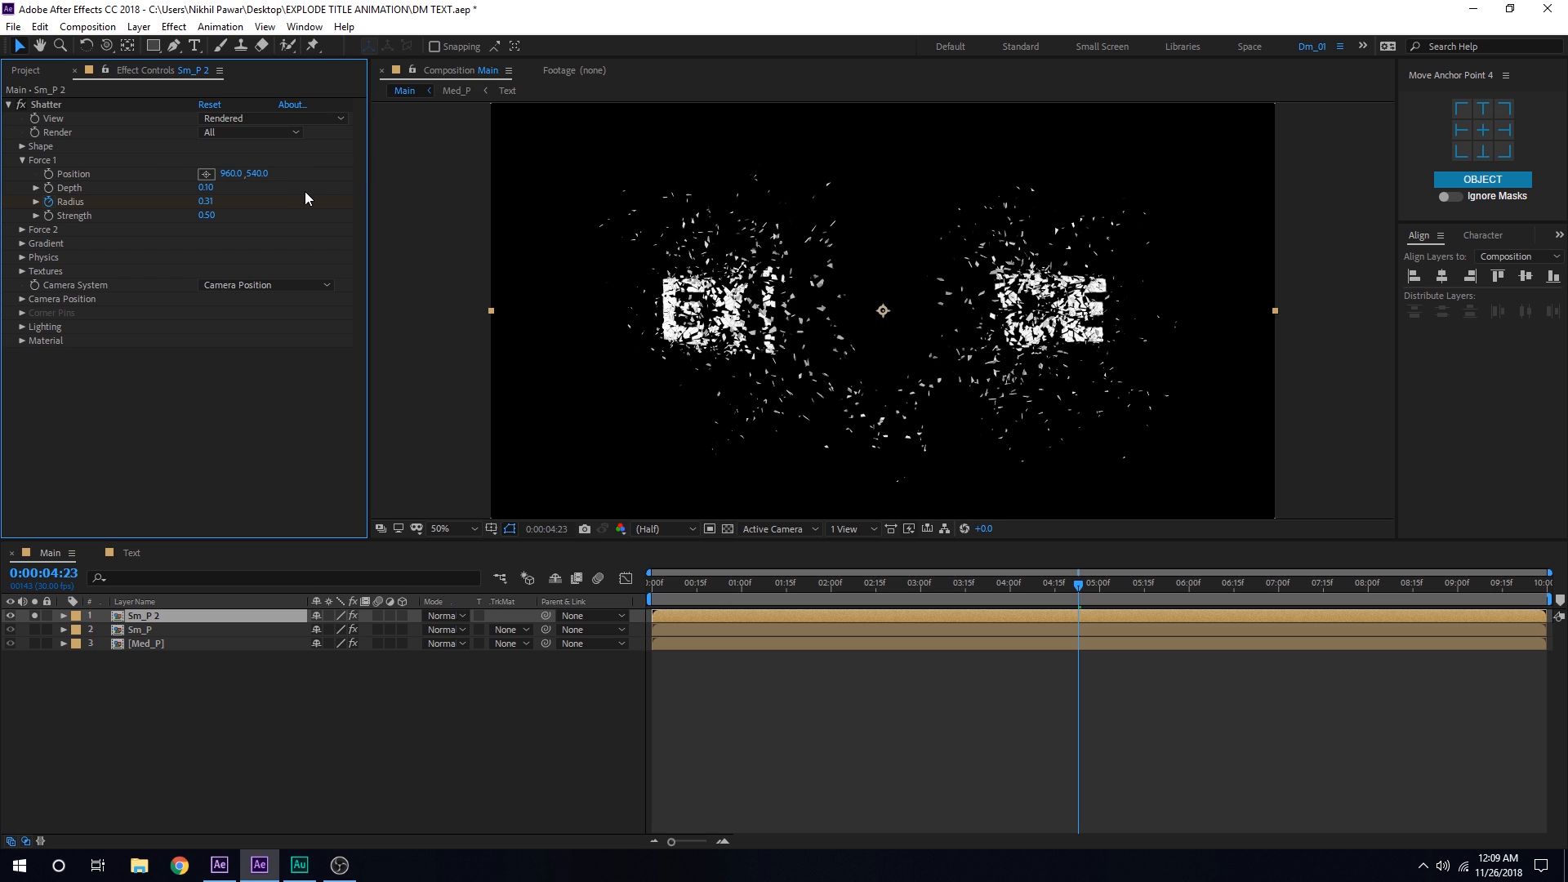
{"action": "mouse_move", "coordinate": [1176, 492]}
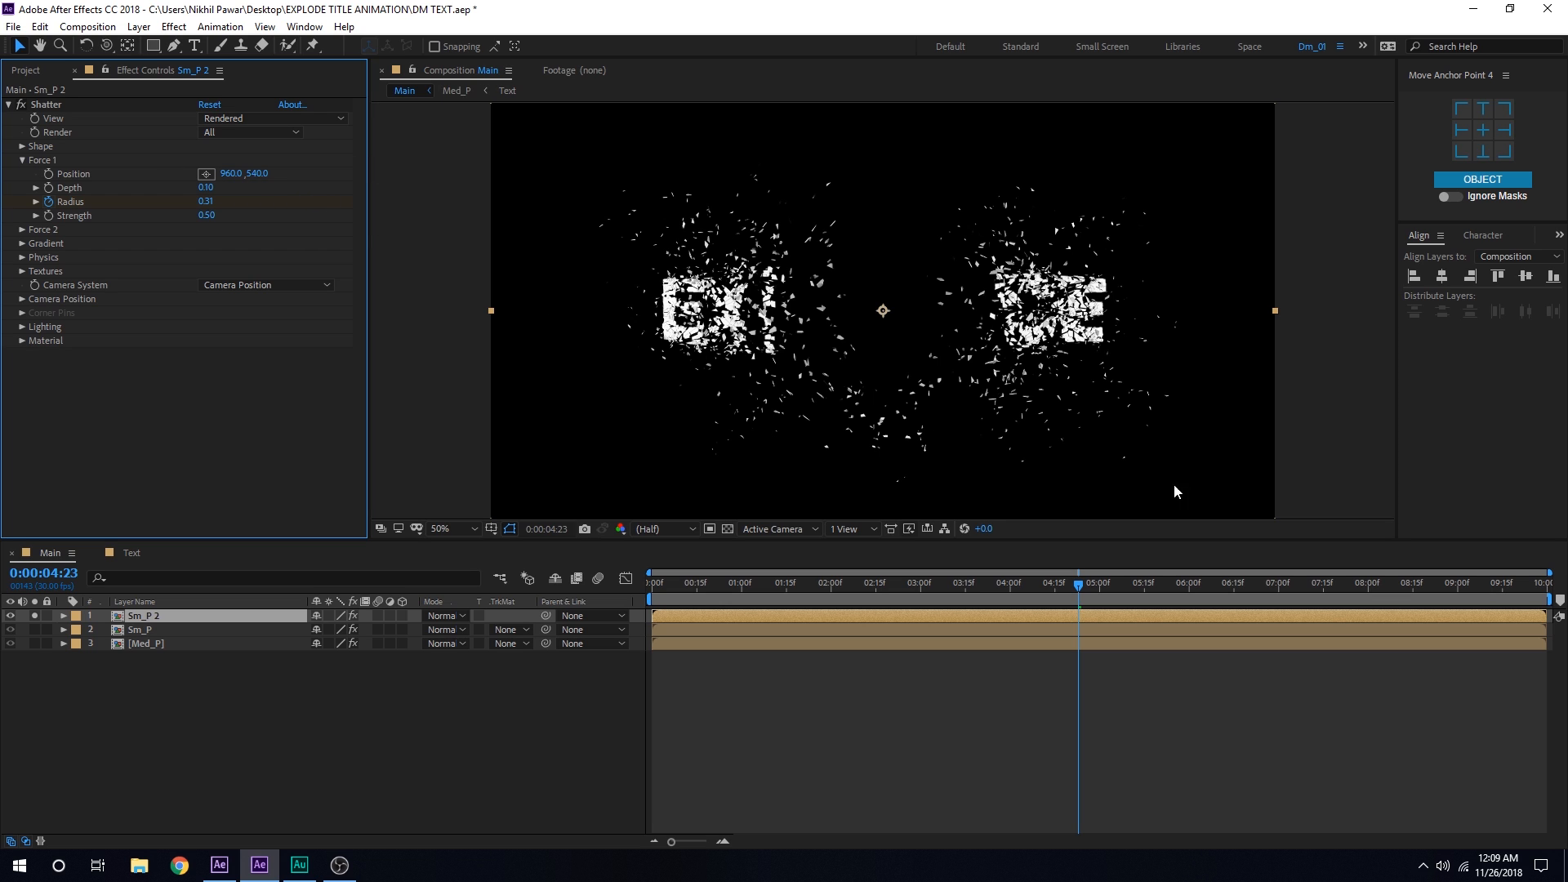
{"action": "left_click", "coordinate": [1010, 583]}
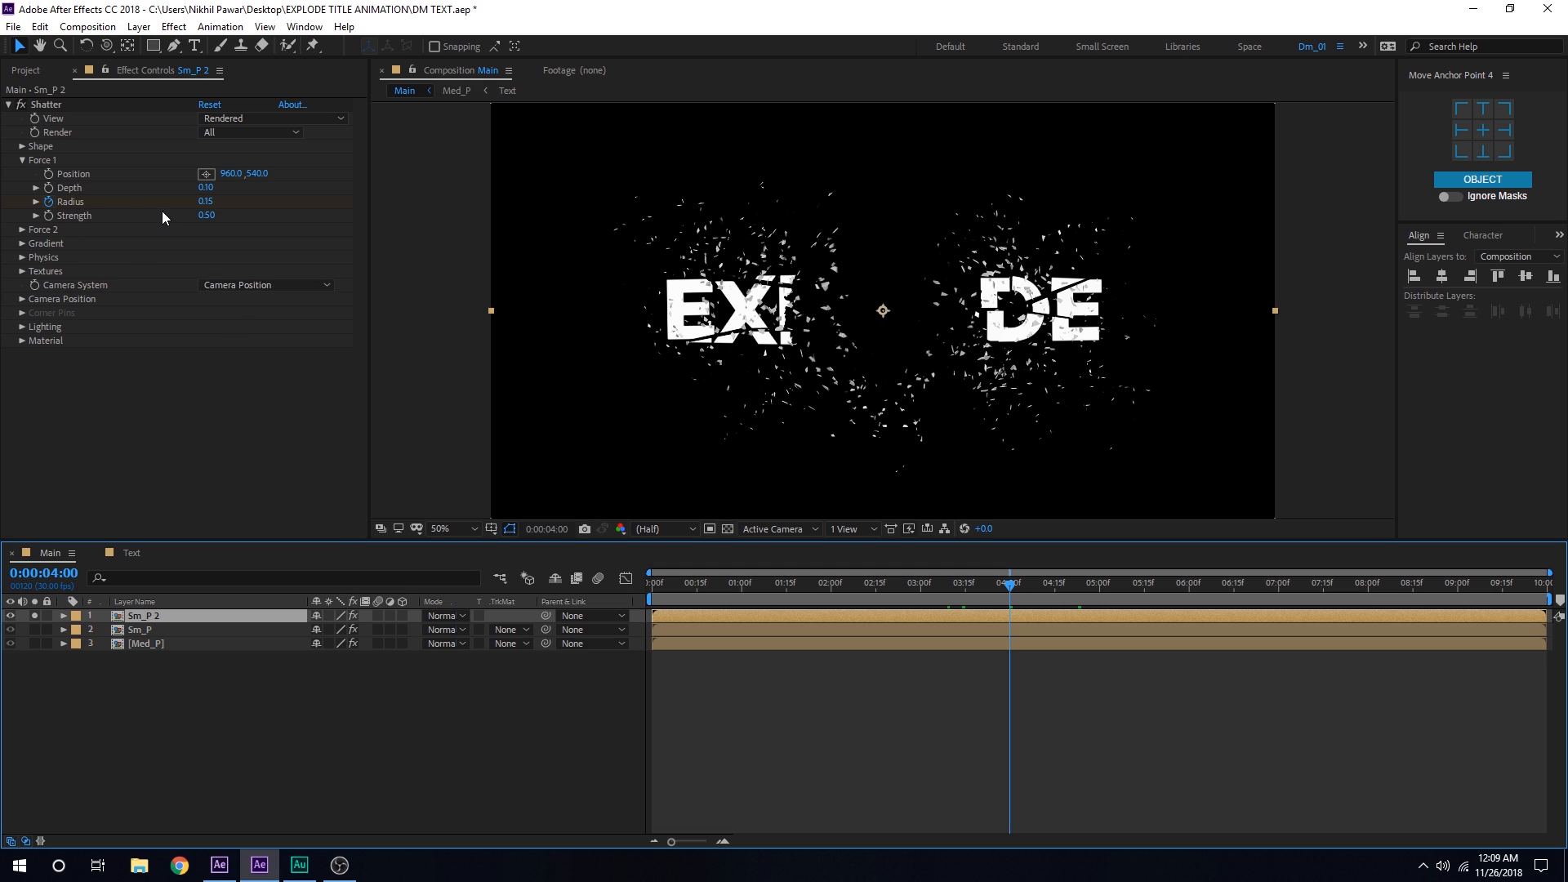
{"action": "mouse_move", "coordinate": [279, 184]}
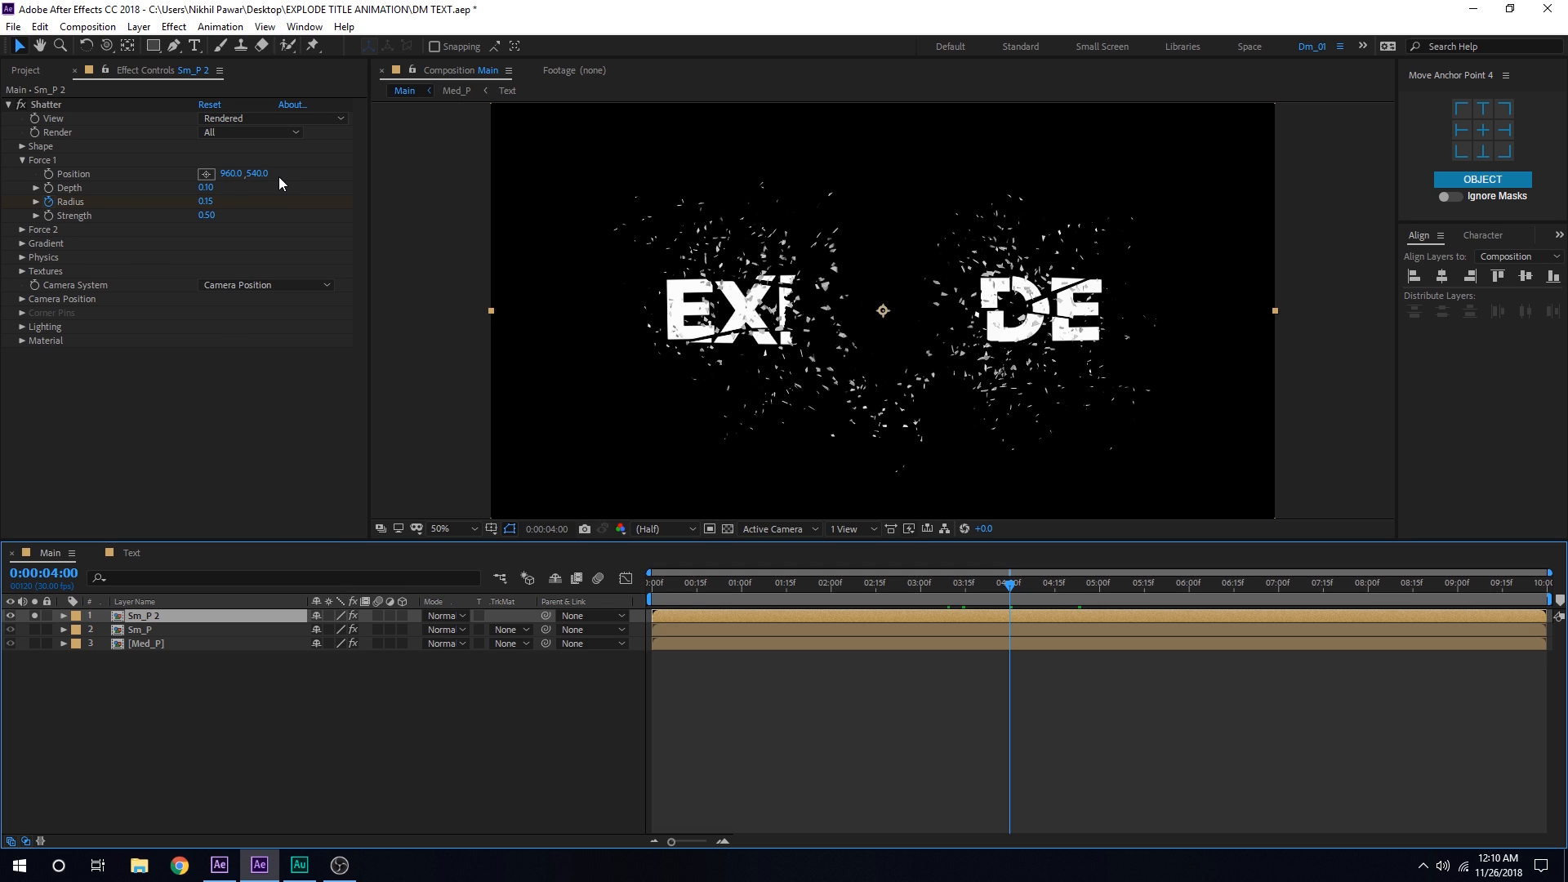
{"action": "left_click", "coordinate": [19, 229]}
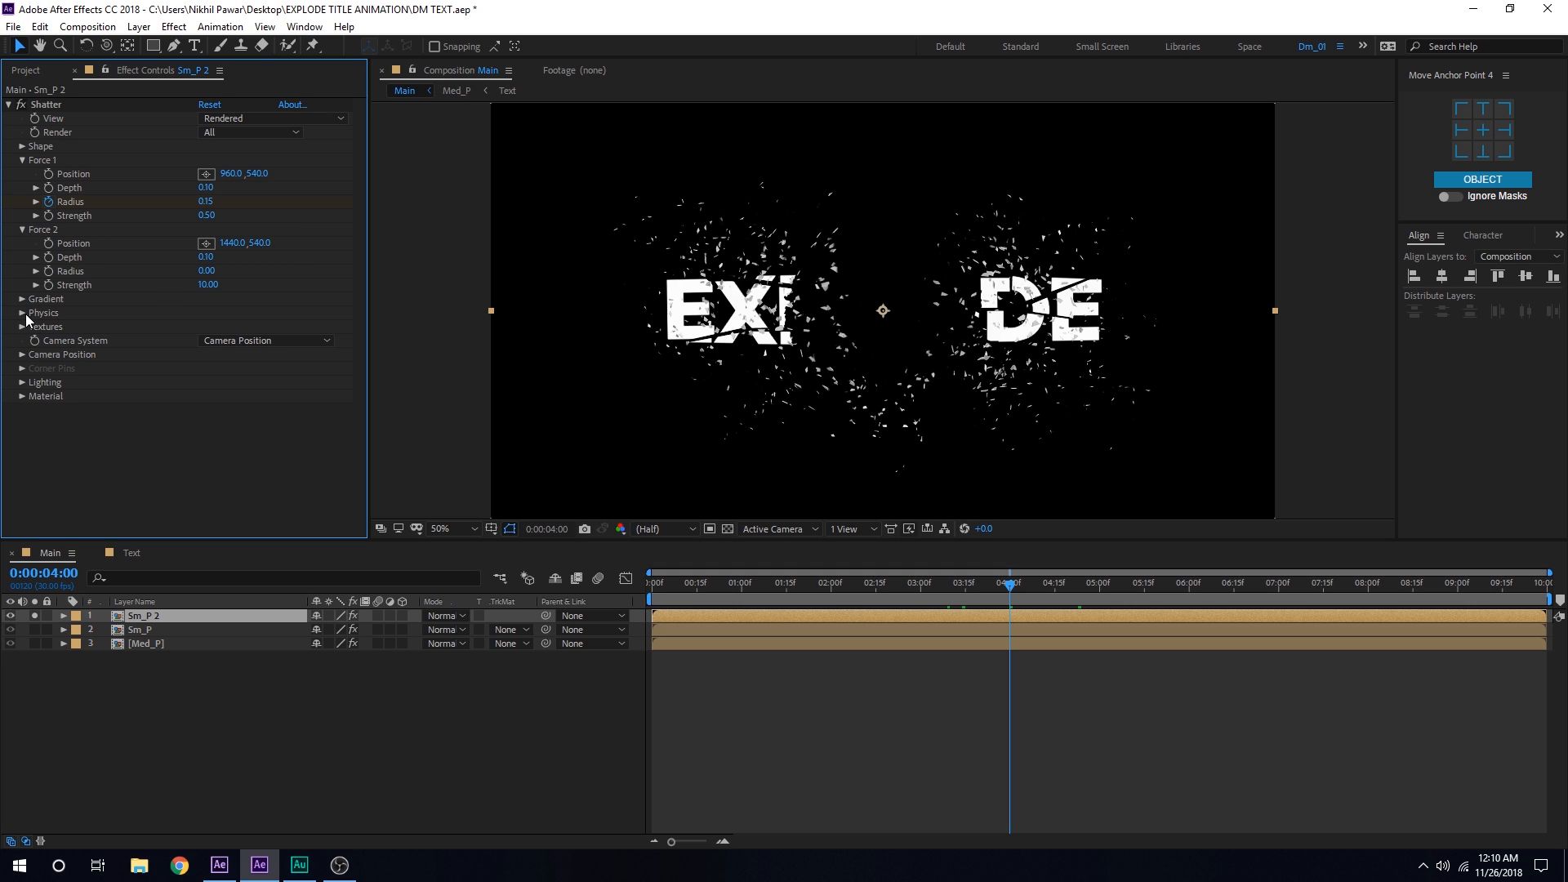
{"action": "left_click", "coordinate": [22, 312]}
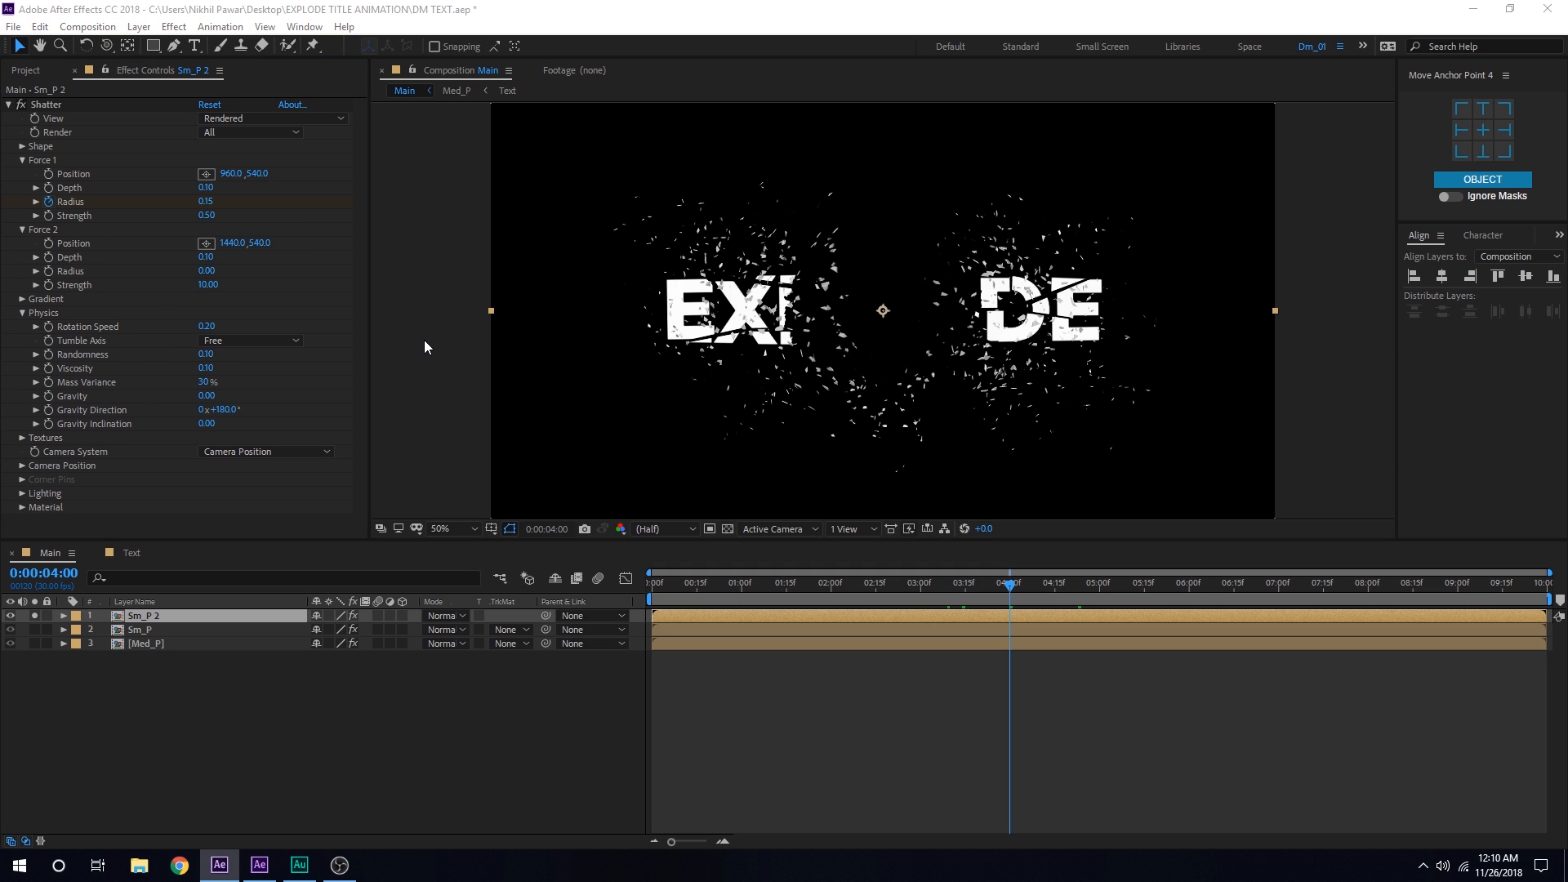
{"action": "mouse_move", "coordinate": [194, 392]}
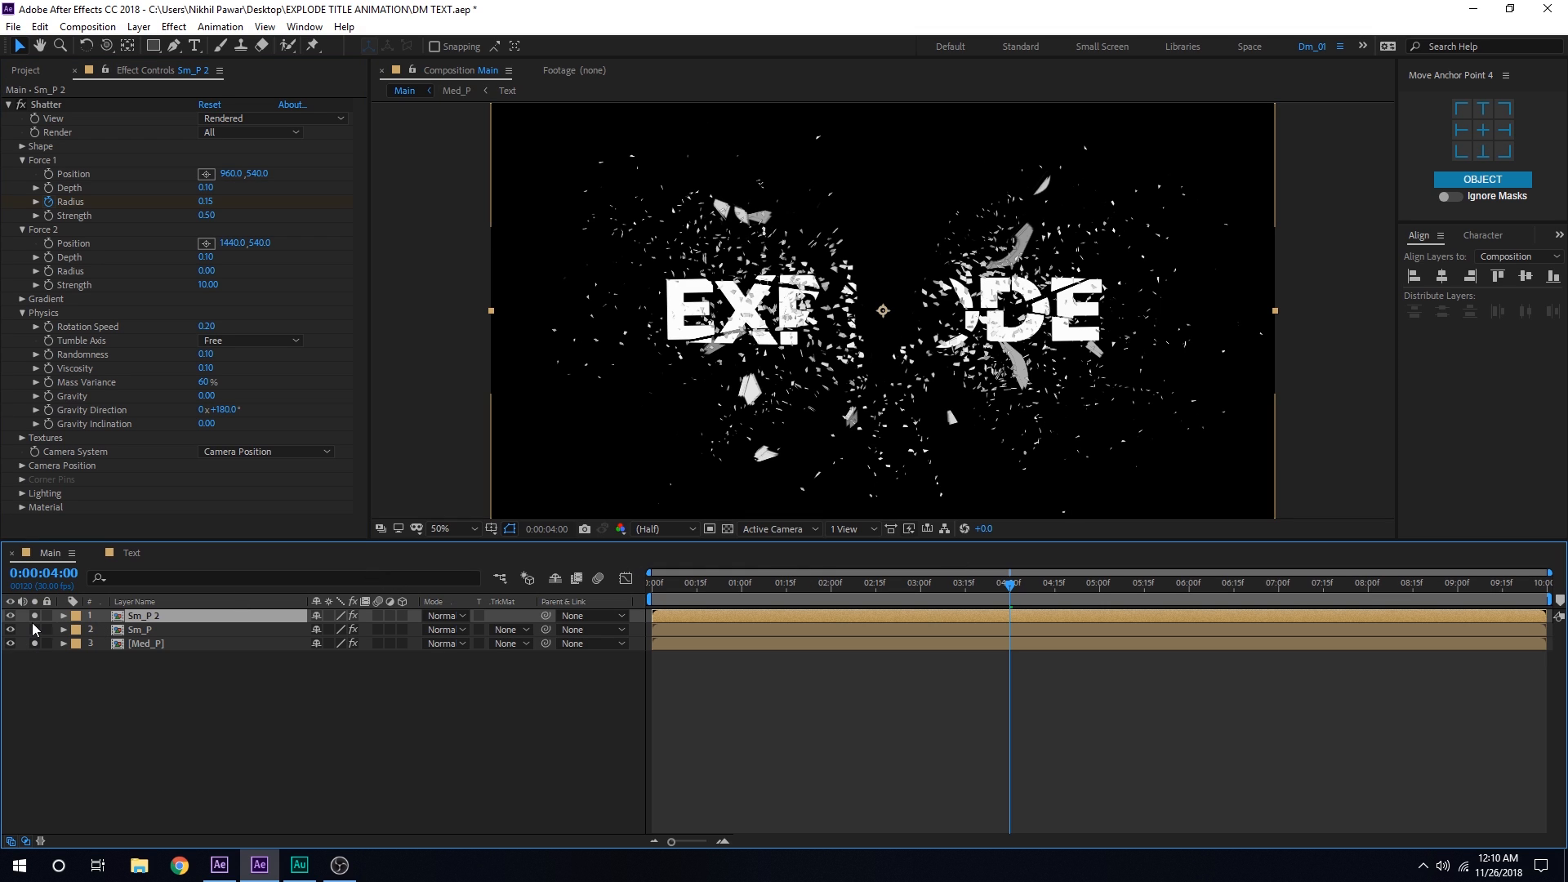
{"action": "left_click", "coordinate": [145, 616]}
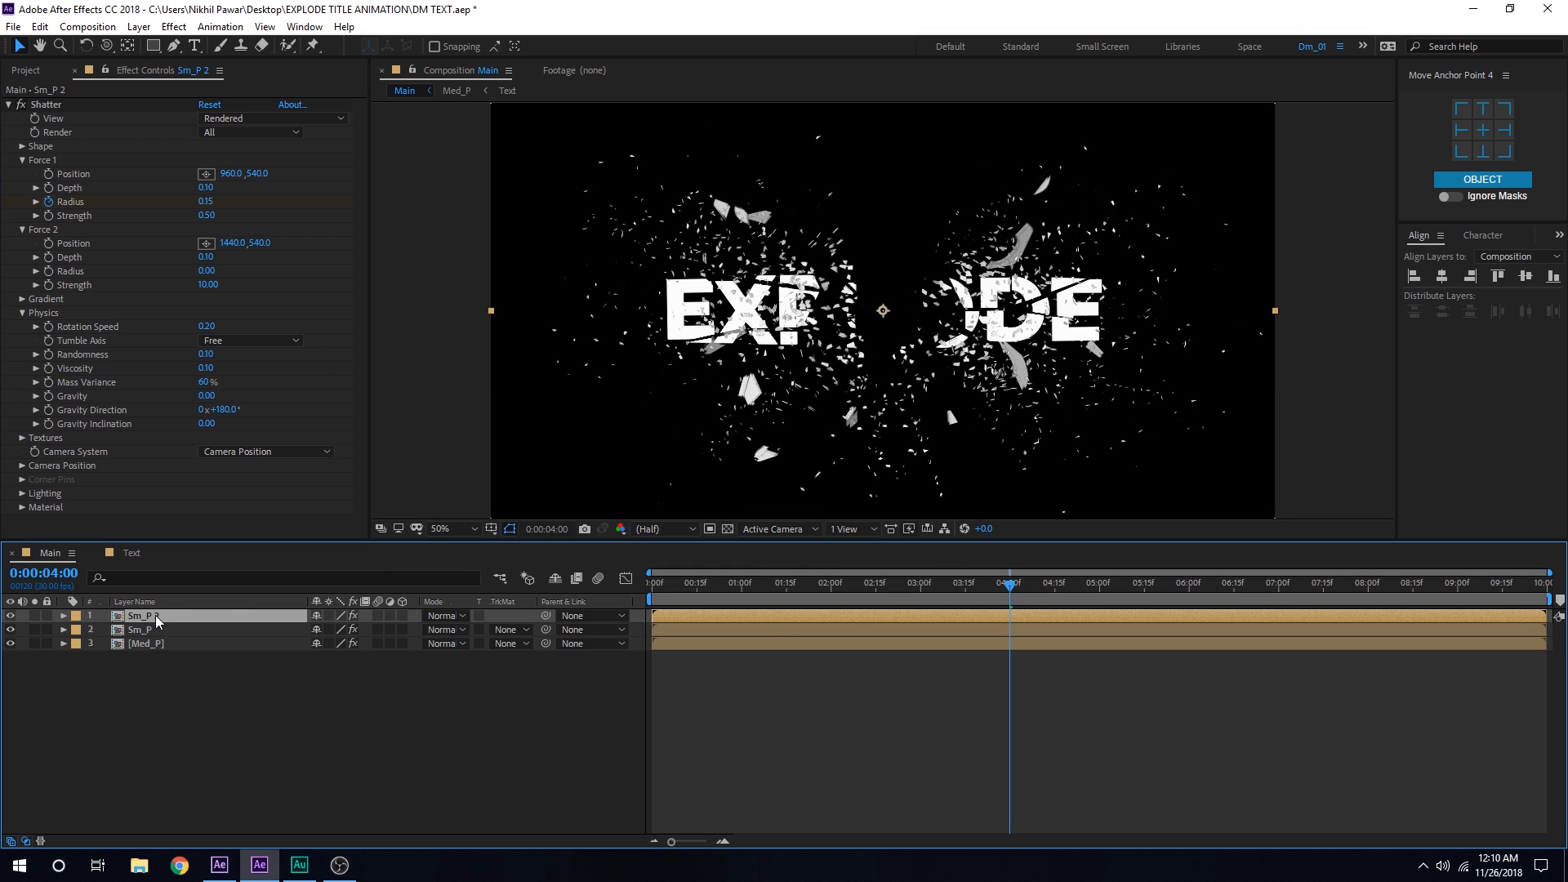
Step: Duplicate Med_P to the top of the stack with a Darker Color blend mode
{"action": "left_click", "coordinate": [147, 643]}
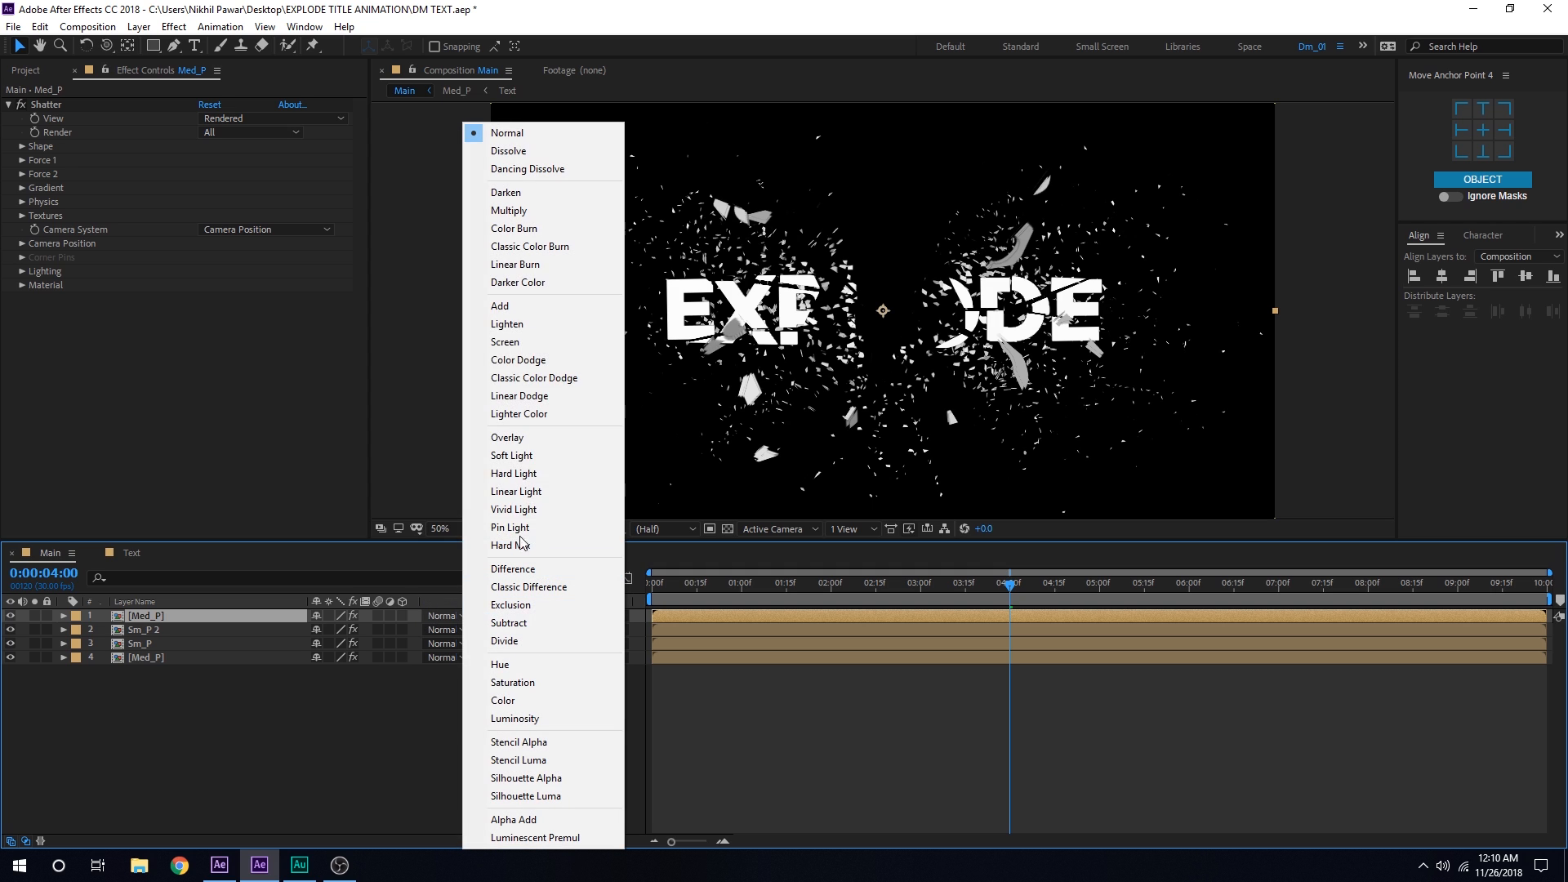
{"action": "left_click", "coordinate": [505, 193]}
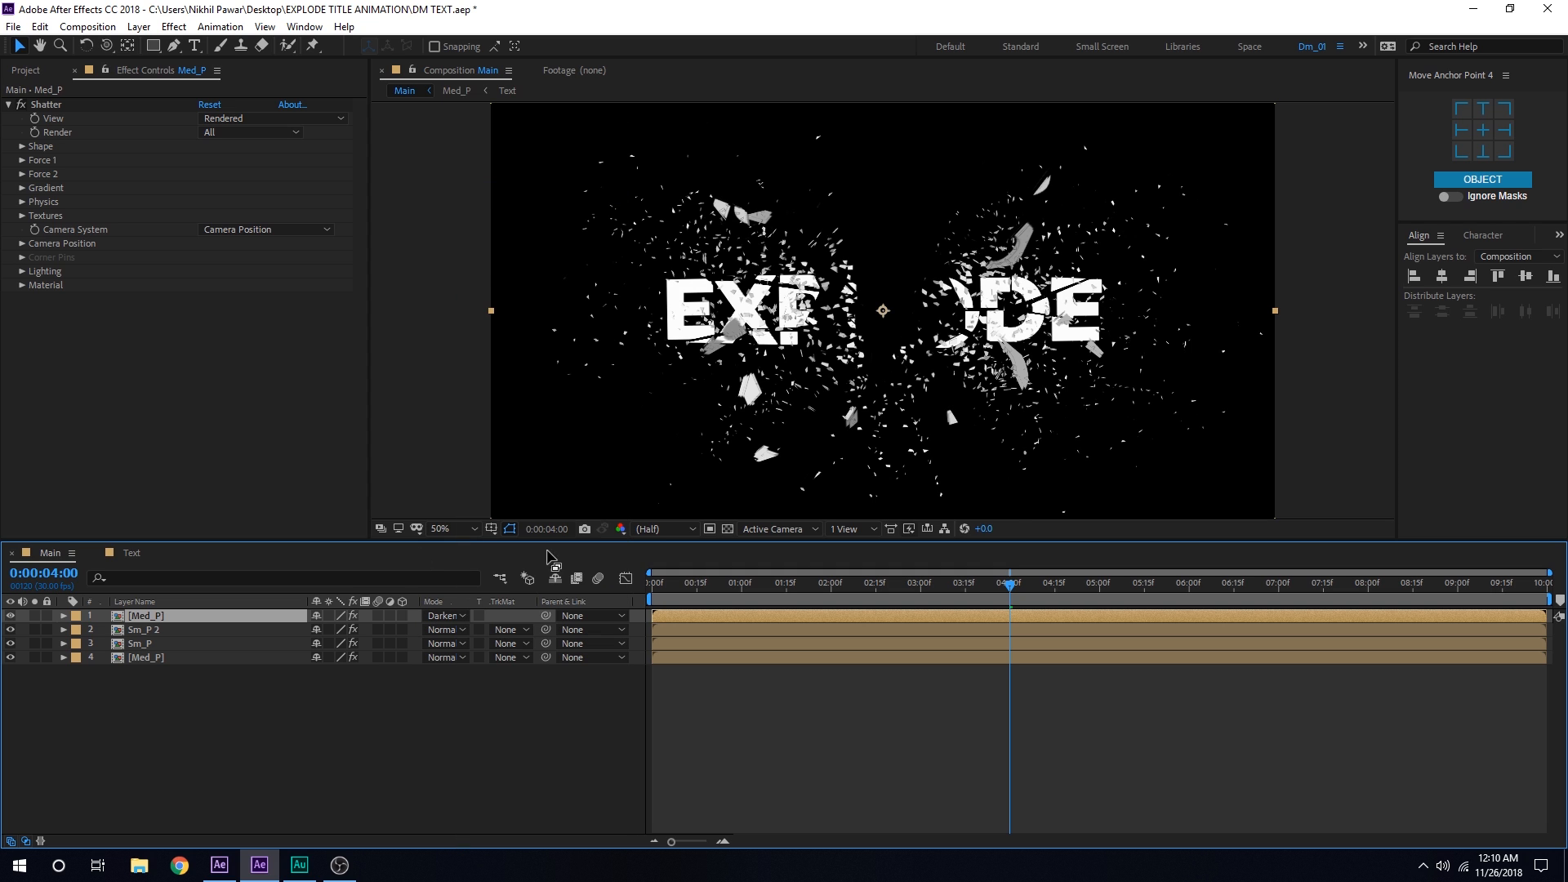
{"action": "left_click", "coordinate": [439, 527]}
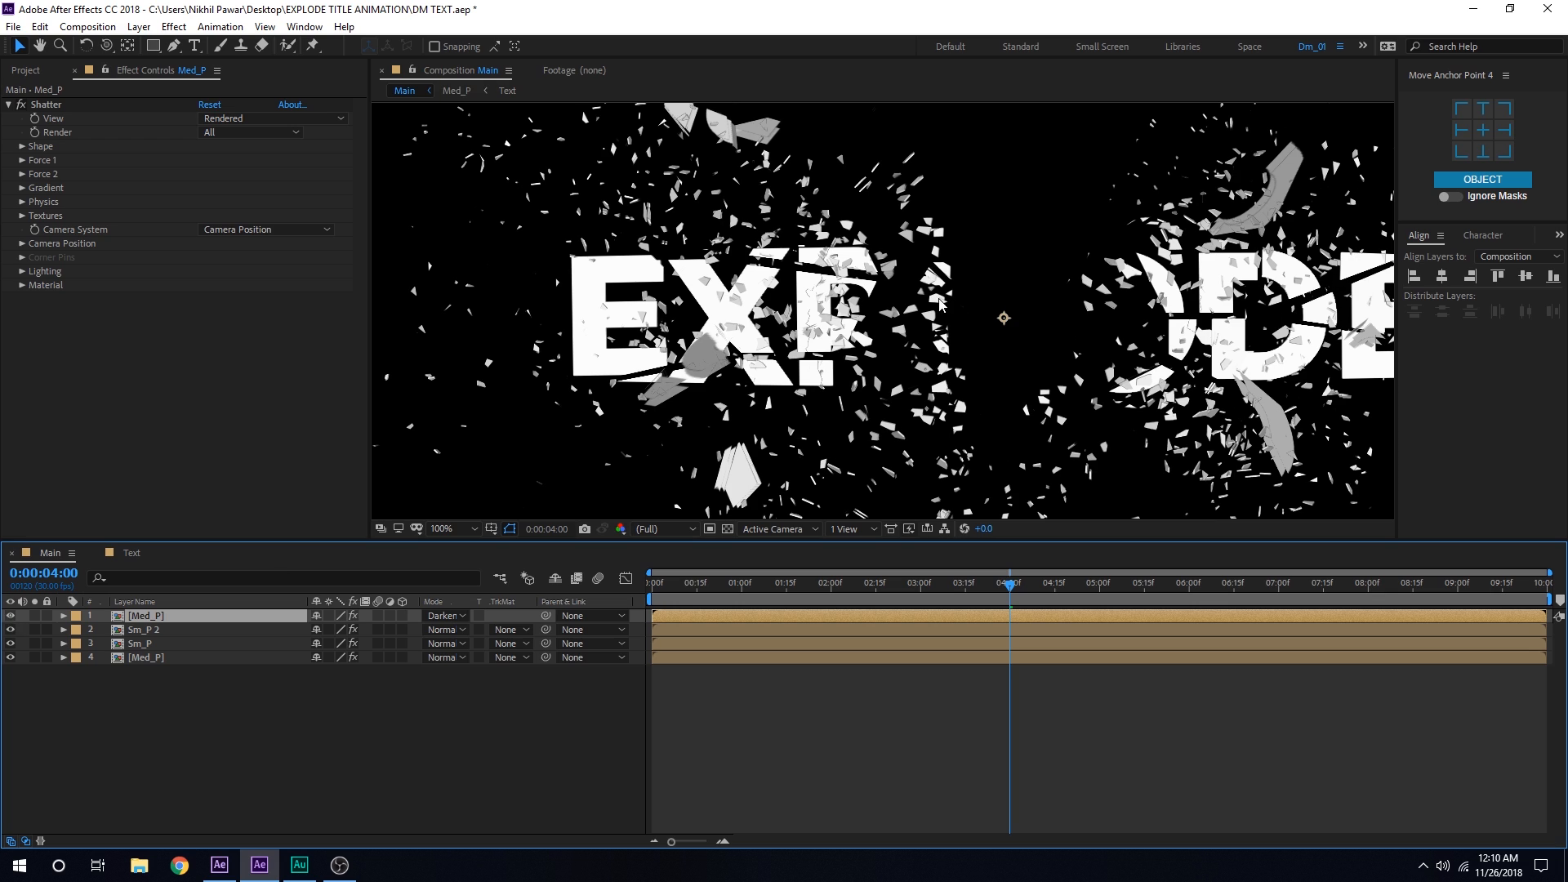
Step: Scrub from one second past five seconds to preview the layered explosion
{"action": "left_click", "coordinate": [685, 583]}
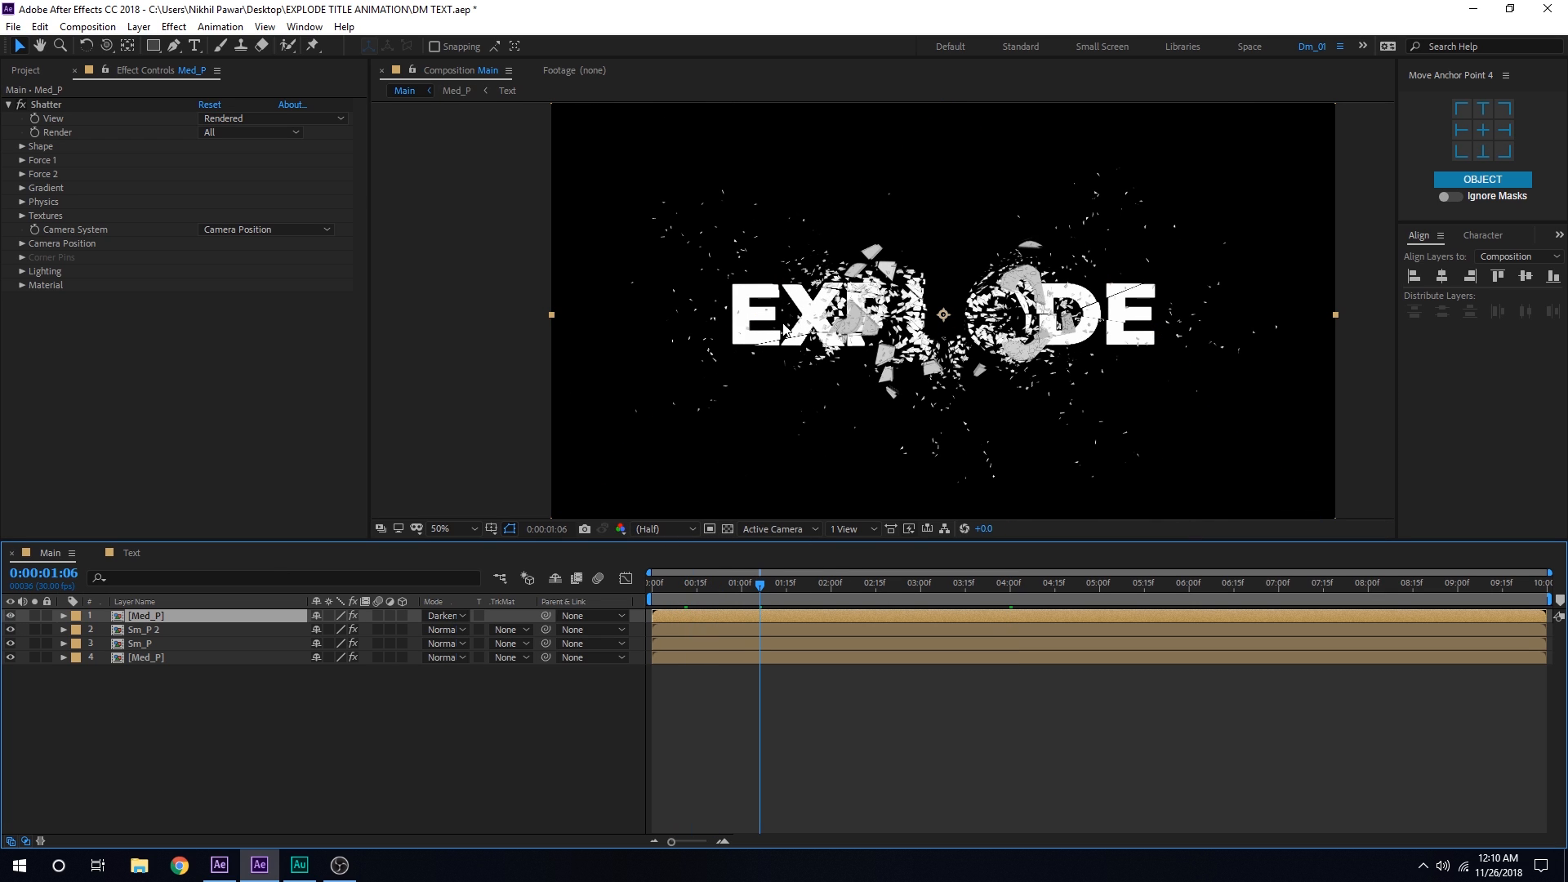
{"action": "left_click", "coordinate": [968, 583]}
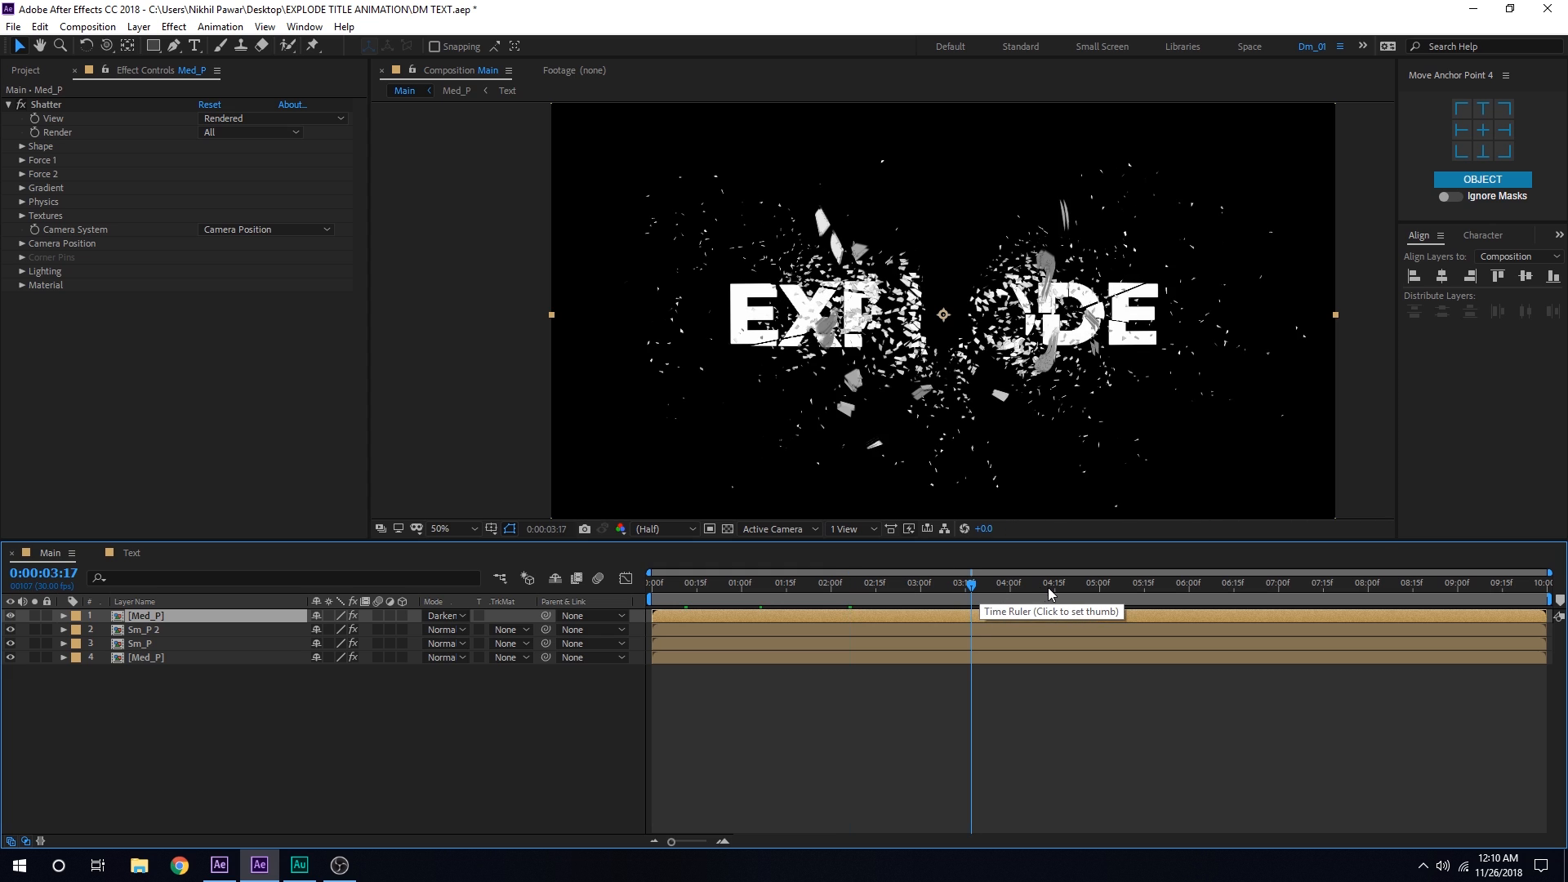
{"action": "left_click", "coordinate": [1084, 581]}
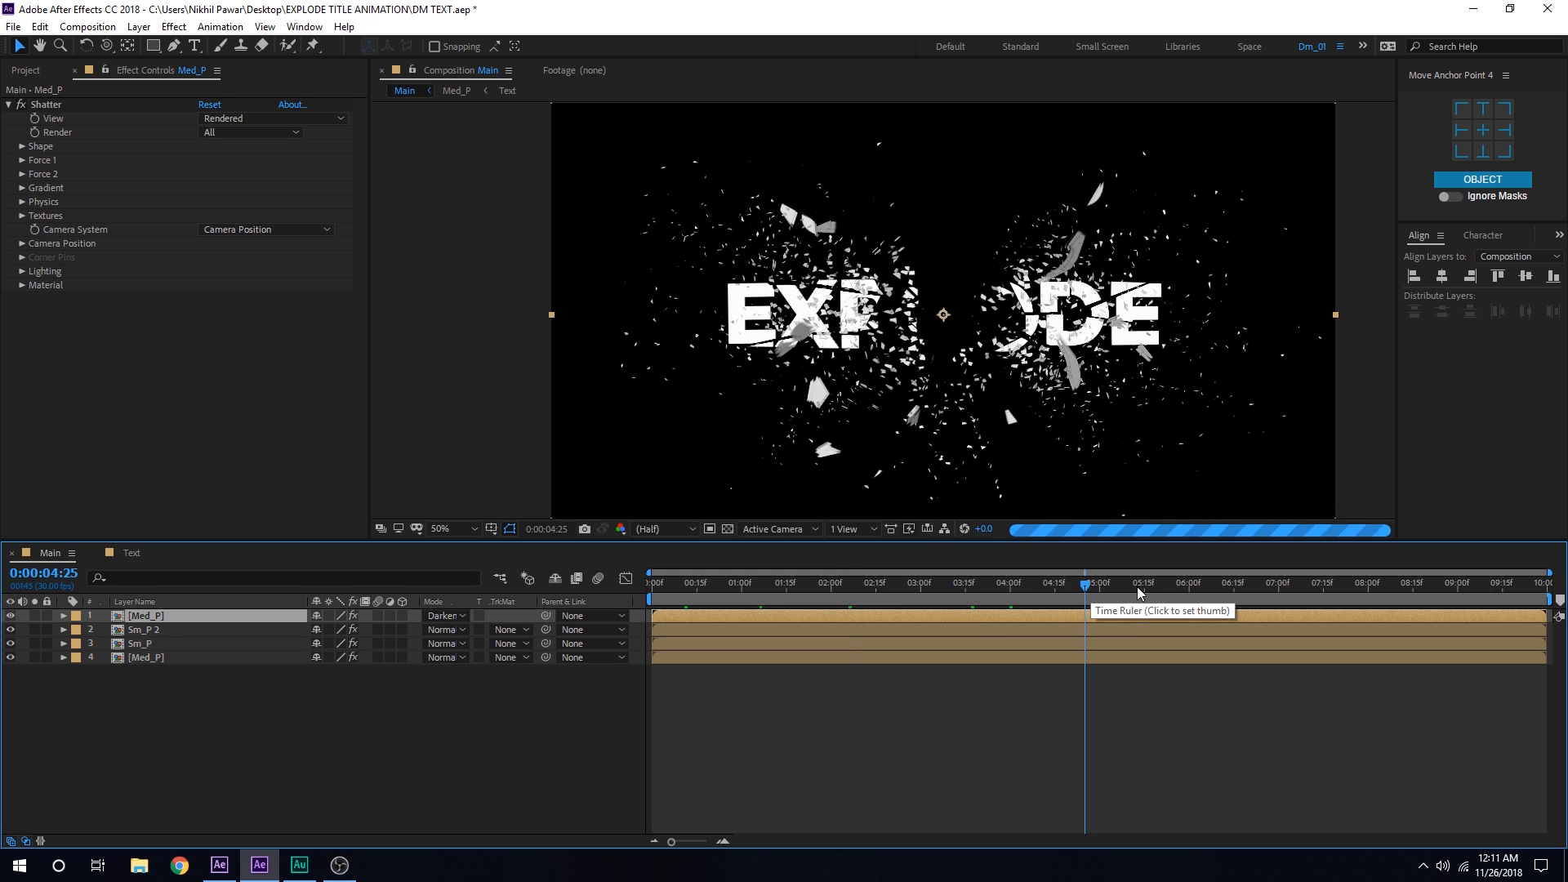
{"action": "left_click", "coordinate": [1144, 581]}
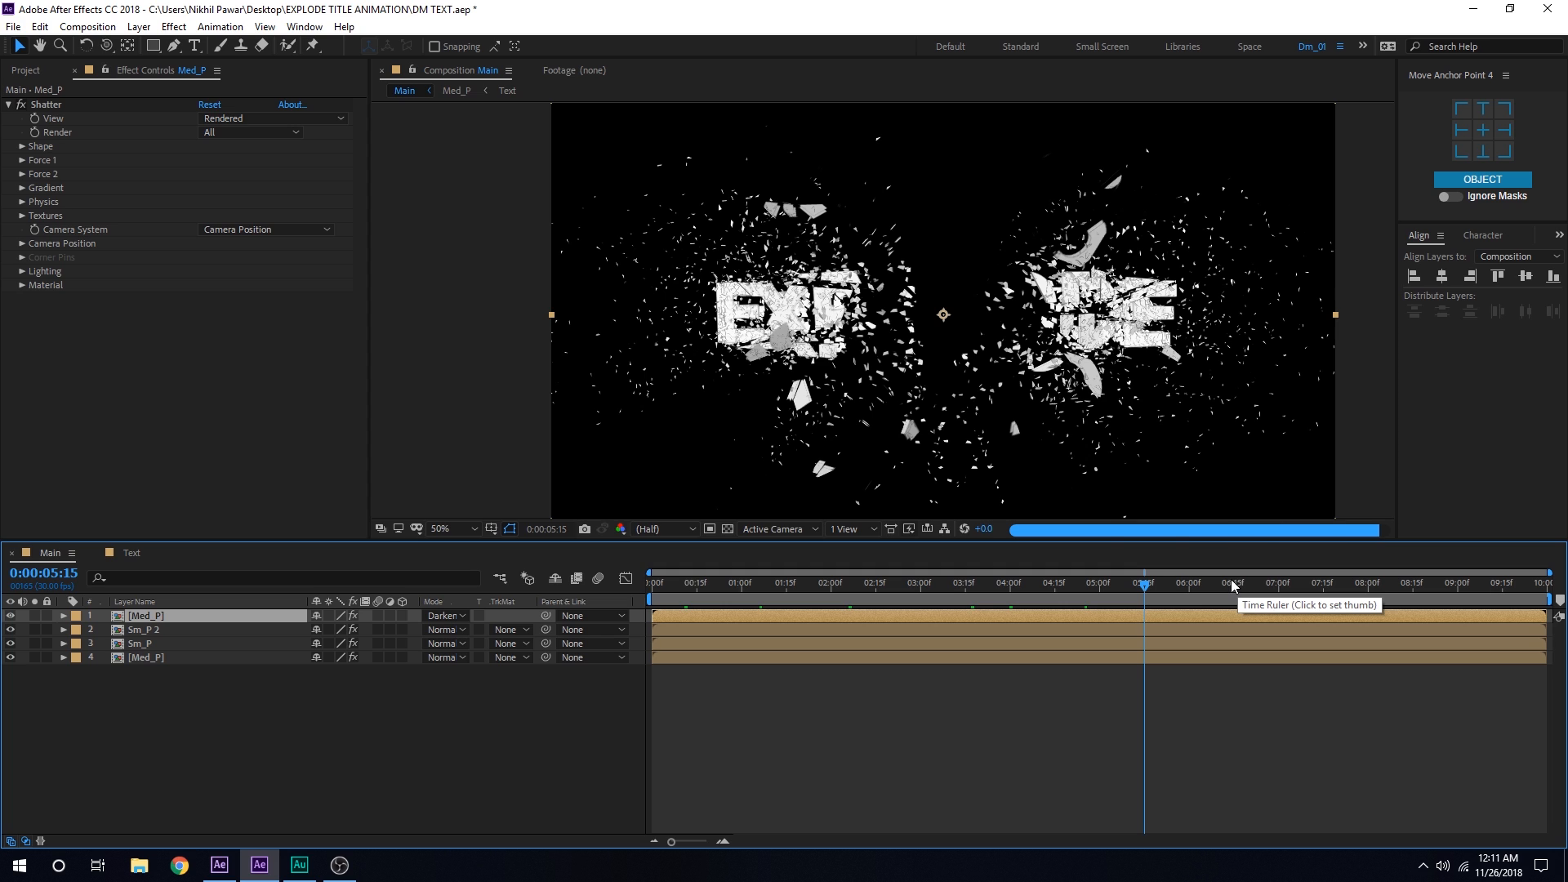
Step: Pre-compose all four shatter layers into a composition named Animation
{"action": "left_click", "coordinate": [1284, 581]}
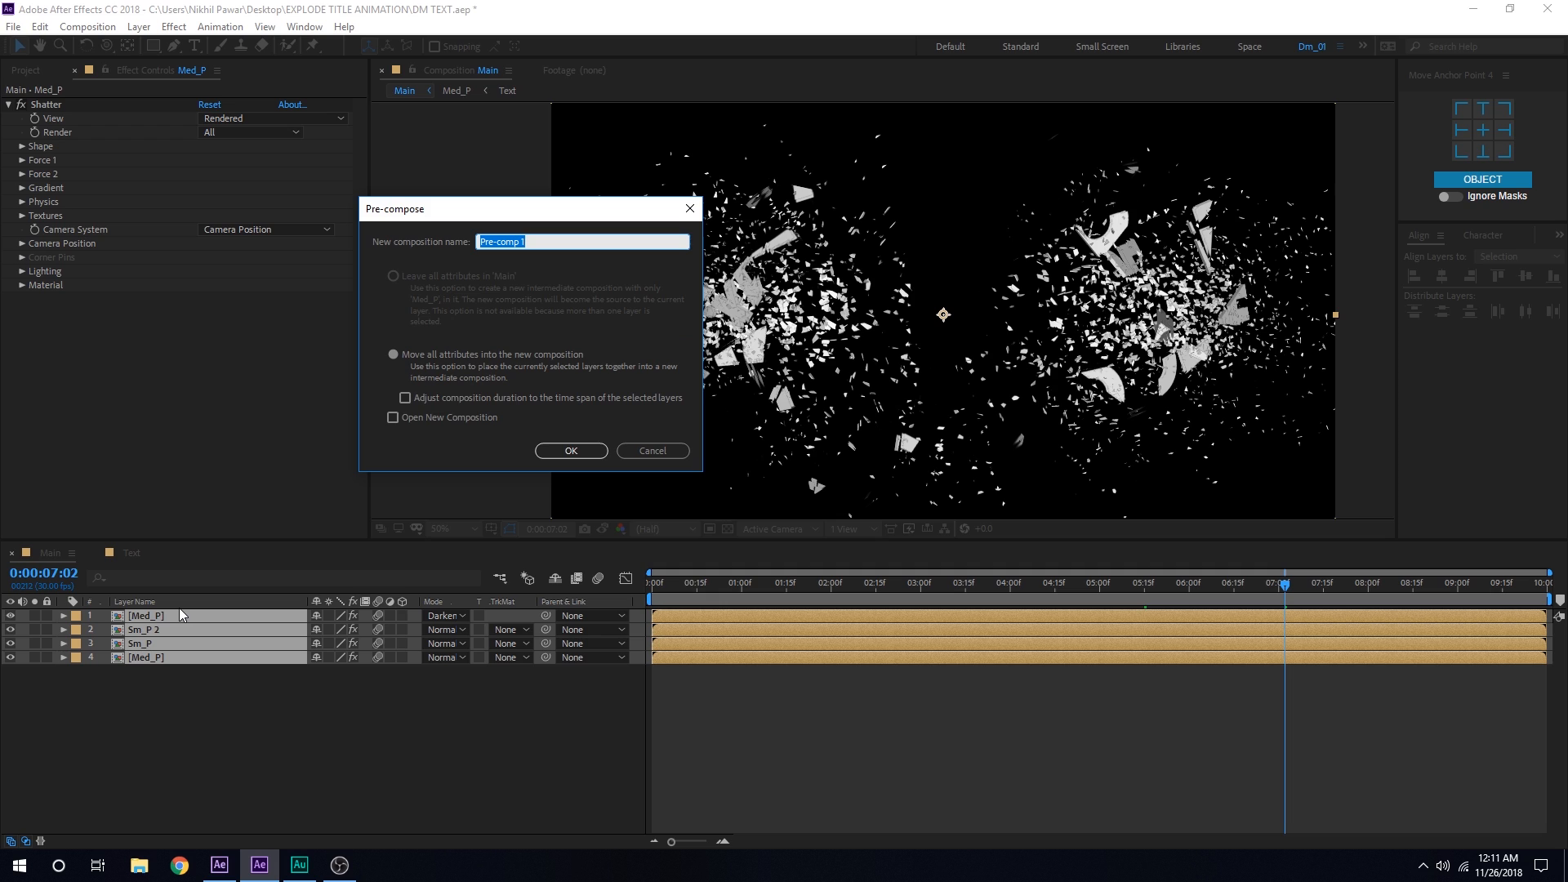
{"action": "type", "text": "Animat"}
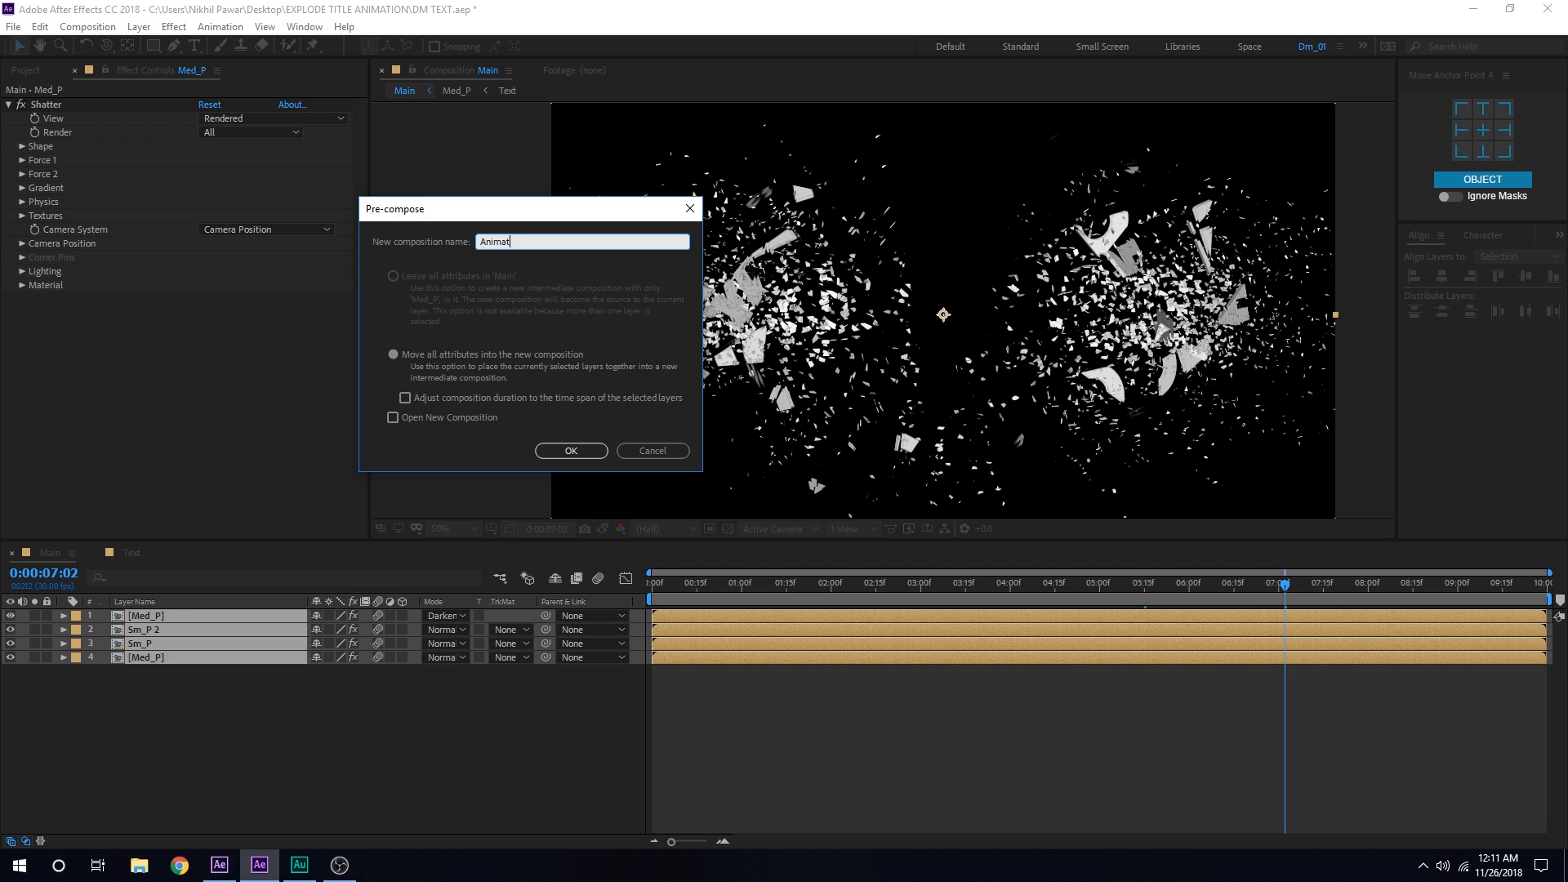
{"action": "left_click", "coordinate": [570, 451]}
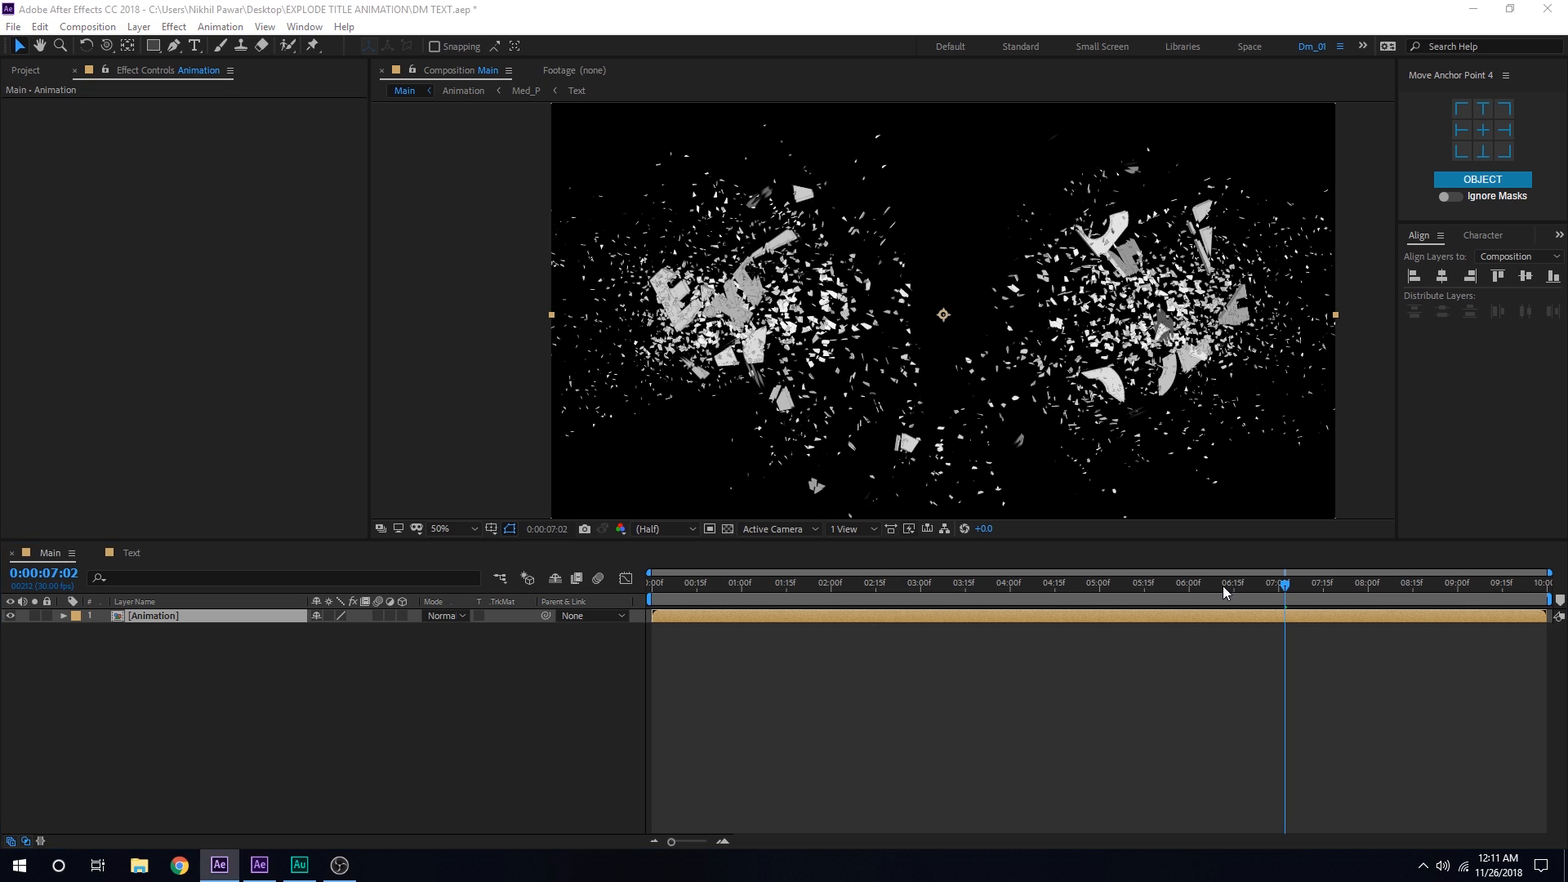
Step: Keyframe Animation's scale from 80% at 0:00 to 1400% at 6:15
{"action": "left_click", "coordinate": [1187, 582]}
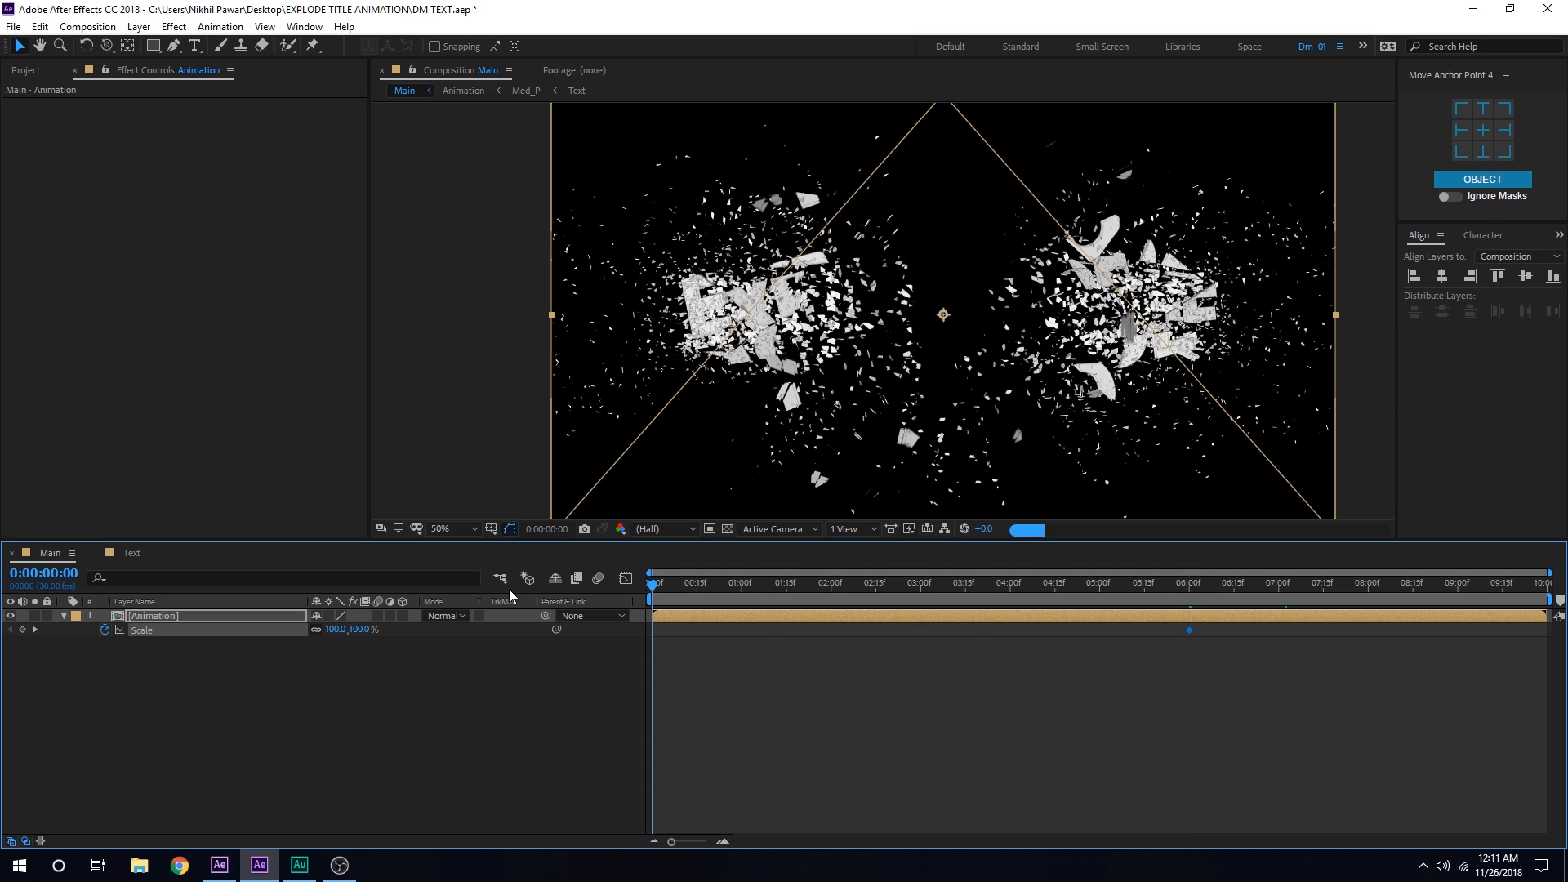
{"action": "double_click", "coordinate": [359, 629]}
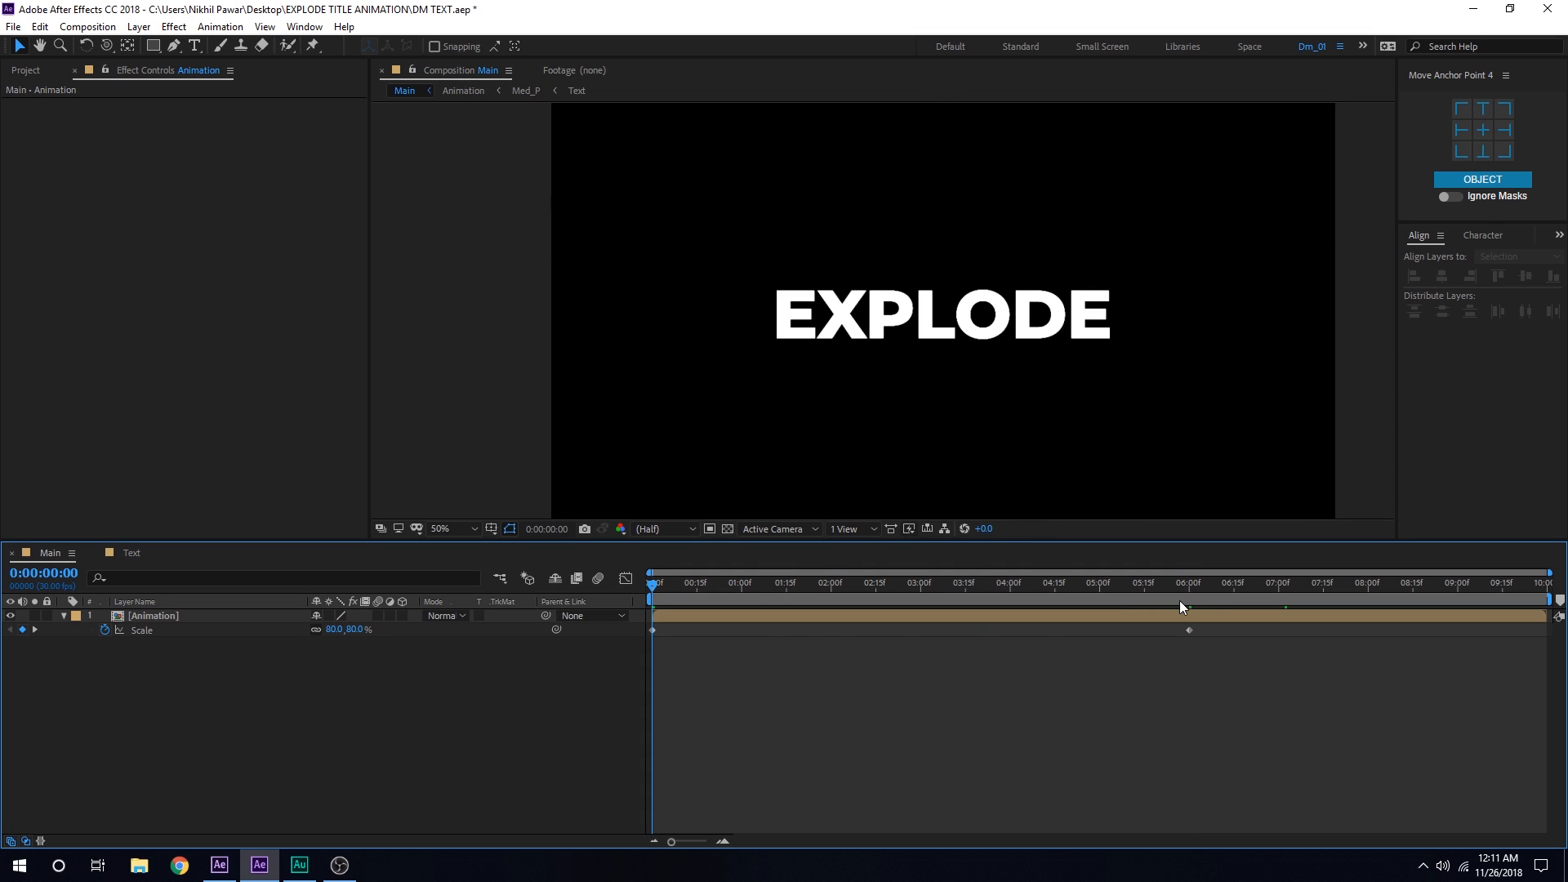
{"action": "left_click", "coordinate": [1191, 581]}
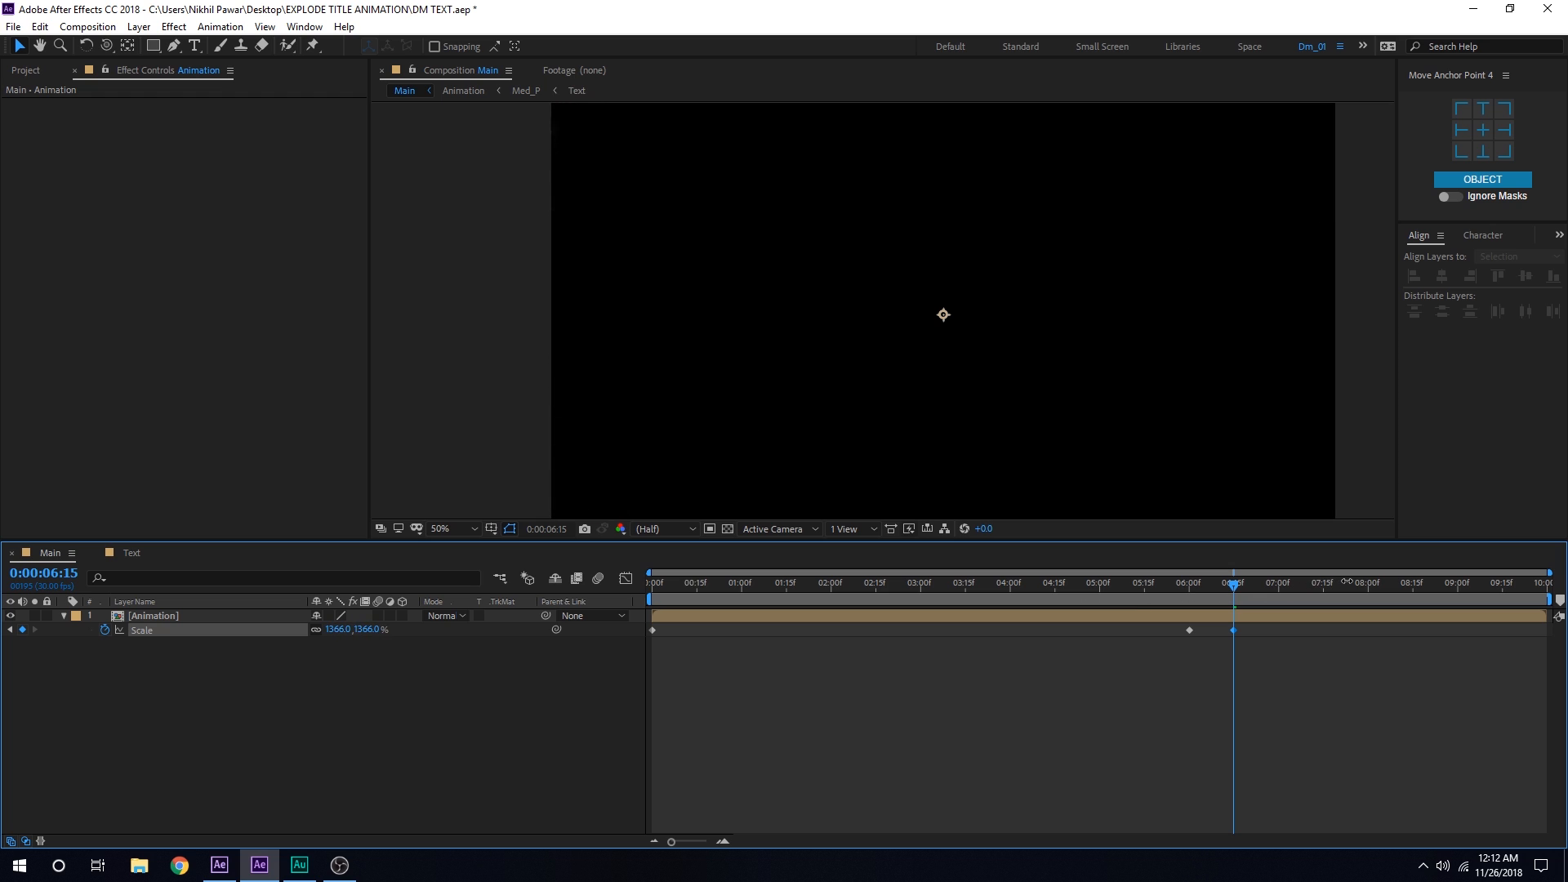
{"action": "double_click", "coordinate": [354, 628]}
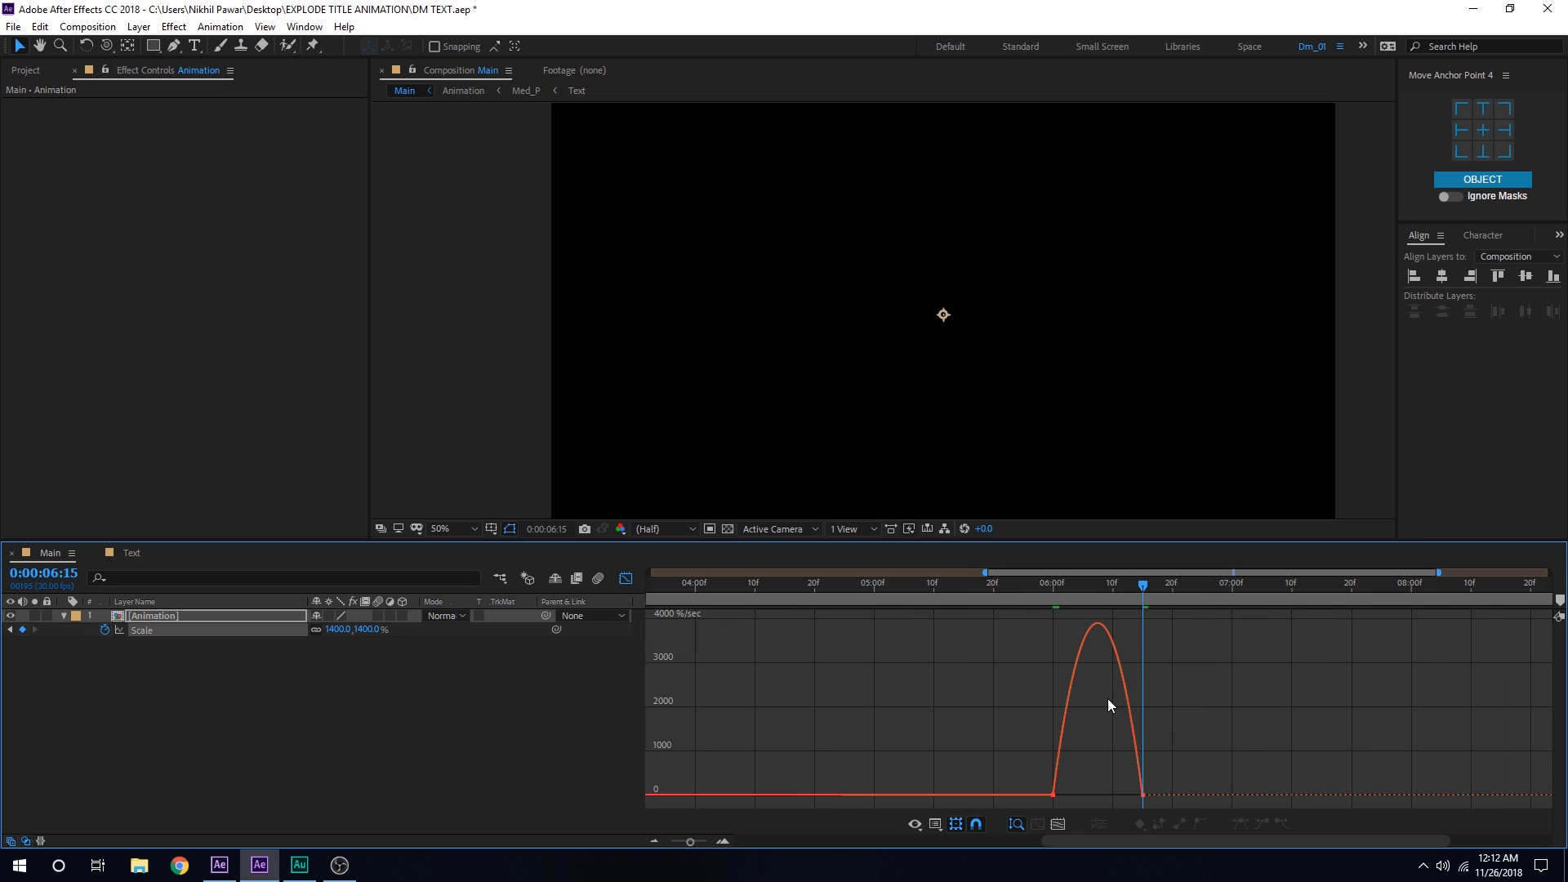
Step: Ease the zoom's speed graph to accelerate sharply at the end and enable motion blur
{"action": "left_click", "coordinate": [1057, 823]}
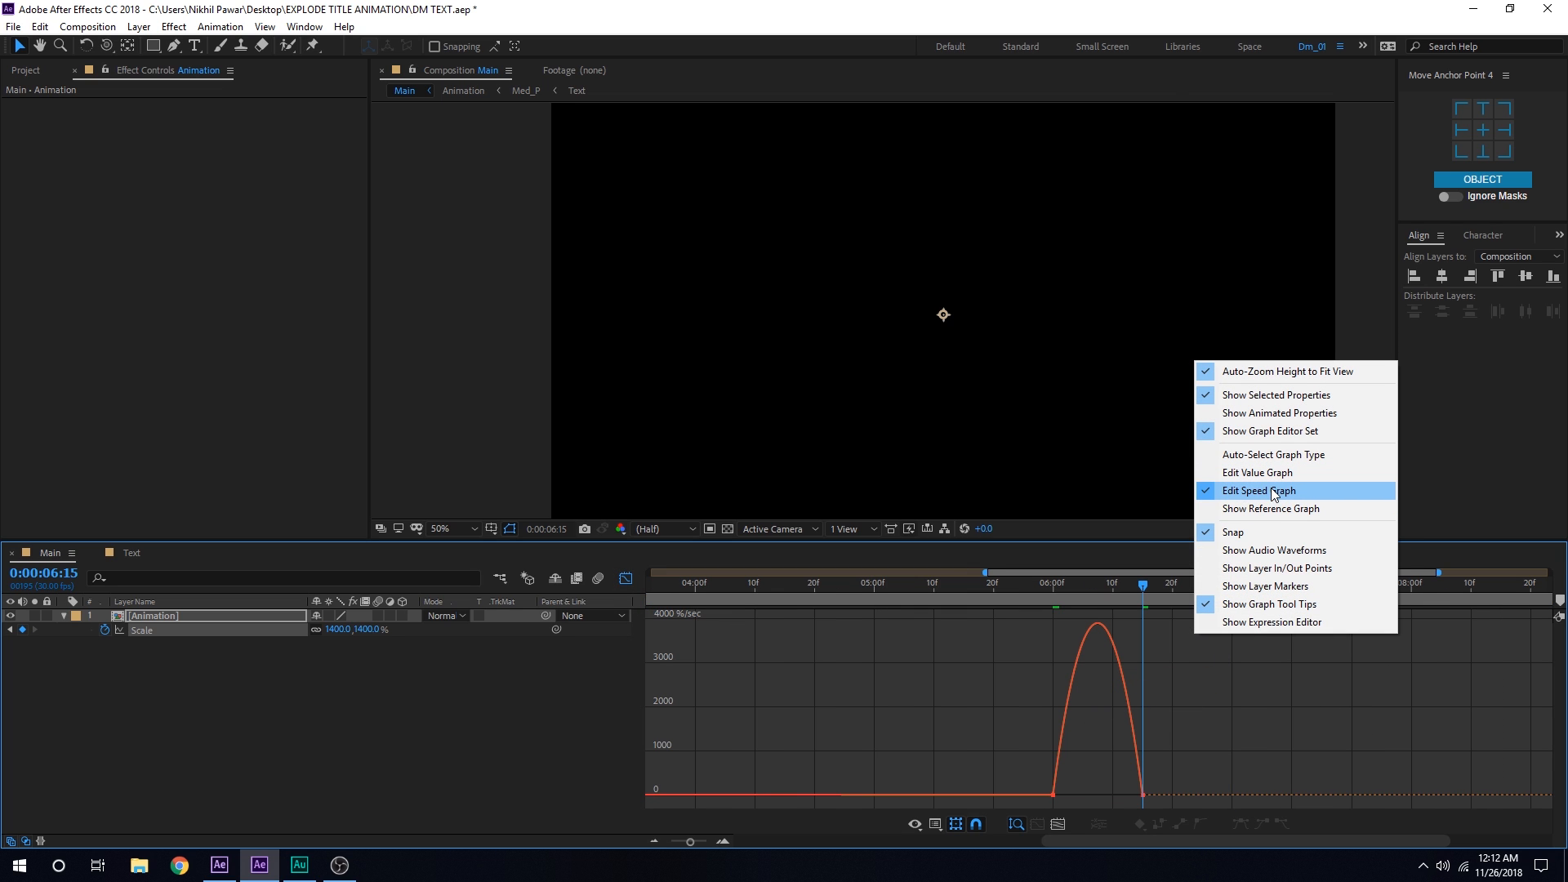
{"action": "left_click", "coordinate": [1257, 490]}
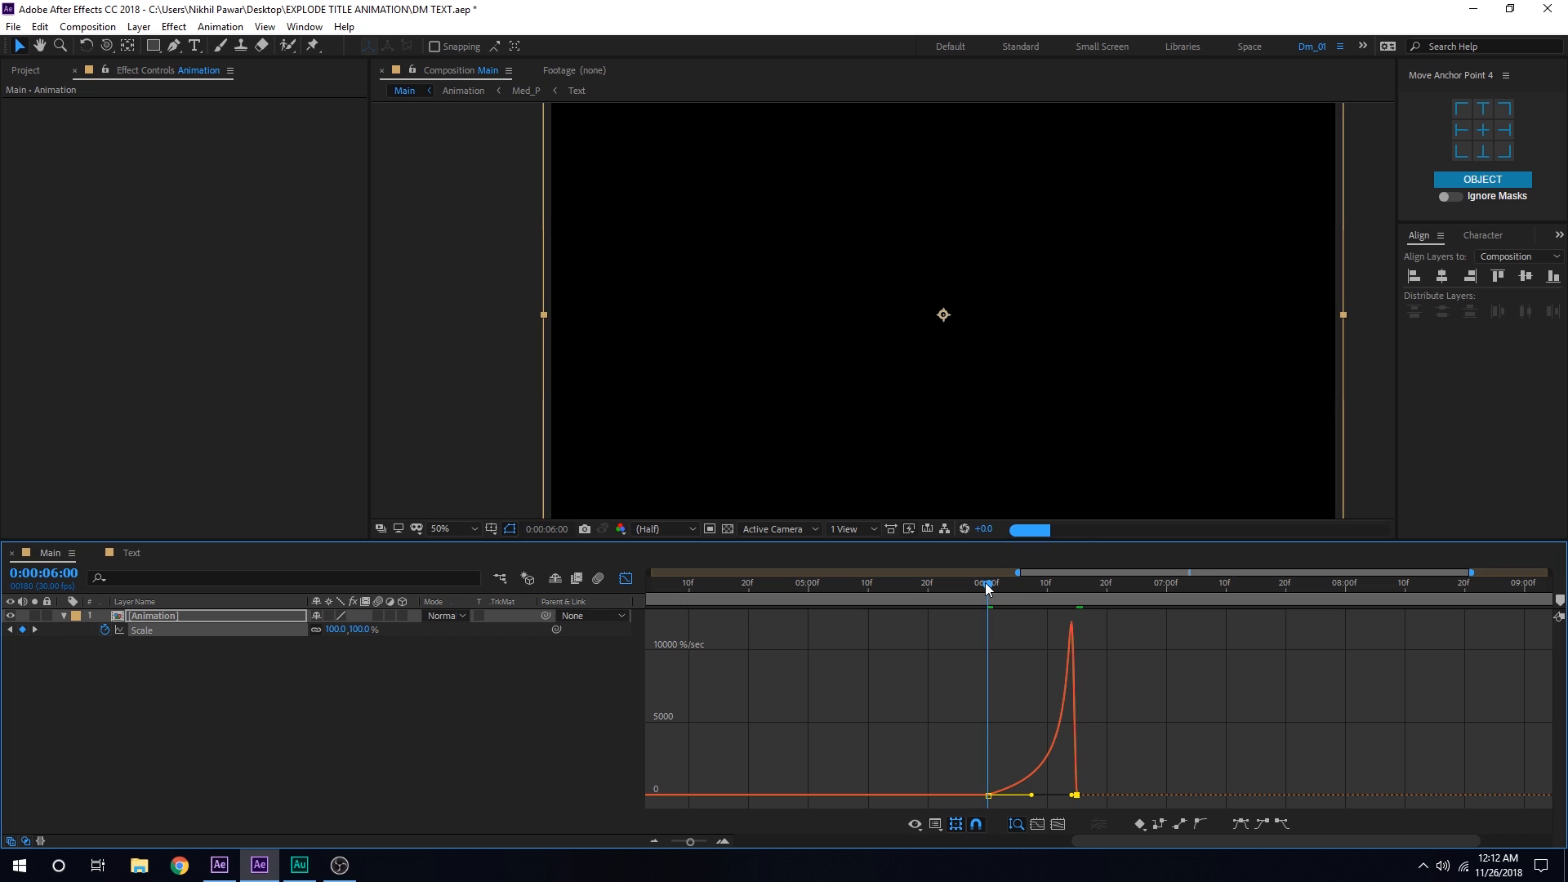
{"action": "left_click", "coordinate": [977, 583]}
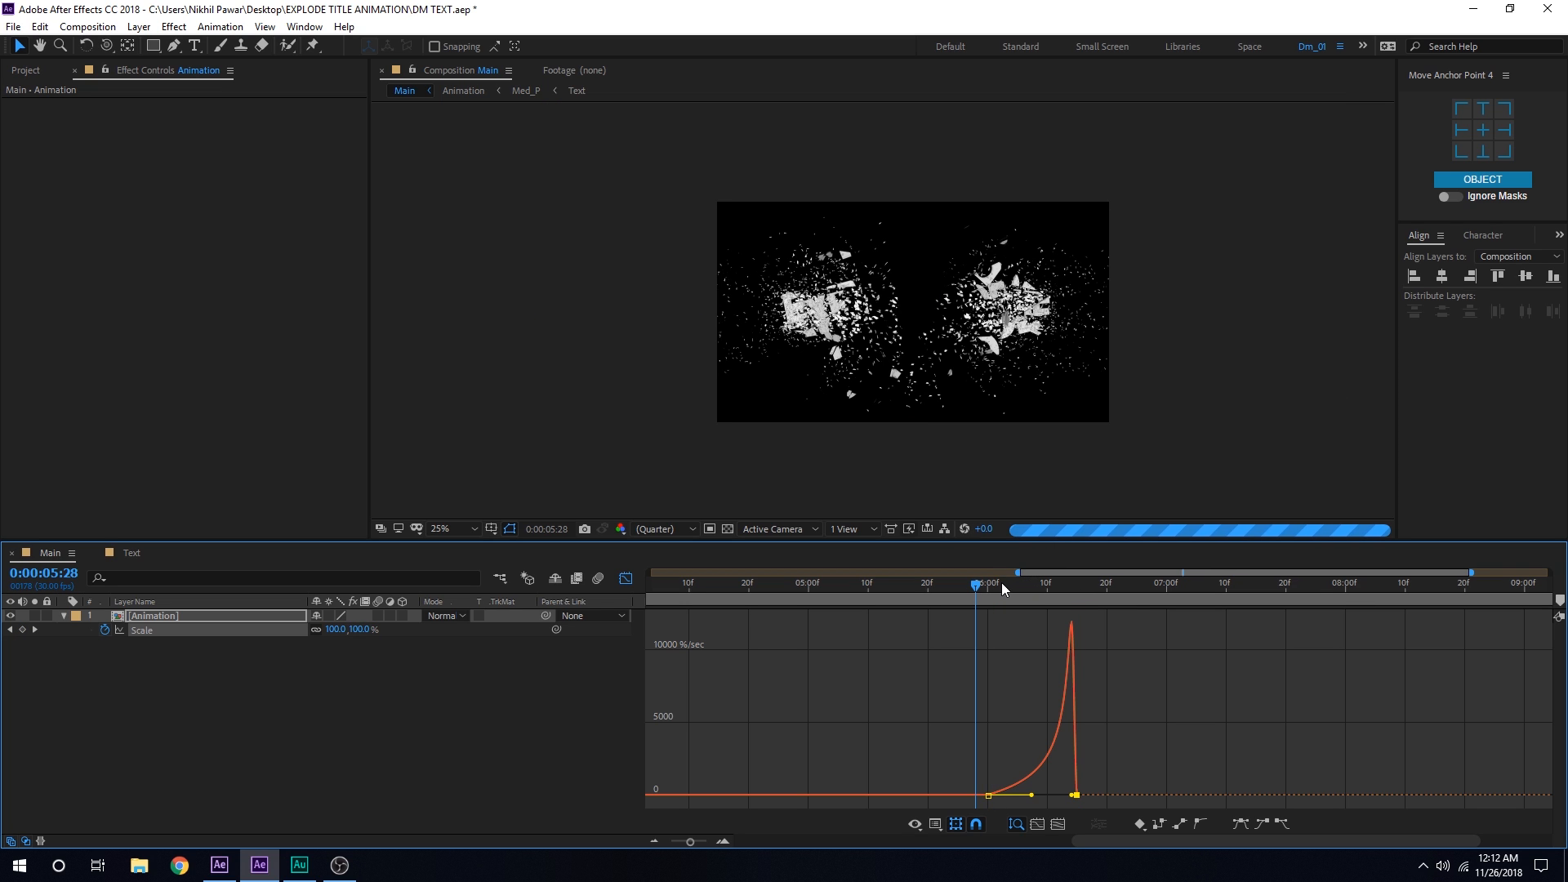
{"action": "mouse_move", "coordinate": [985, 585]}
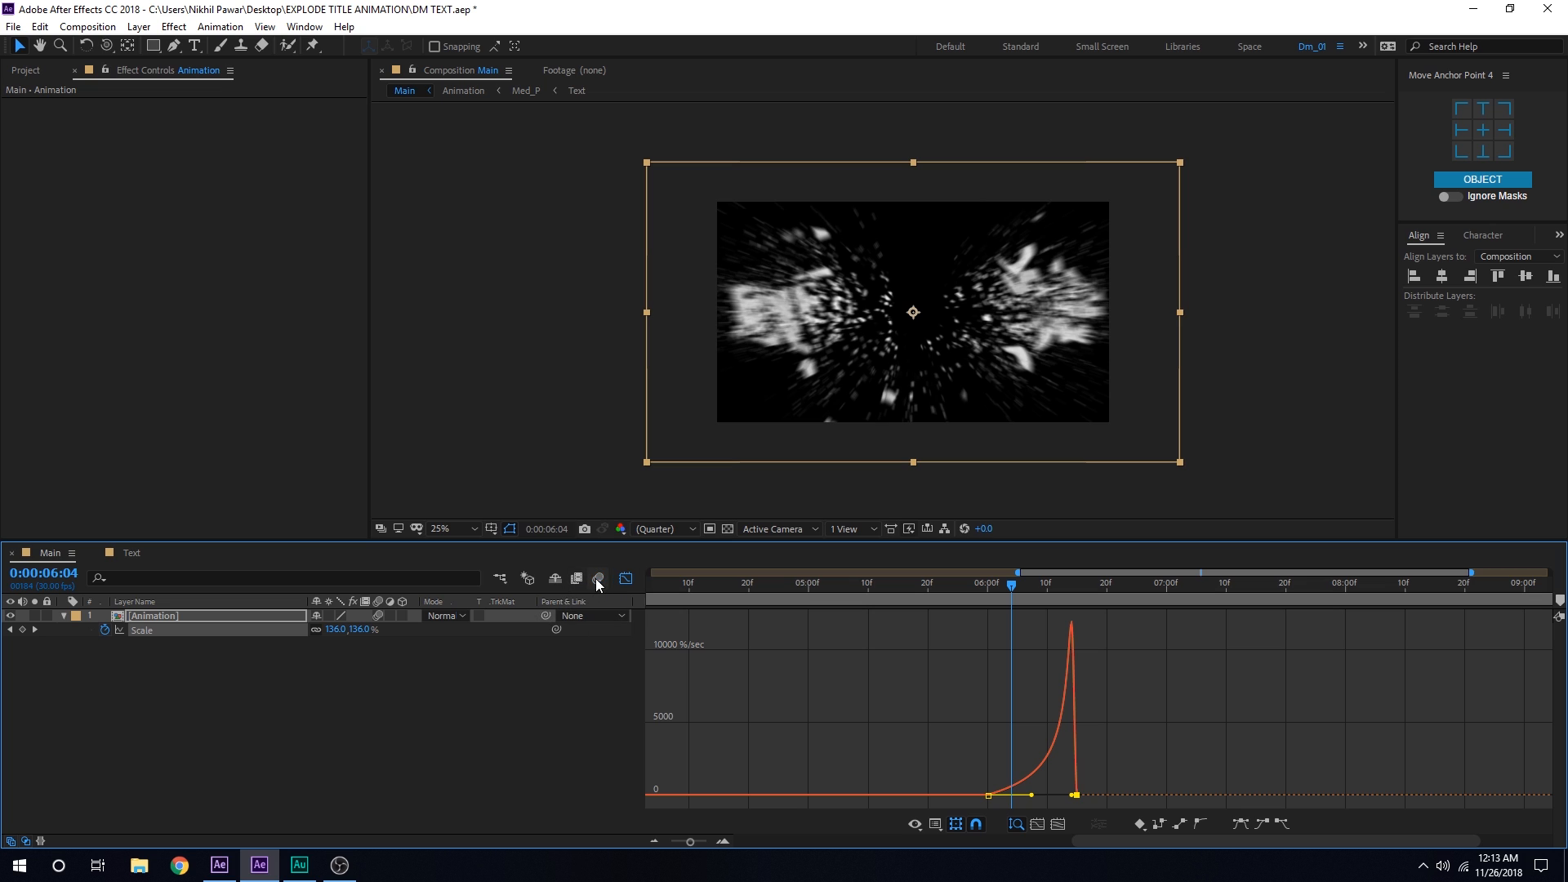
{"action": "left_click", "coordinate": [598, 579]}
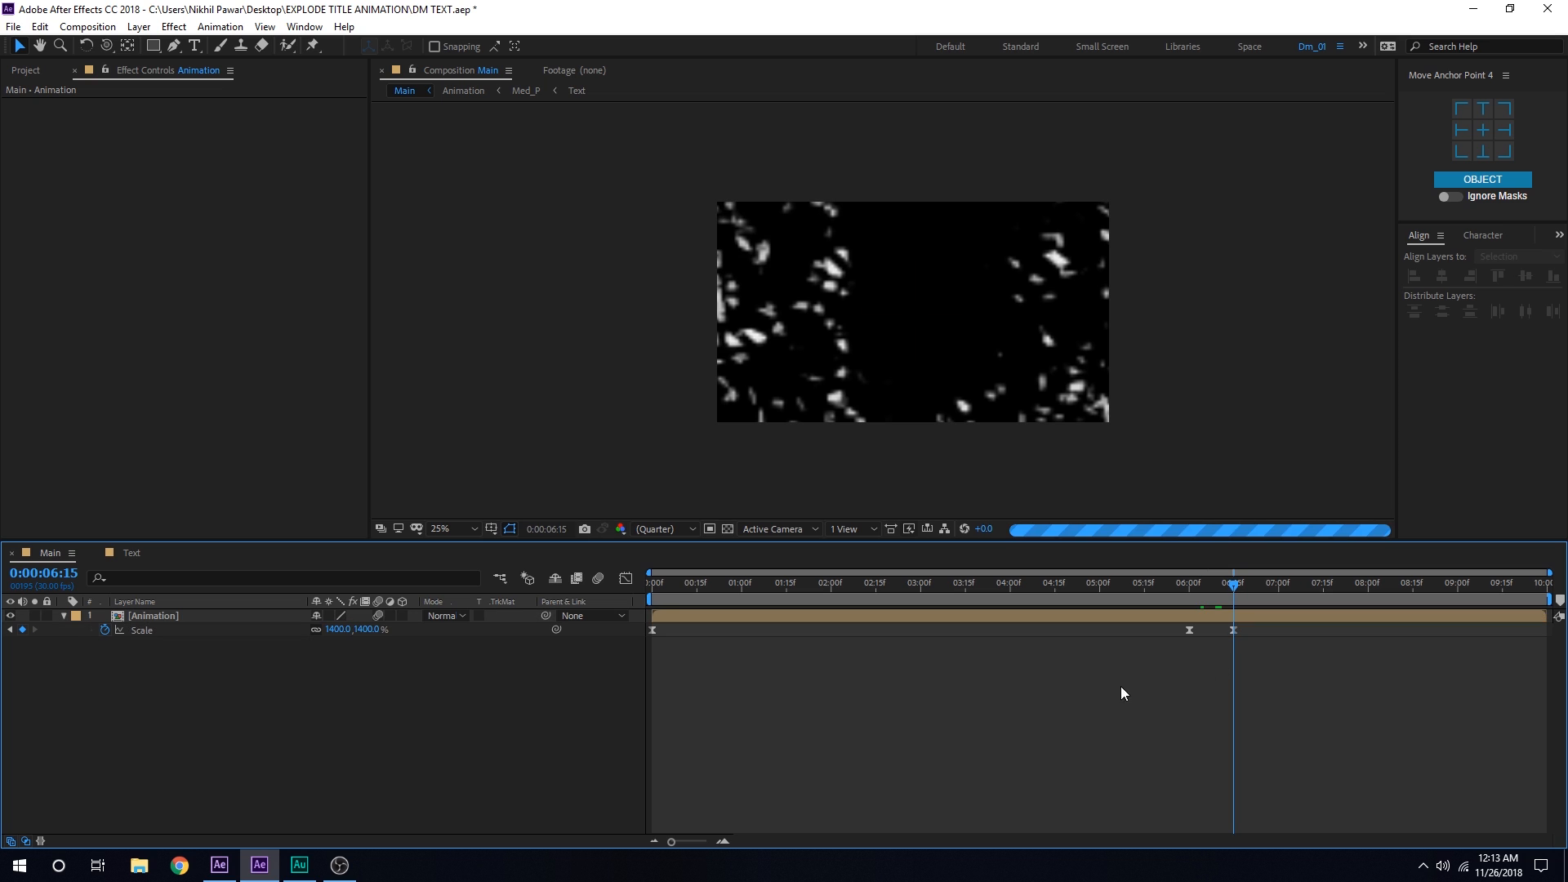
Step: Create a new 1920×1080, 30 fps, 10-second composition named Title
{"action": "left_click", "coordinate": [24, 70]}
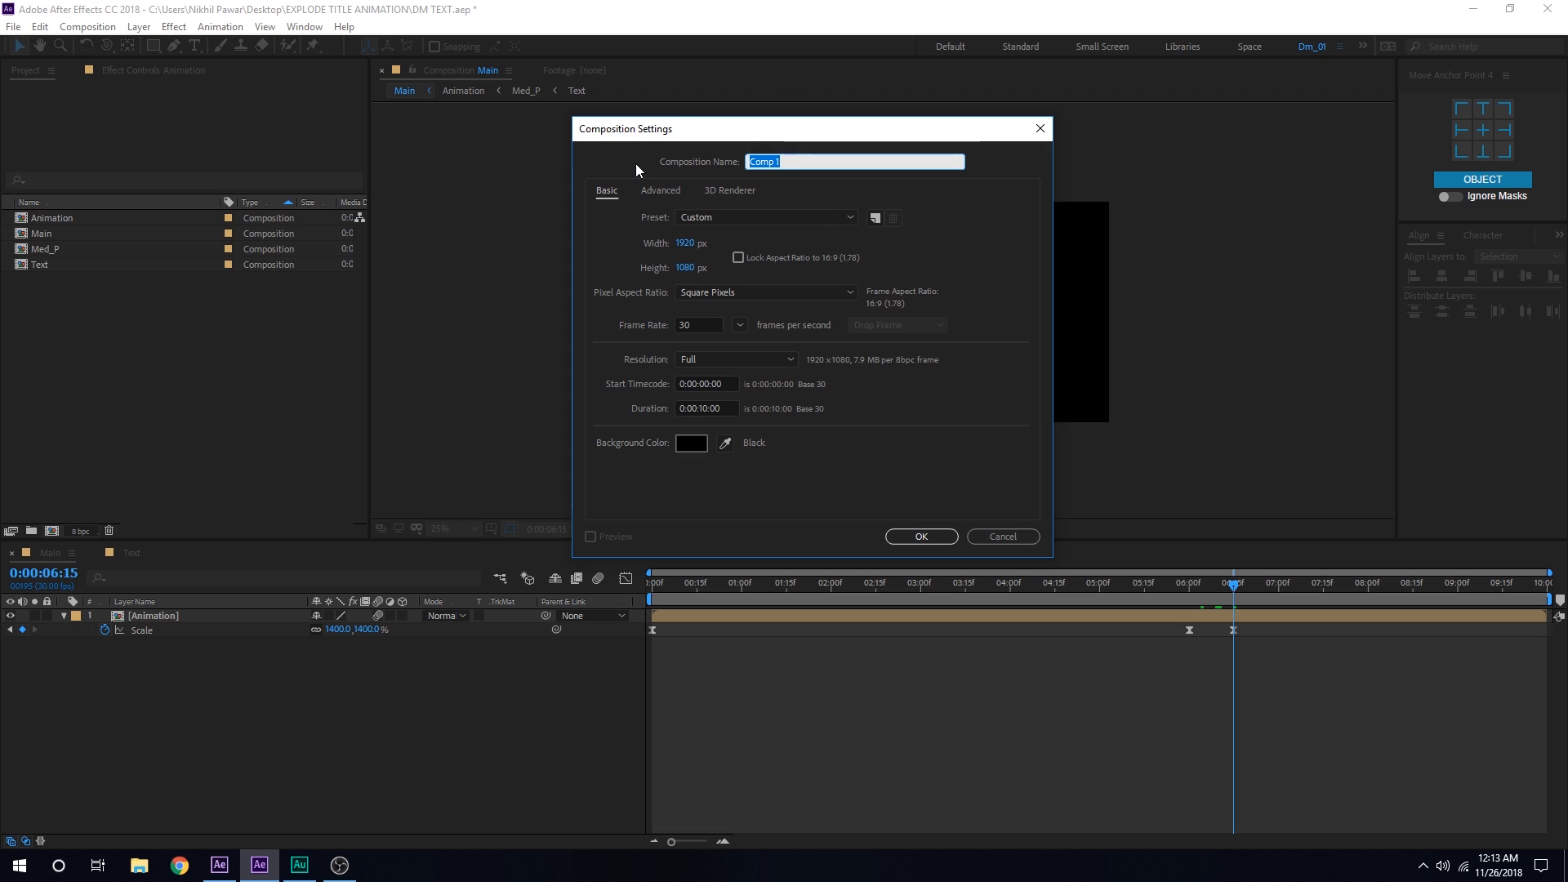
{"action": "type", "text": "Title"}
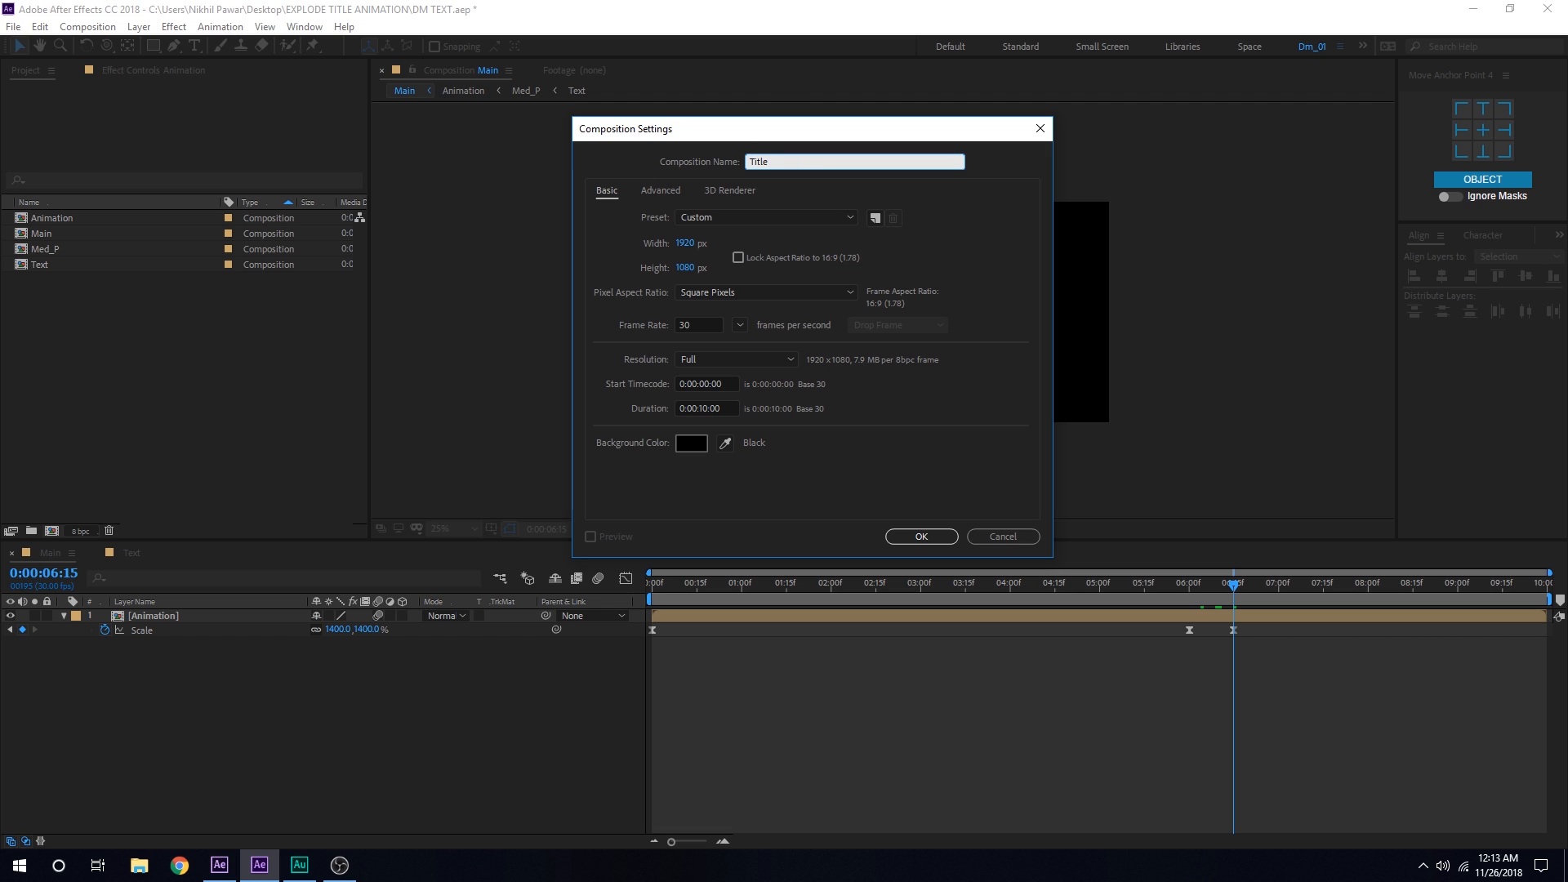
{"action": "left_click", "coordinate": [918, 535]}
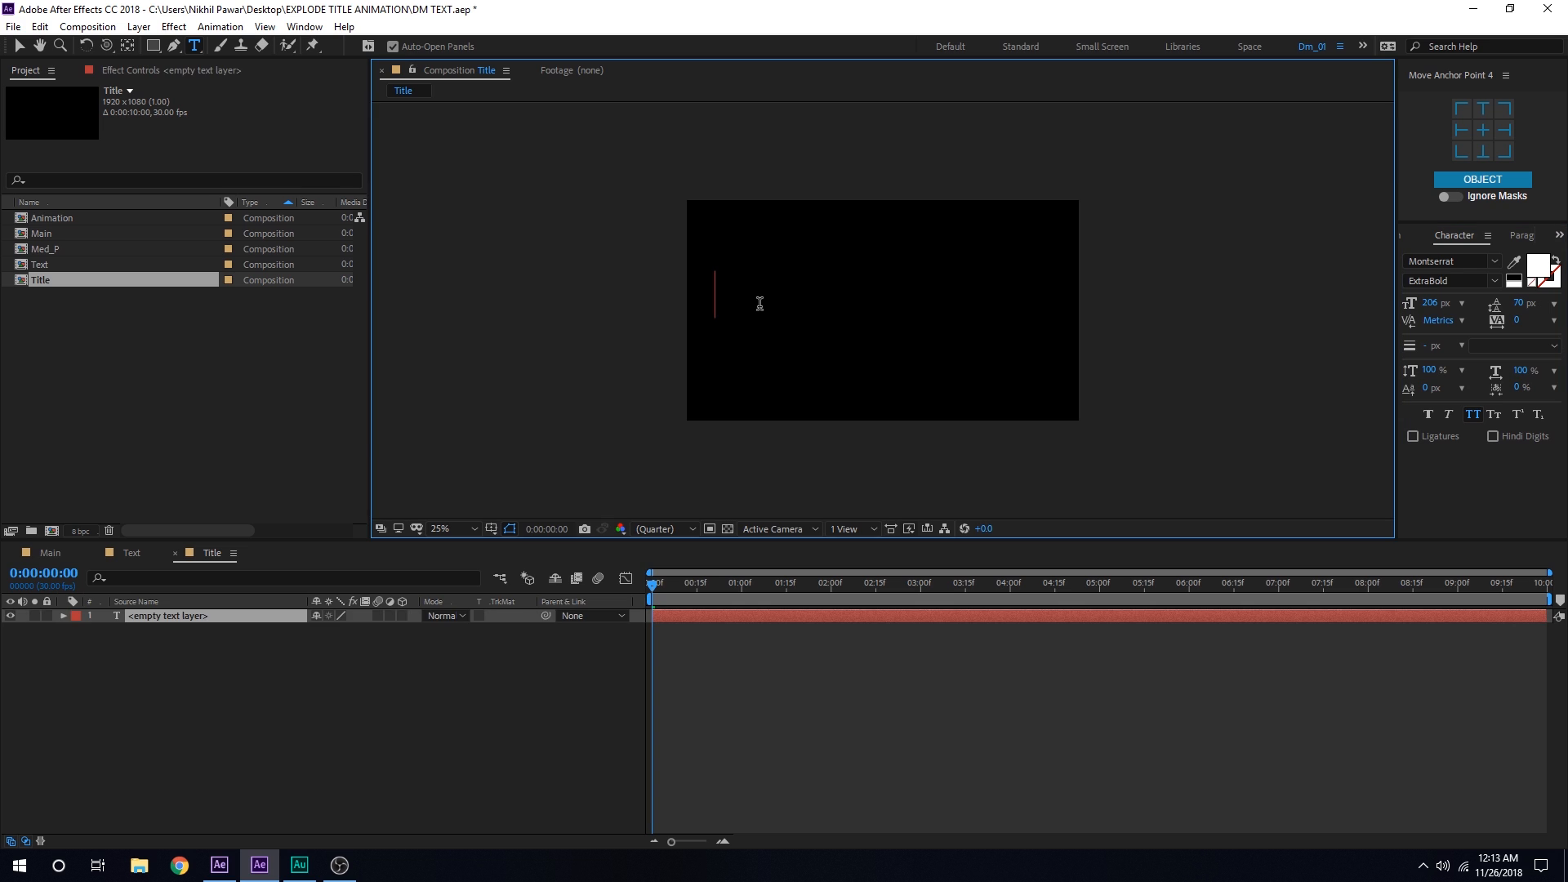
{"action": "type", "text": "www"}
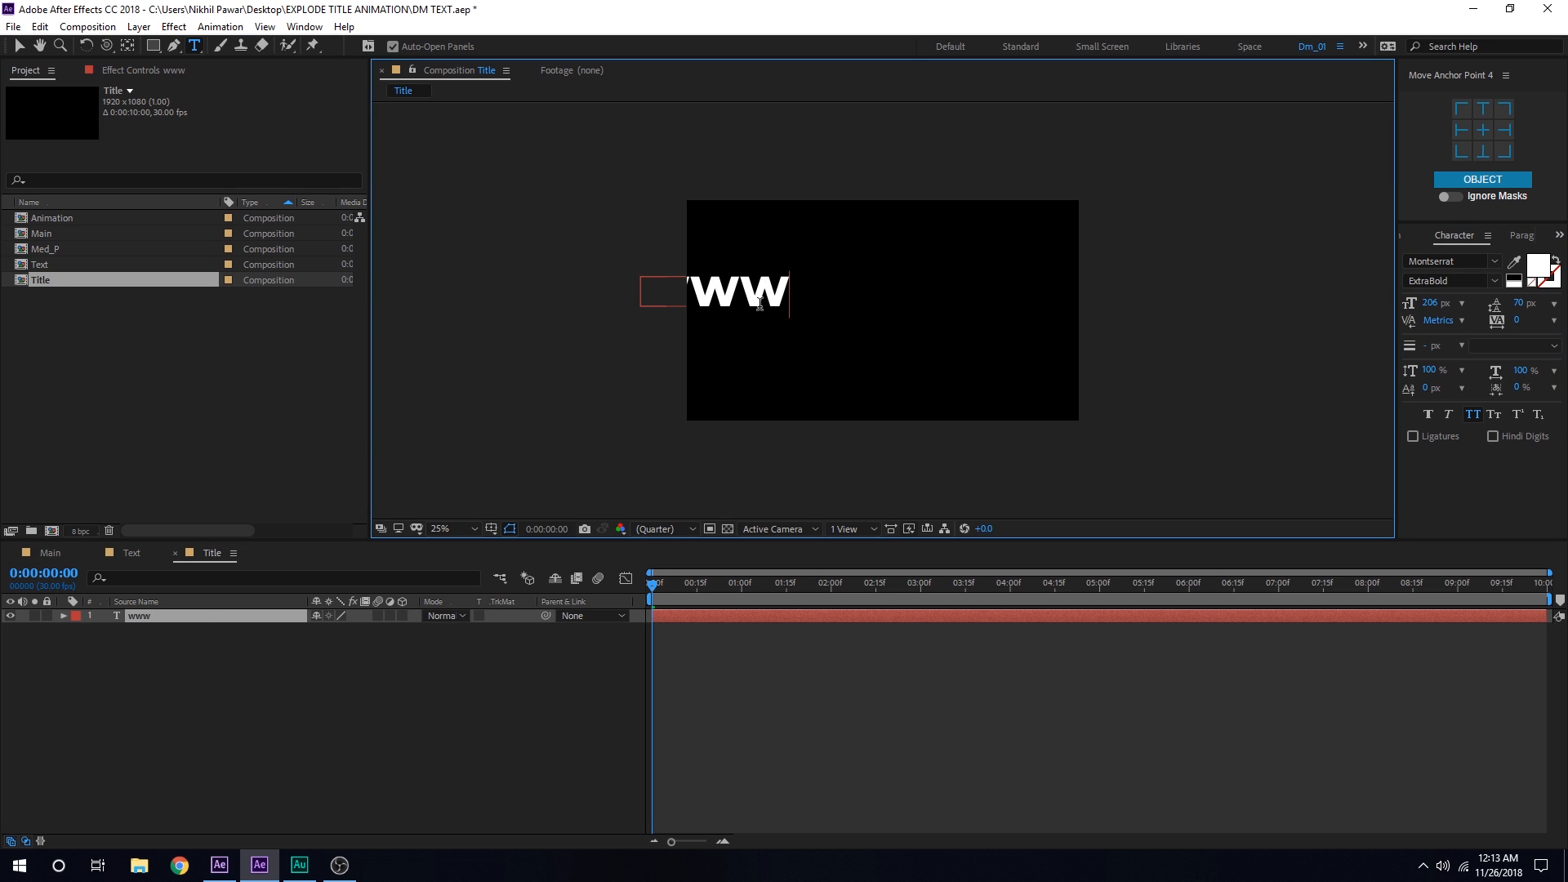
{"action": "type", "text": "."}
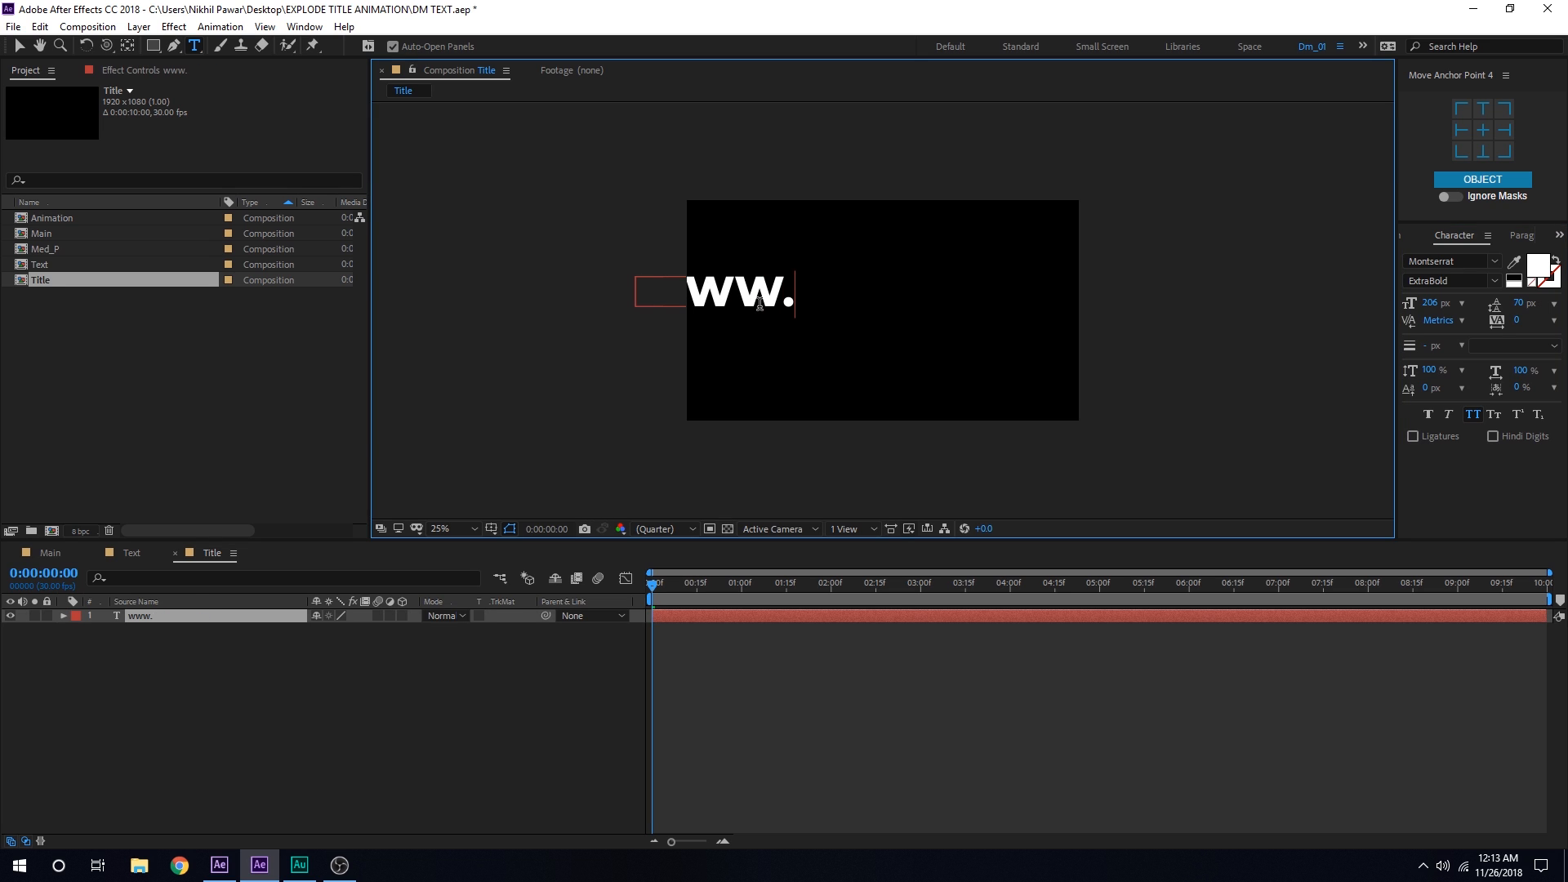
{"action": "type", "text": "visuale"}
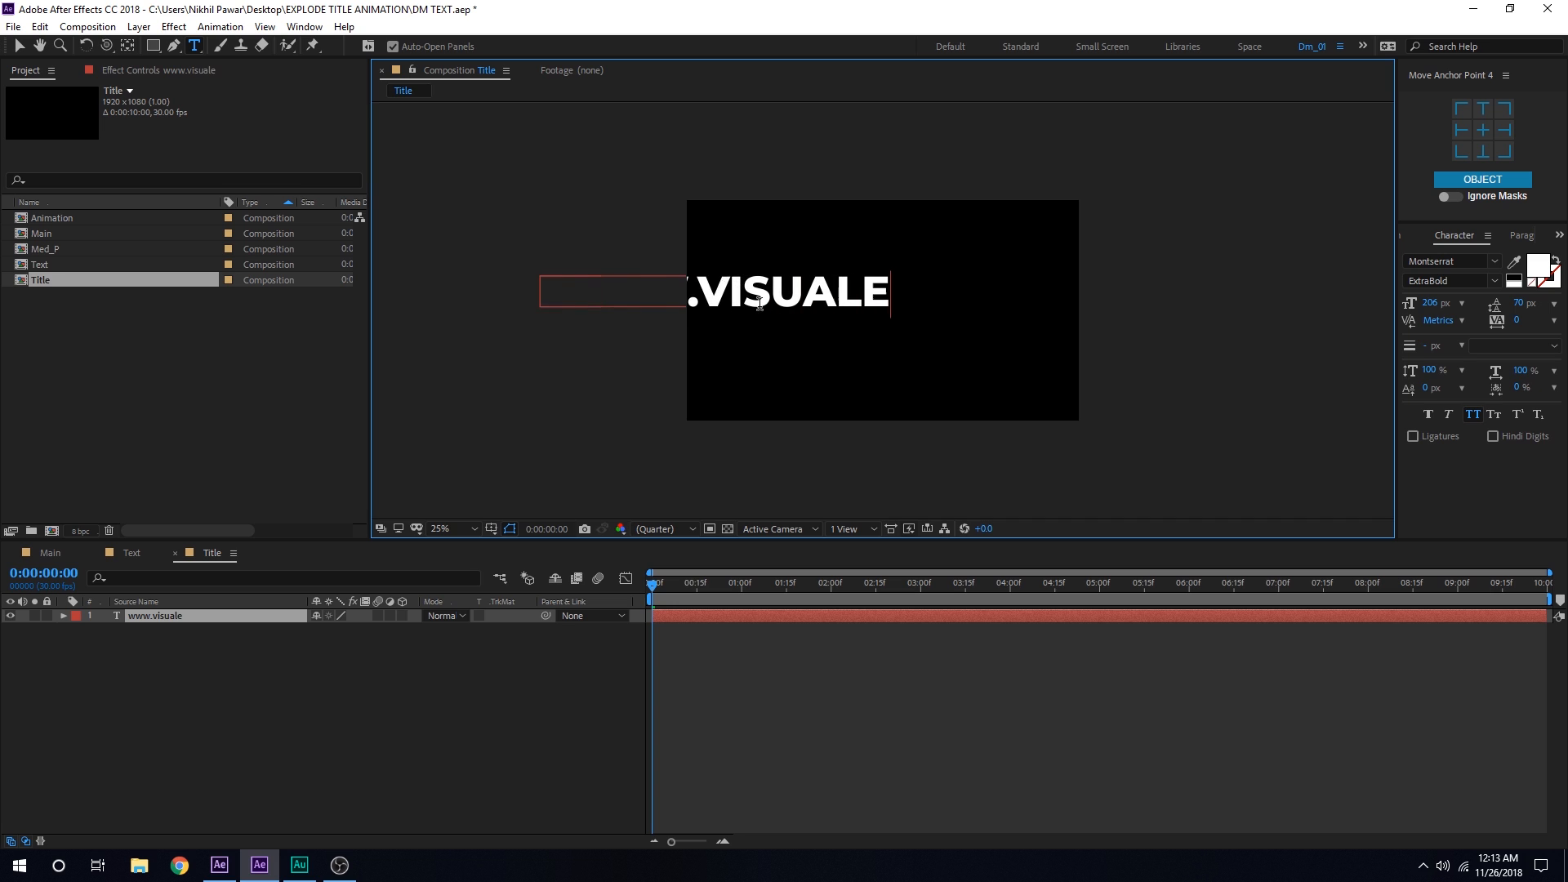
{"action": "type", "text": "ffects"}
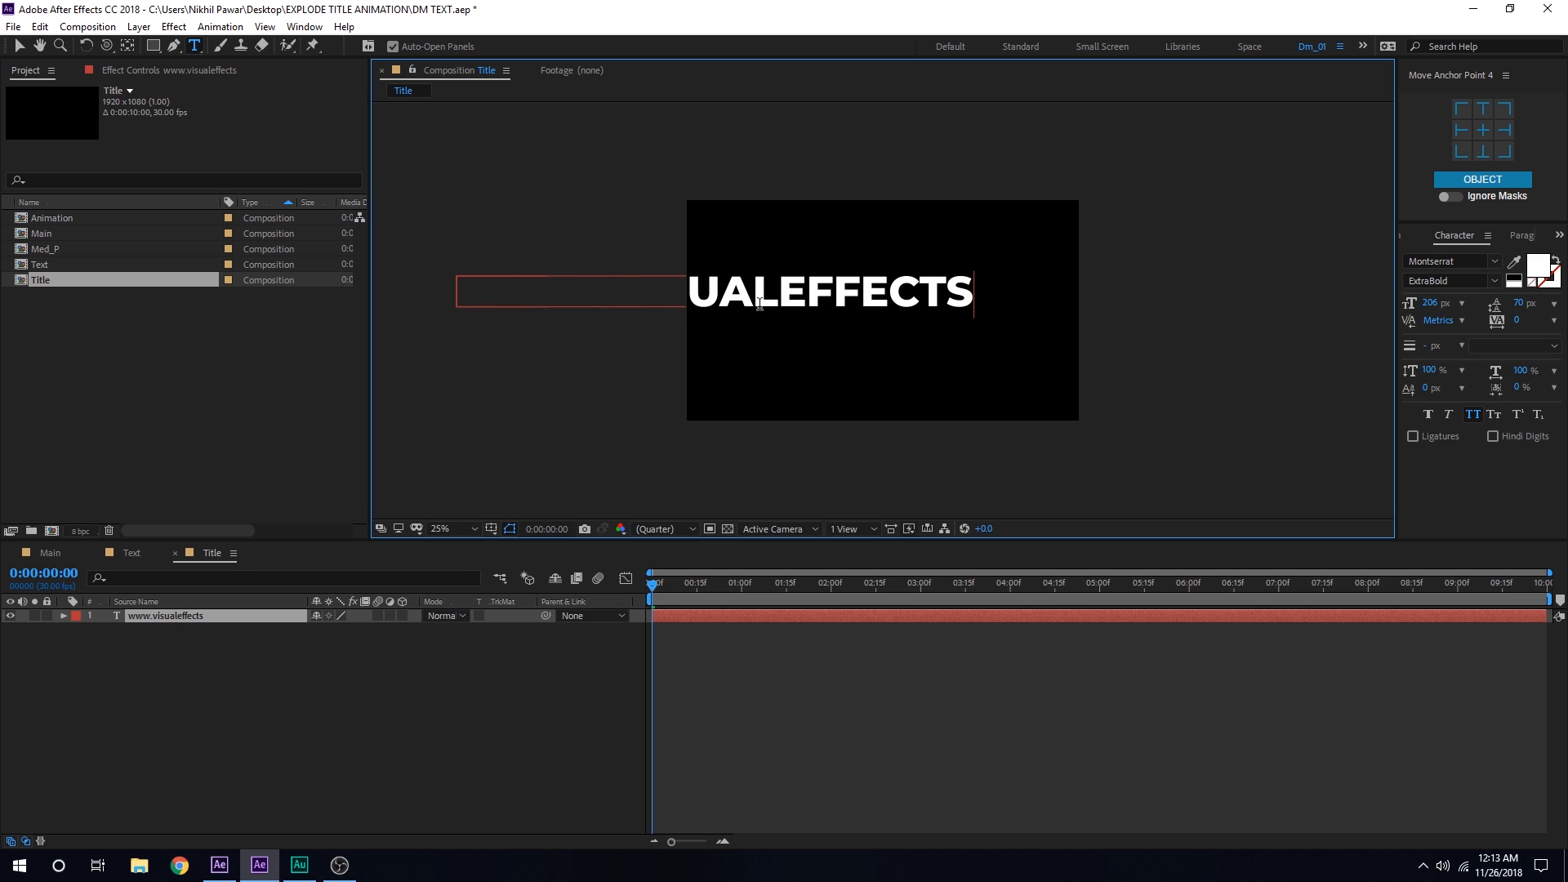
{"action": "type", "text": ".com"}
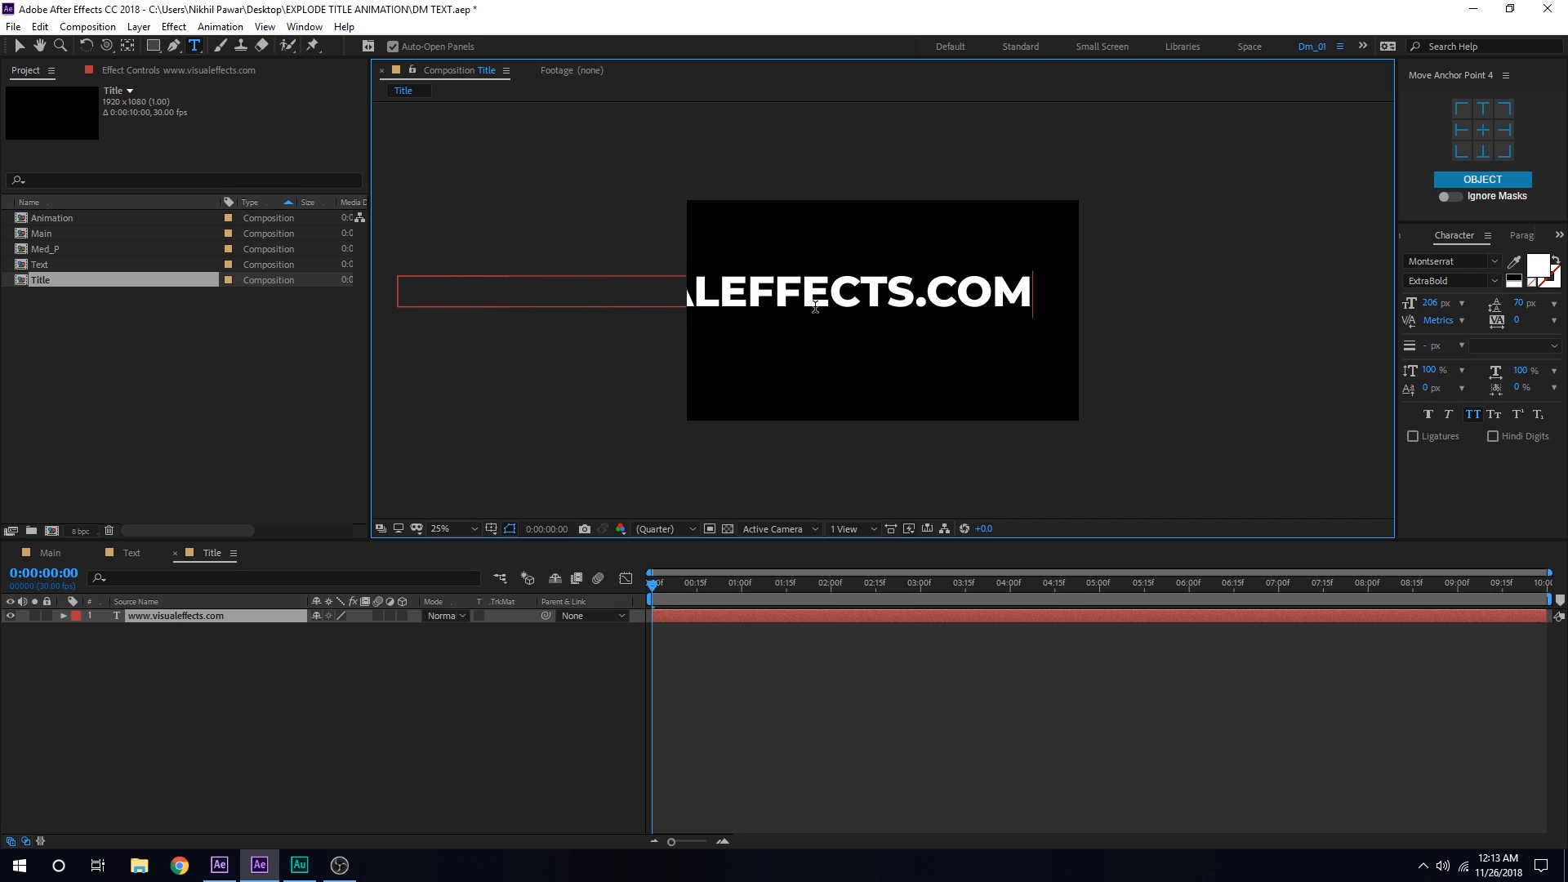
{"action": "left_click", "coordinate": [14, 45]}
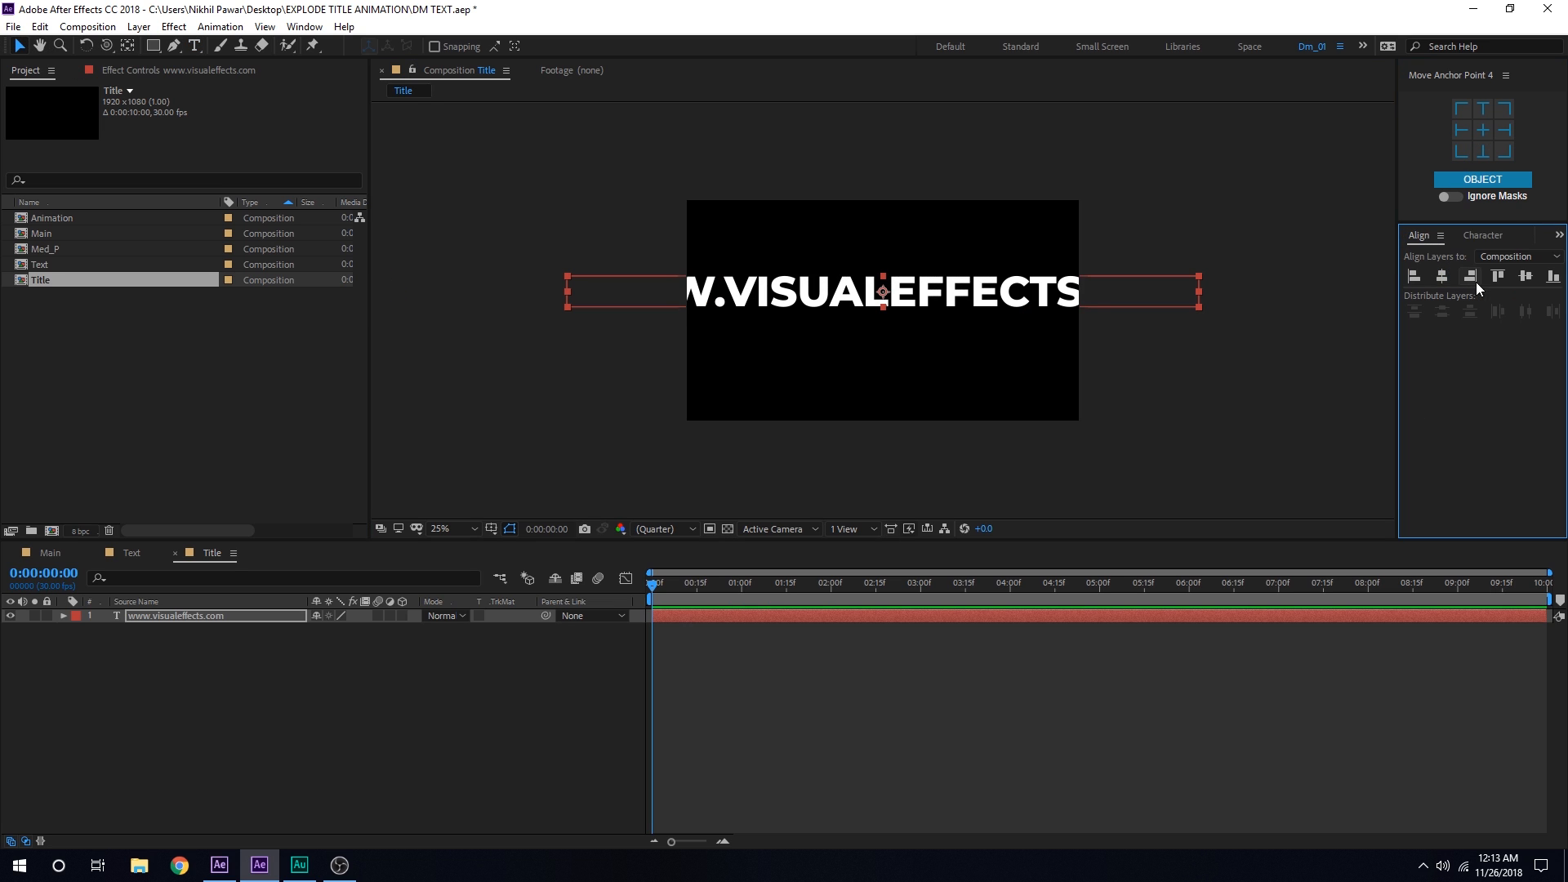
Step: Centre the text layer in frame and enlarge the preview to 50%
{"action": "left_click", "coordinate": [1483, 234]}
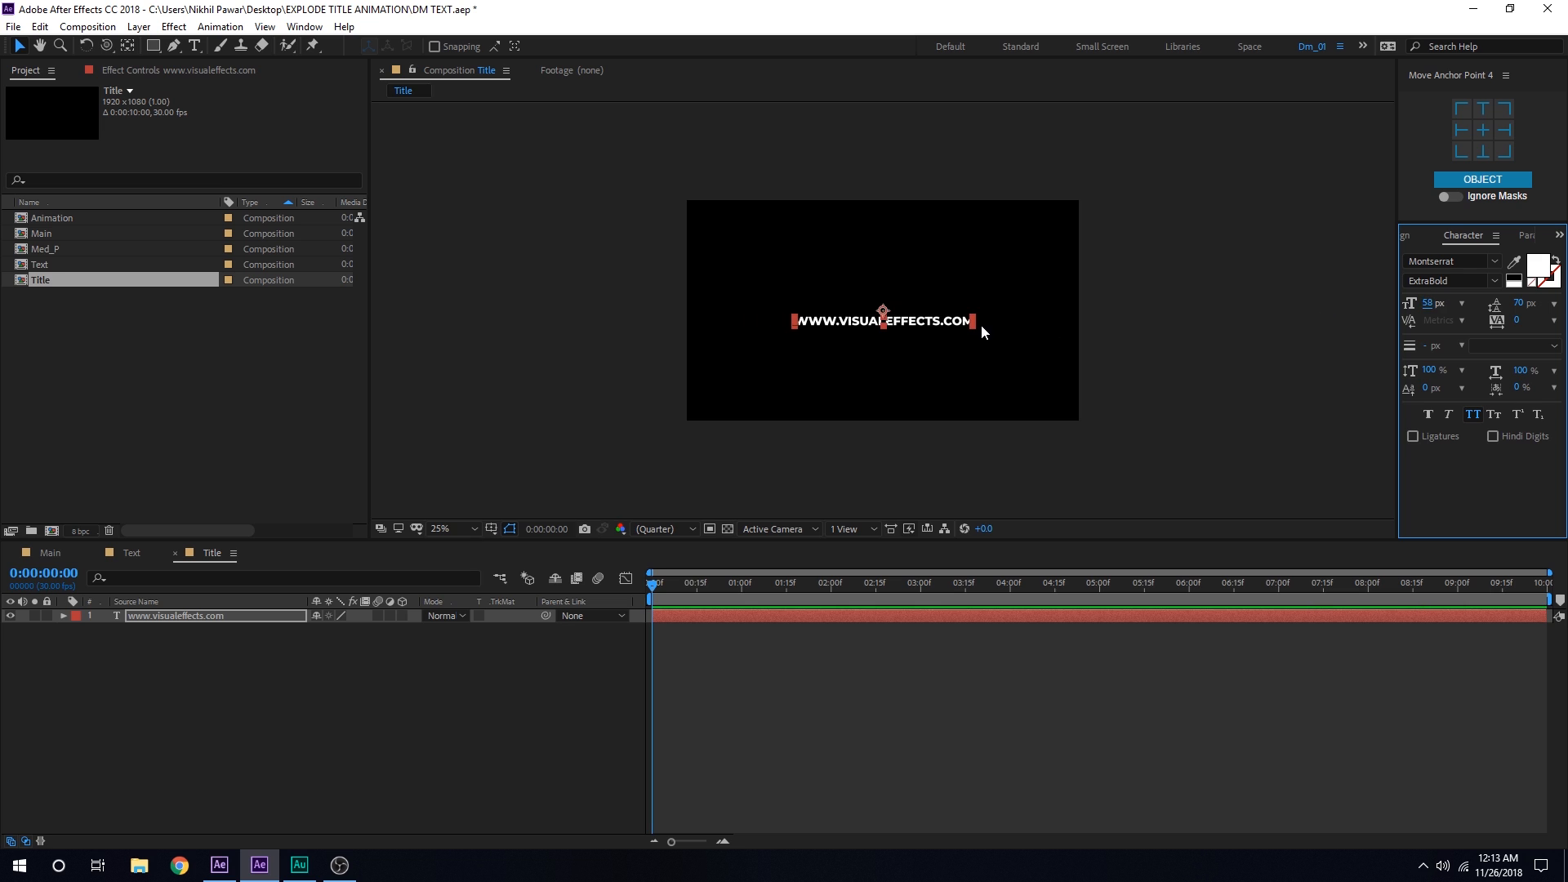
{"action": "left_click", "coordinate": [439, 527]}
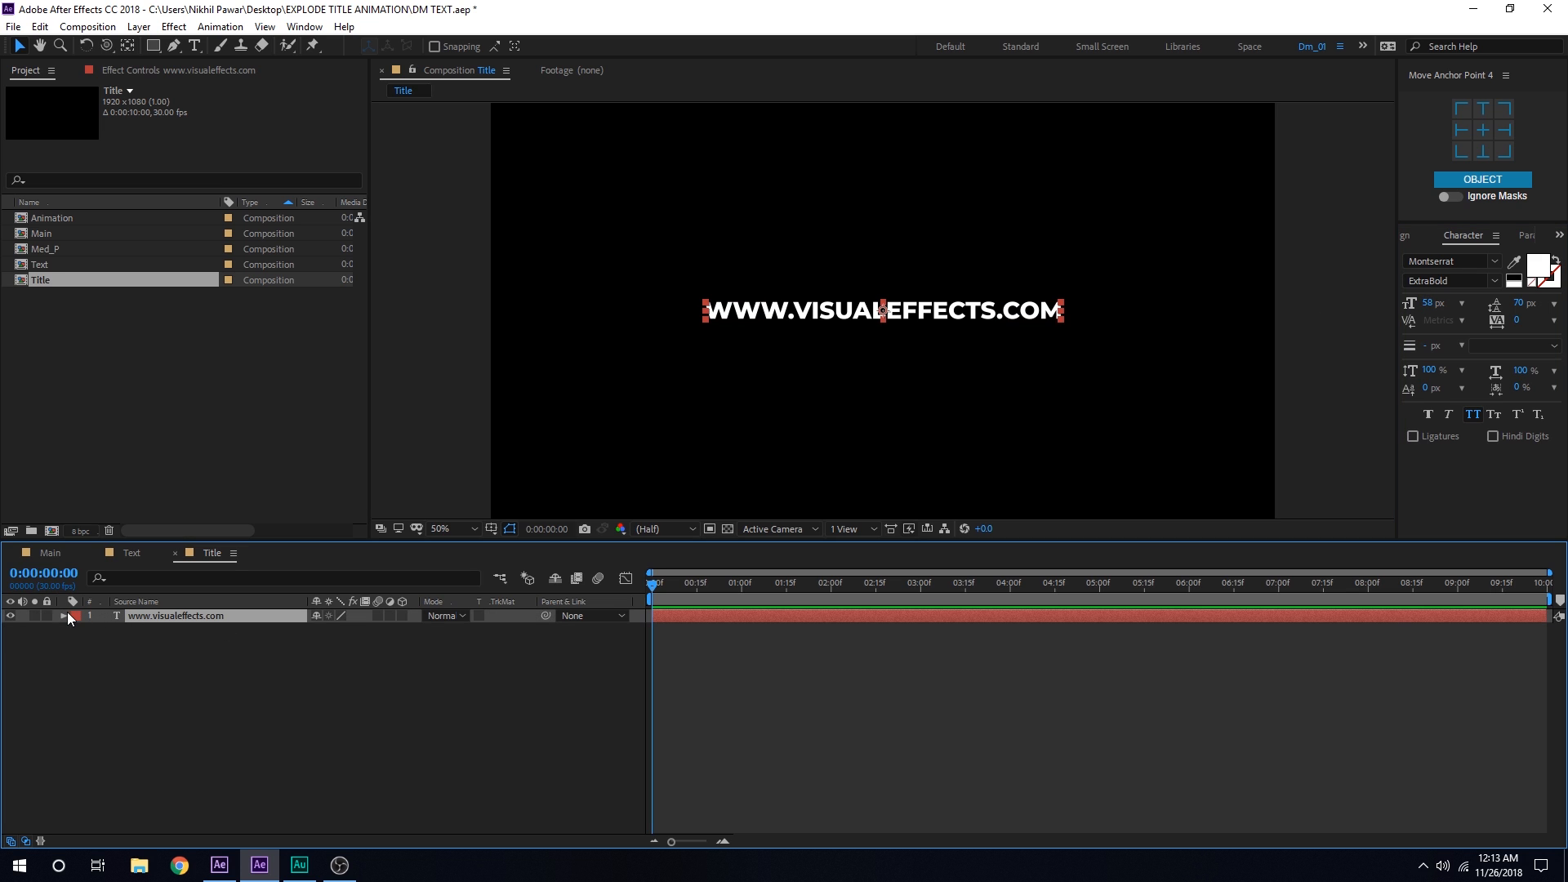
Step: Keyframe the title's Tracking Amount from 0 at the start to 17 at the last frame
{"action": "left_click", "coordinate": [410, 630]}
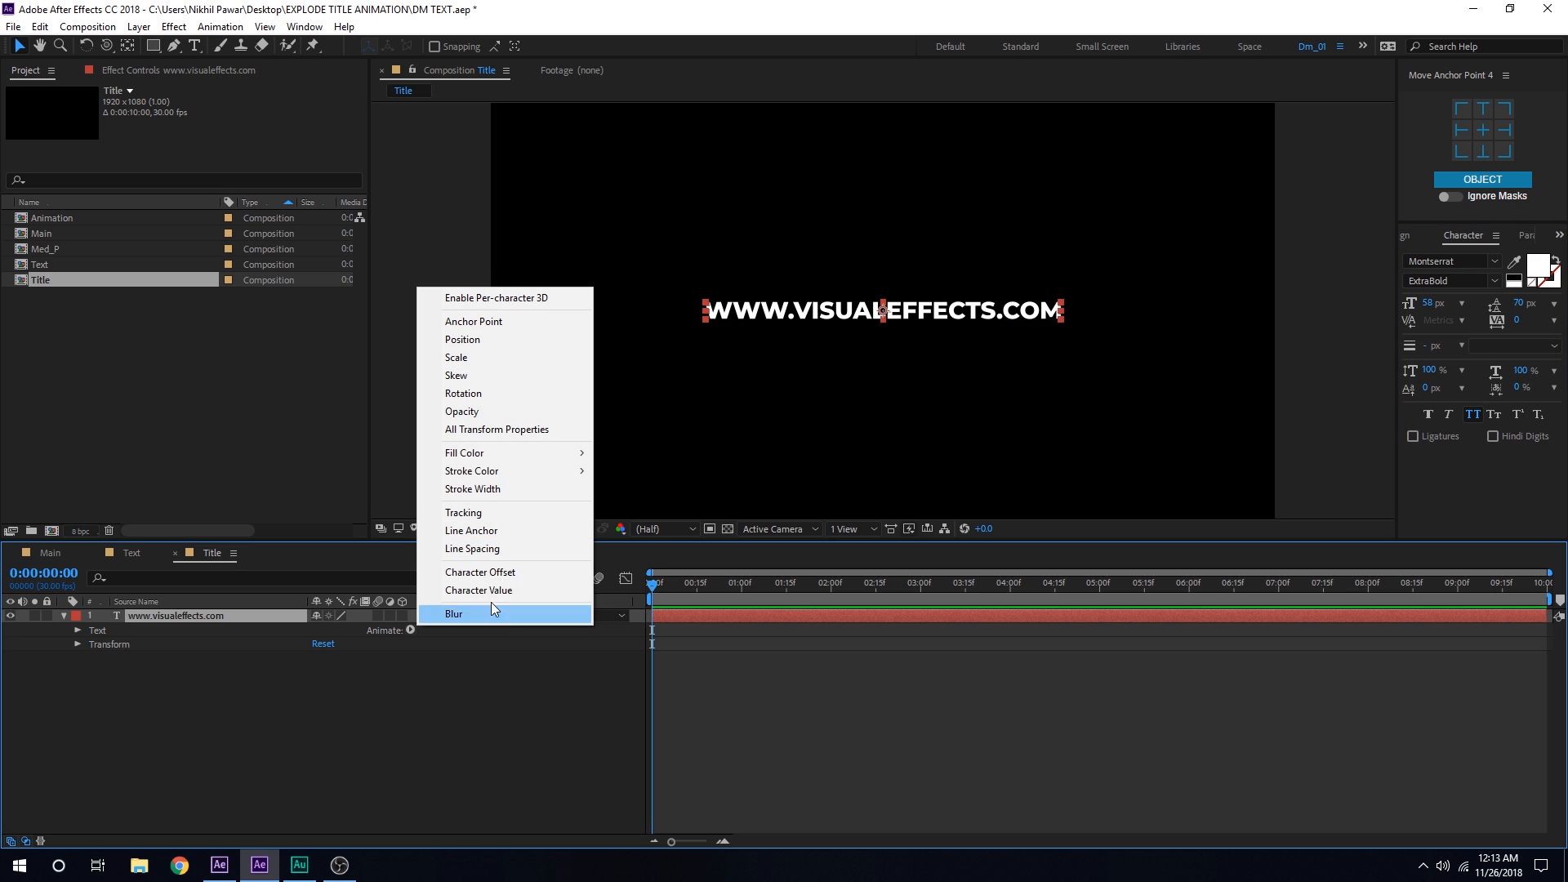
{"action": "mouse_move", "coordinate": [470, 500]}
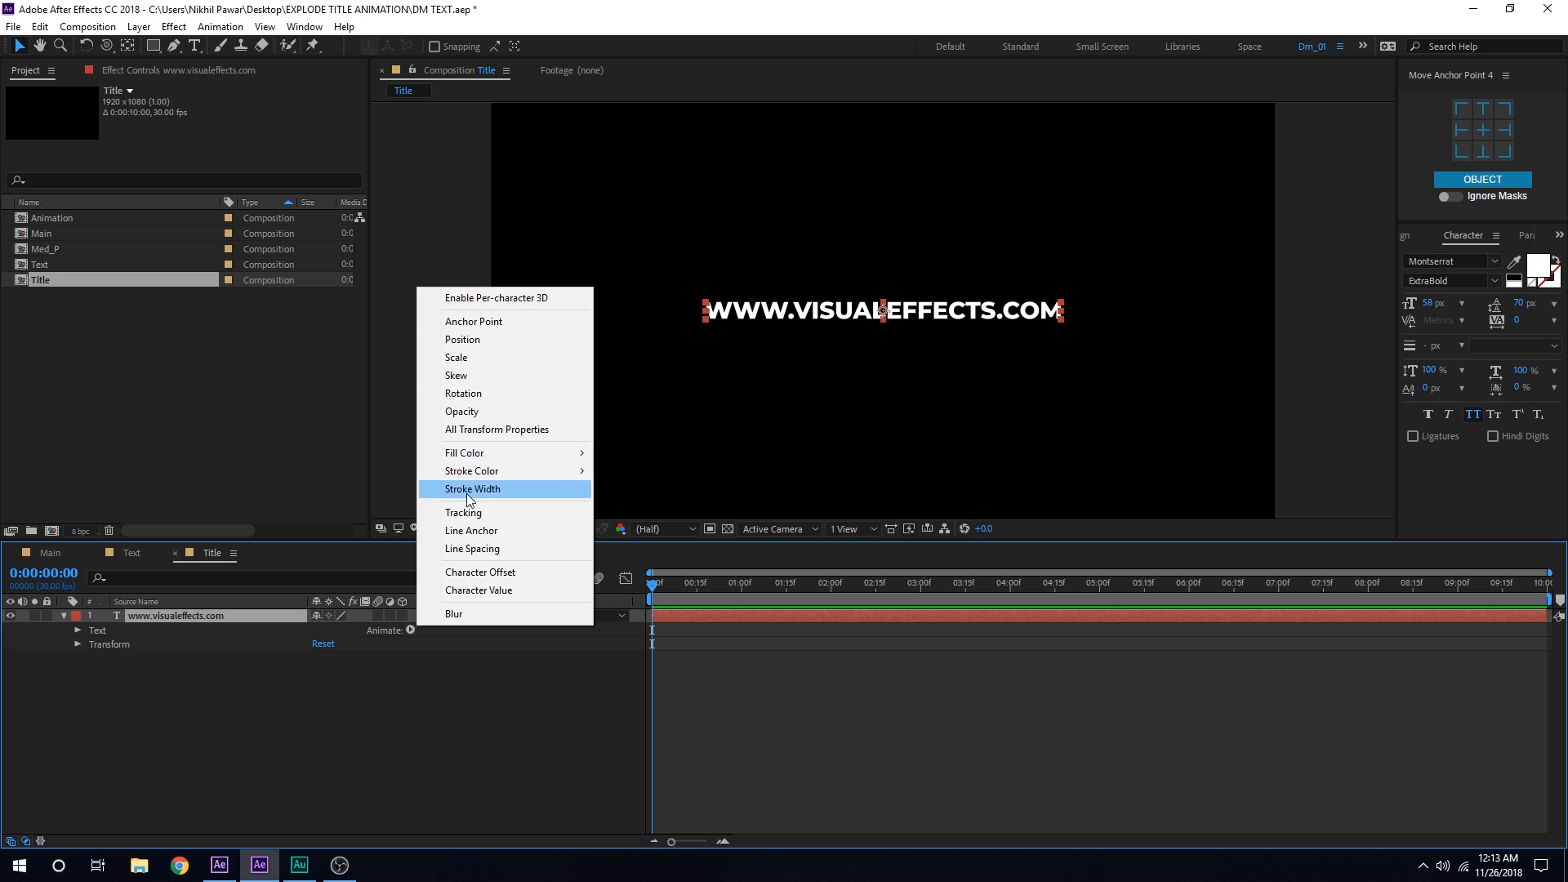
{"action": "left_click", "coordinate": [463, 511]}
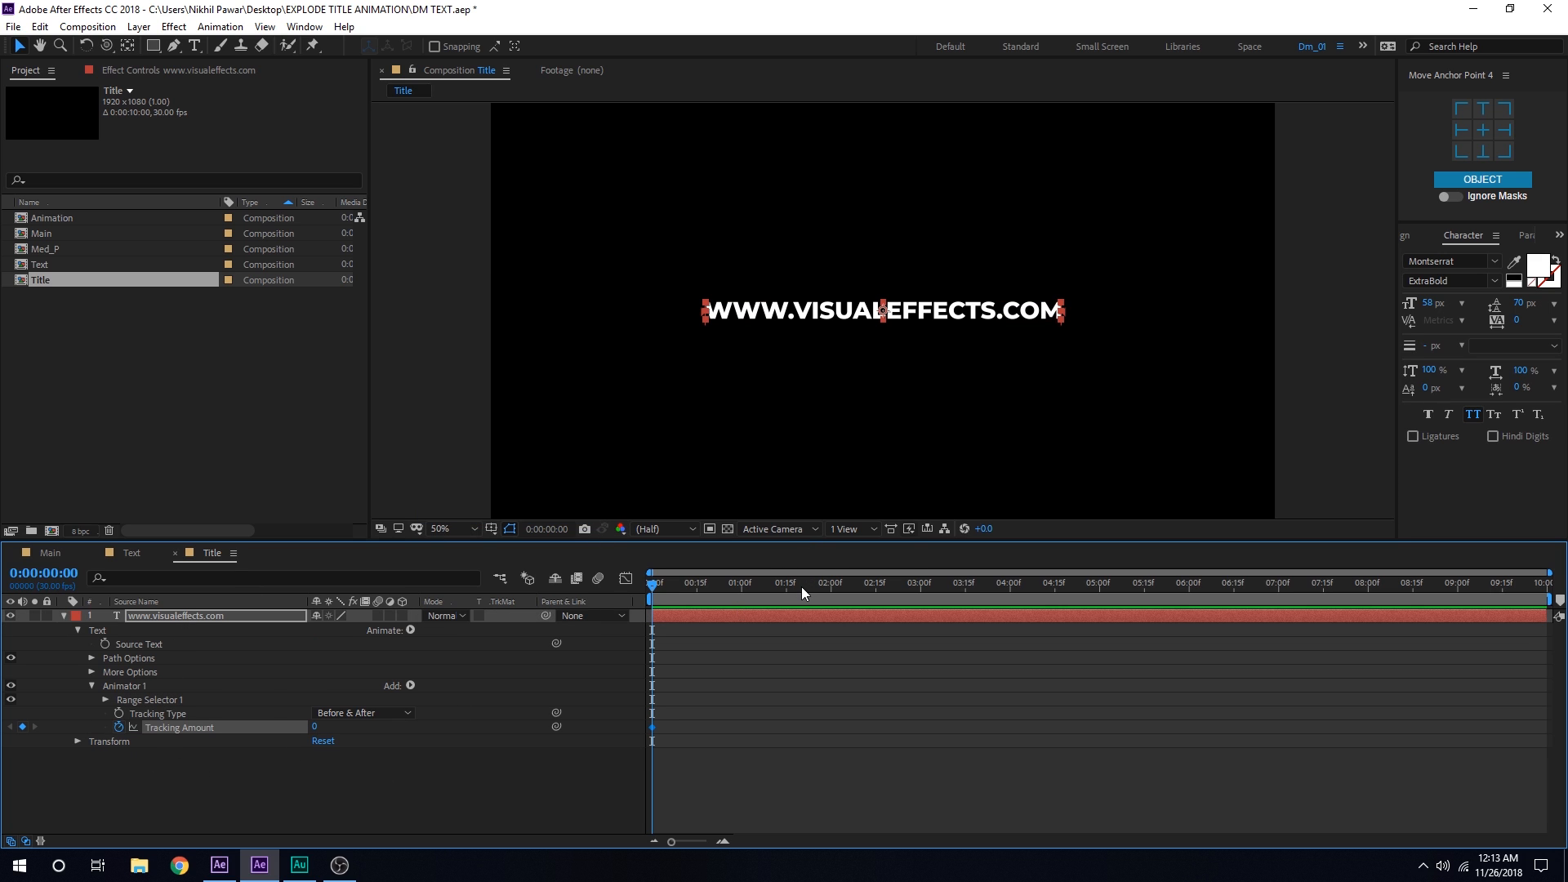
{"action": "key", "text": "End"}
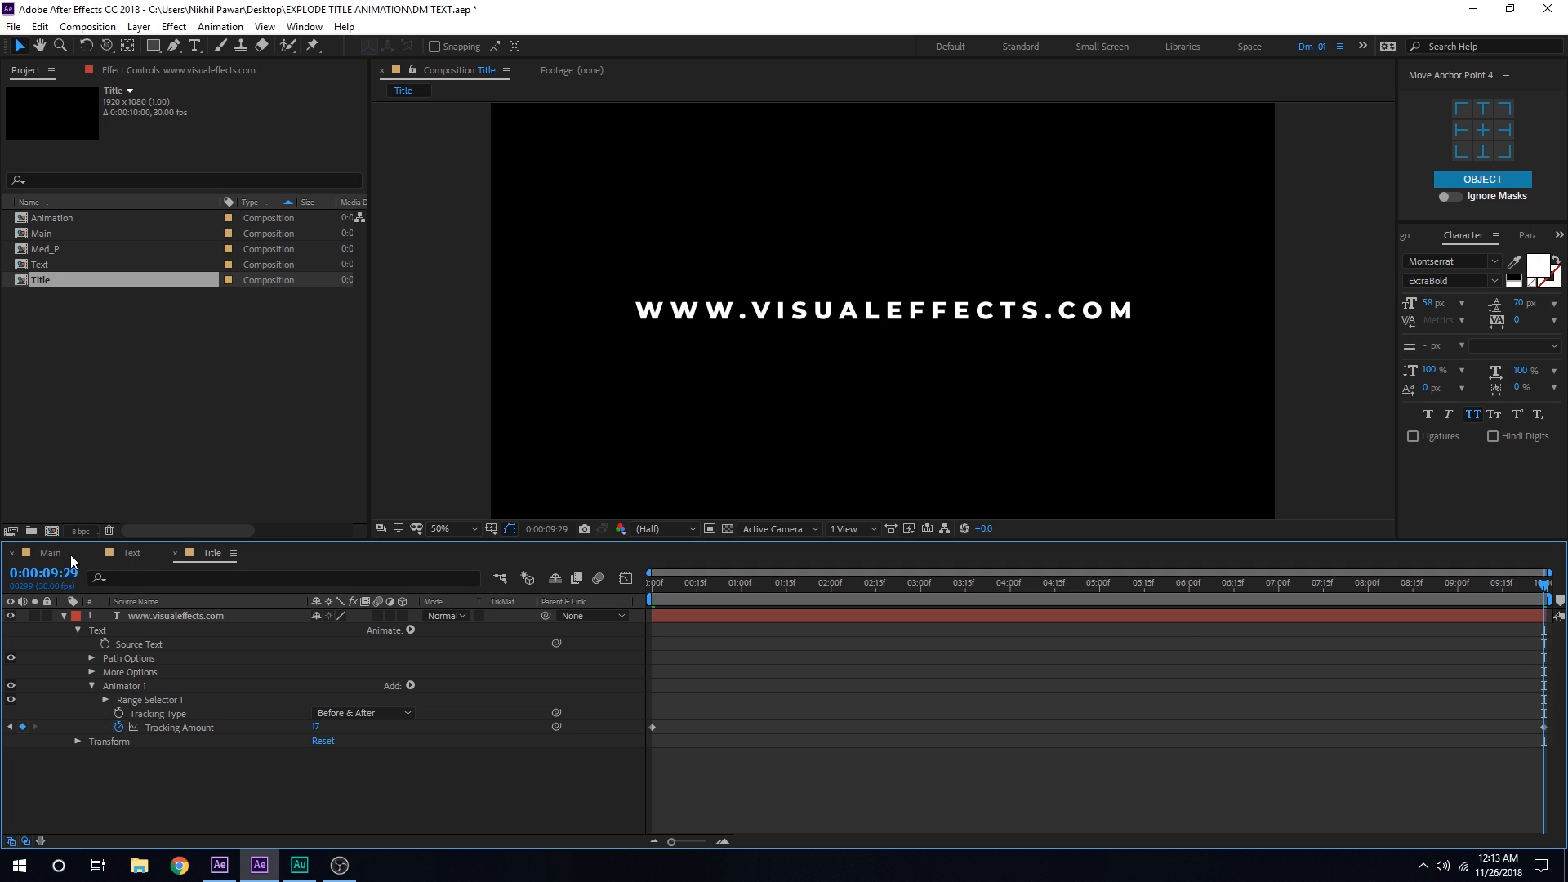
{"action": "left_click", "coordinate": [50, 554]}
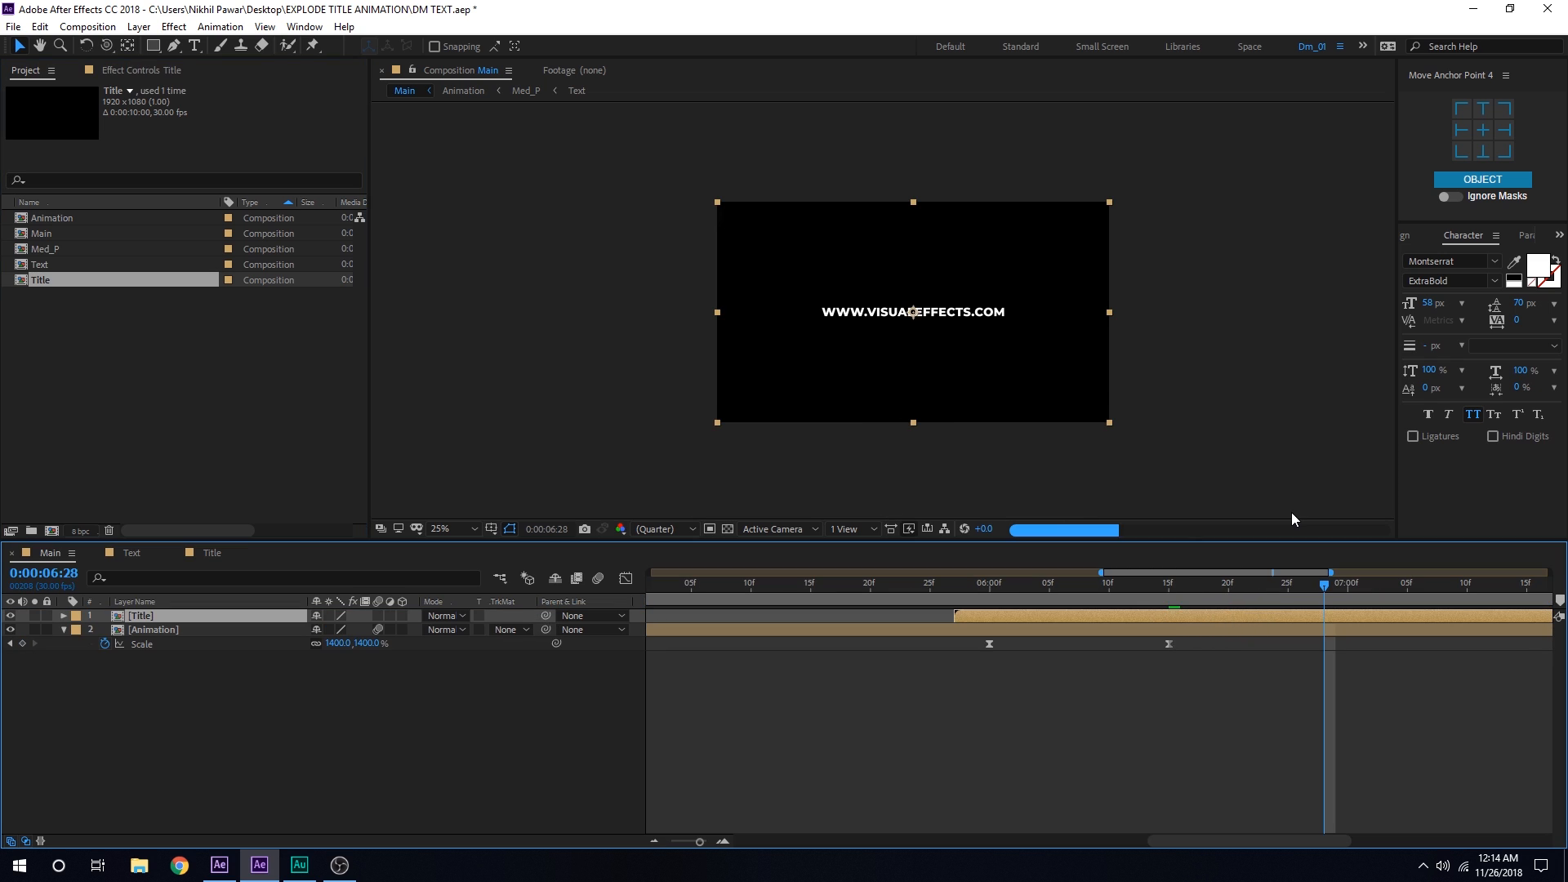
Step: Check the Title comp at 6:15 and slide the Title layer later, overlapping Animation's end
{"action": "left_click", "coordinate": [1168, 581]}
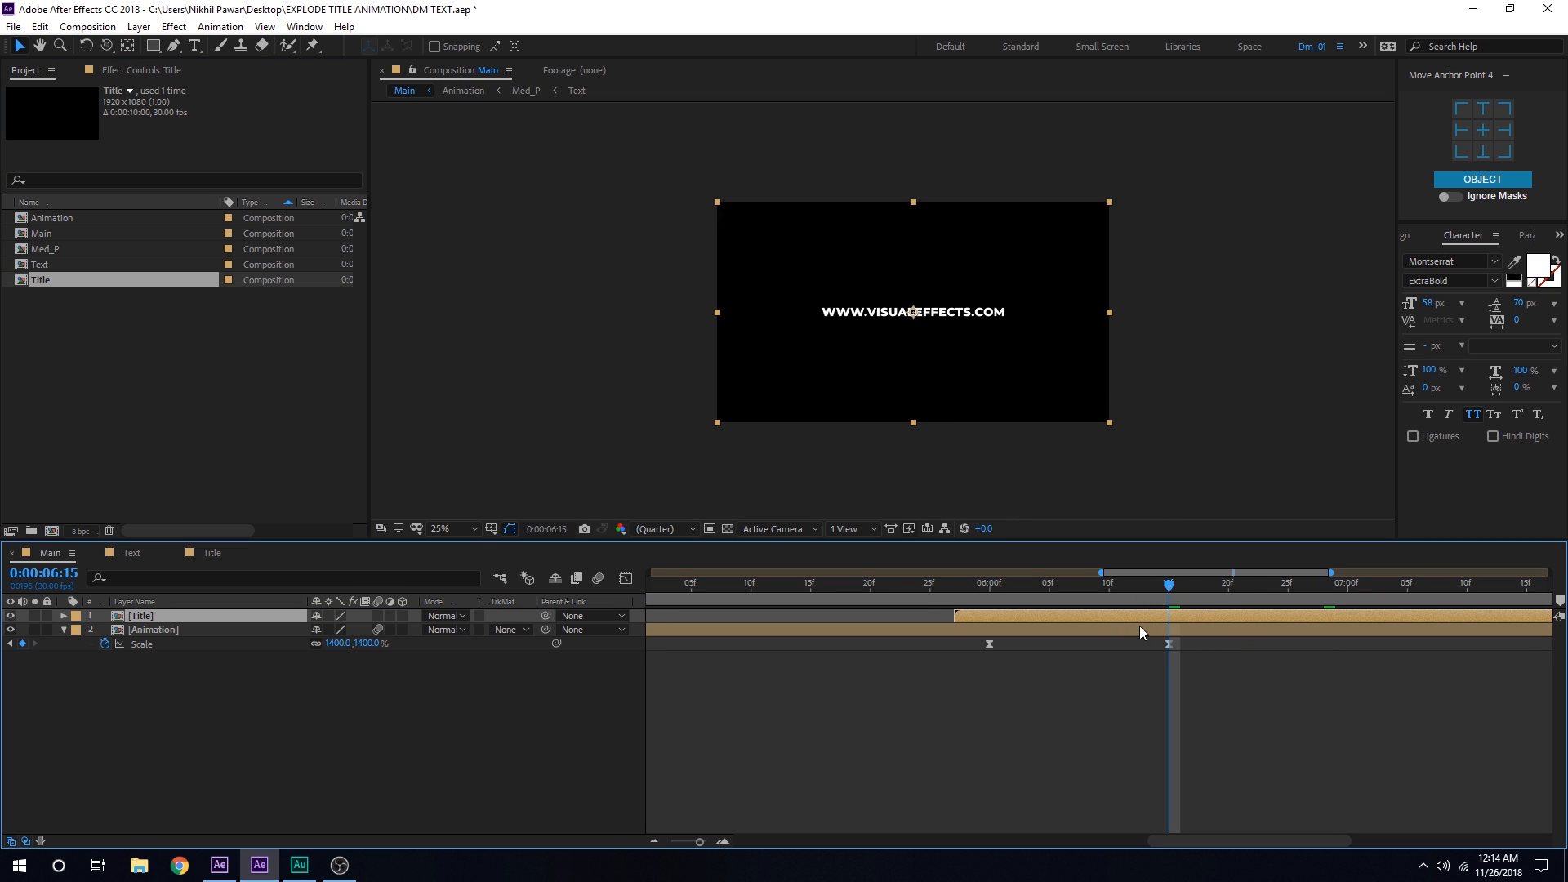
{"action": "left_click", "coordinate": [154, 629]}
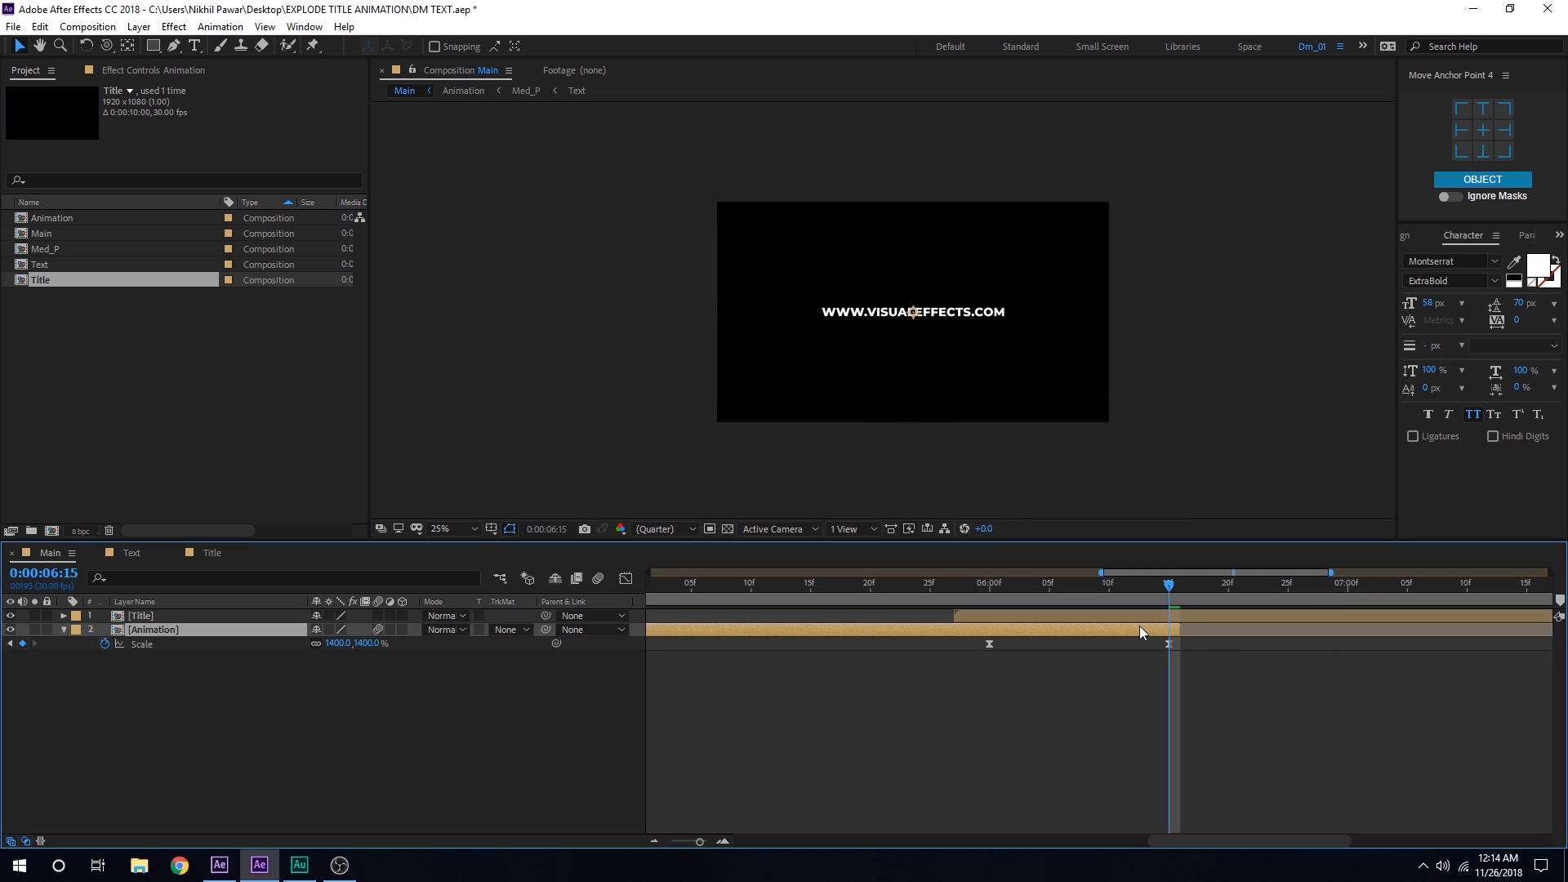
{"action": "left_click", "coordinate": [1398, 582]}
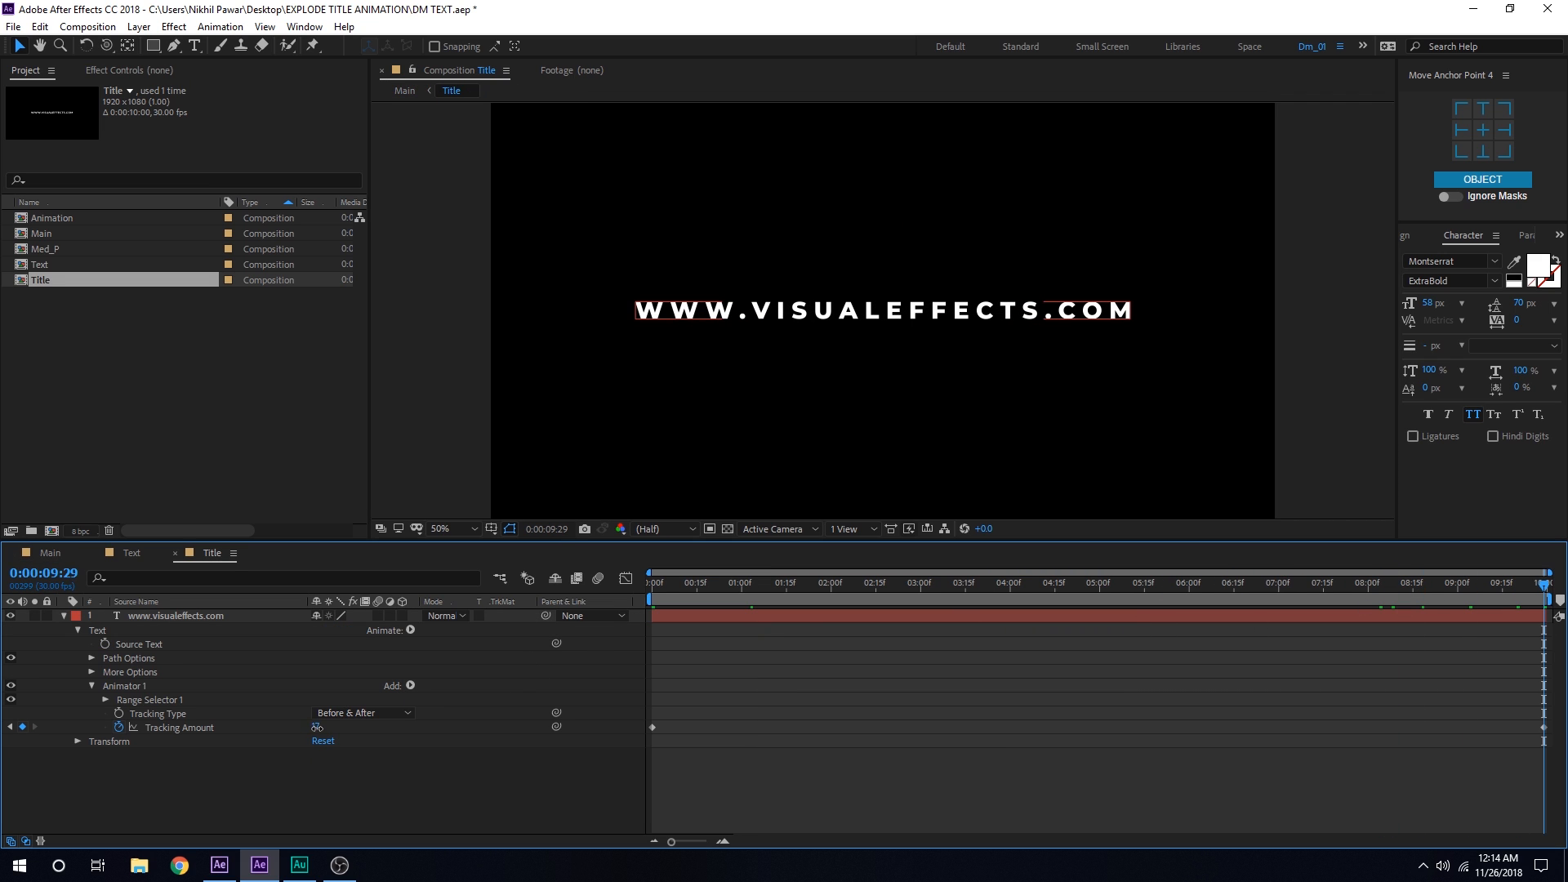
{"action": "left_click", "coordinate": [49, 552]}
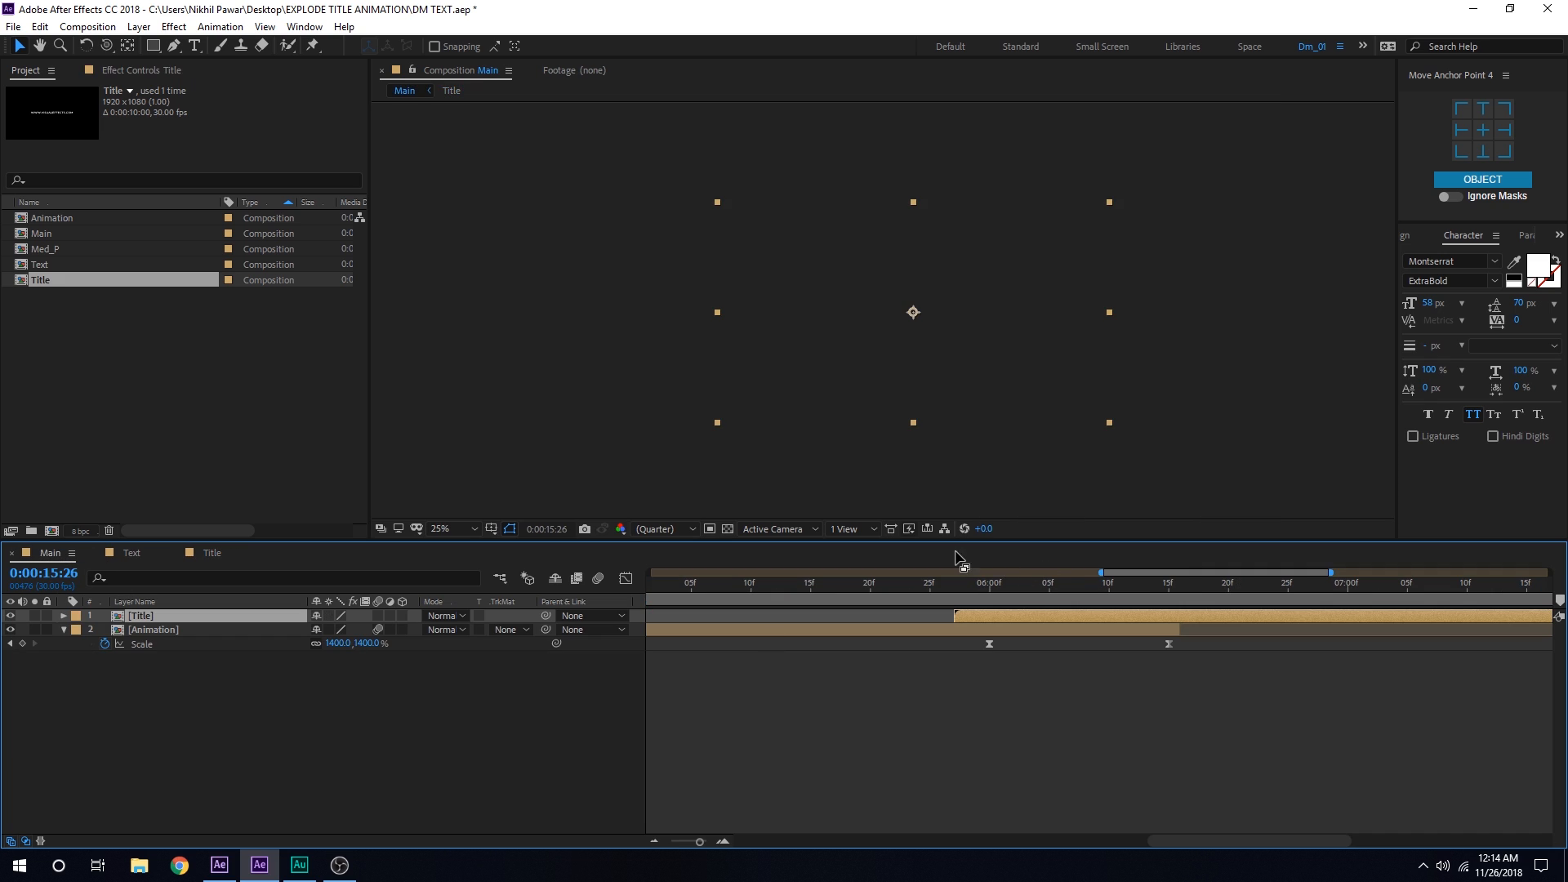
{"action": "left_click", "coordinate": [990, 582]}
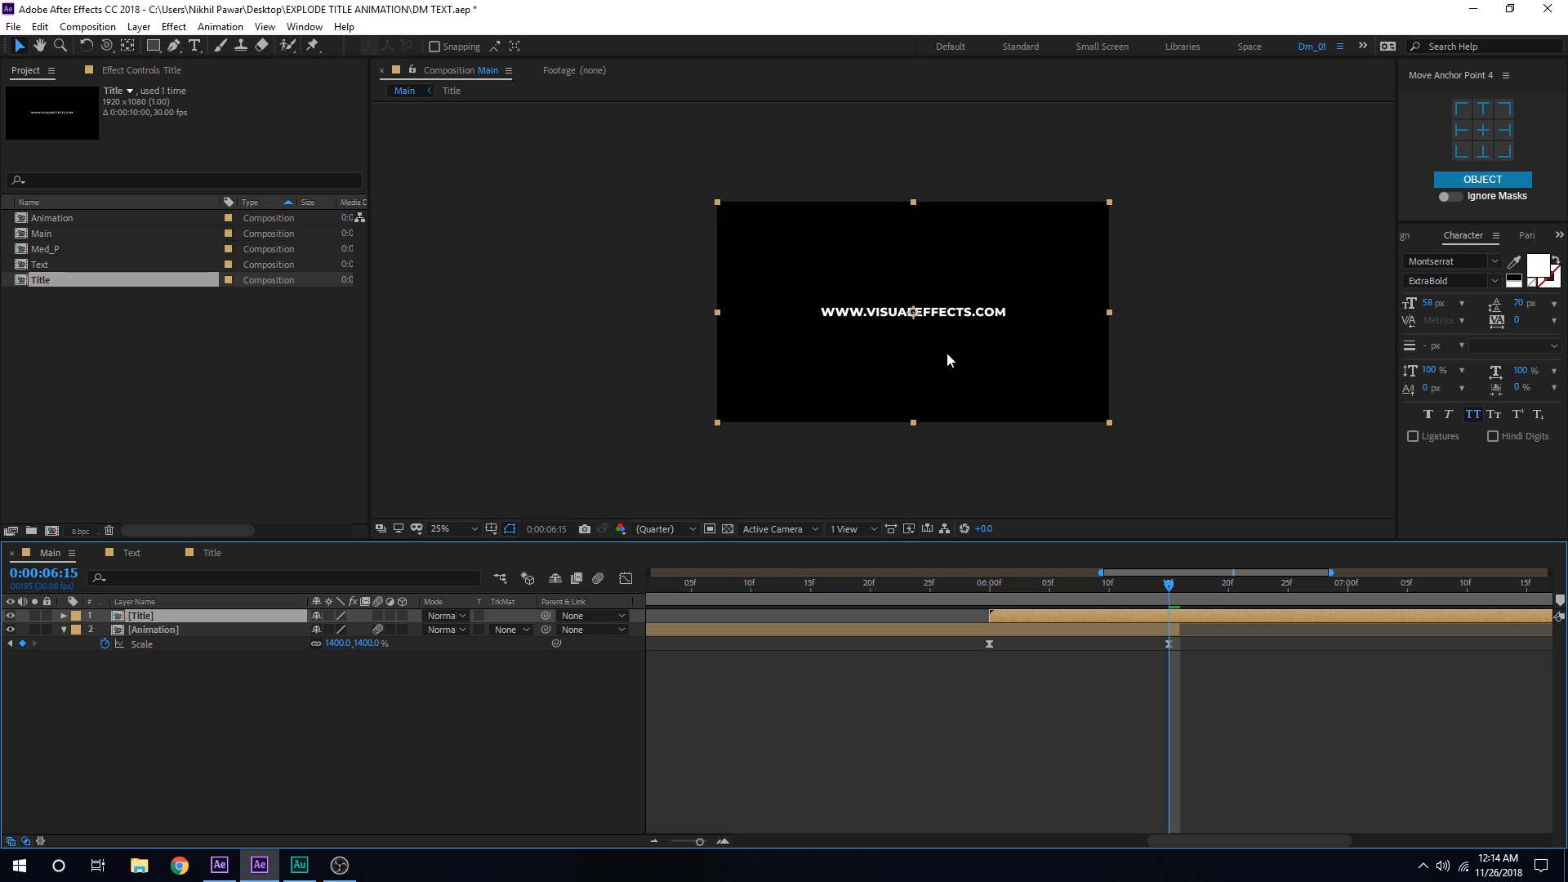
{"action": "mouse_move", "coordinate": [1040, 623]}
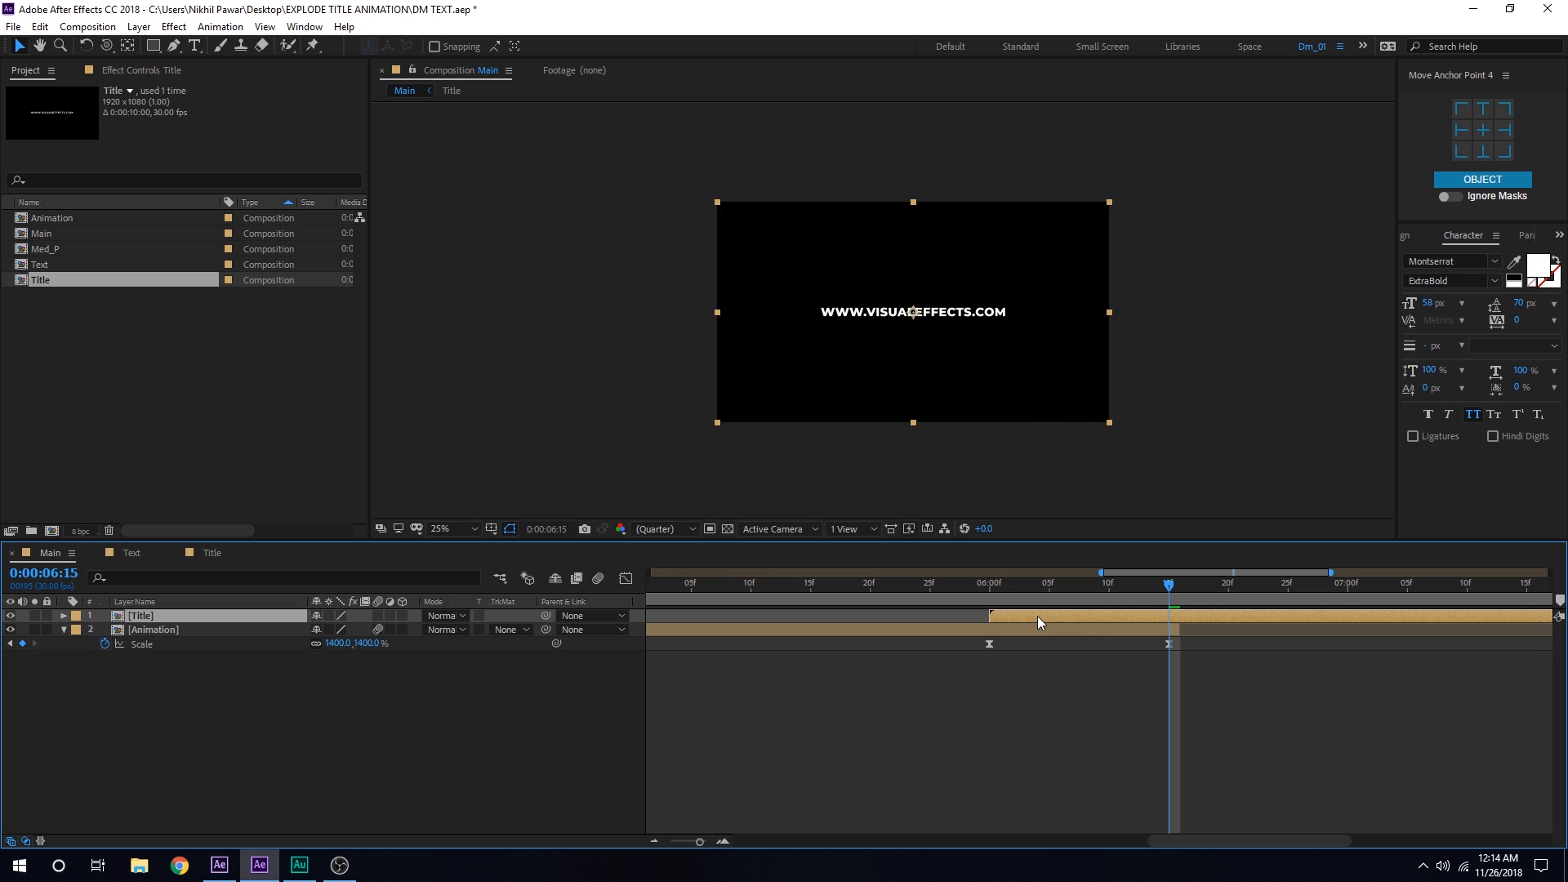
Step: Keyframe the Title layer's Scale and Opacity at 100% at 6:15 and 0% at 6:00
{"action": "left_click", "coordinate": [64, 616]}
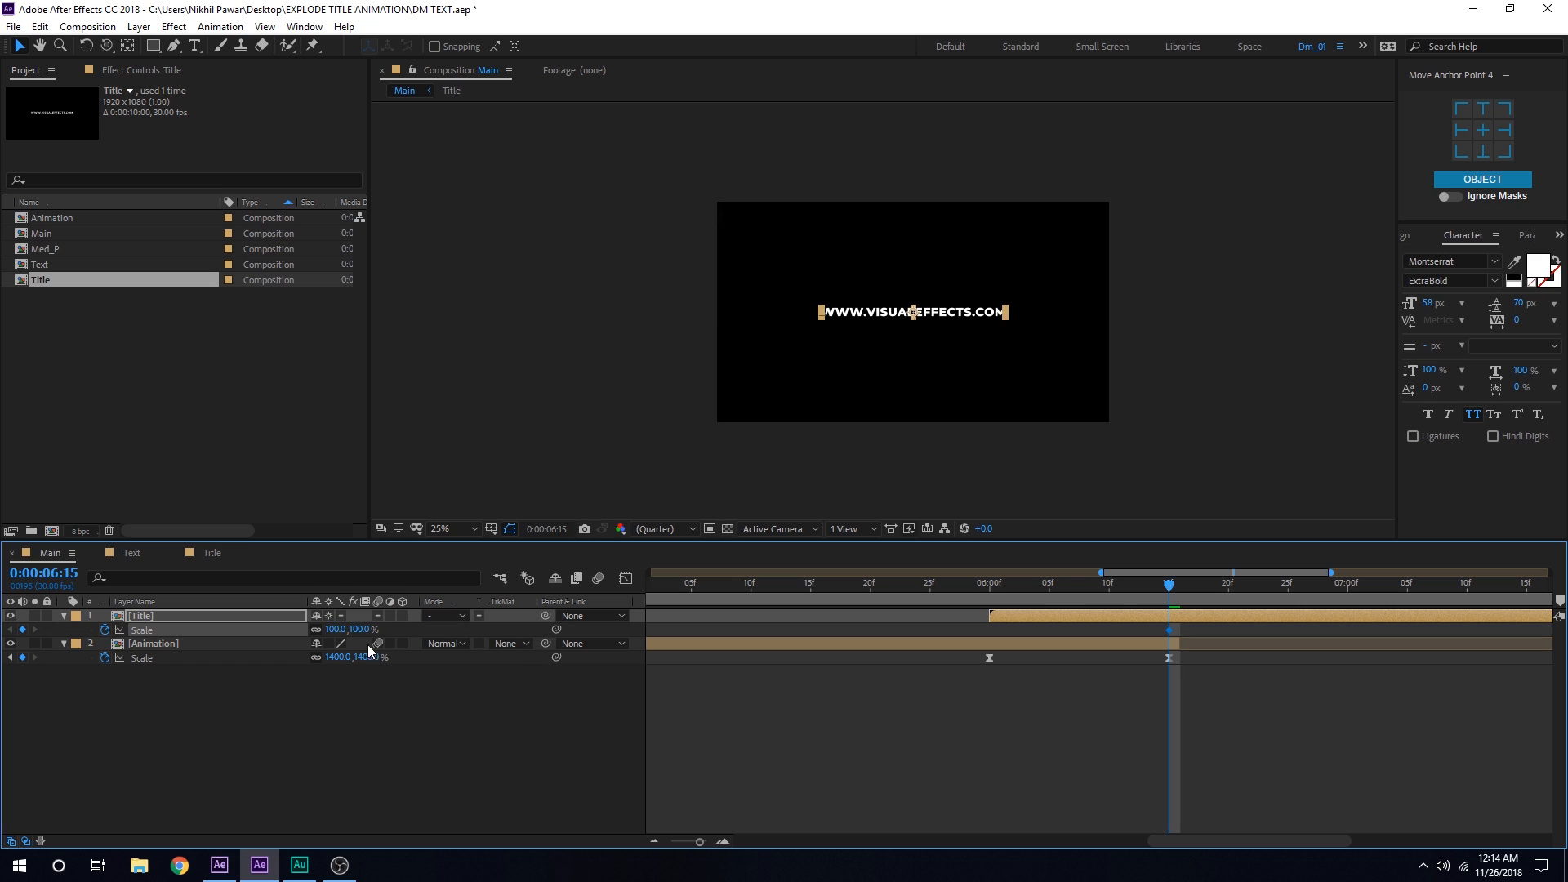
{"action": "left_click", "coordinate": [999, 583]}
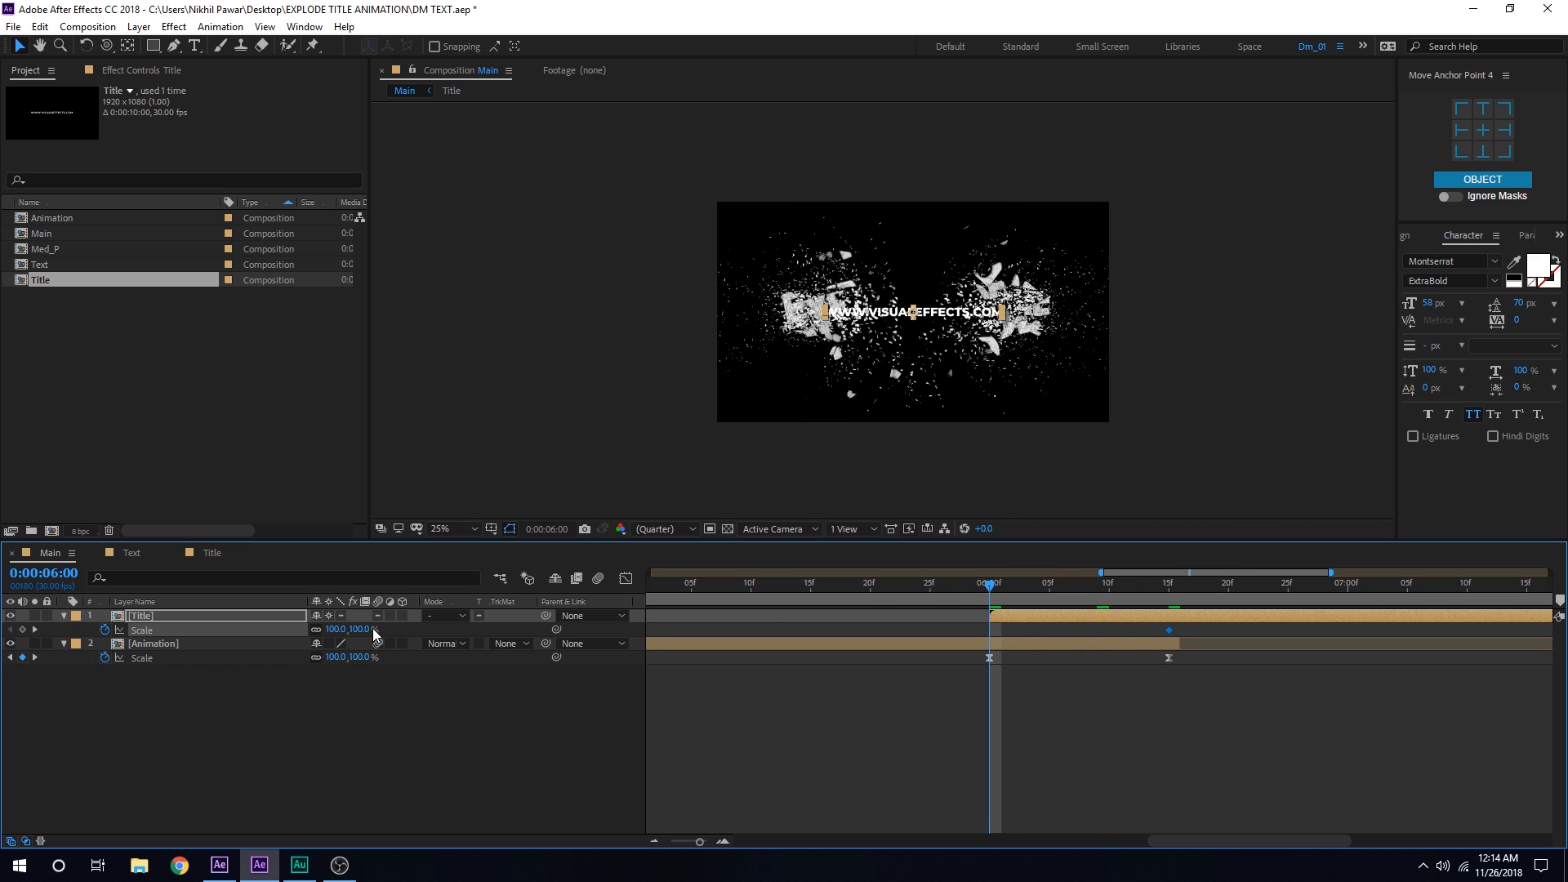
{"action": "double_click", "coordinate": [363, 629]}
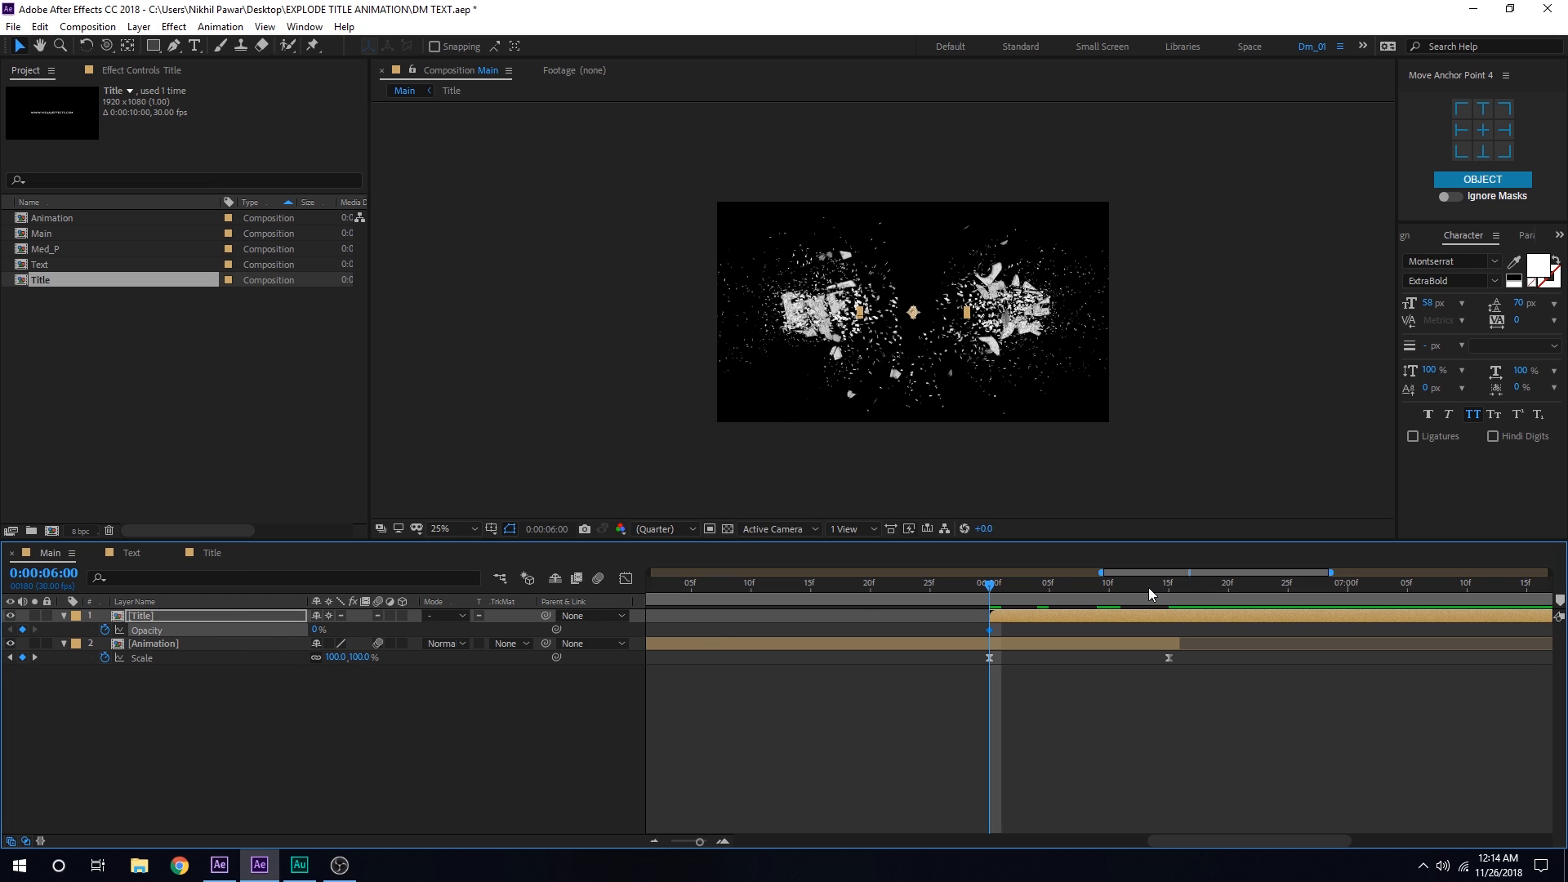
{"action": "left_click", "coordinate": [1167, 581]}
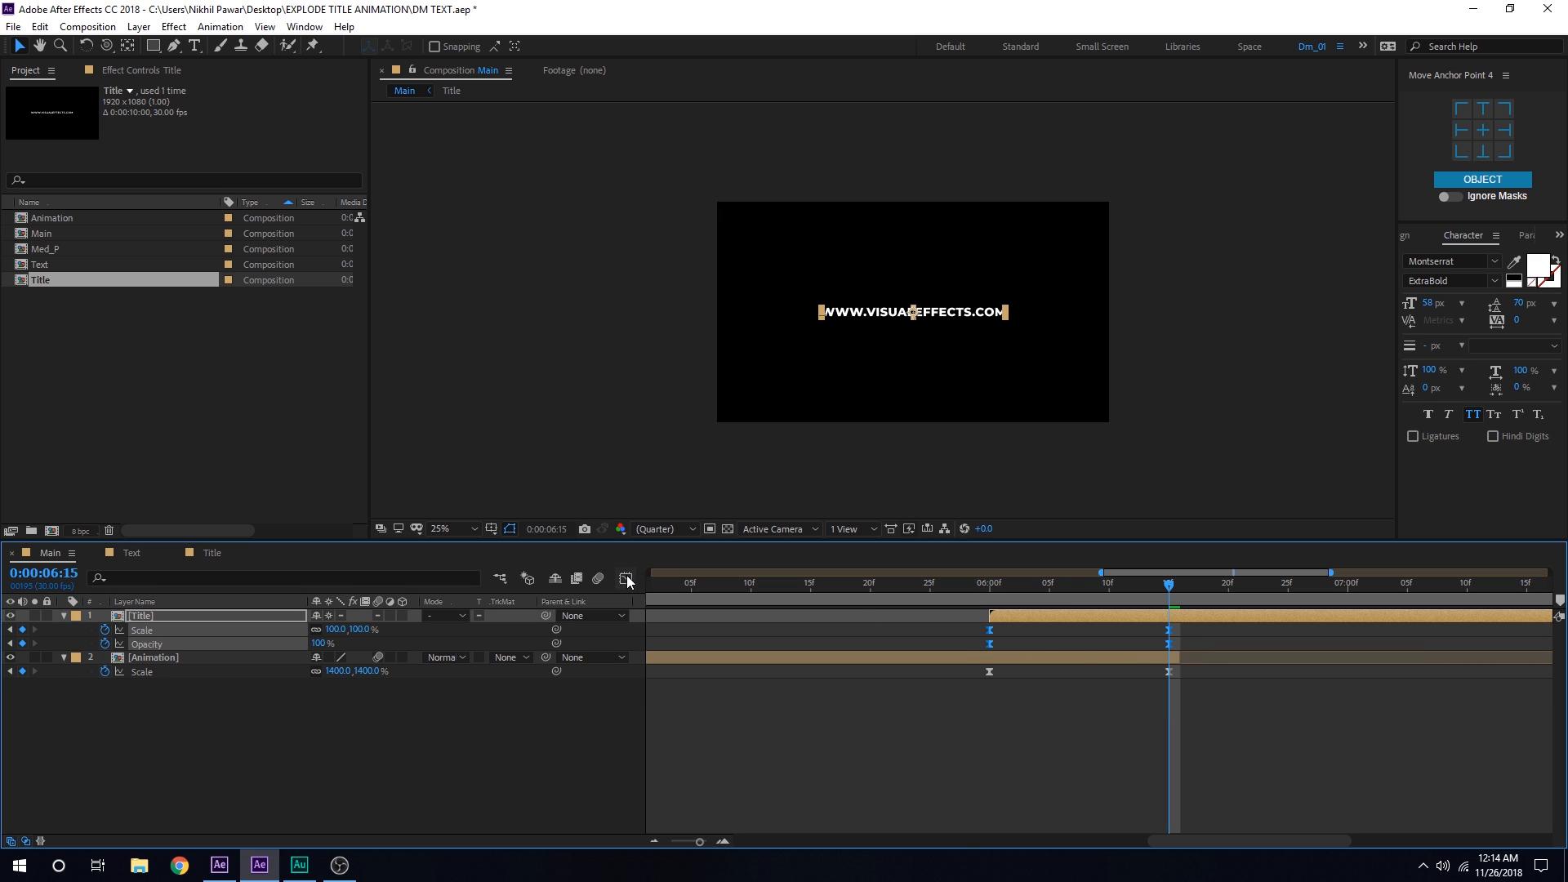
Step: Easy Ease the keyframes and set their Graph Editor influence to about 85%
{"action": "left_click", "coordinate": [626, 578]}
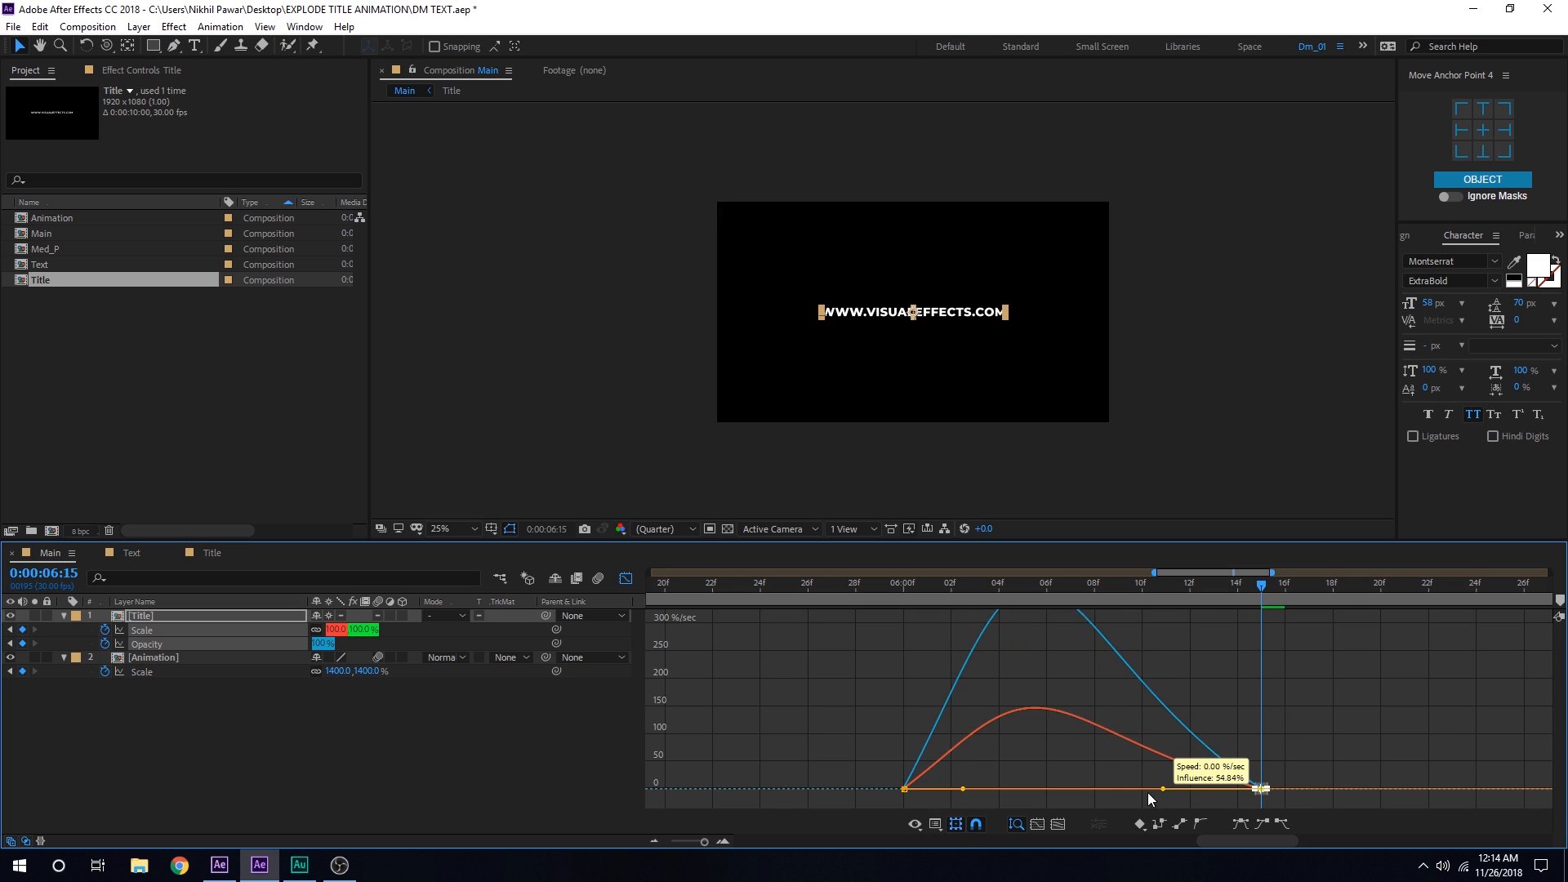
{"action": "left_click", "coordinate": [1014, 823]}
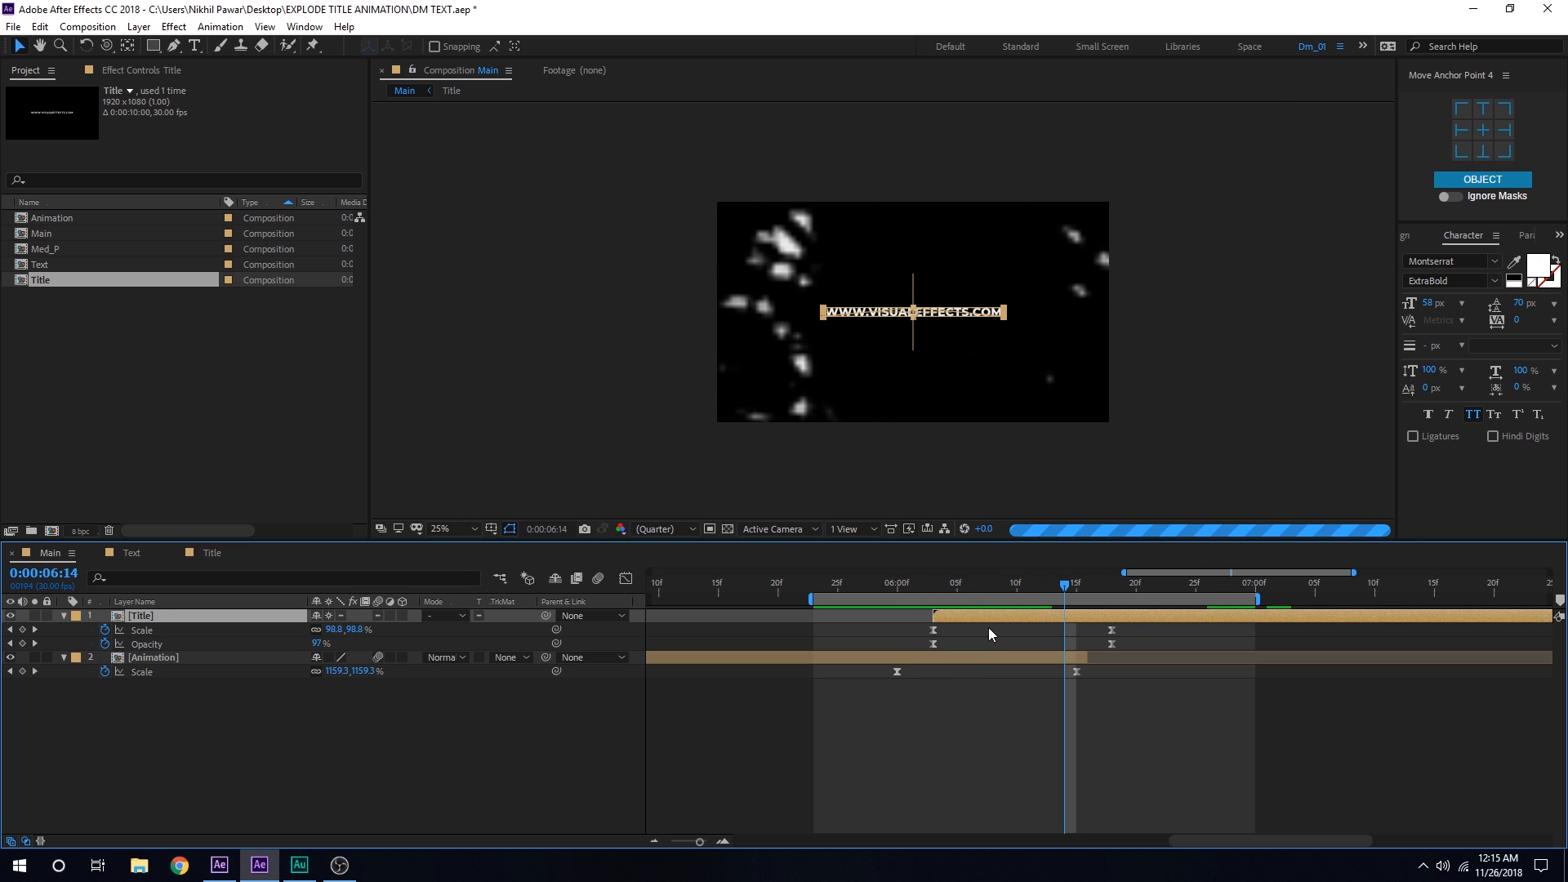
{"action": "left_click", "coordinate": [871, 582]}
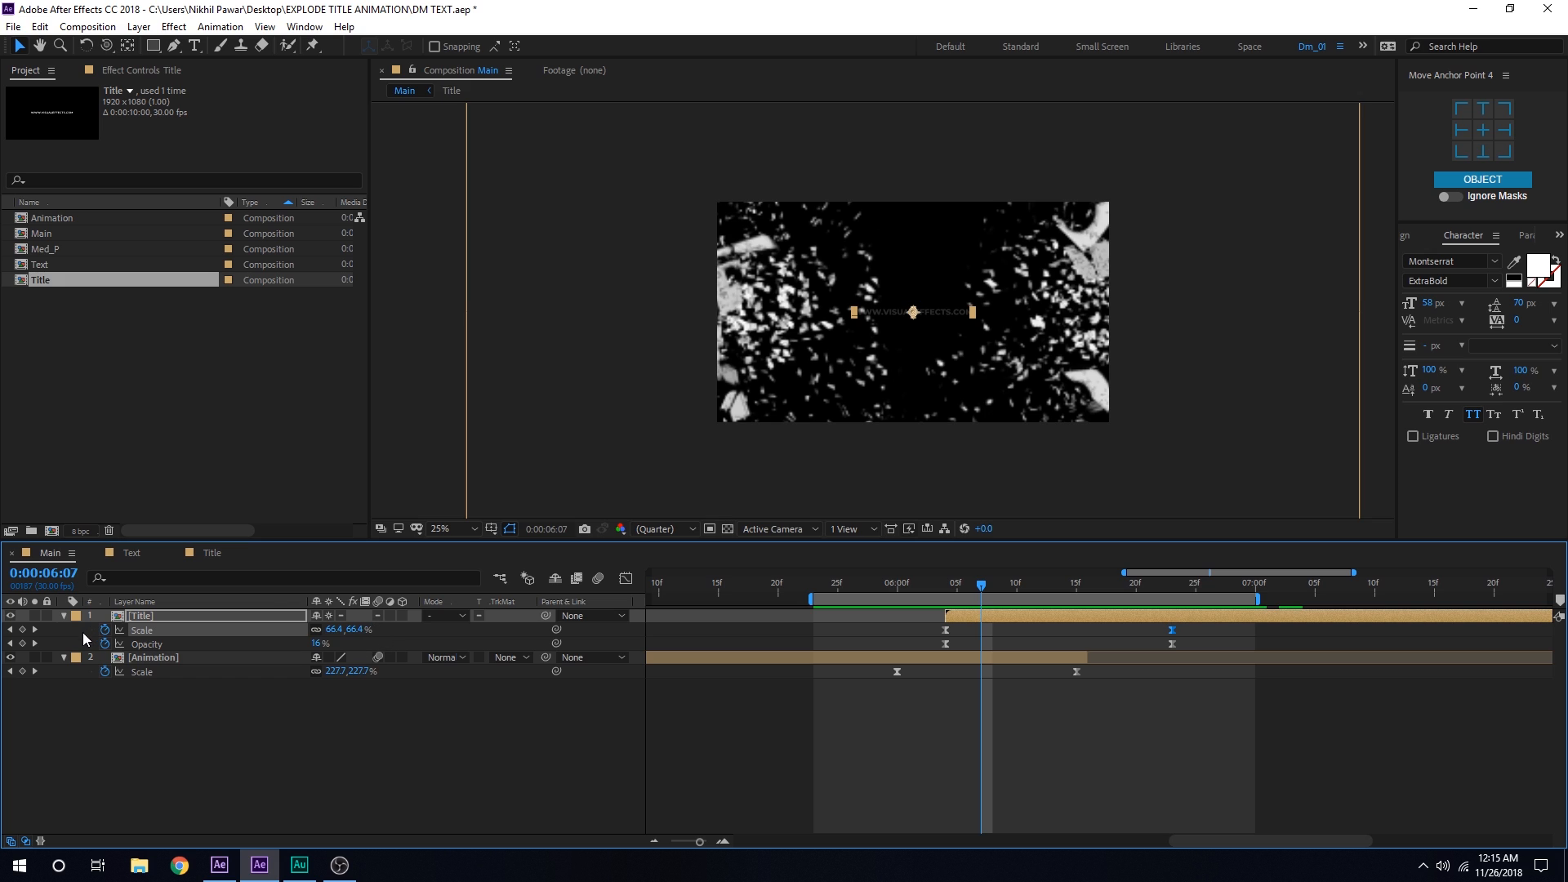
{"action": "left_click", "coordinate": [62, 615]}
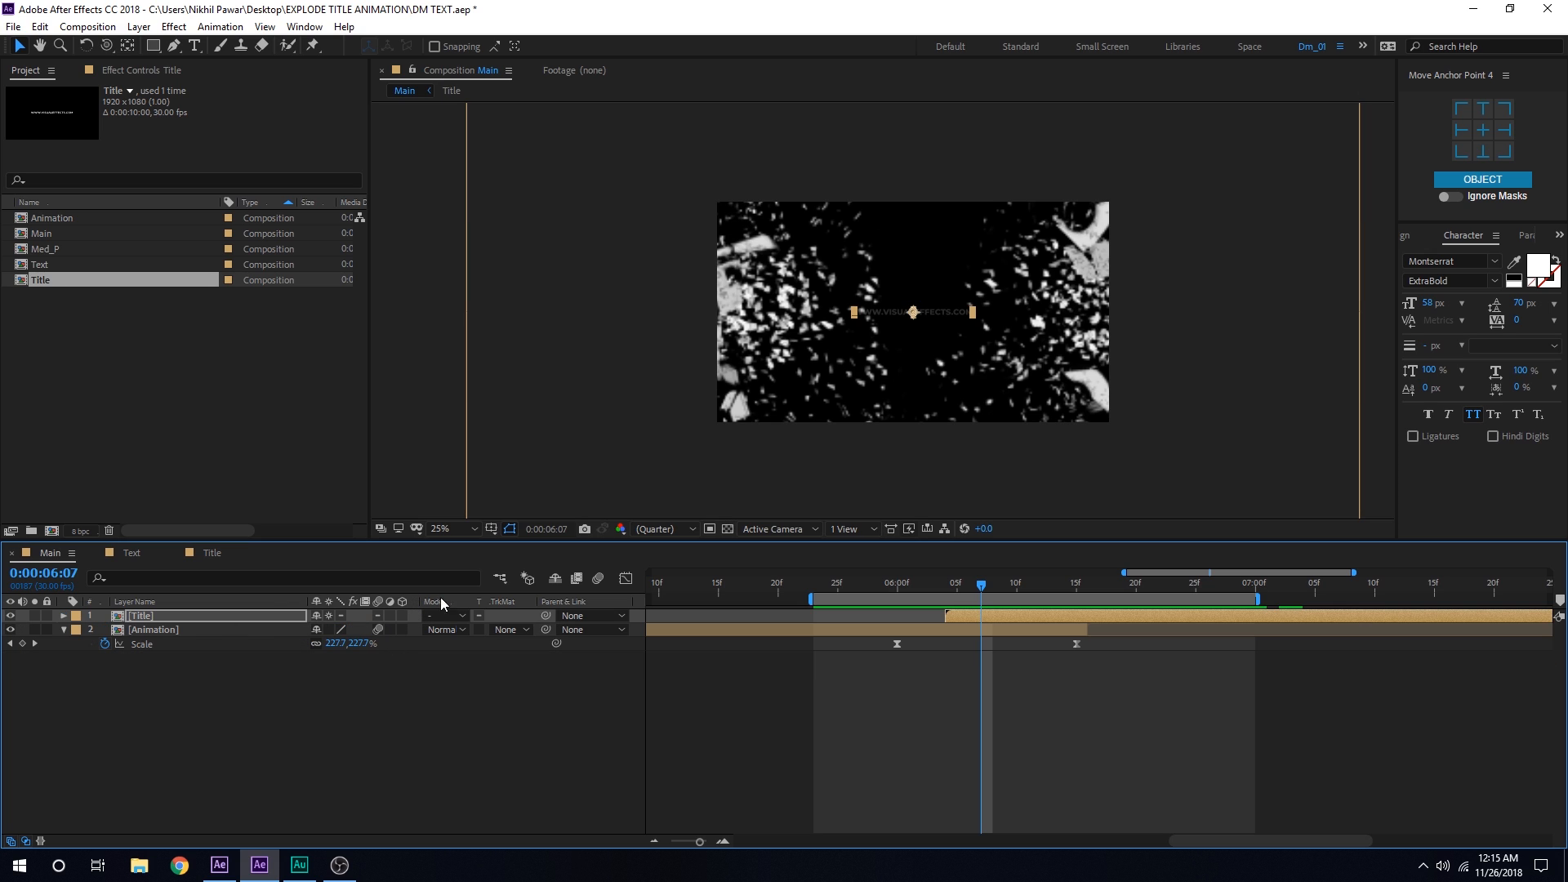